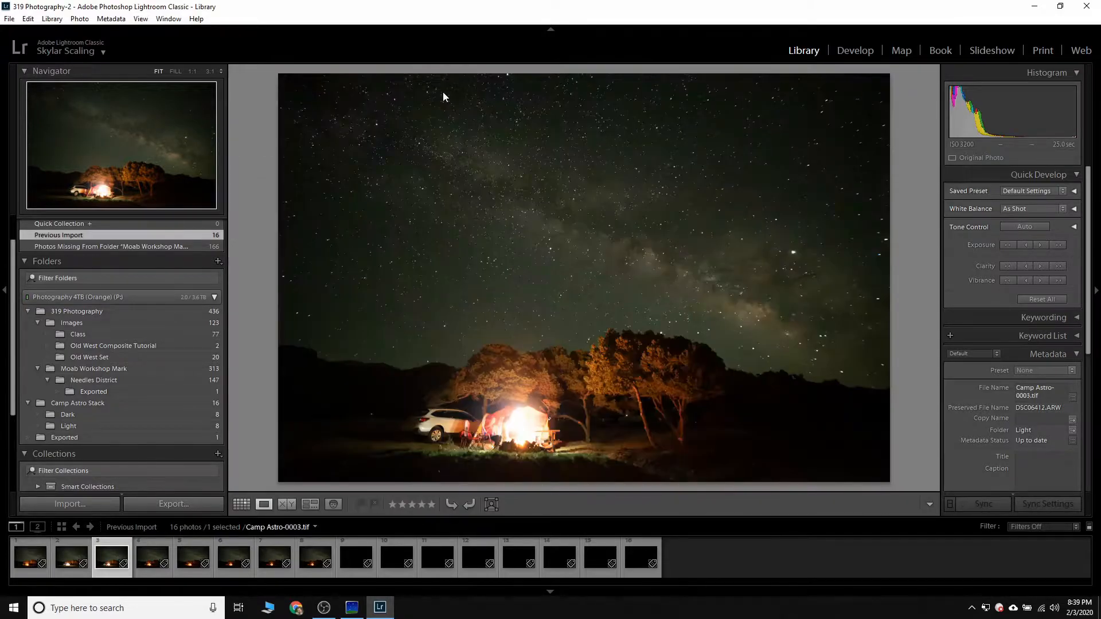
mouse_move(586, 204)
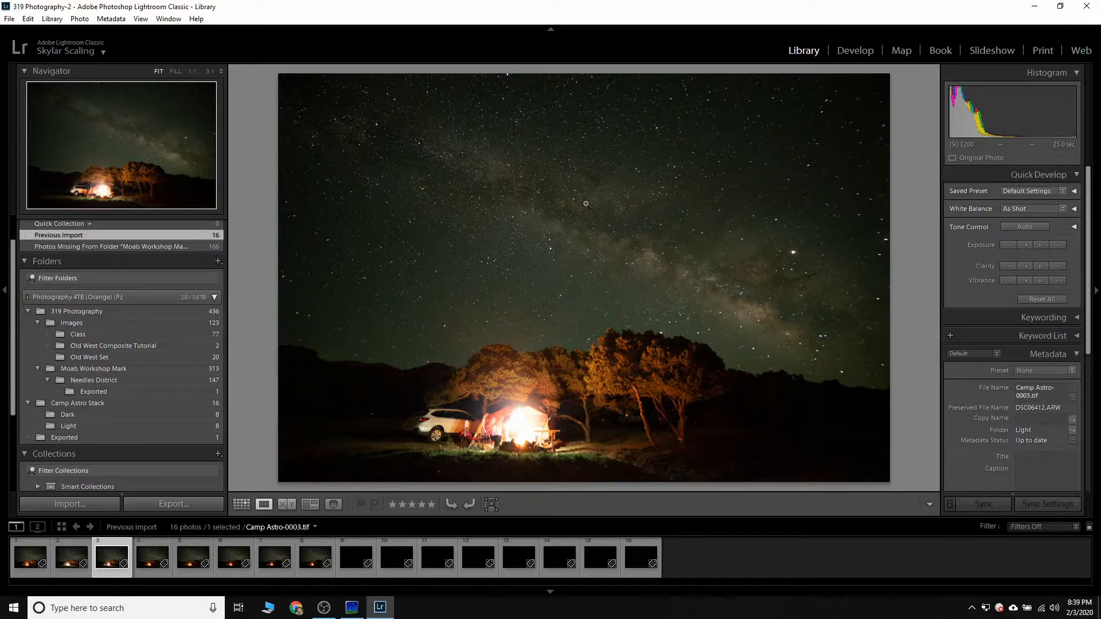
mouse_move(509, 343)
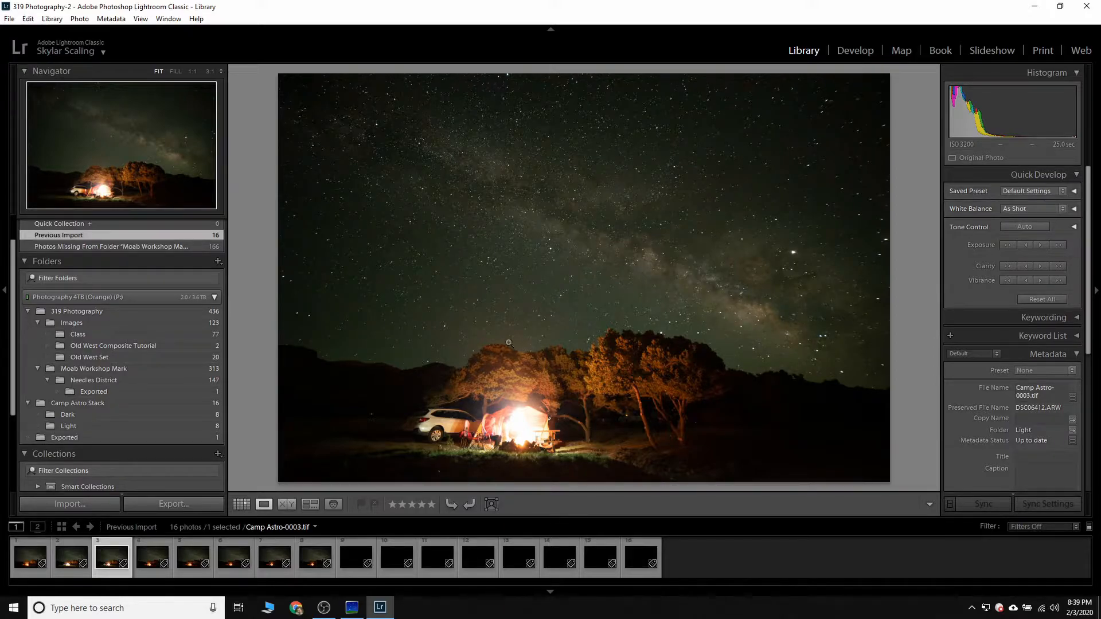
mouse_move(582, 215)
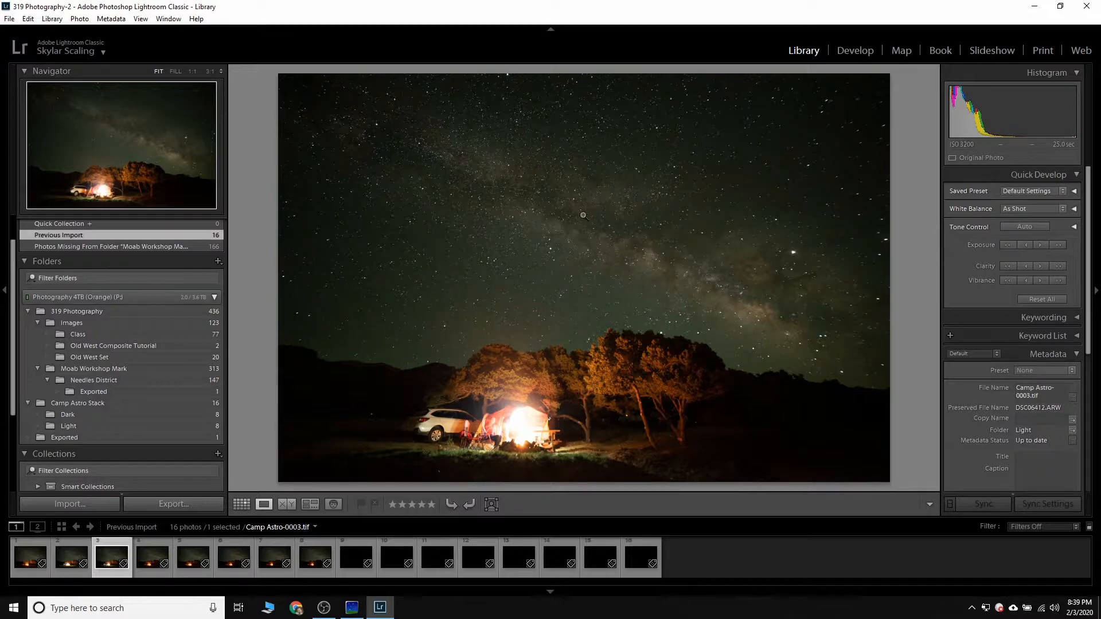
Switch the Library to Grid view to show all 16 imported Camp Astro frames.
click(241, 505)
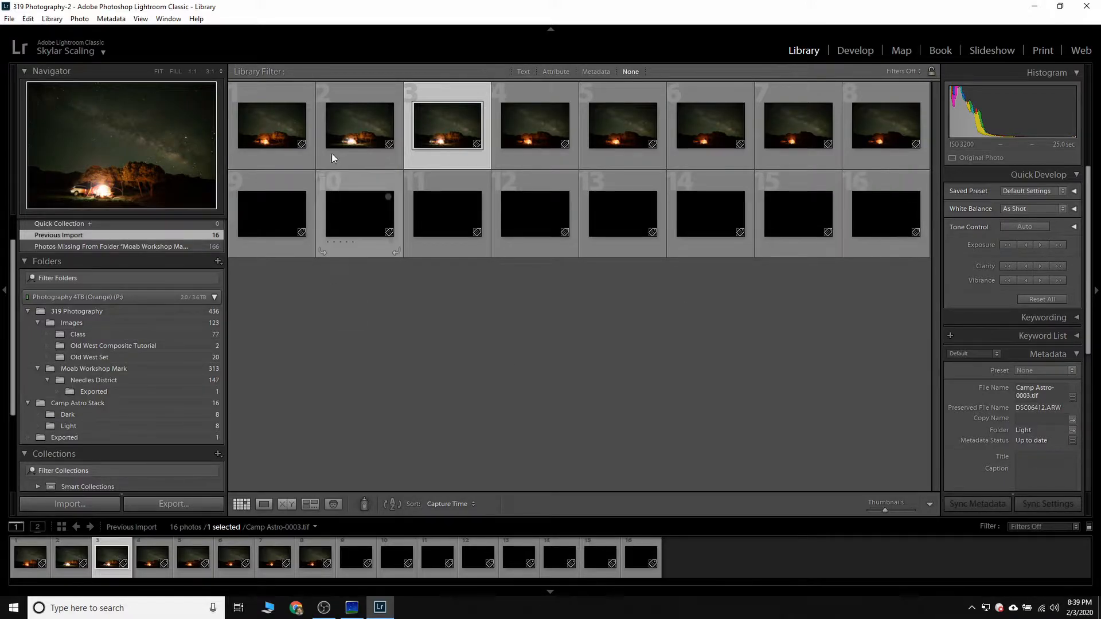
Select light frame Camp Astro-0002 in the grid to read its EXIF metadata.
click(359, 125)
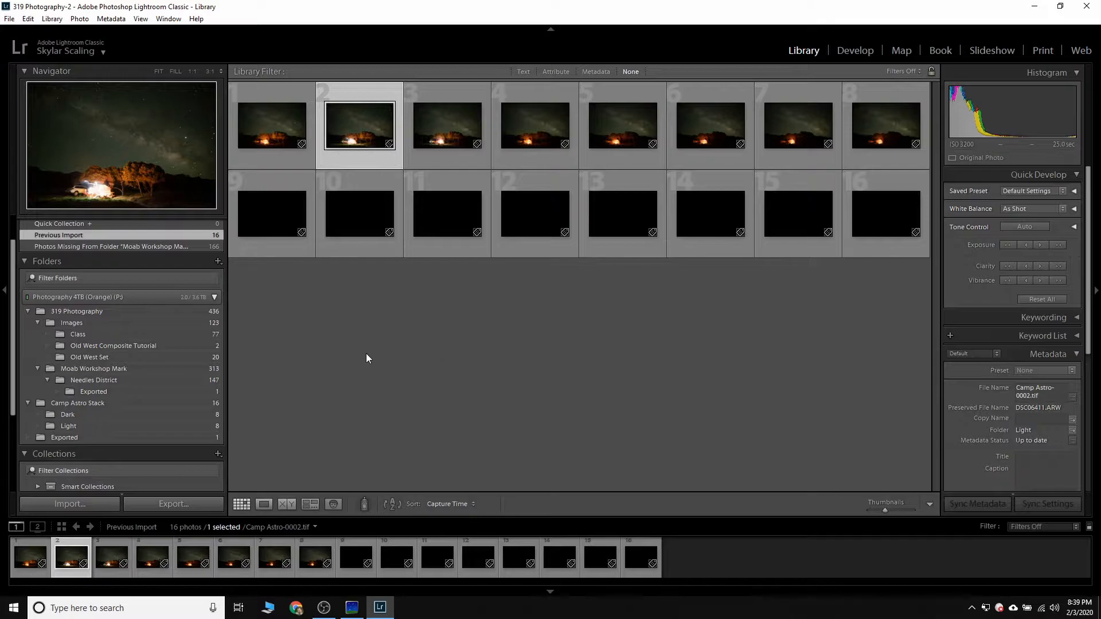
mouse_move(360, 358)
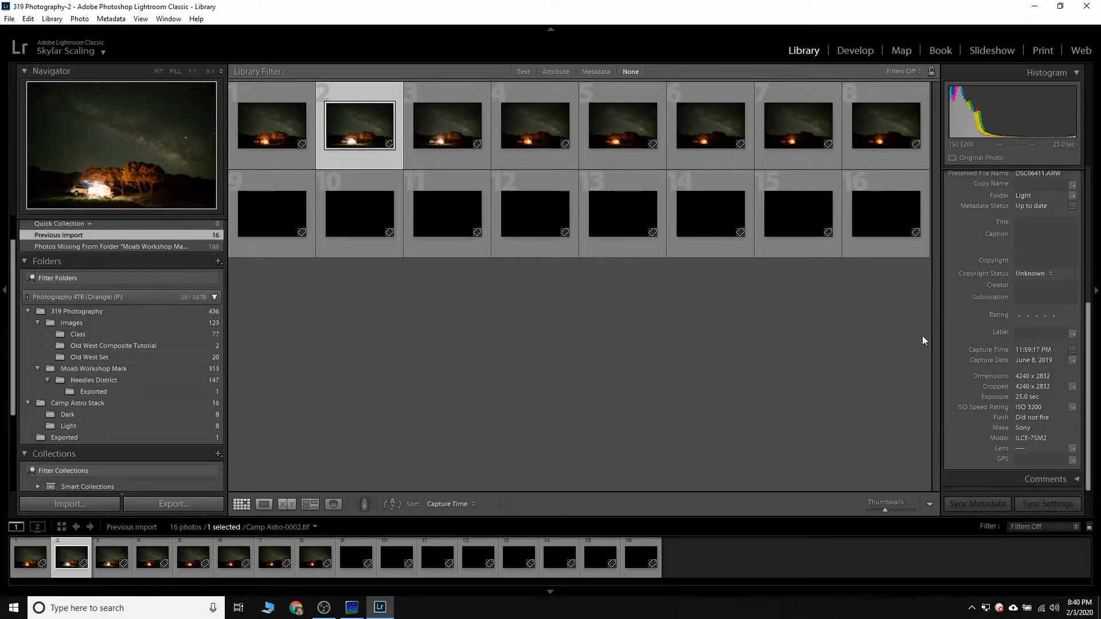
mouse_move(1036, 397)
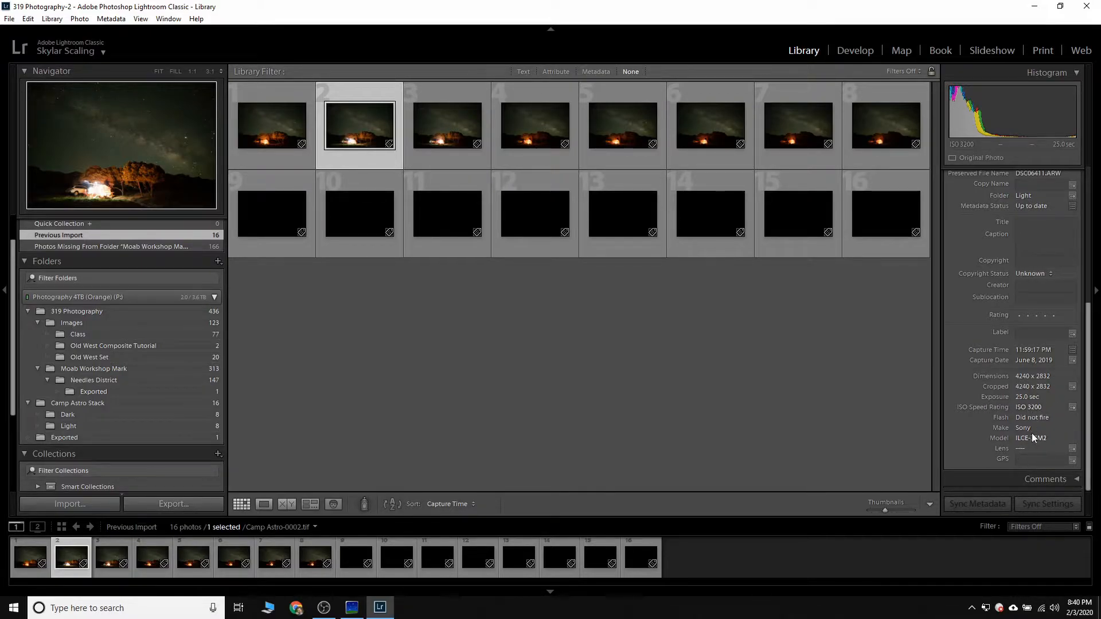
mouse_move(483, 152)
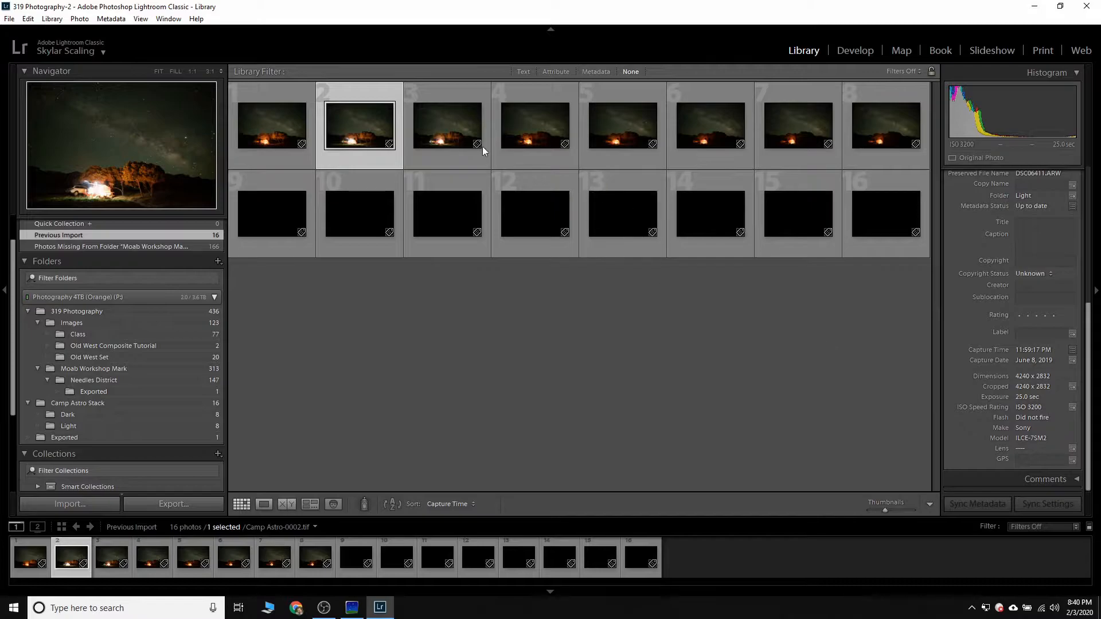
mouse_move(385, 255)
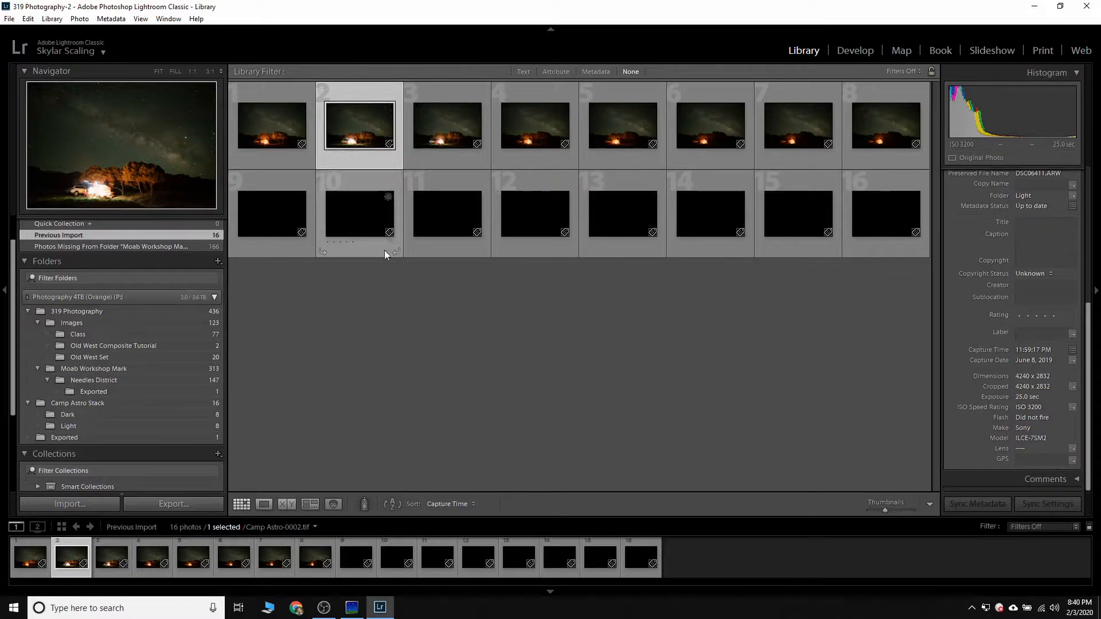
mouse_move(981, 152)
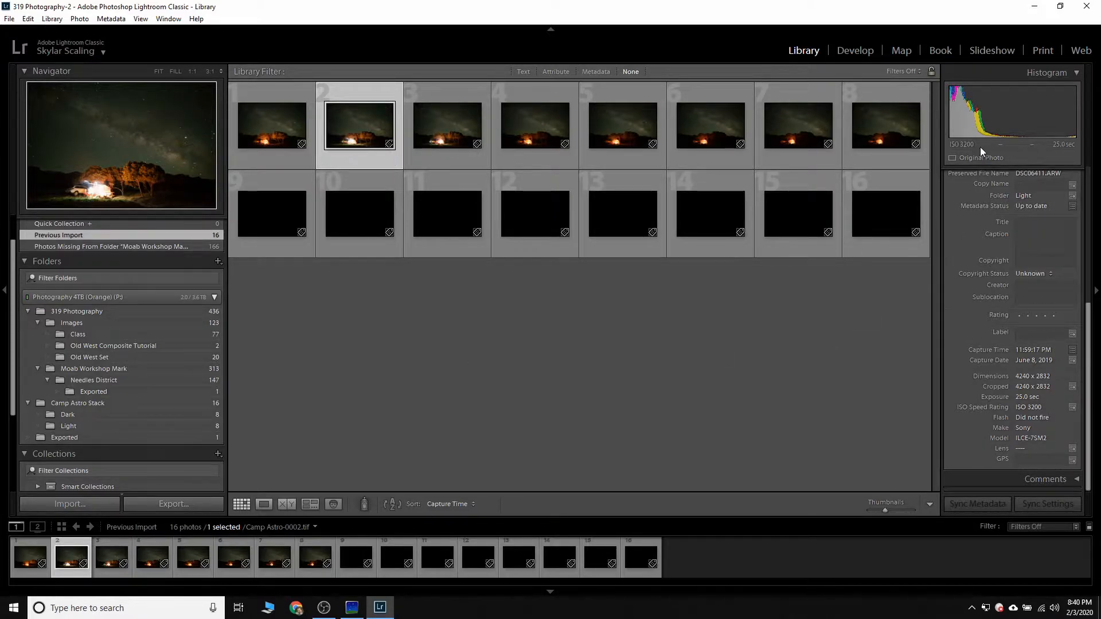
mouse_move(812, 328)
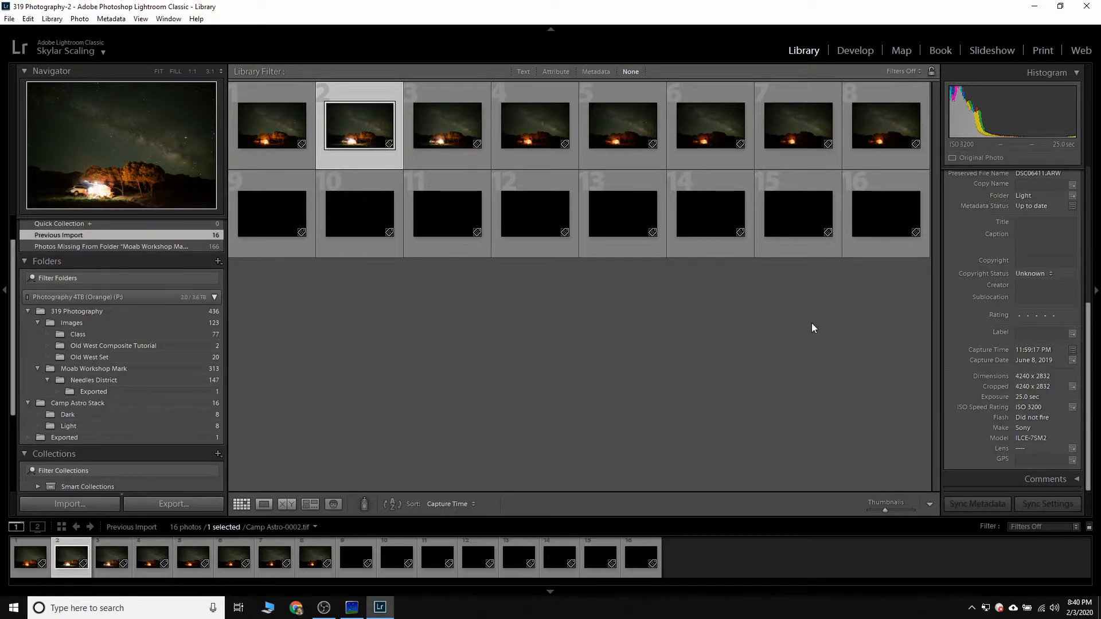
click(358, 215)
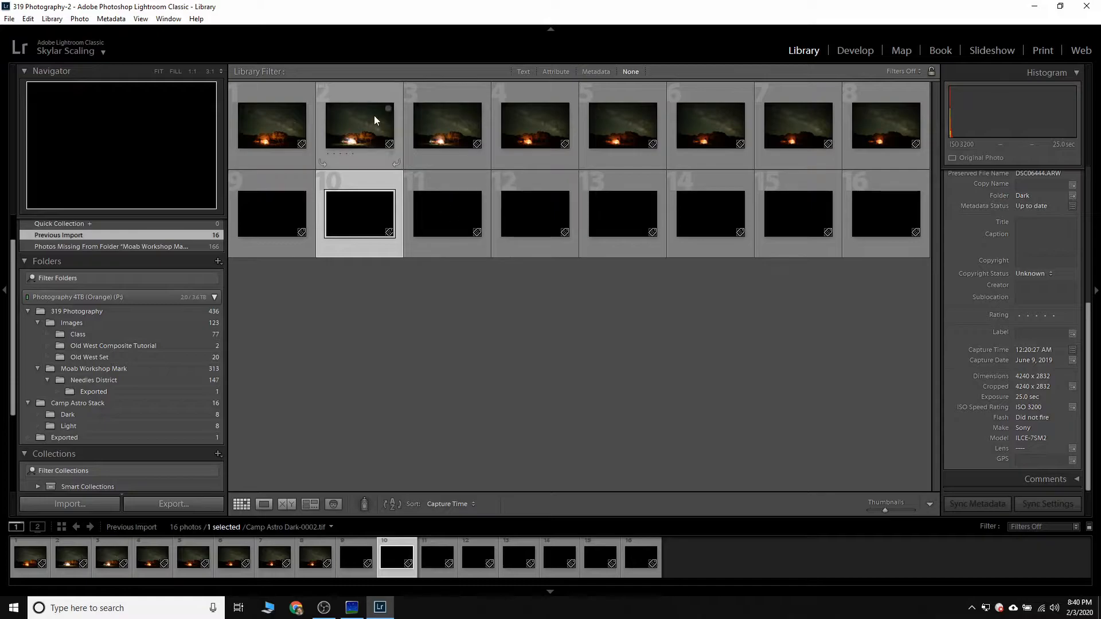
click(358, 125)
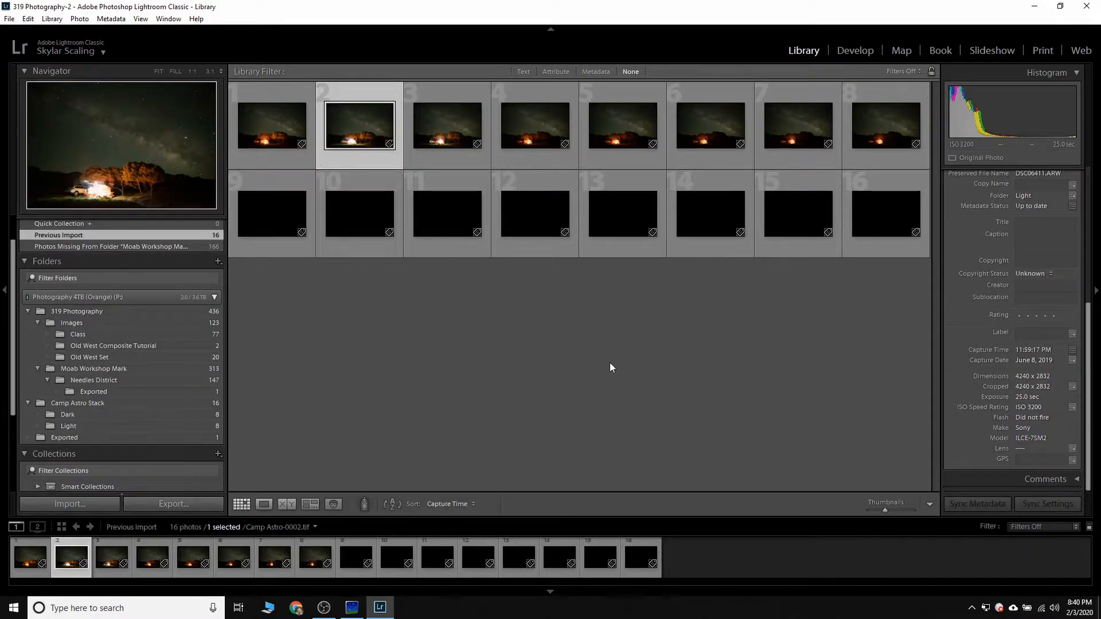
click(359, 213)
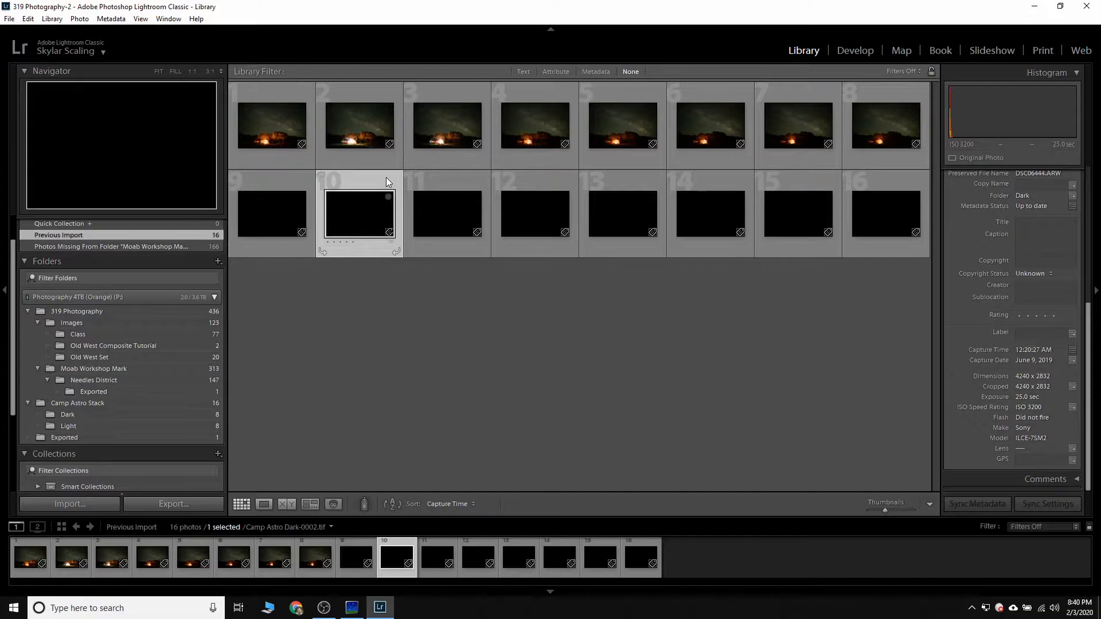
click(272, 125)
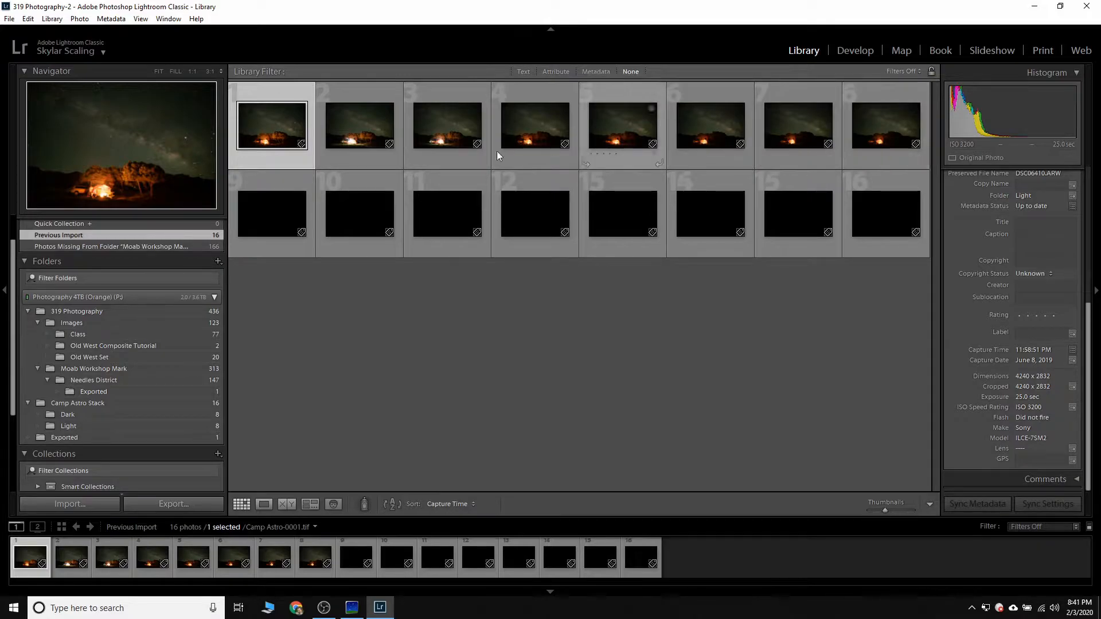
mouse_move(280, 181)
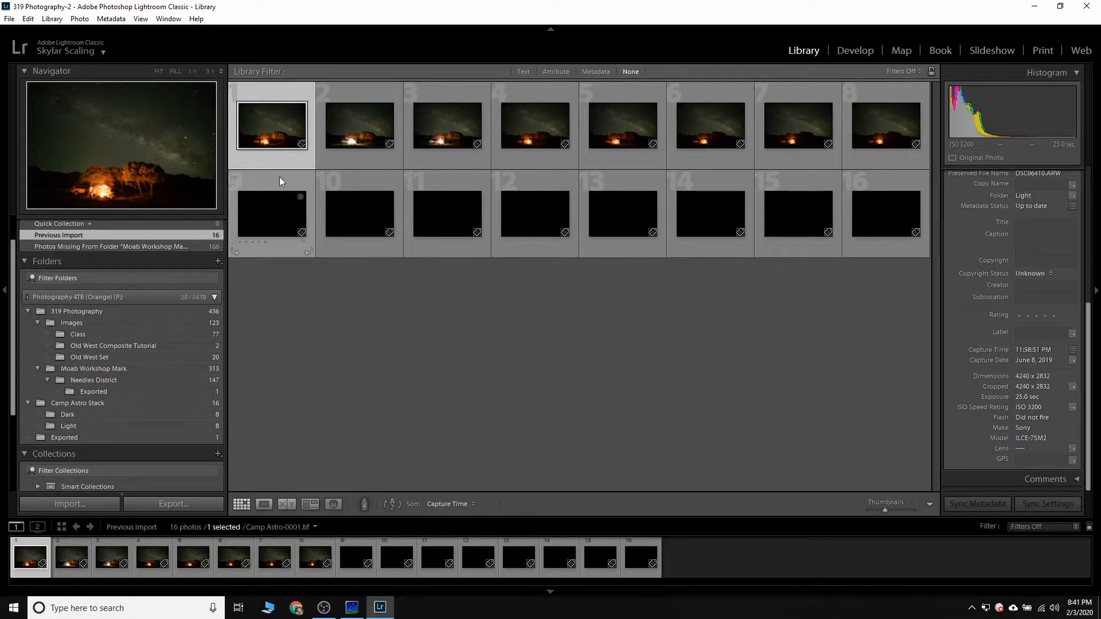
click(886, 213)
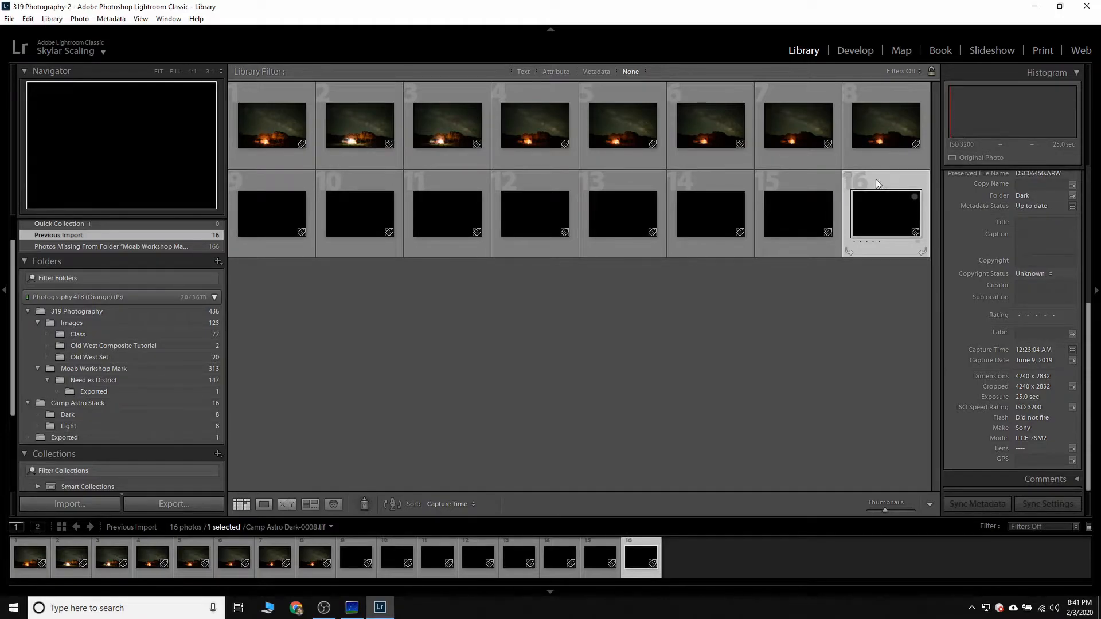
mouse_move(634, 204)
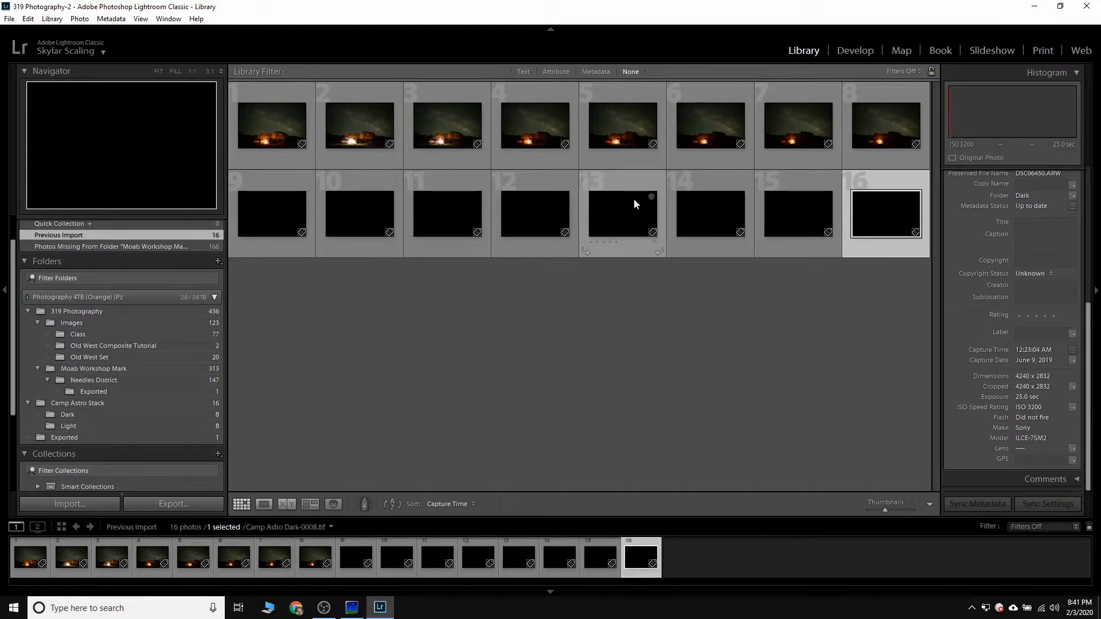
mouse_move(626, 188)
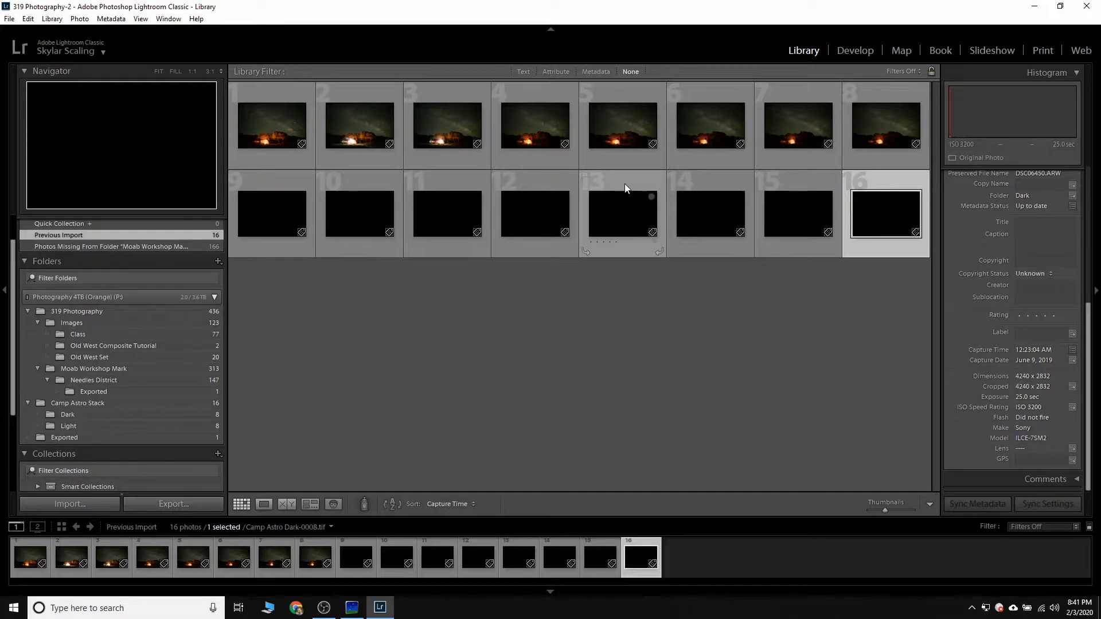
click(272, 125)
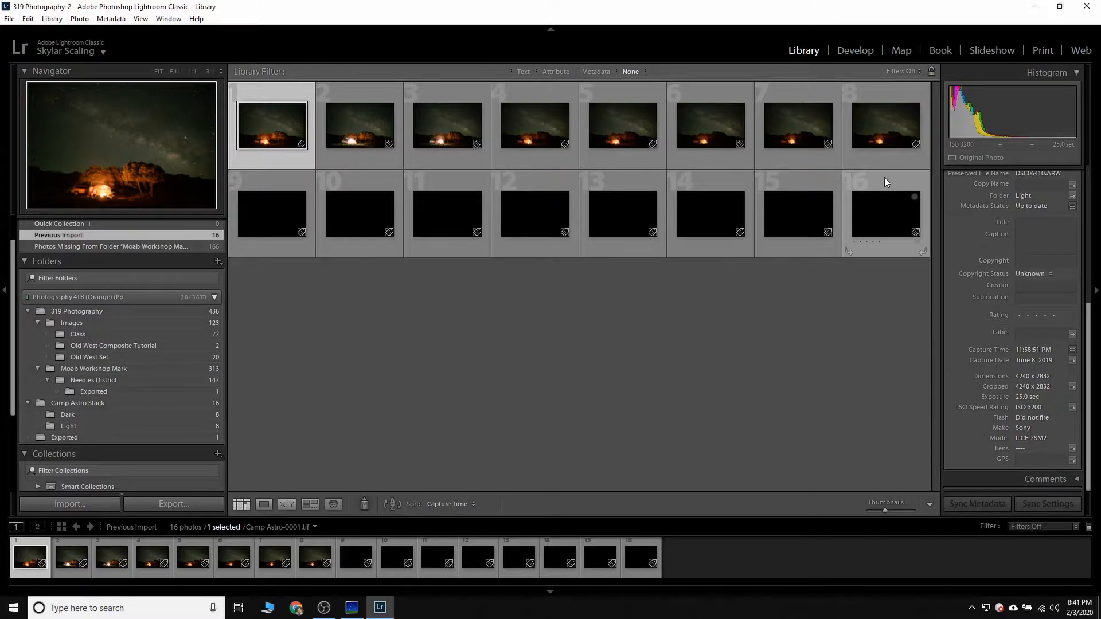
mouse_move(450, 440)
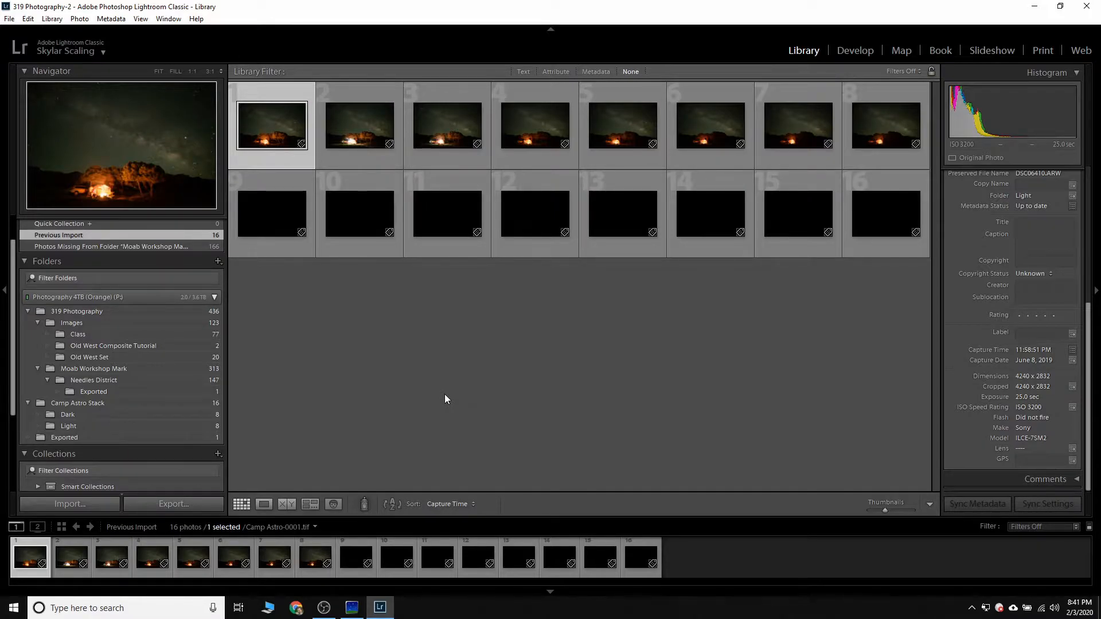
mouse_move(431, 399)
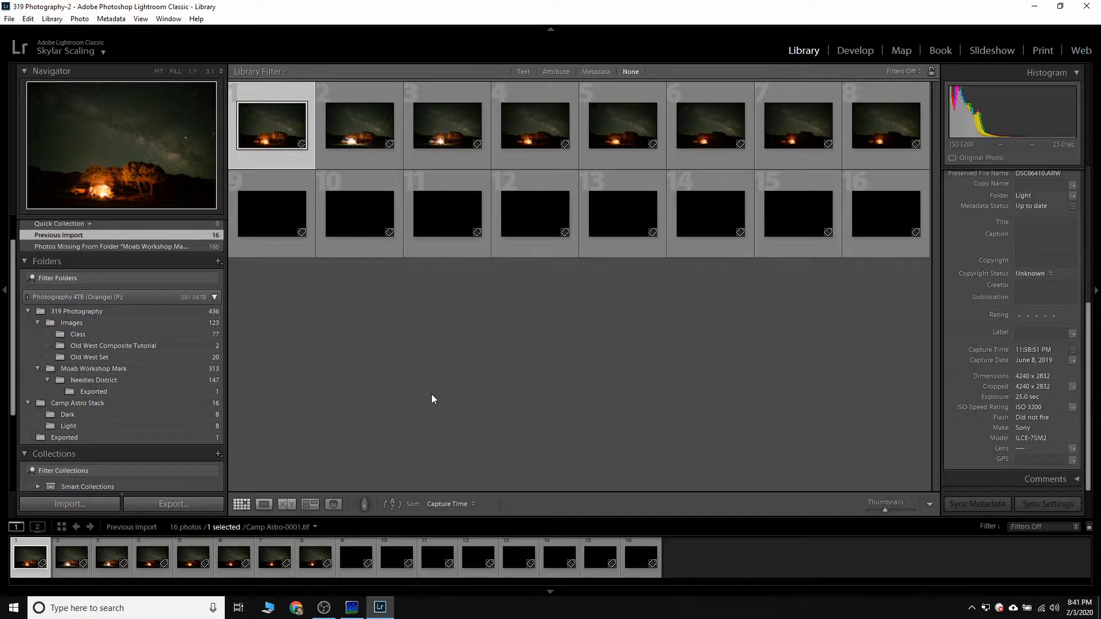
mouse_move(1046, 178)
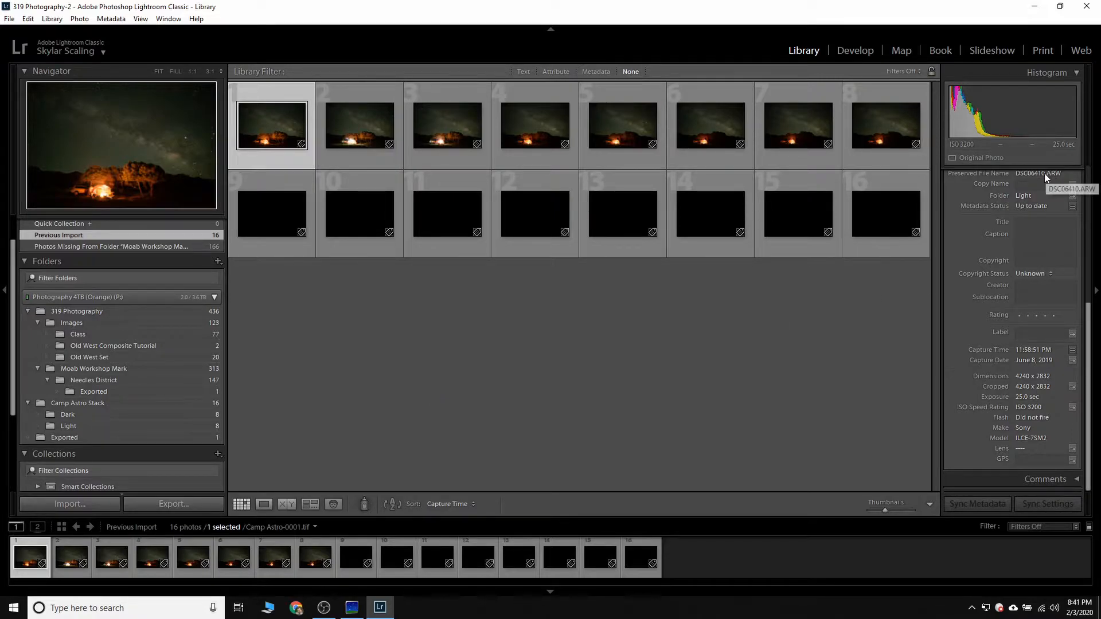
mouse_move(820, 377)
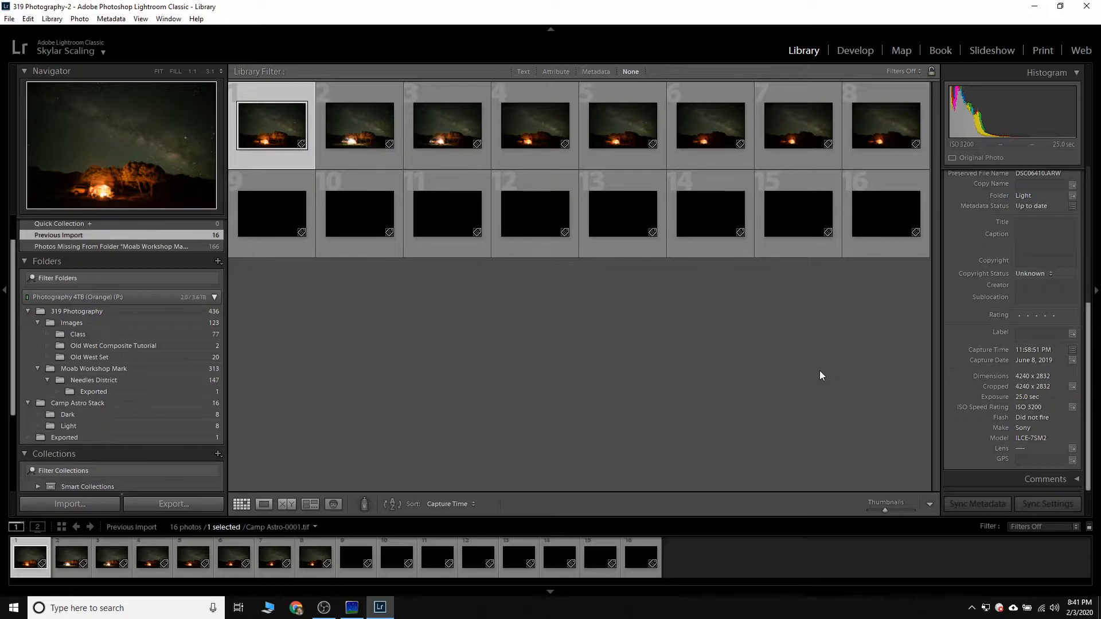
mouse_move(709, 364)
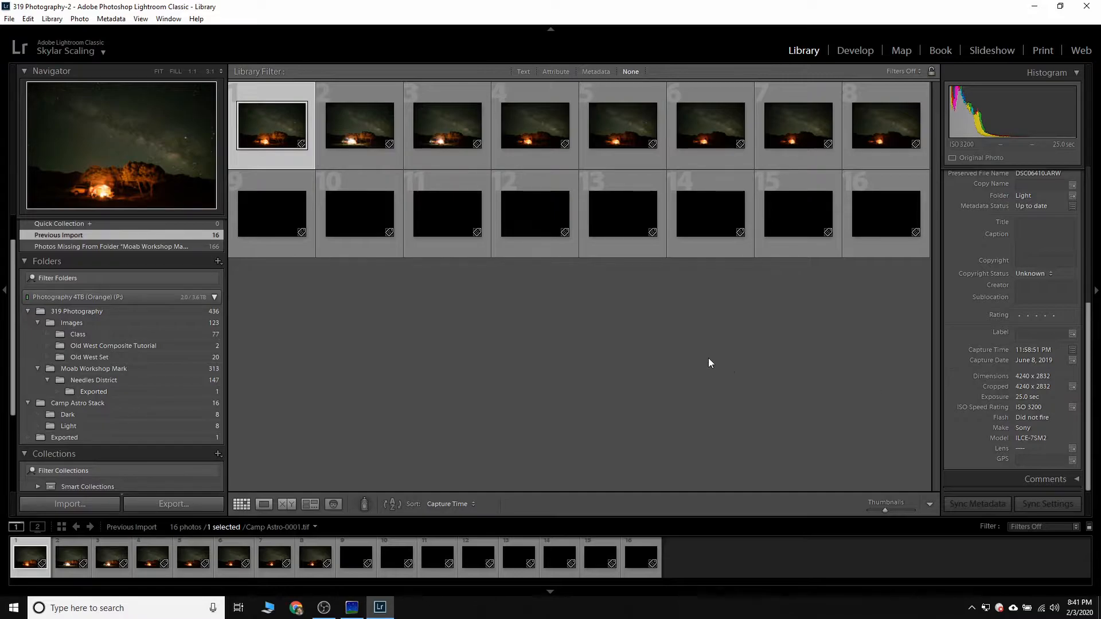
Bring Sequator with its empty stacking project to the front.
click(351, 608)
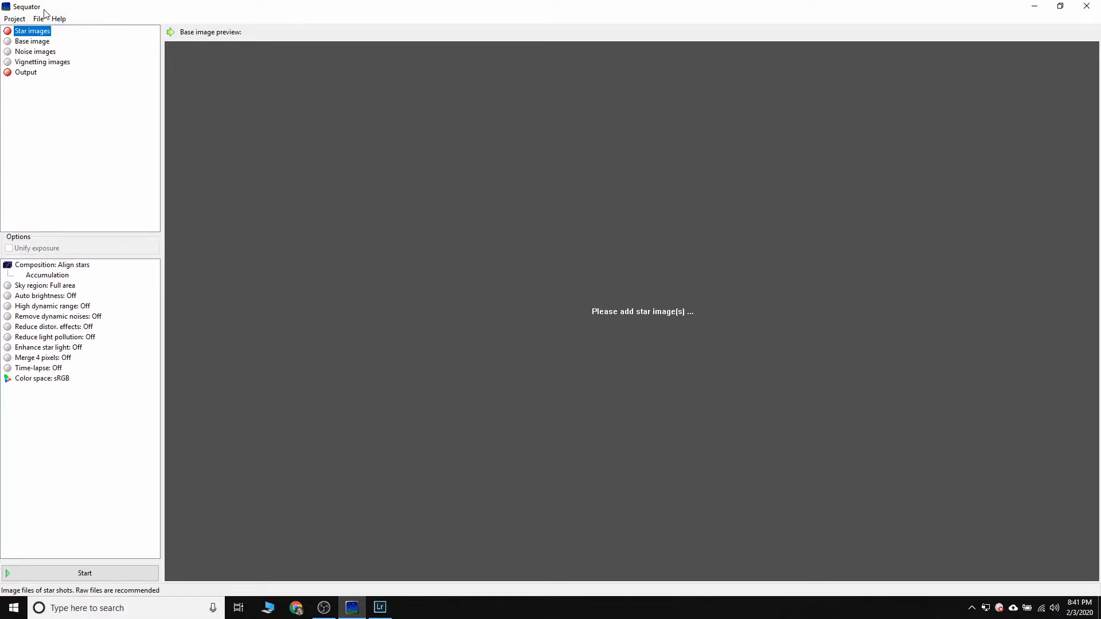
mouse_move(139, 168)
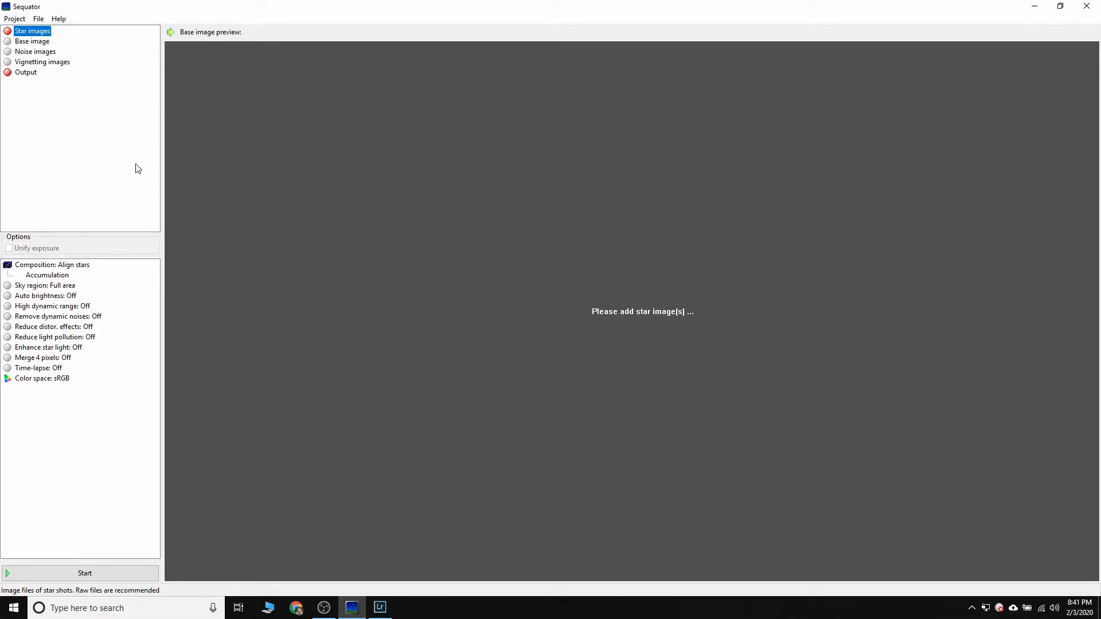
mouse_move(76, 149)
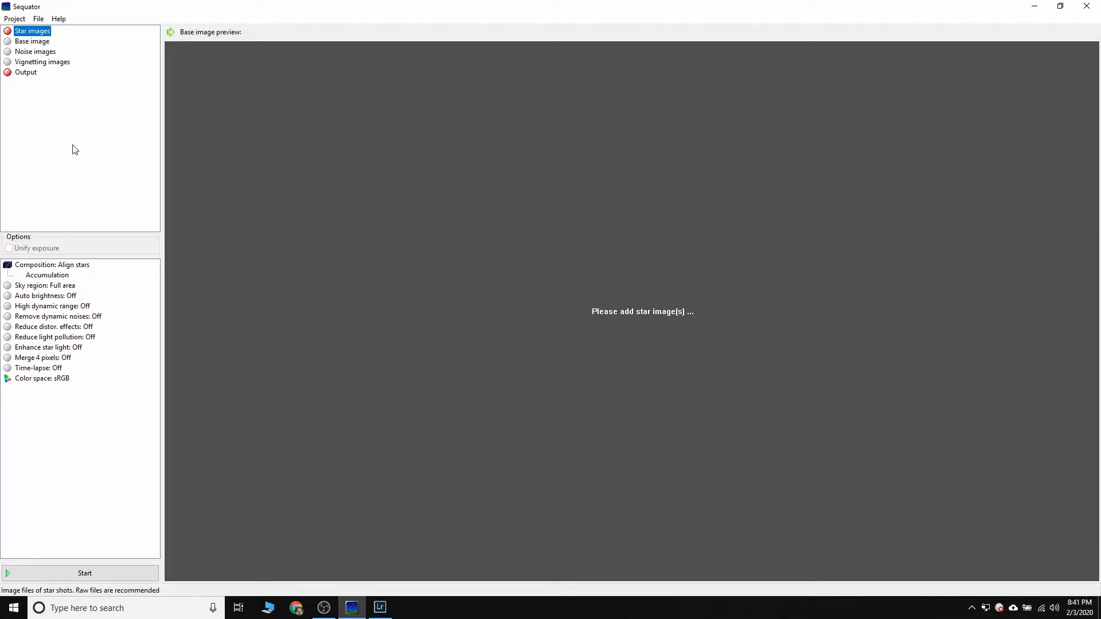
mouse_move(76, 129)
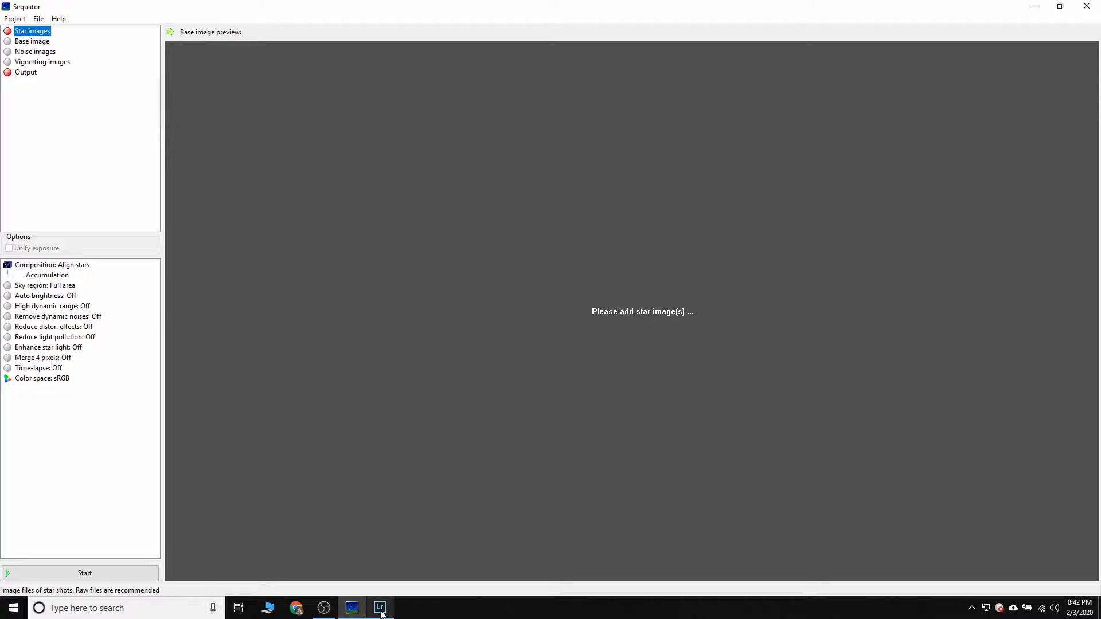
Return to Lightroom, inspect Camp Astro-0003 close-up, and go back to the 16-frame grid.
click(379, 608)
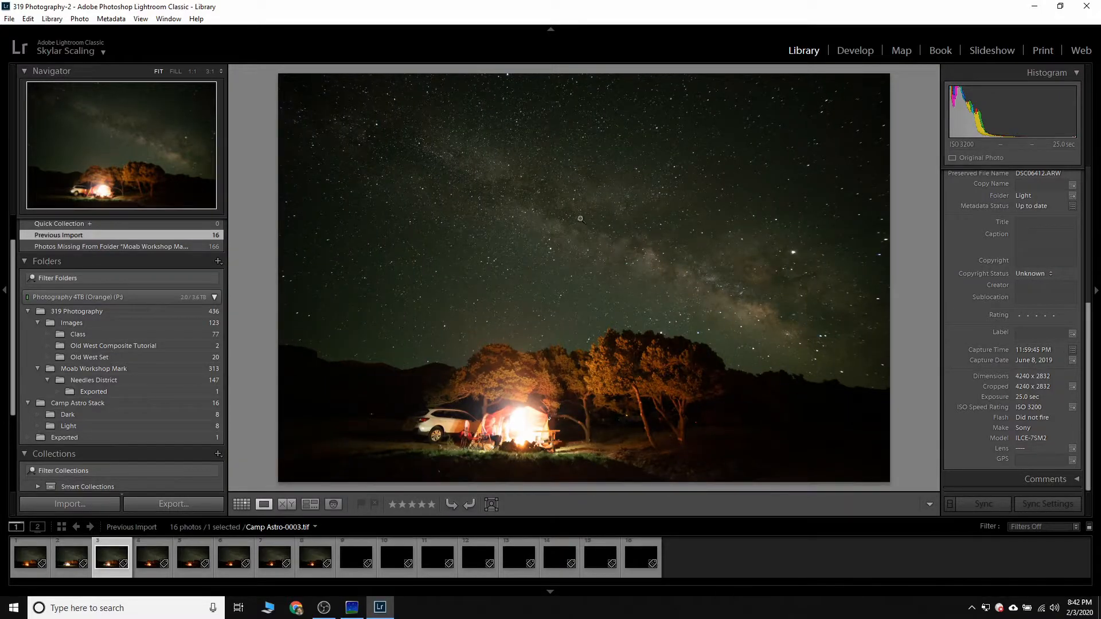
mouse_move(612, 234)
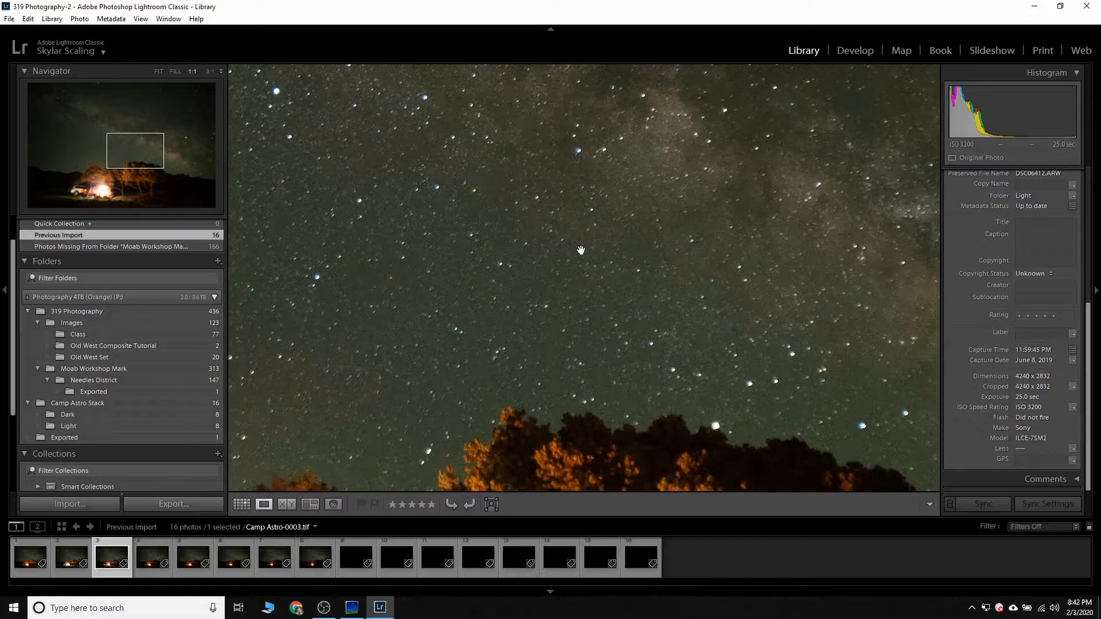
mouse_move(340, 180)
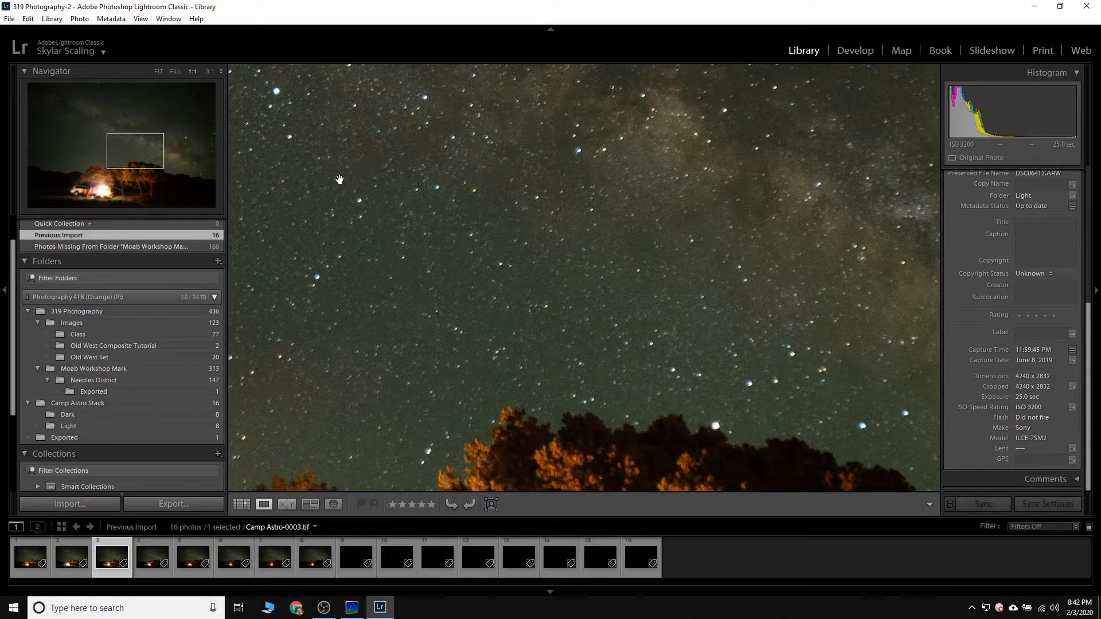
mouse_move(588, 242)
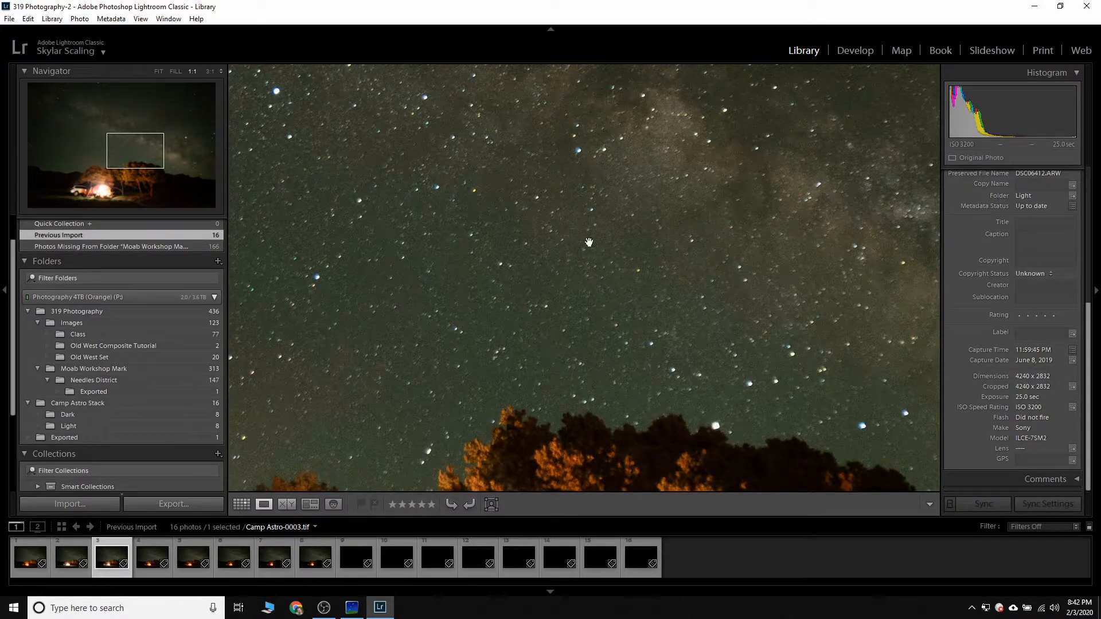
mouse_move(505, 272)
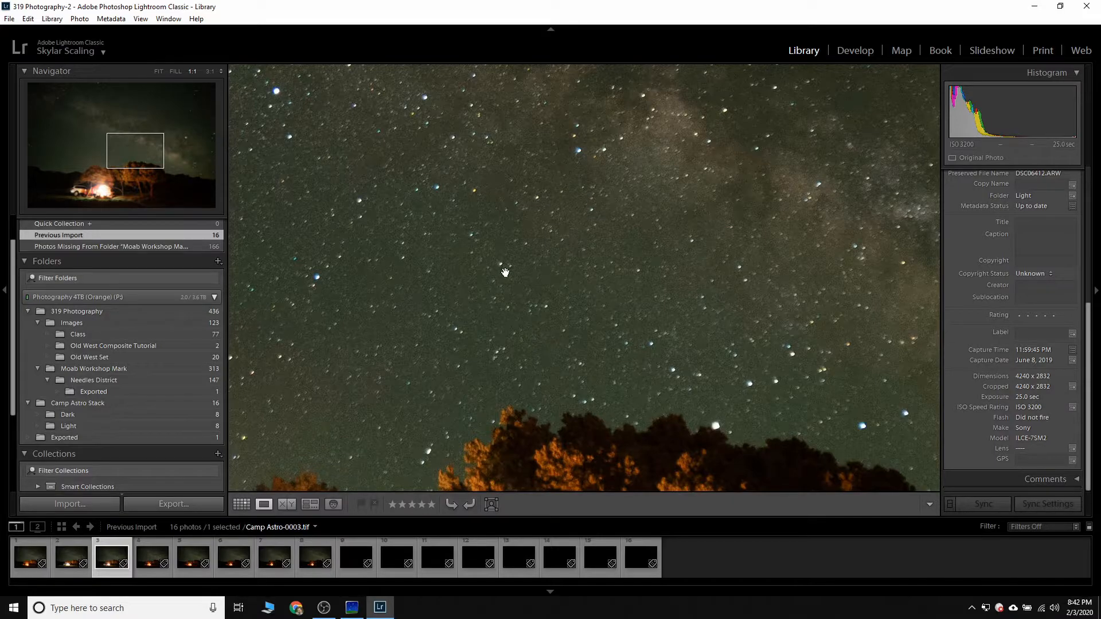
click(242, 505)
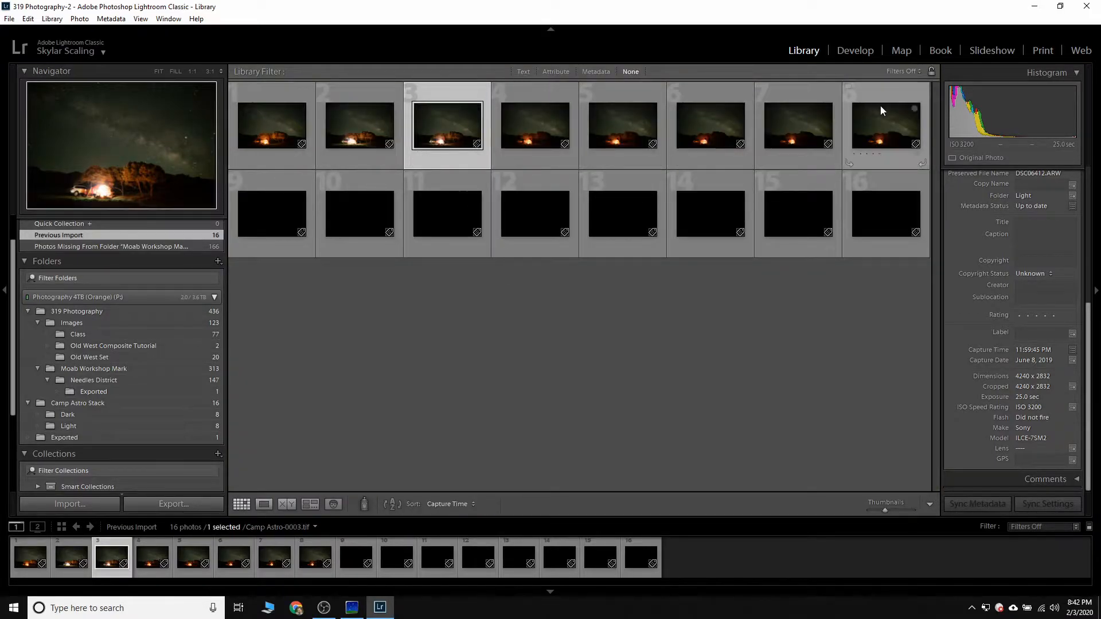
mouse_move(549, 209)
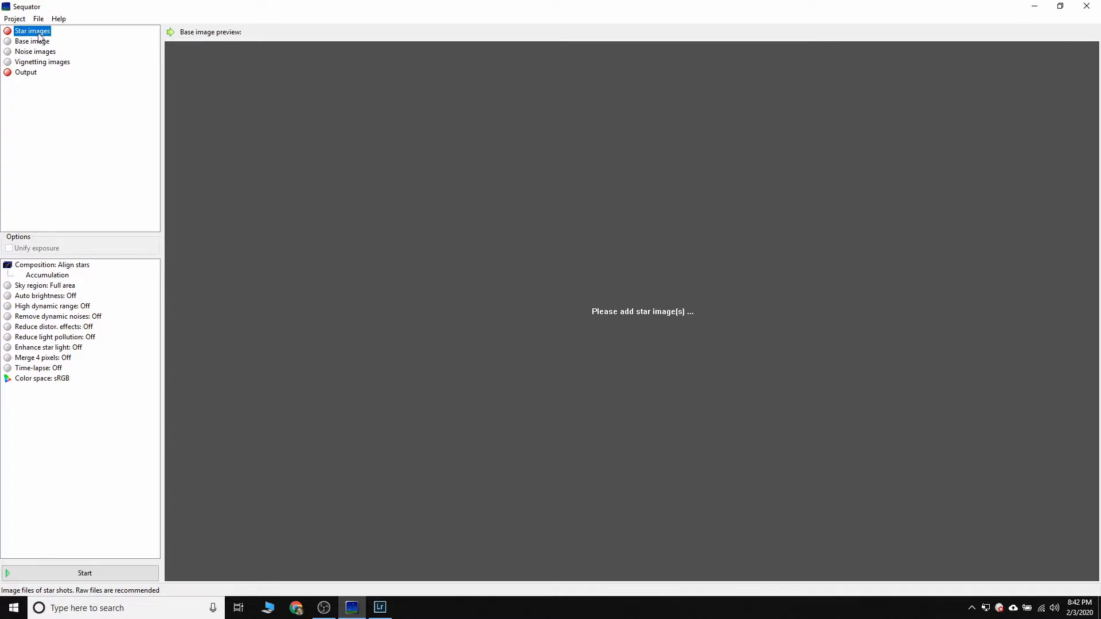
Load all eight TIFFs from Camp Astro Stack > Light as Sequator star images.
click(32, 30)
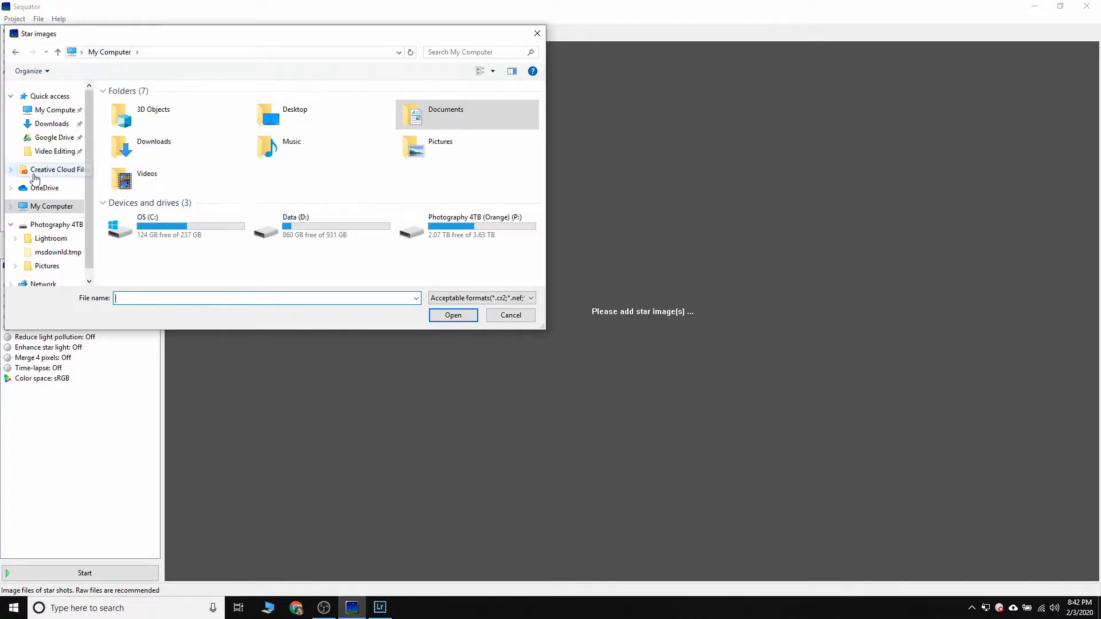
double_click(46, 265)
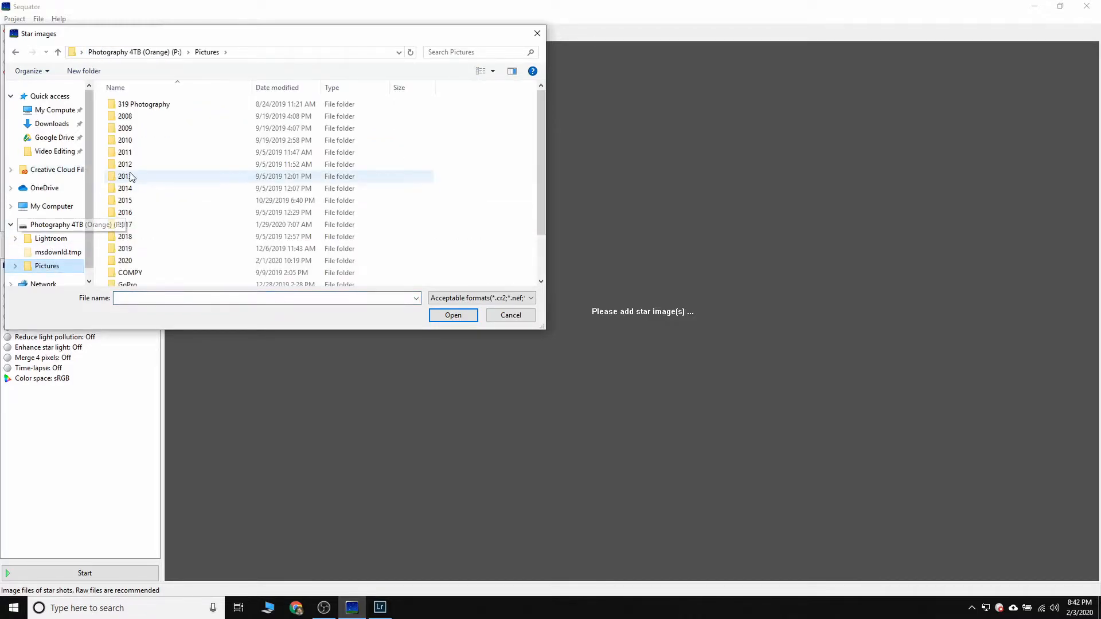
double_click(125, 176)
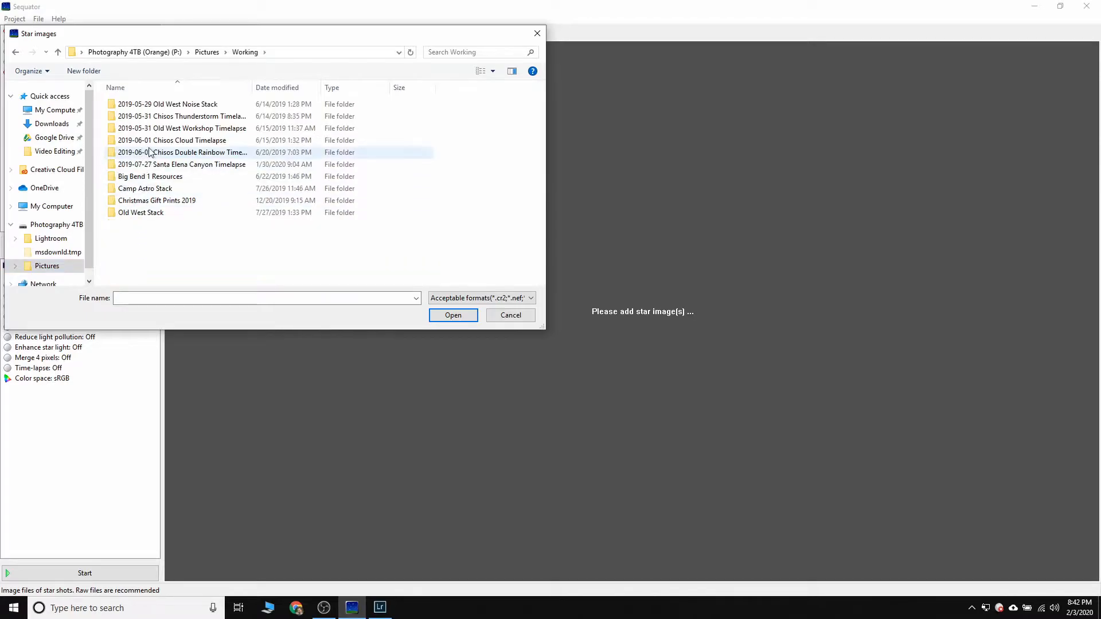
double_click(145, 188)
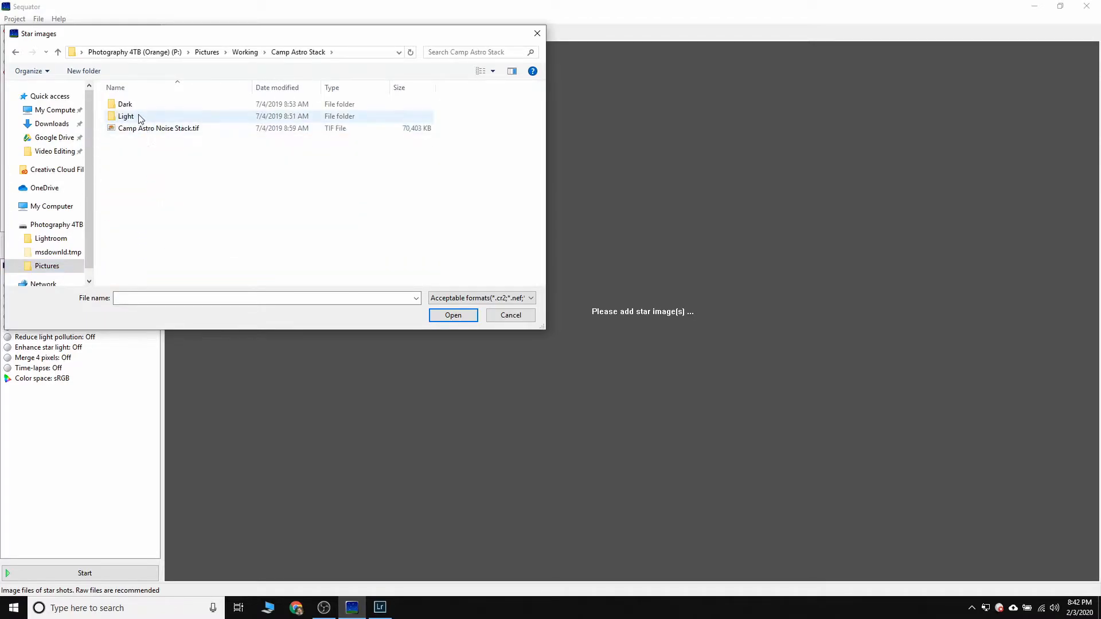
click(126, 116)
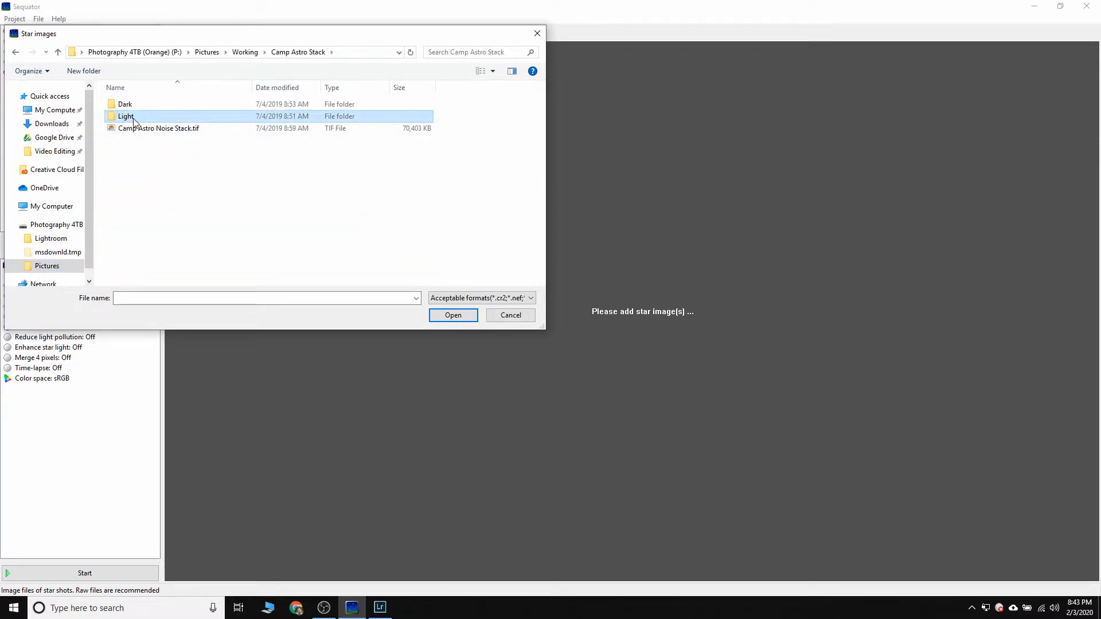
double_click(126, 116)
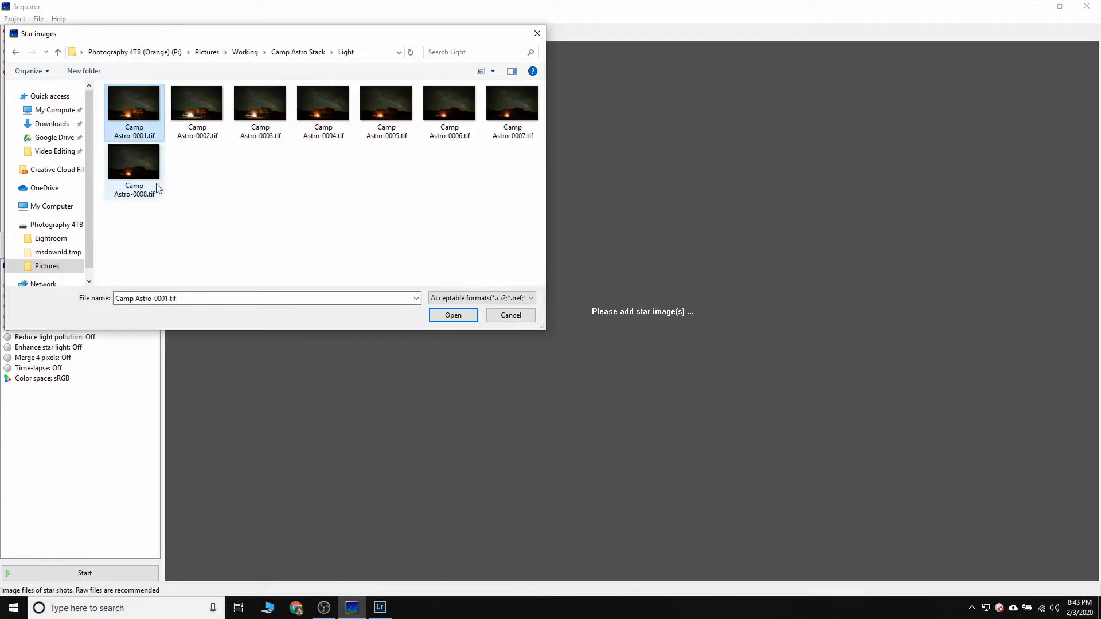
key(ctrl+a)
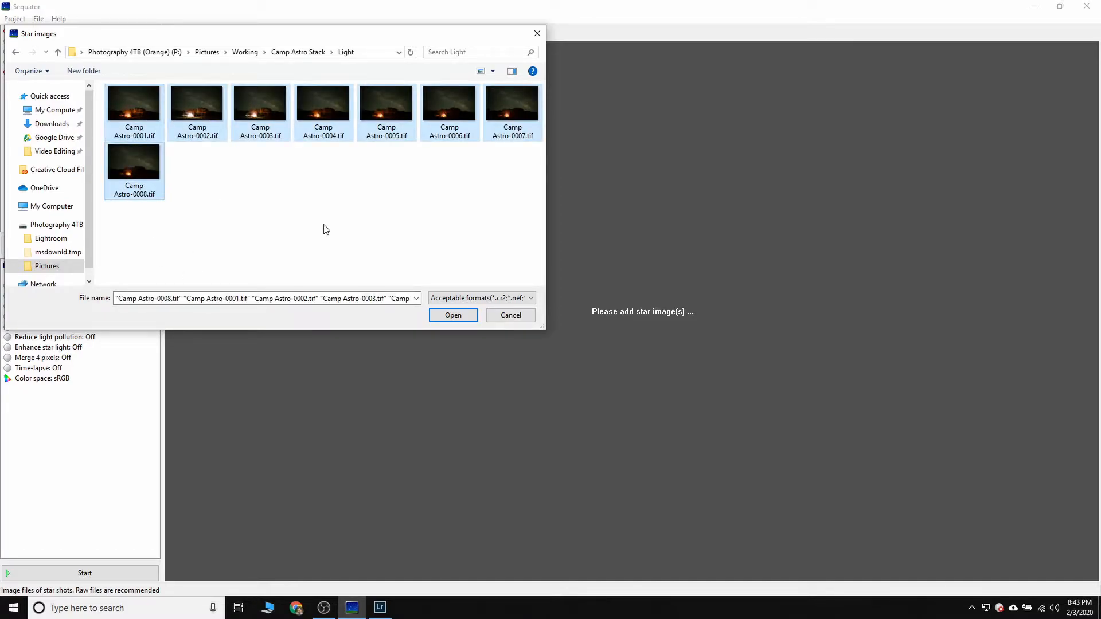
mouse_move(512, 133)
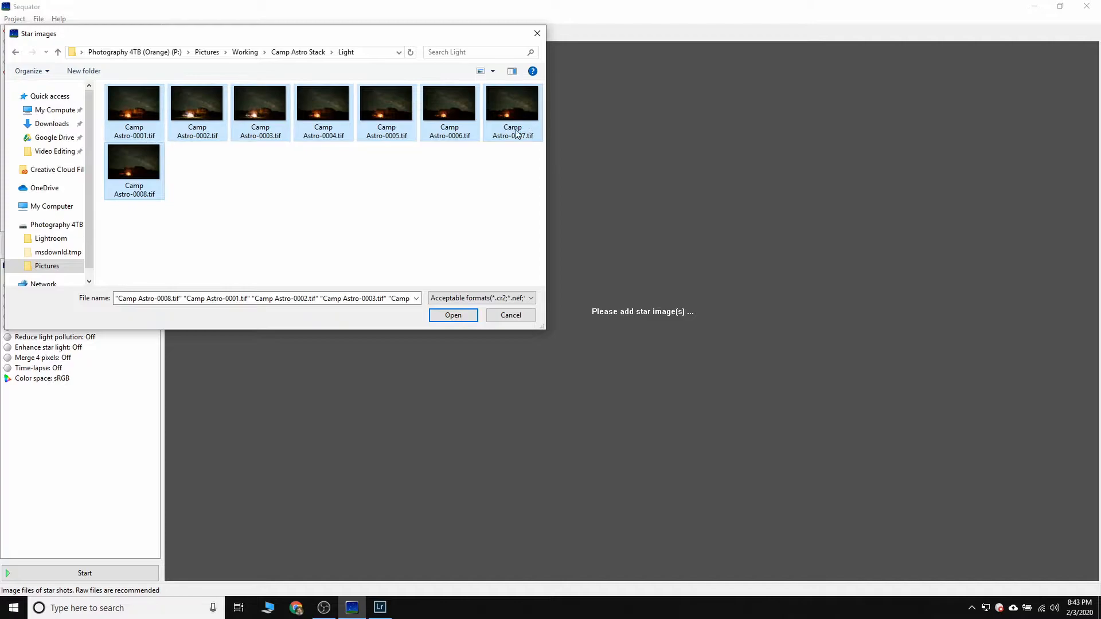
click(351, 235)
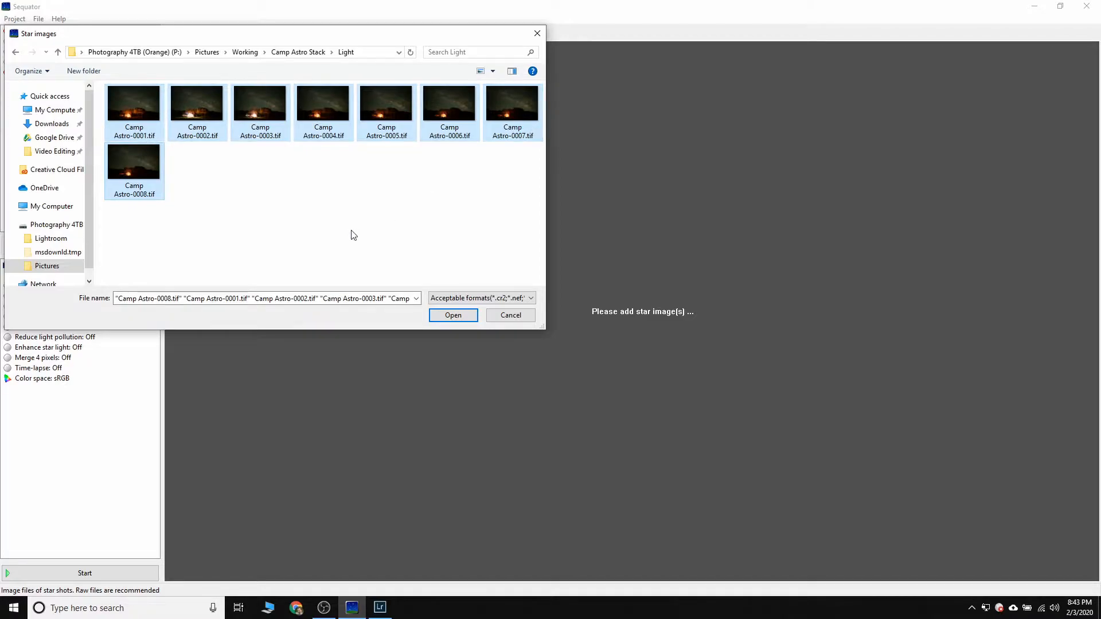
mouse_move(164, 197)
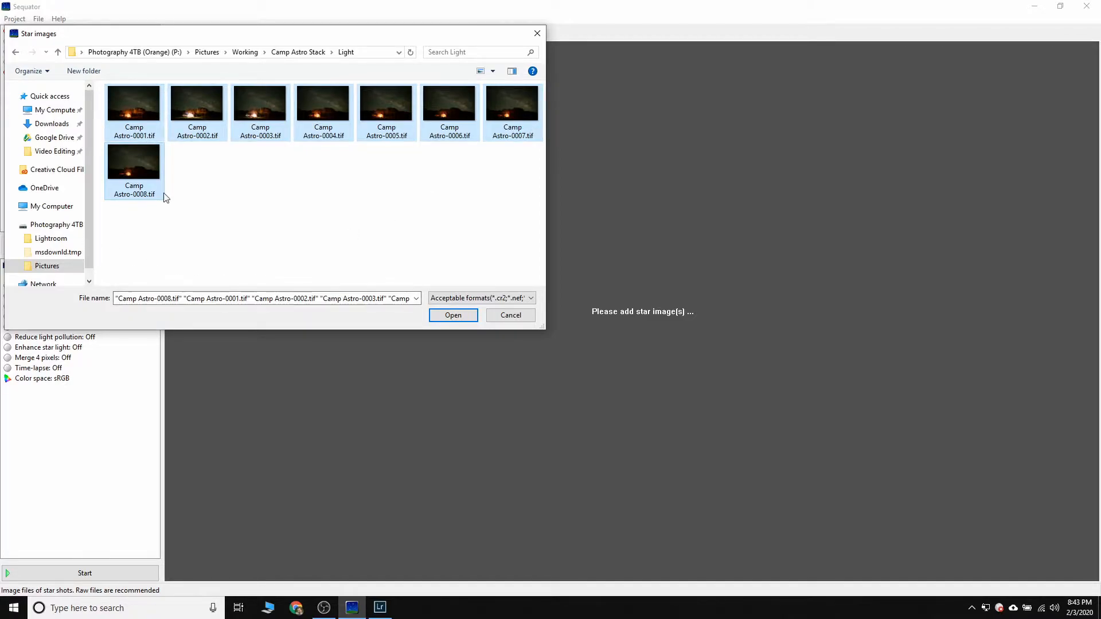
click(453, 315)
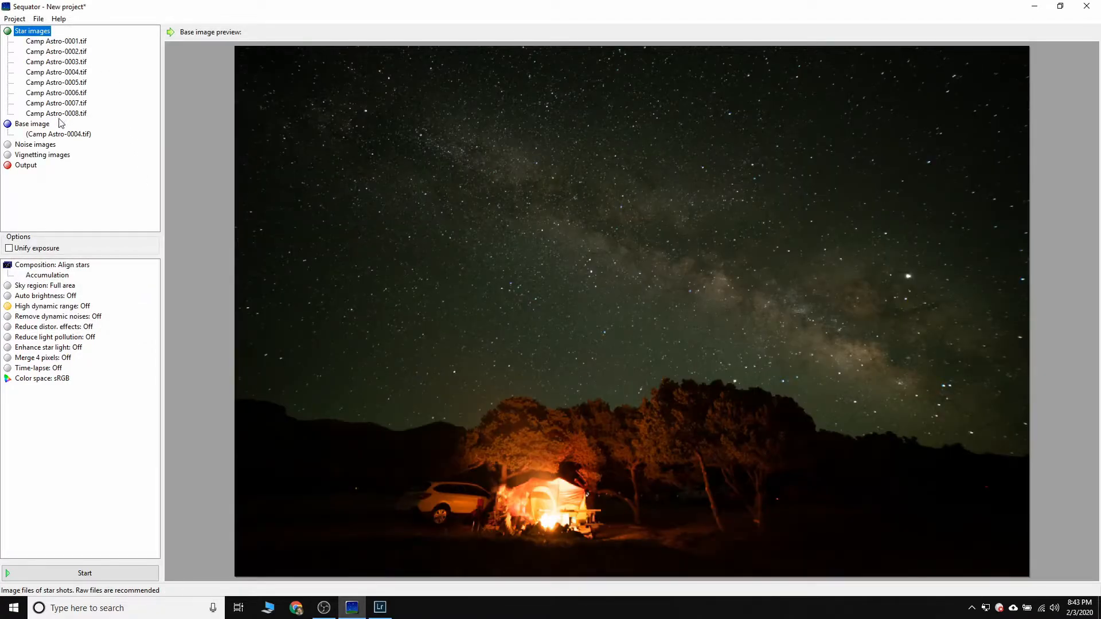
Check base image Camp Astro-0004 and preview frames 0001 and 0002, then return to Lightroom.
click(59, 134)
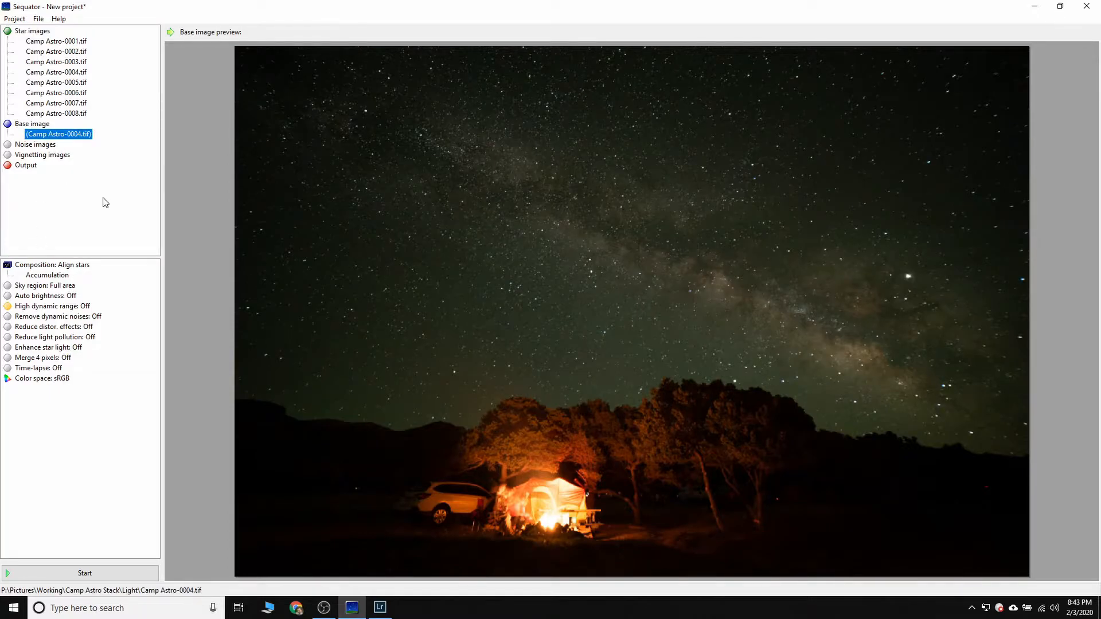
mouse_move(311, 252)
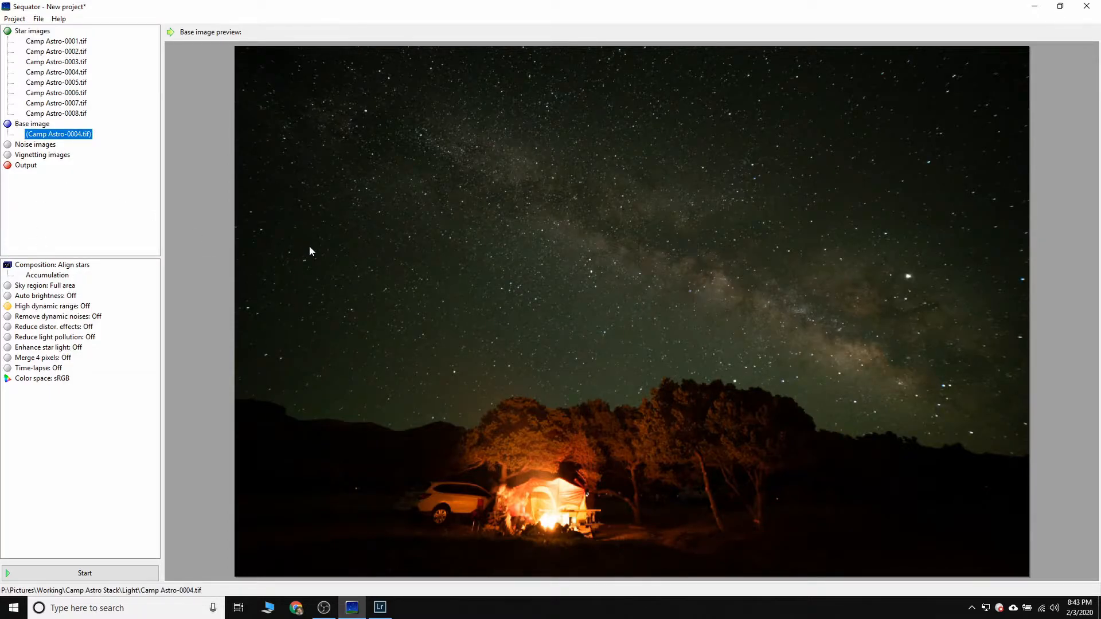
mouse_move(128, 186)
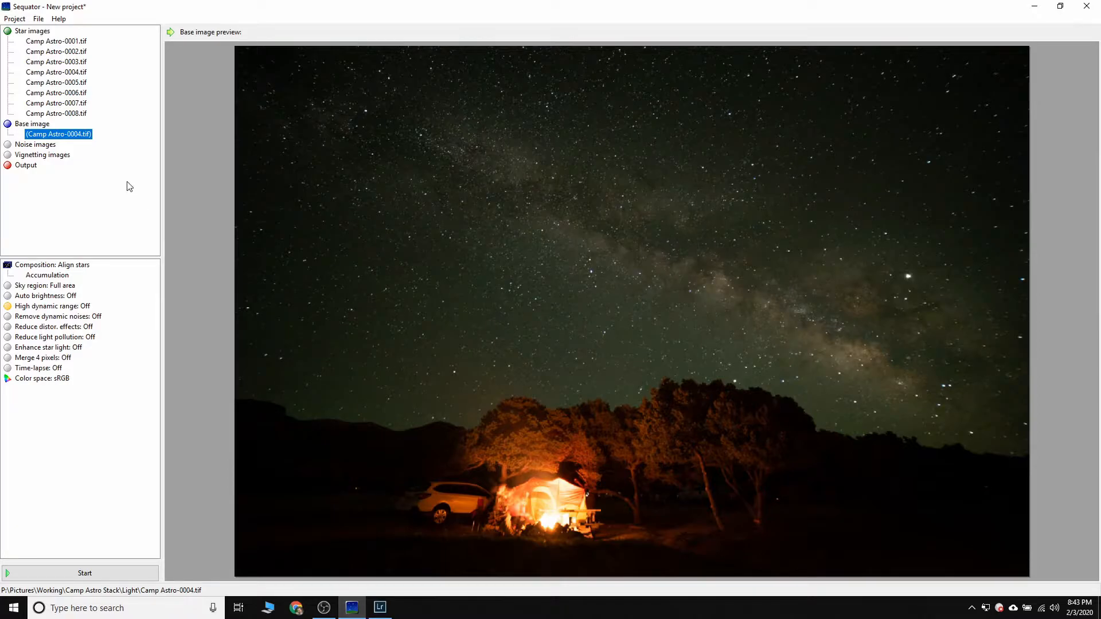
mouse_move(421, 218)
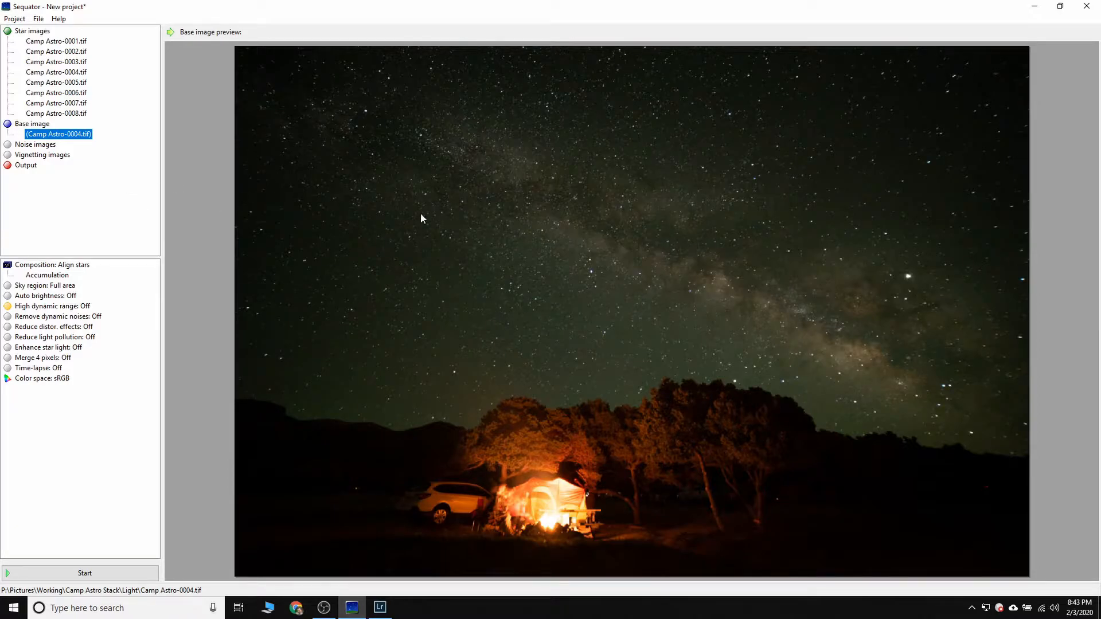
mouse_move(81, 505)
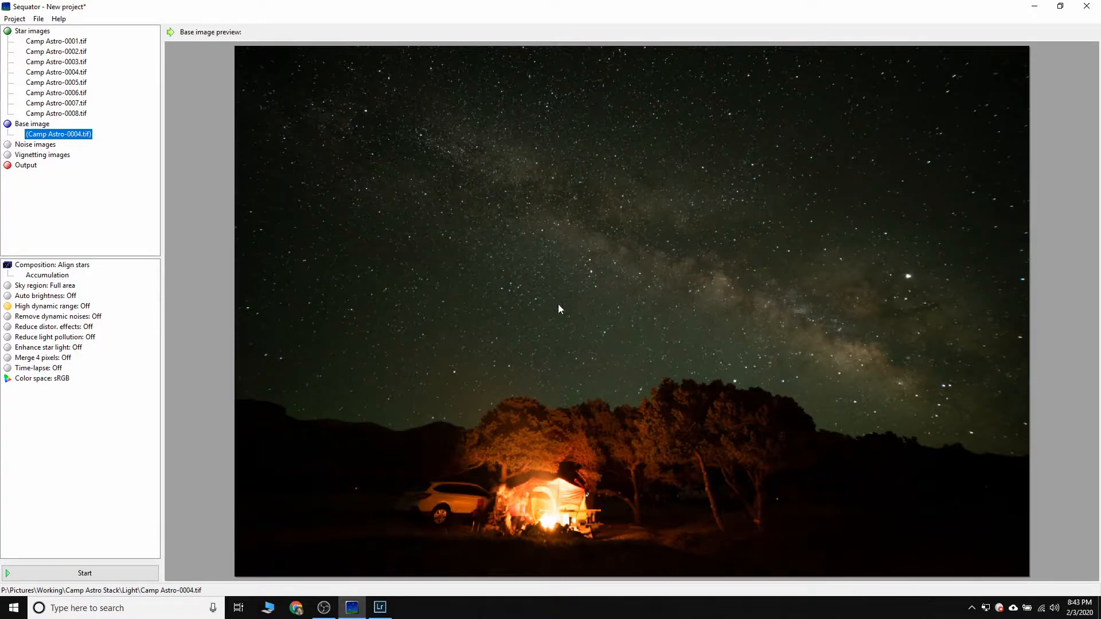
mouse_move(788, 405)
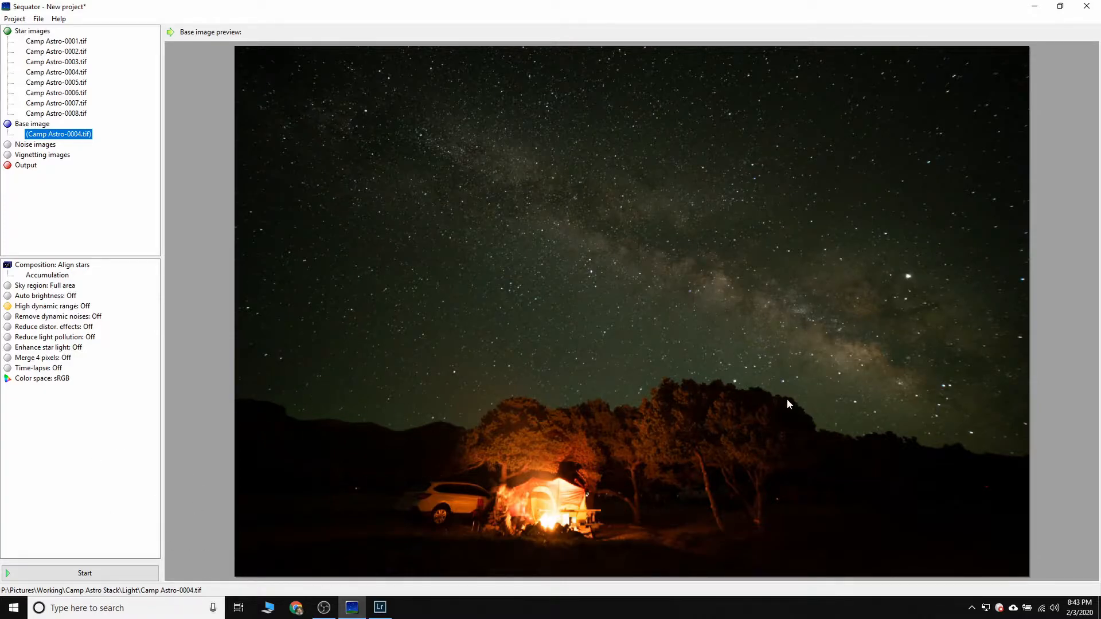
mouse_move(160, 215)
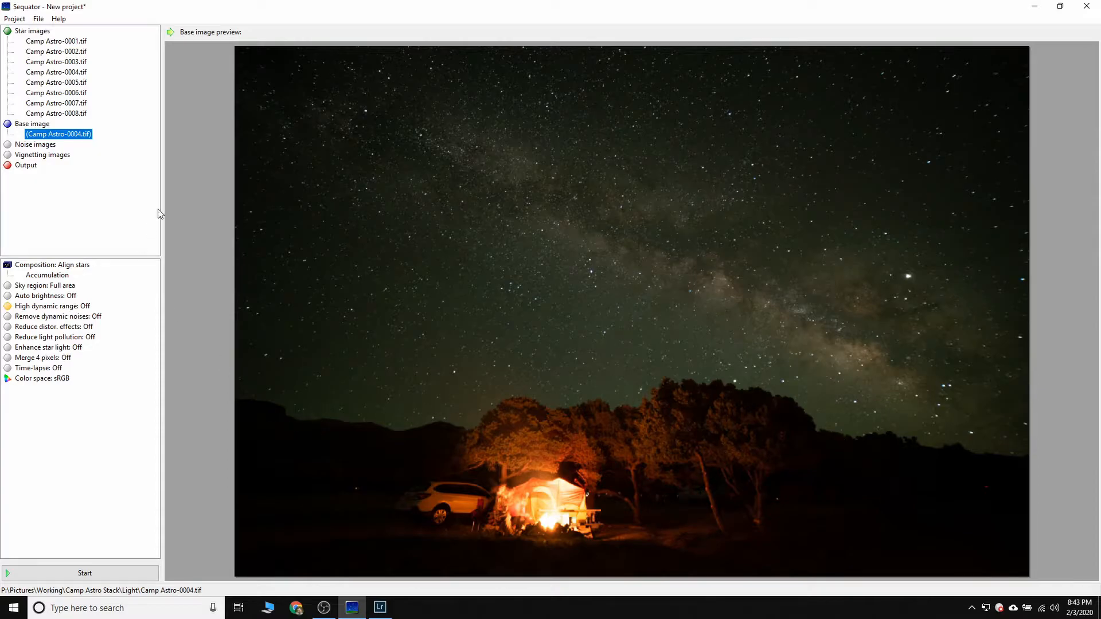
click(56, 42)
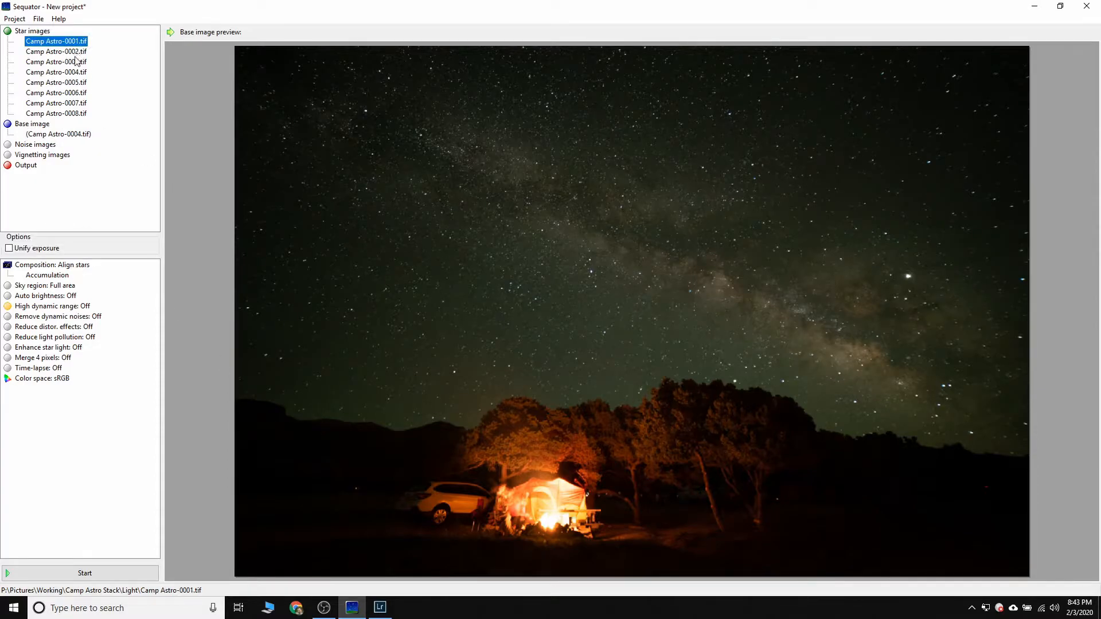
click(55, 52)
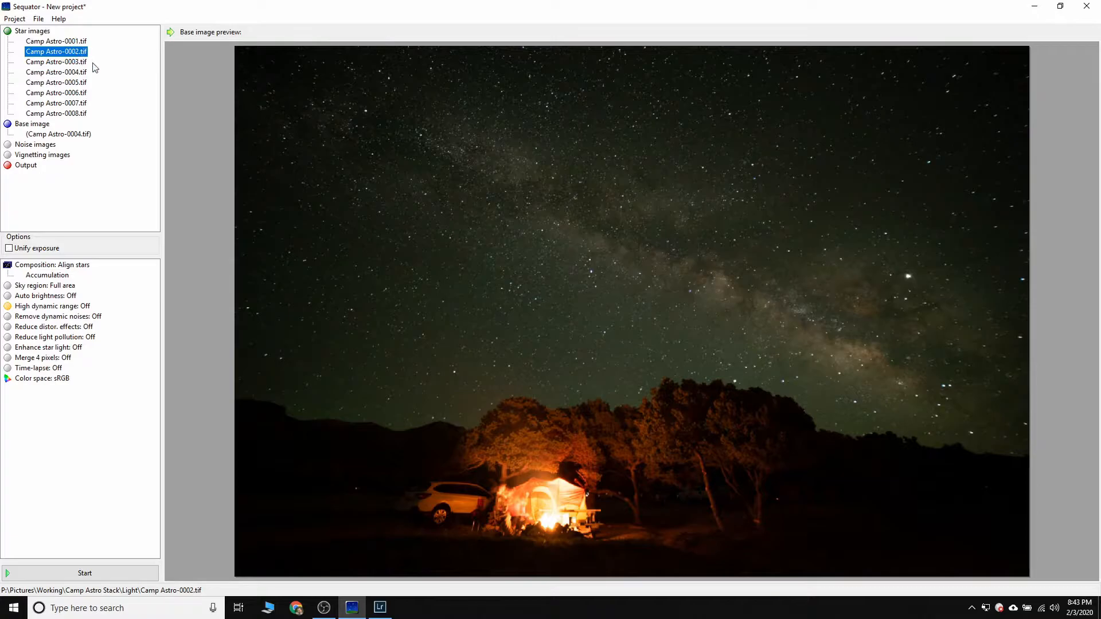
click(380, 608)
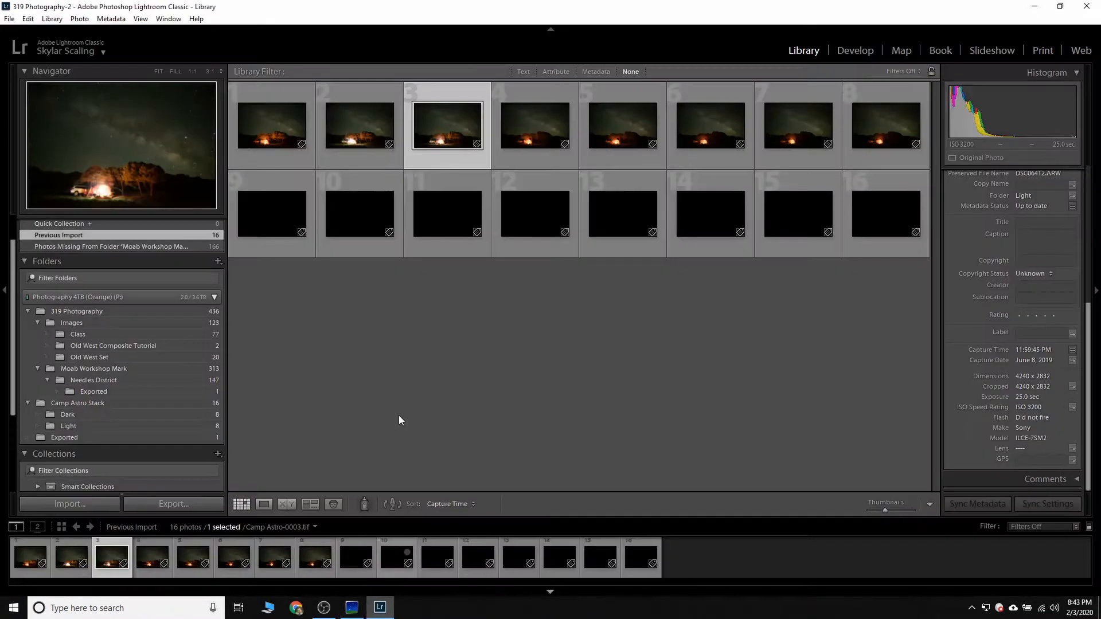
Page through several Camp Astro frames in the filmstrip to compare noise, then bring Sequator back.
click(359, 125)
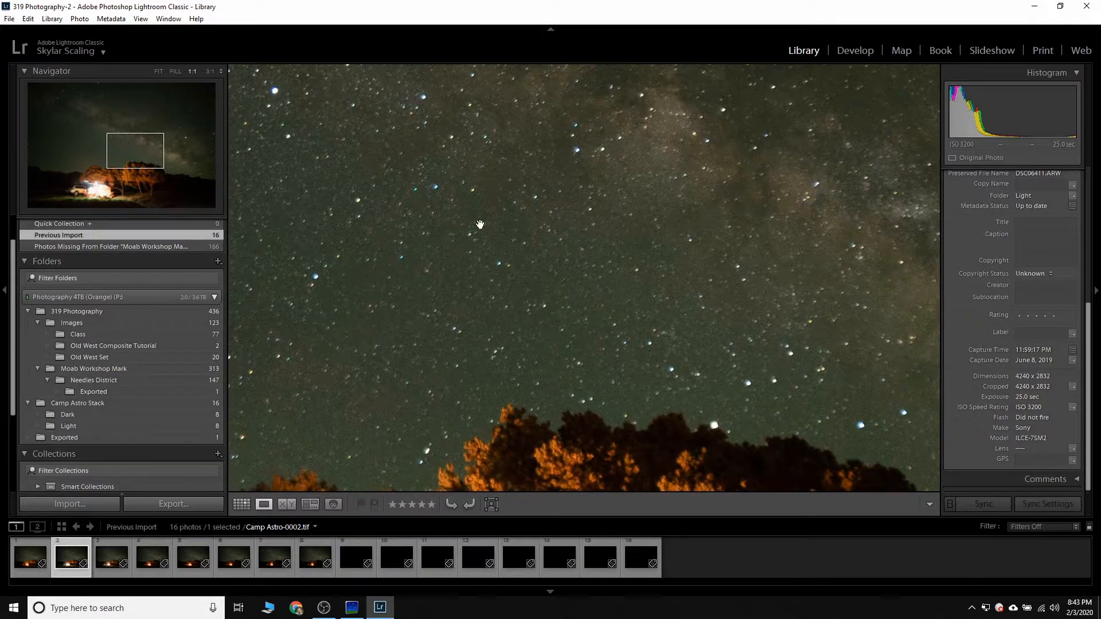
click(160, 71)
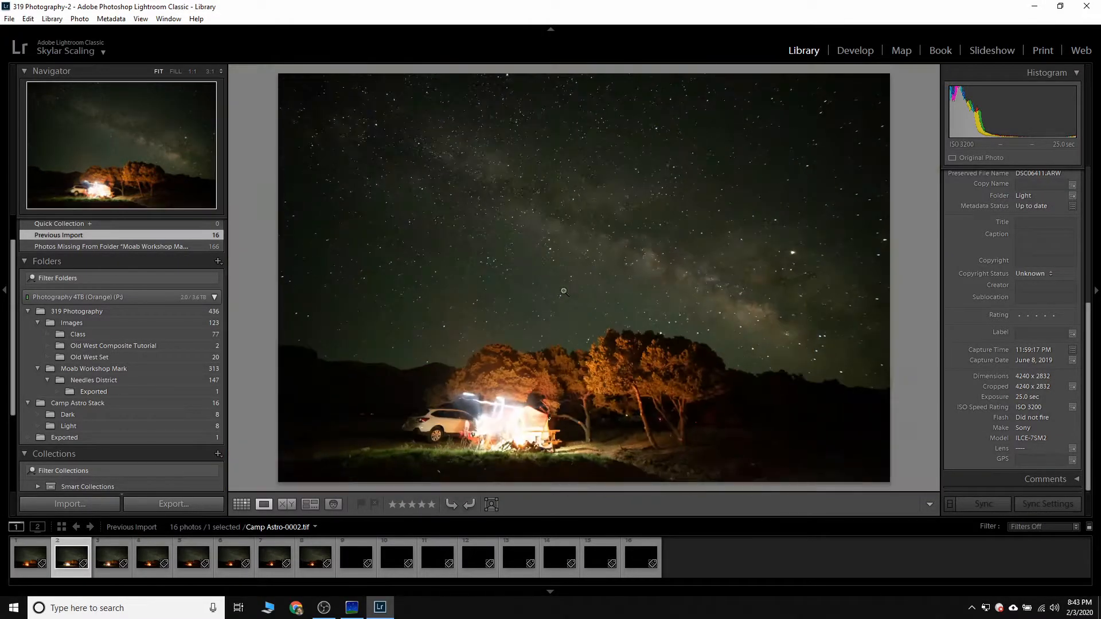
click(151, 557)
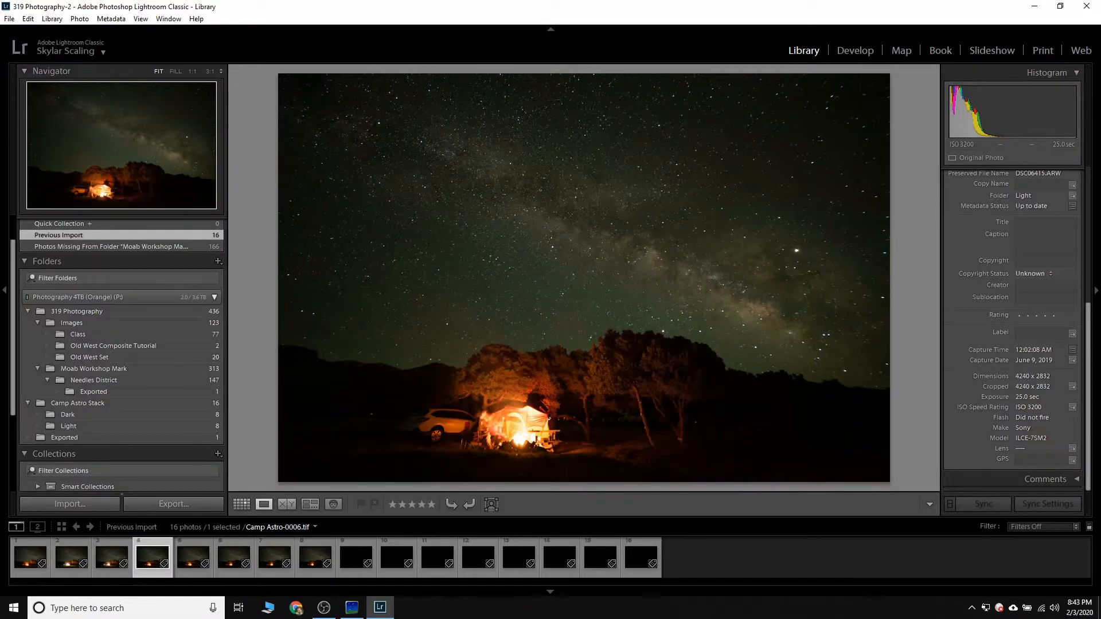
click(193, 557)
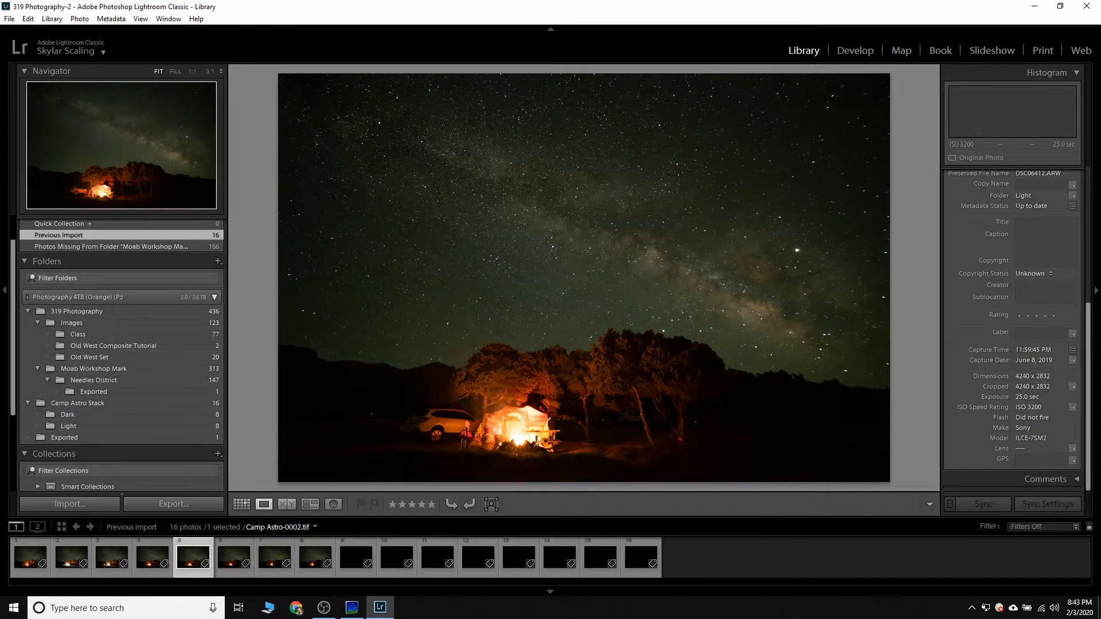
click(234, 557)
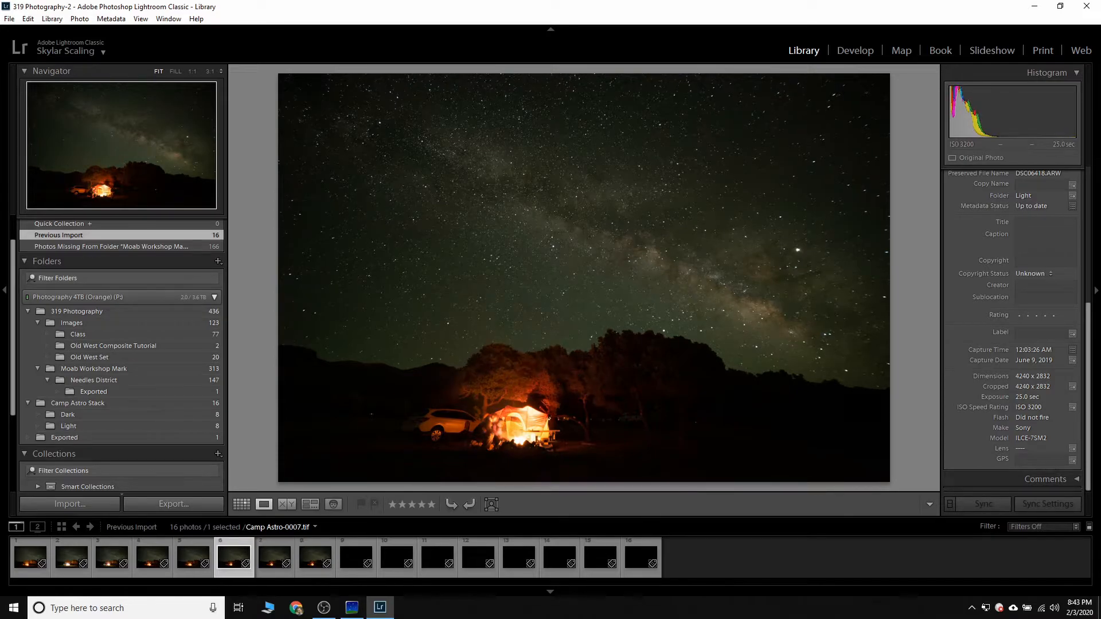
click(29, 558)
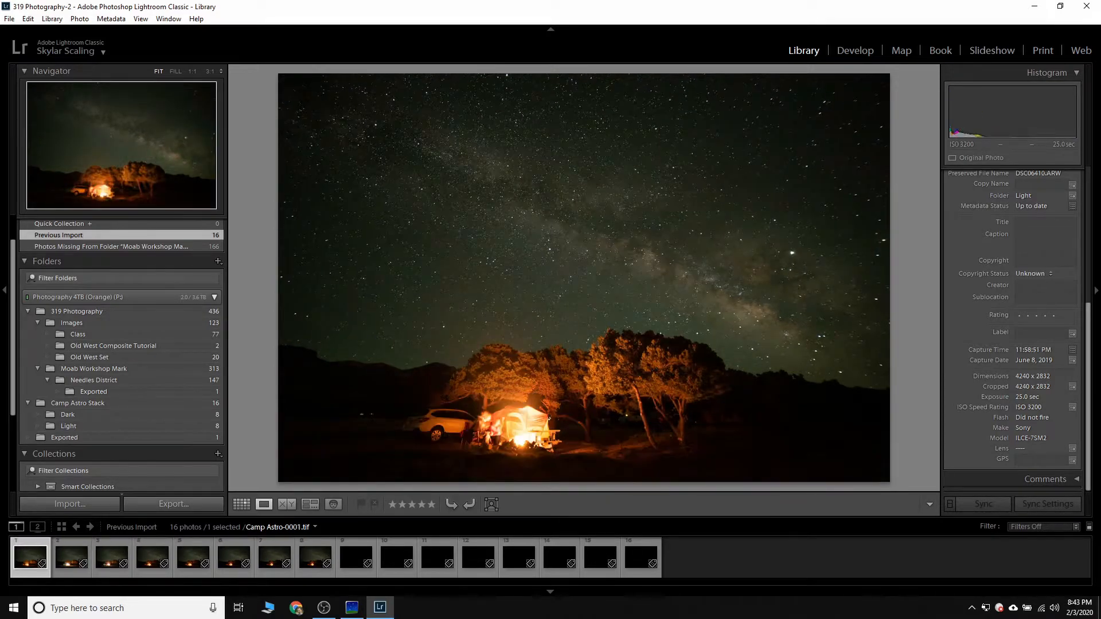
click(356, 557)
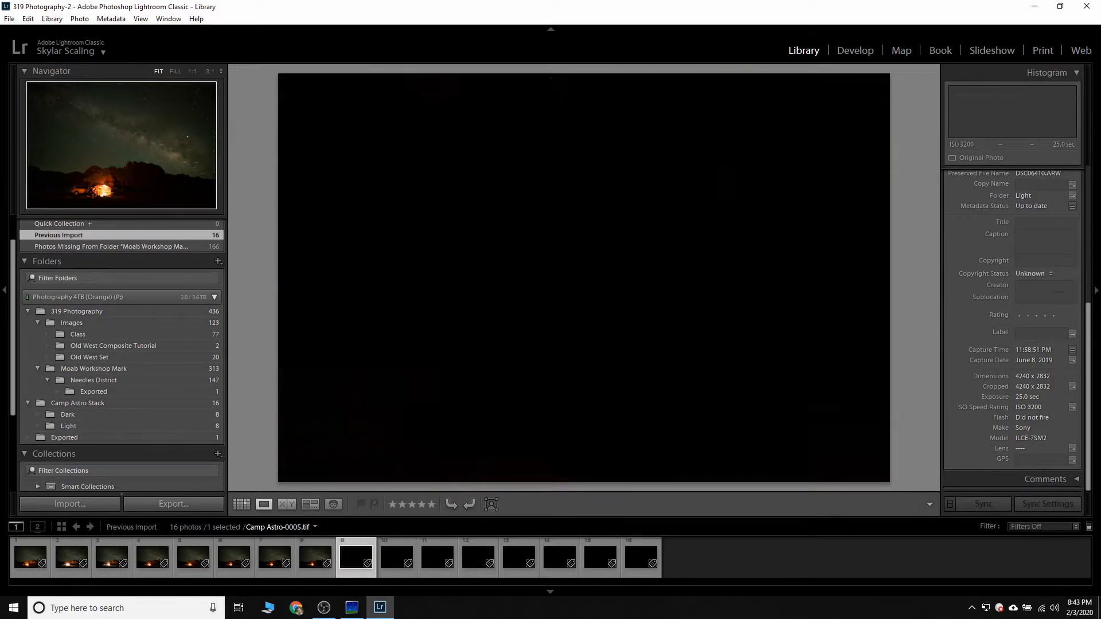
click(274, 556)
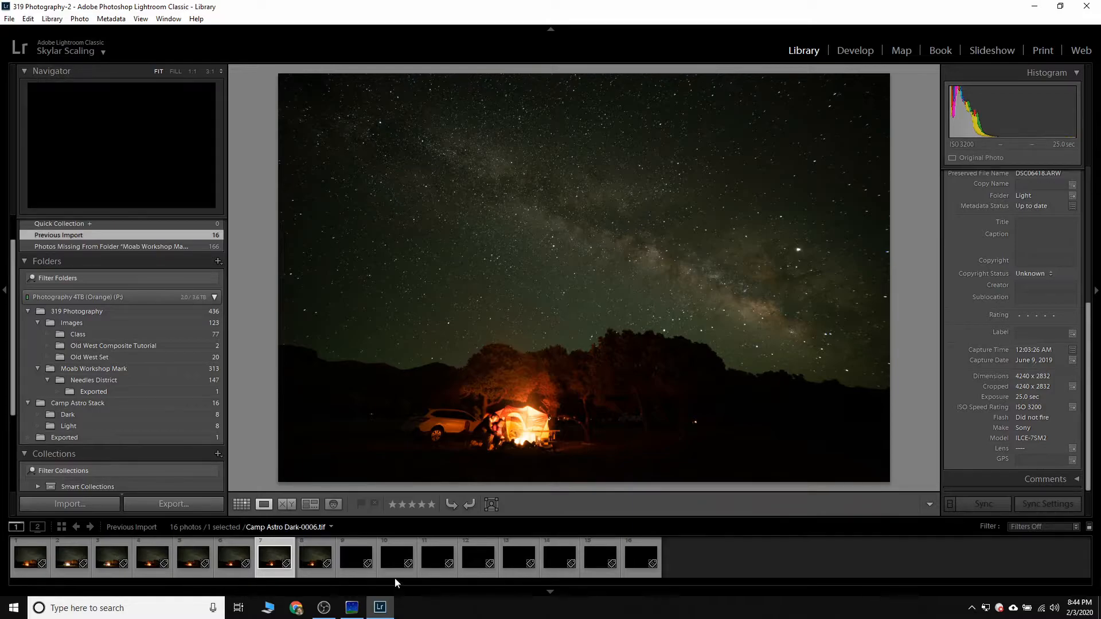
click(351, 608)
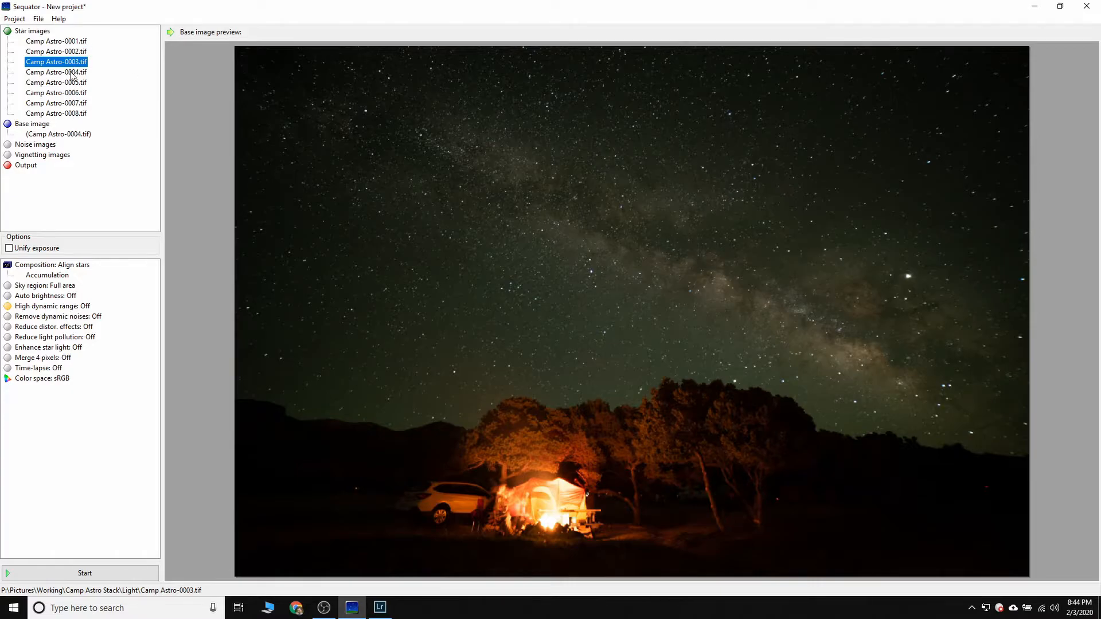
mouse_move(692, 468)
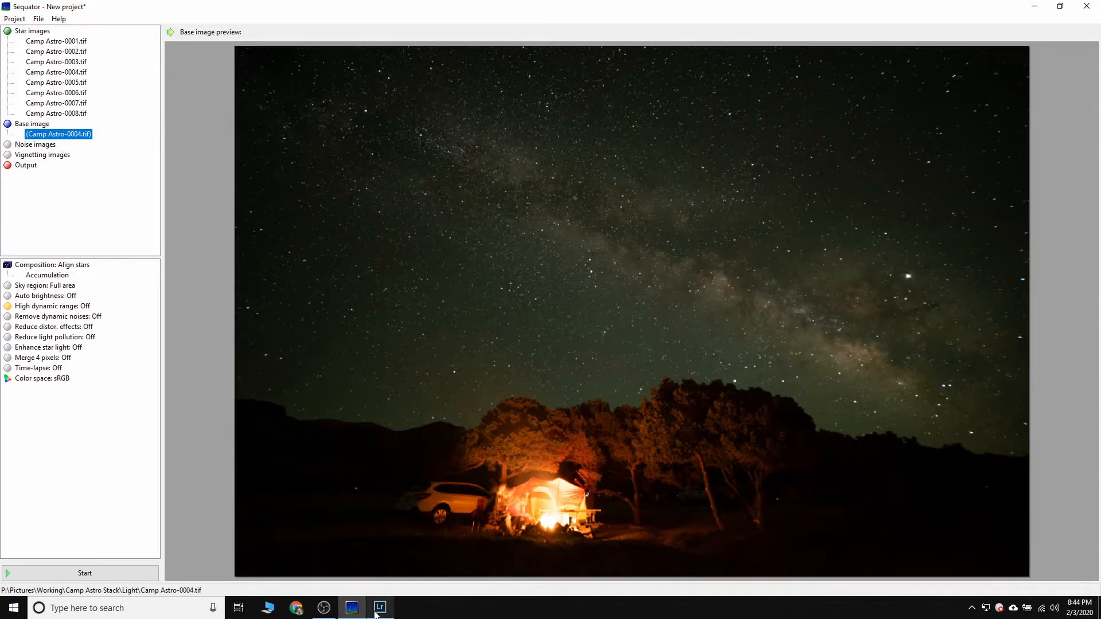
Switch back to Lightroom showing light frame Camp Astro-0007.
click(380, 608)
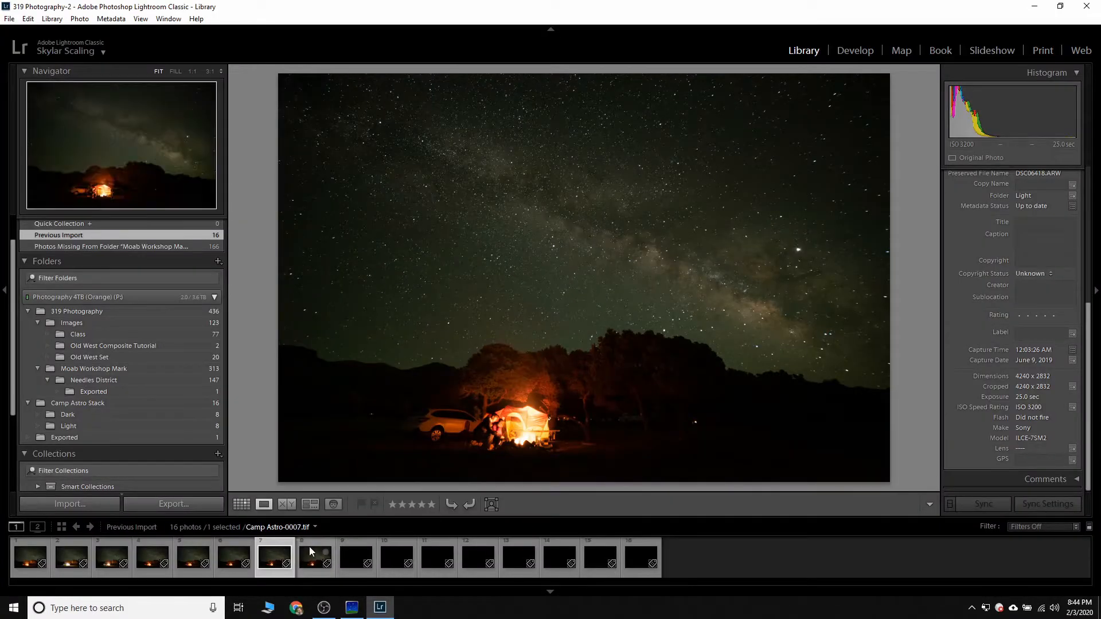
Compare Camp Astro-0008 with Camp Astro-0007 in the filmstrip, then return to Sequator.
click(316, 558)
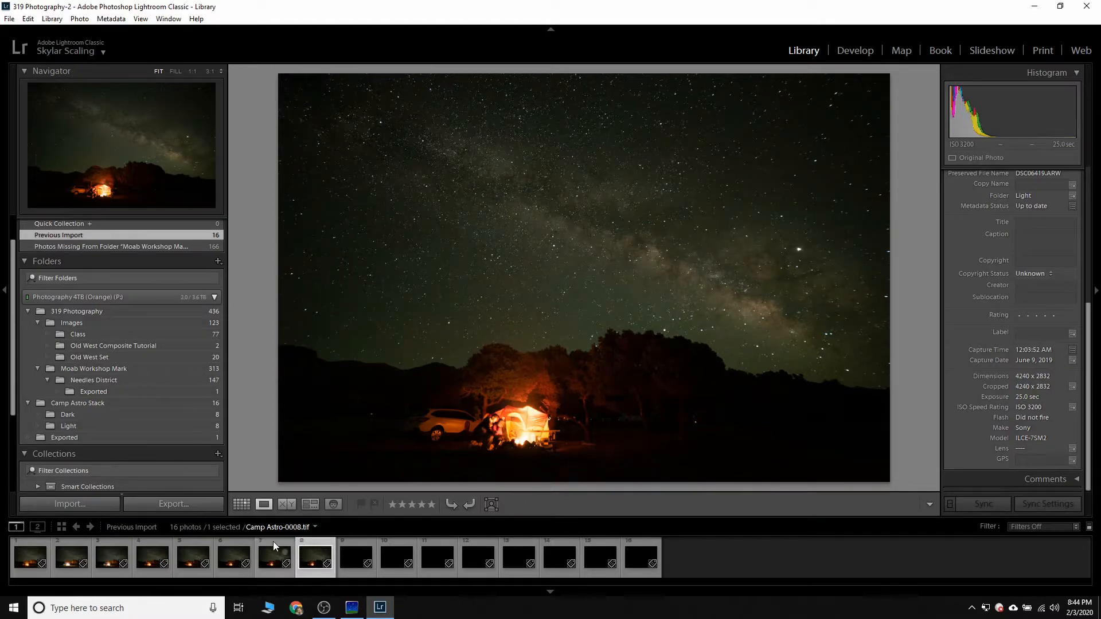
click(274, 558)
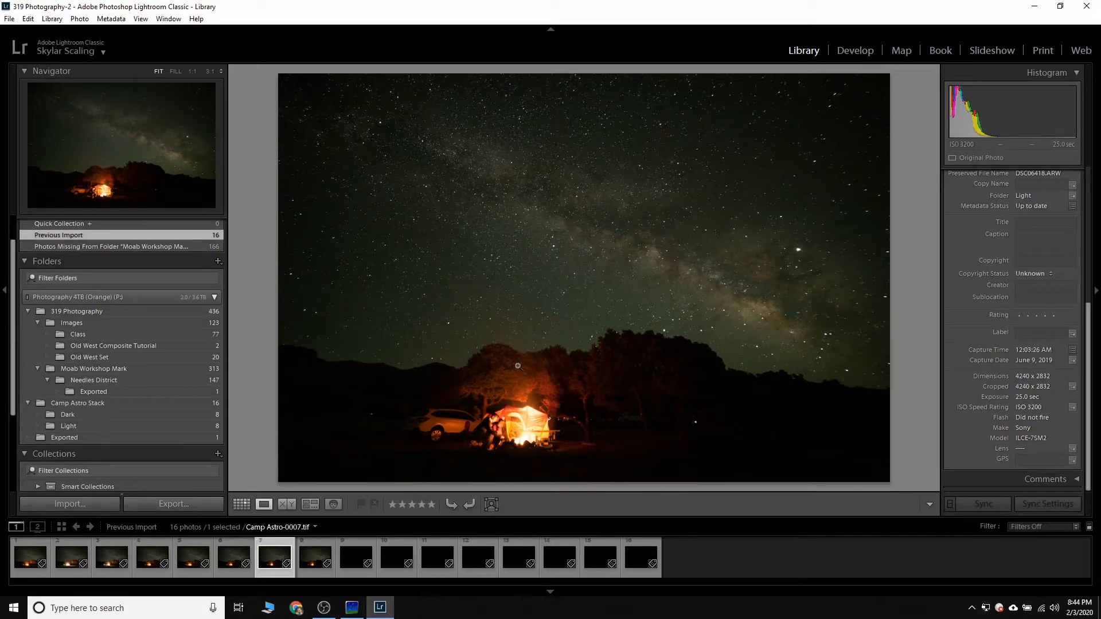
mouse_move(491, 262)
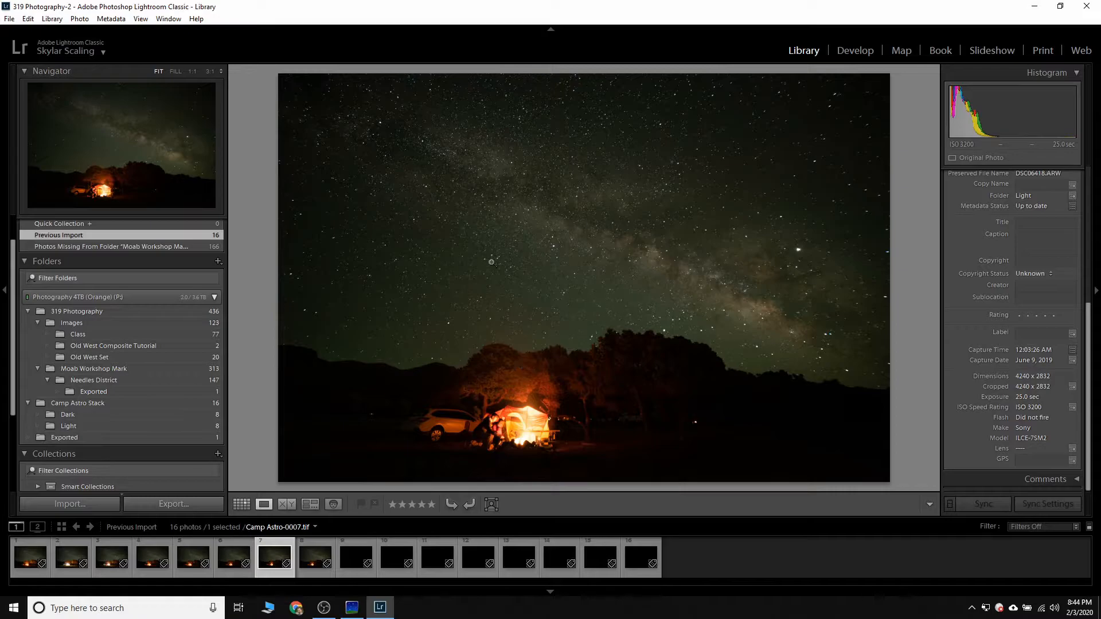
mouse_move(453, 463)
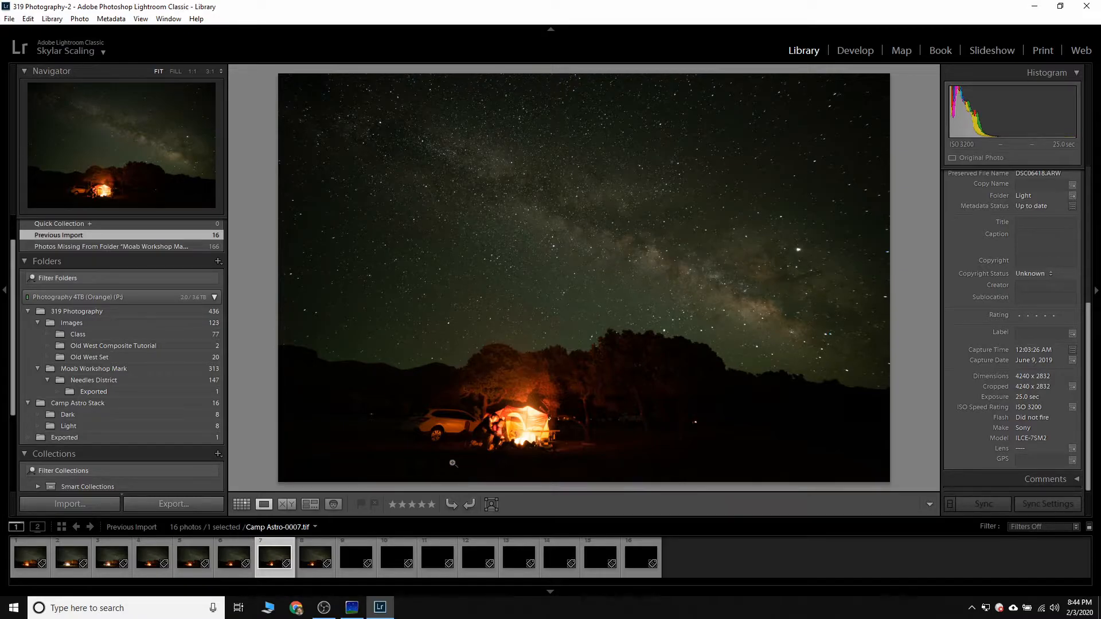
mouse_move(878, 392)
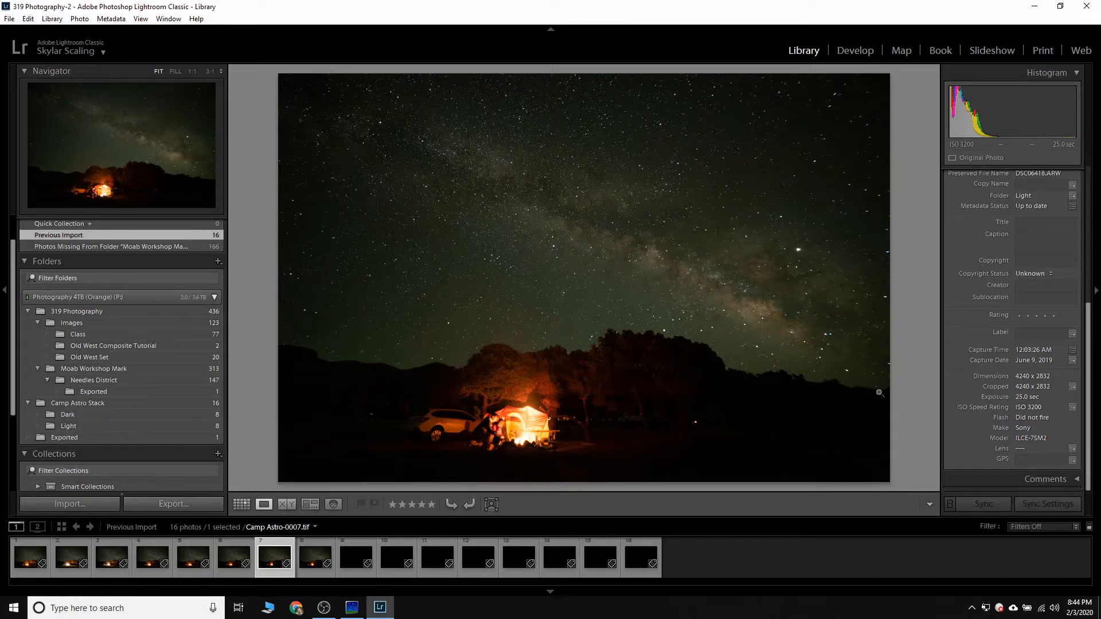
mouse_move(270, 543)
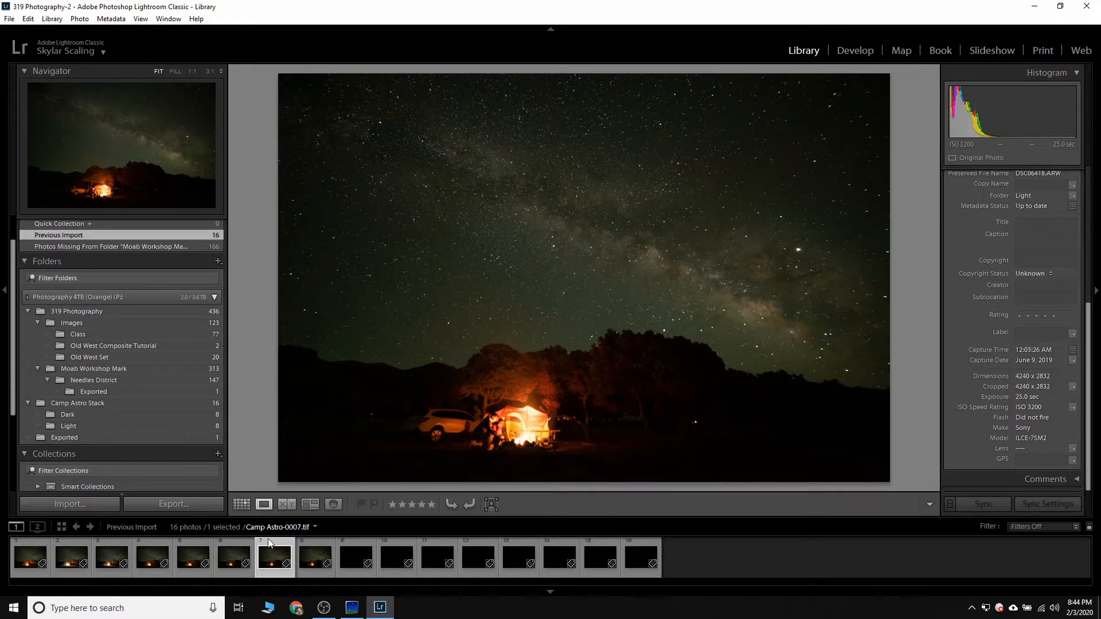
click(378, 608)
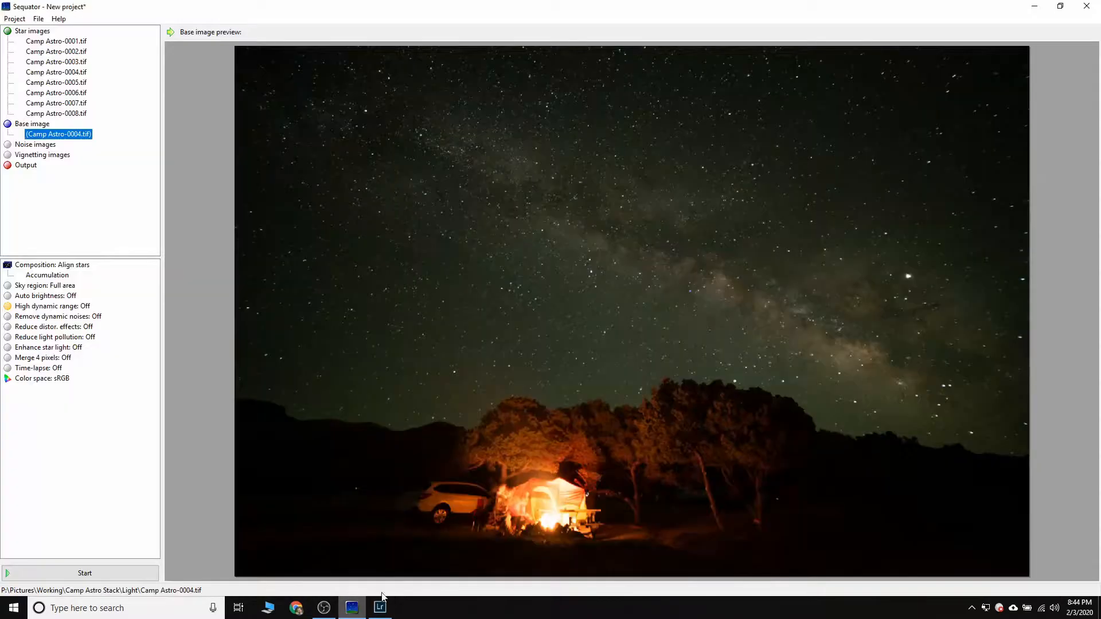
Make Camp Astro-0007.tif the base image and start choosing noise images.
right_click(55, 104)
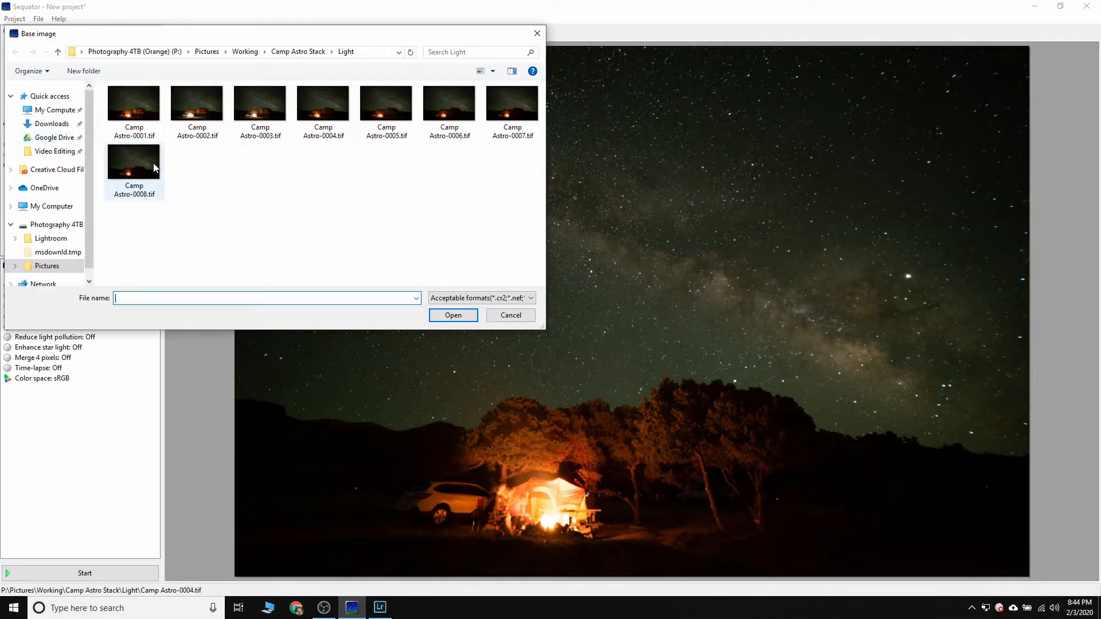
click(453, 314)
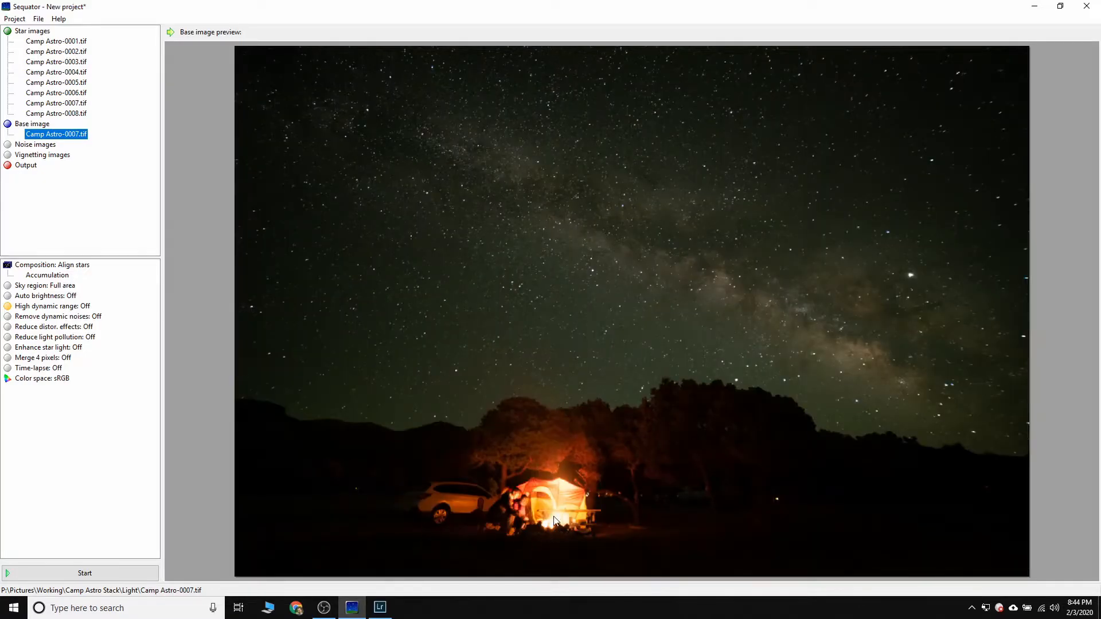
mouse_move(687, 518)
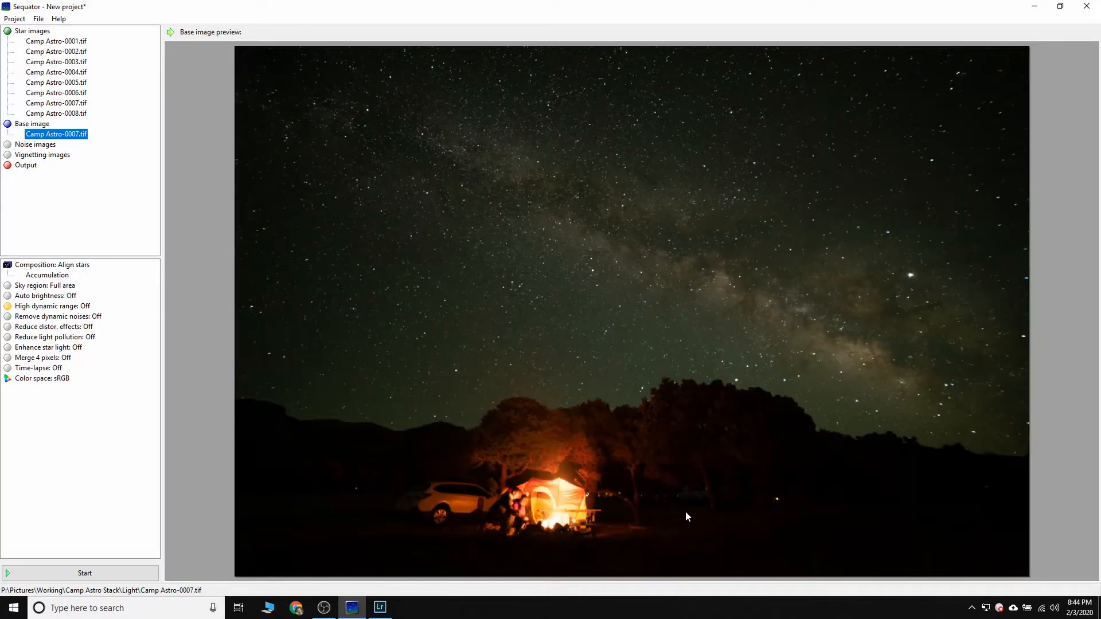
click(35, 144)
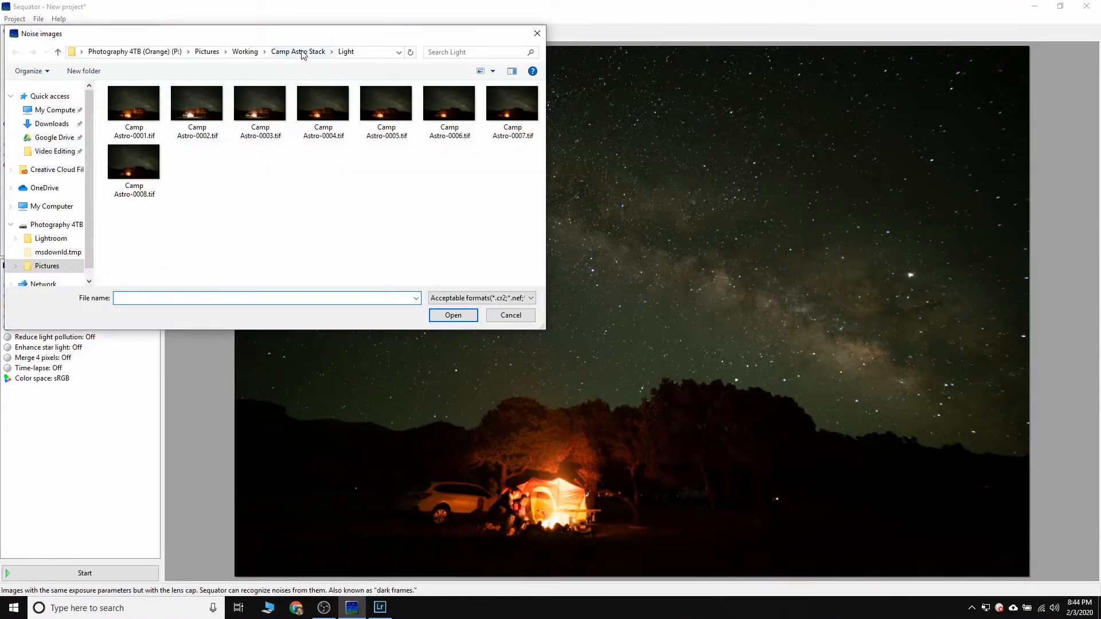
Load all eight Dark-folder frames as the project's noise images.
click(298, 52)
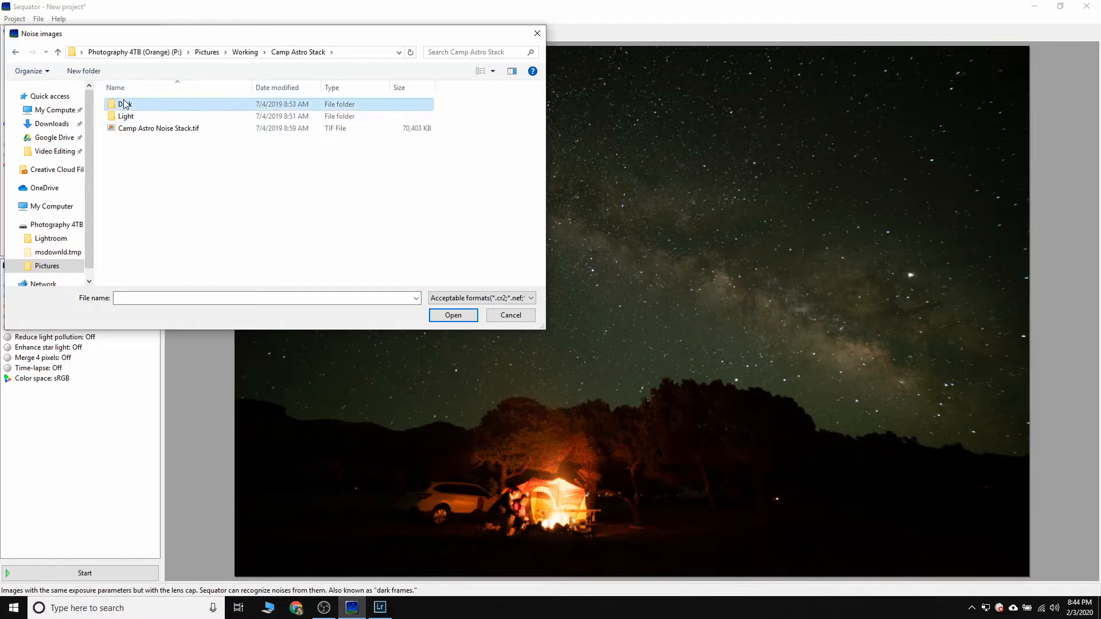
double_click(125, 104)
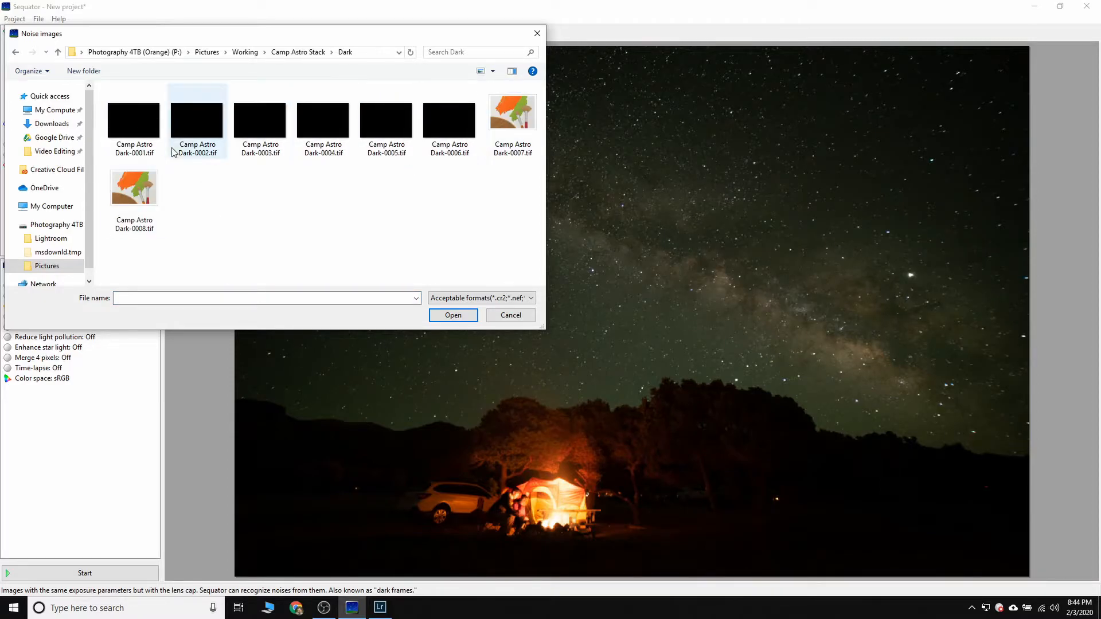
key(ctrl+a)
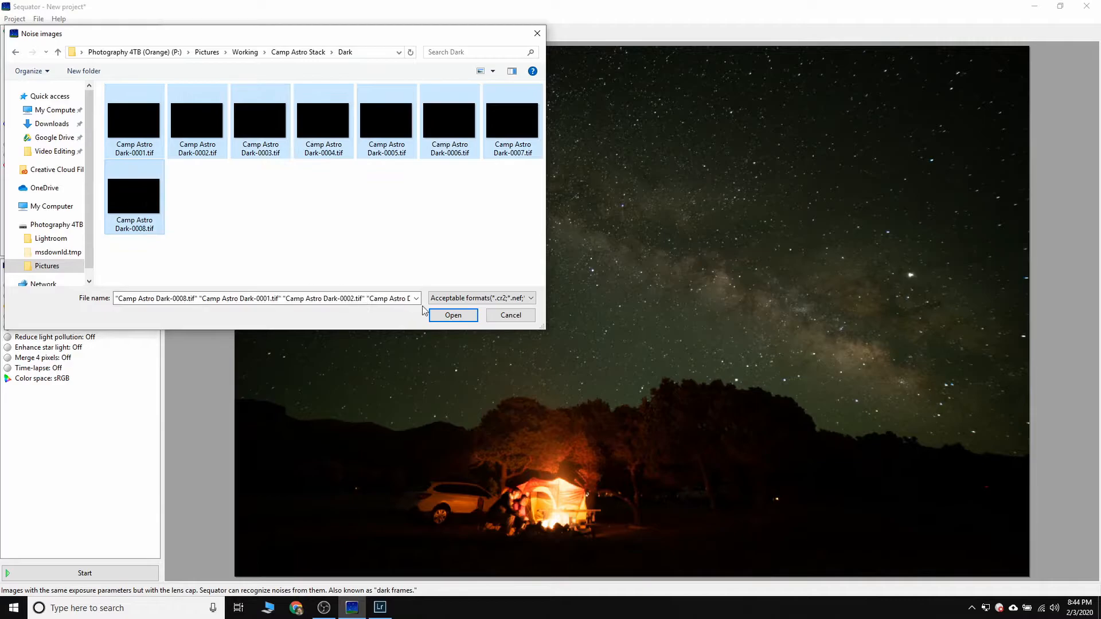
click(453, 314)
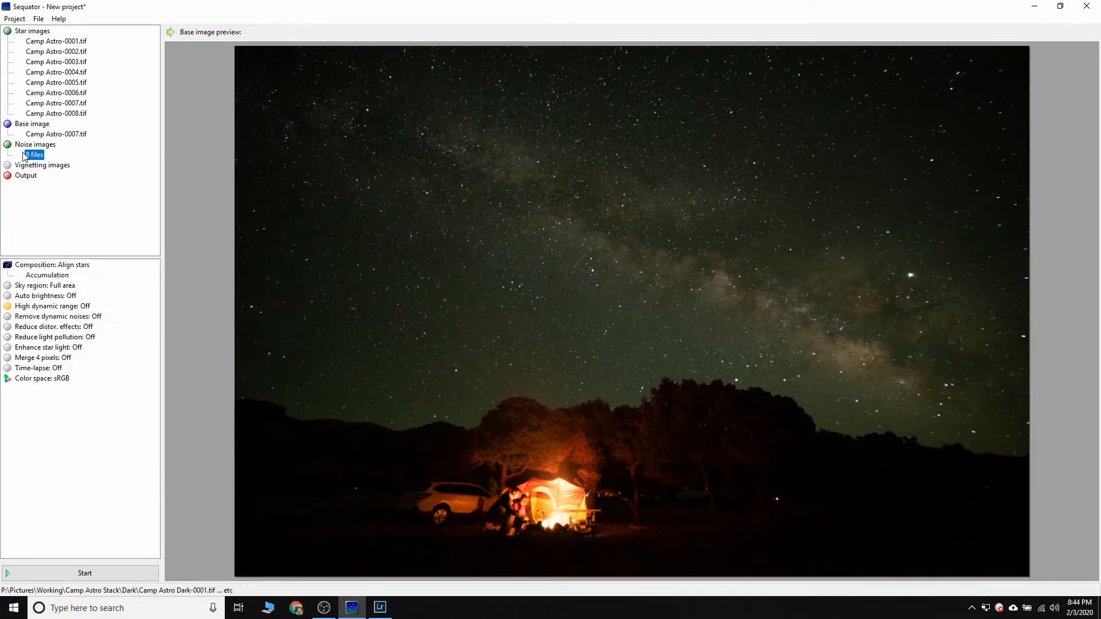
mouse_move(65, 174)
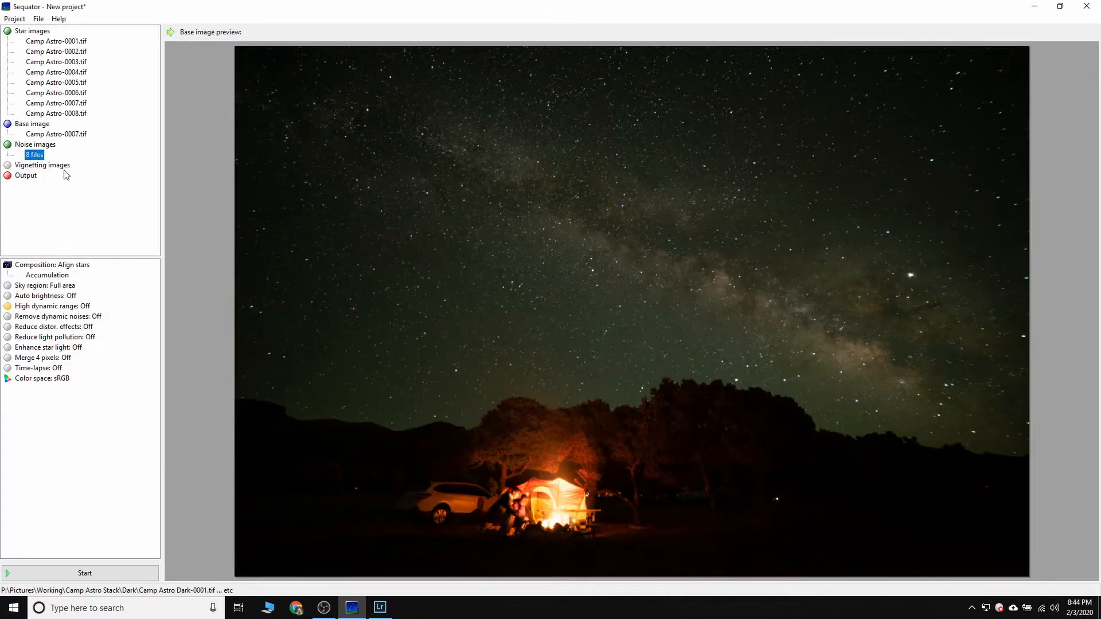
click(42, 165)
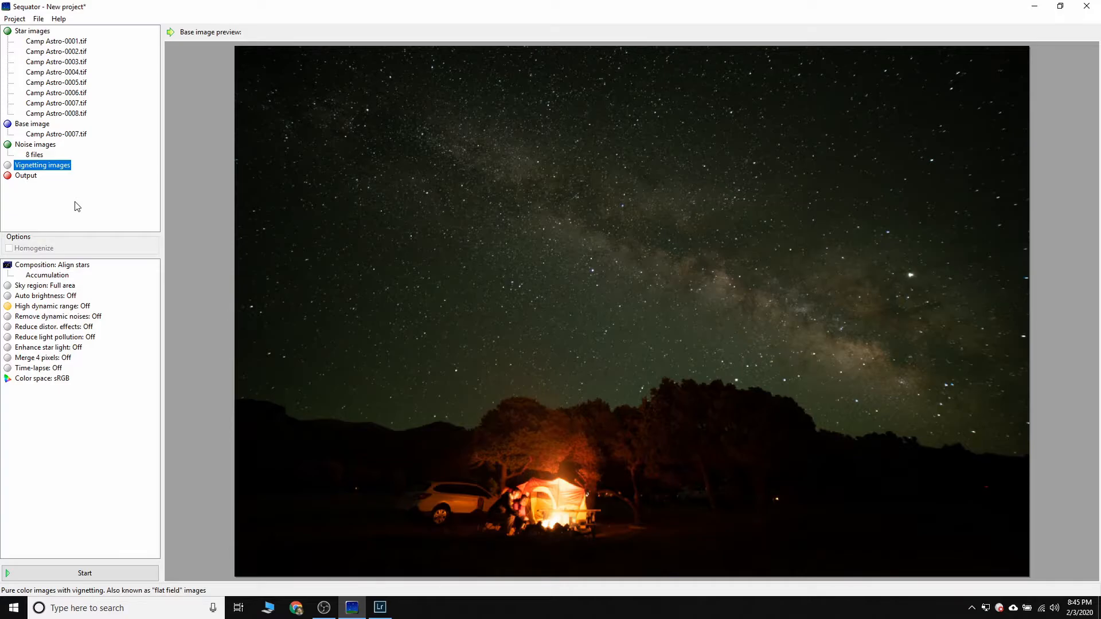
mouse_move(76, 114)
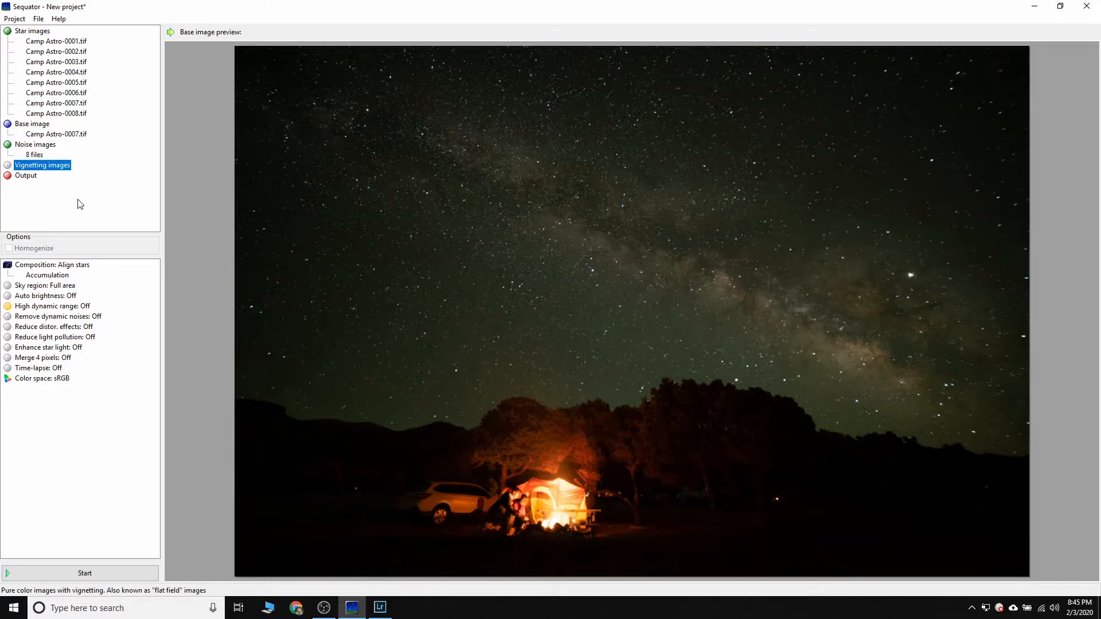
mouse_move(88, 208)
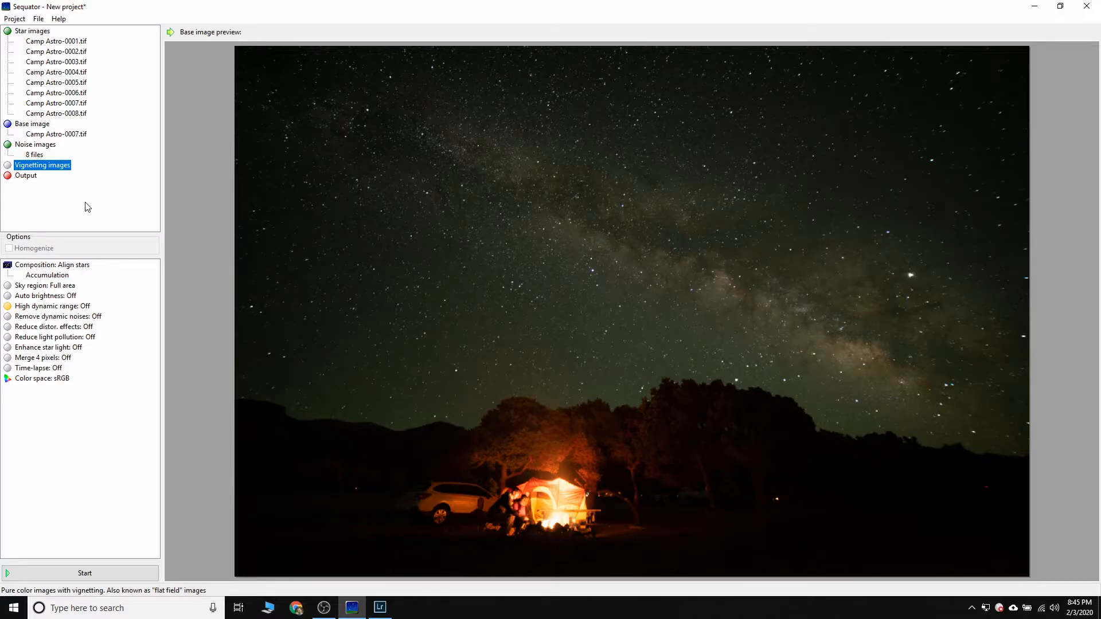
mouse_move(79, 202)
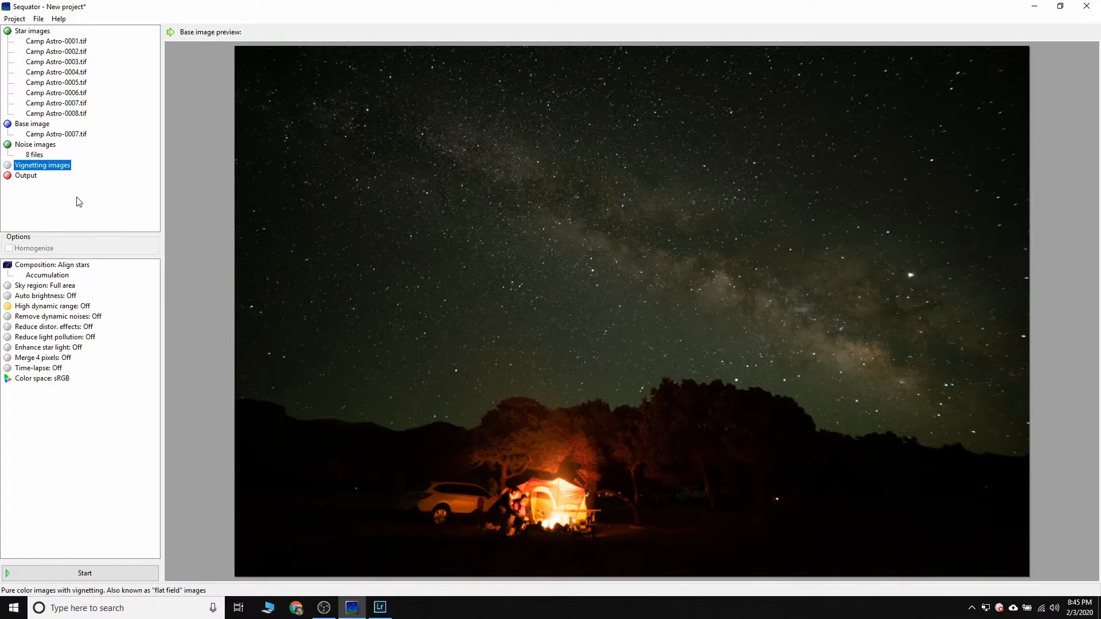
mouse_move(41, 181)
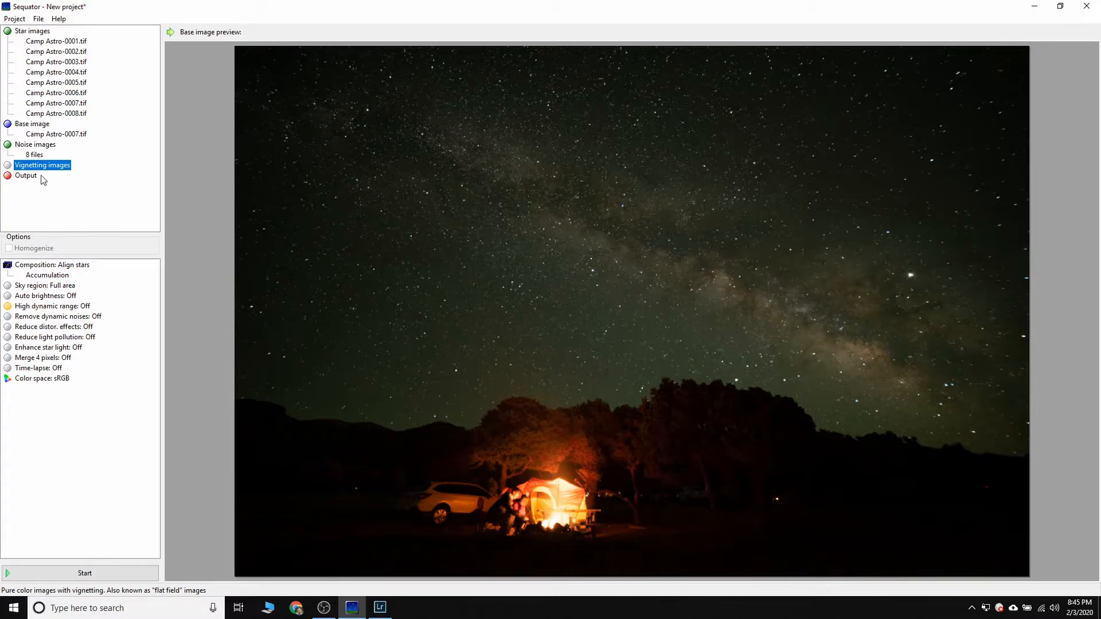
click(27, 174)
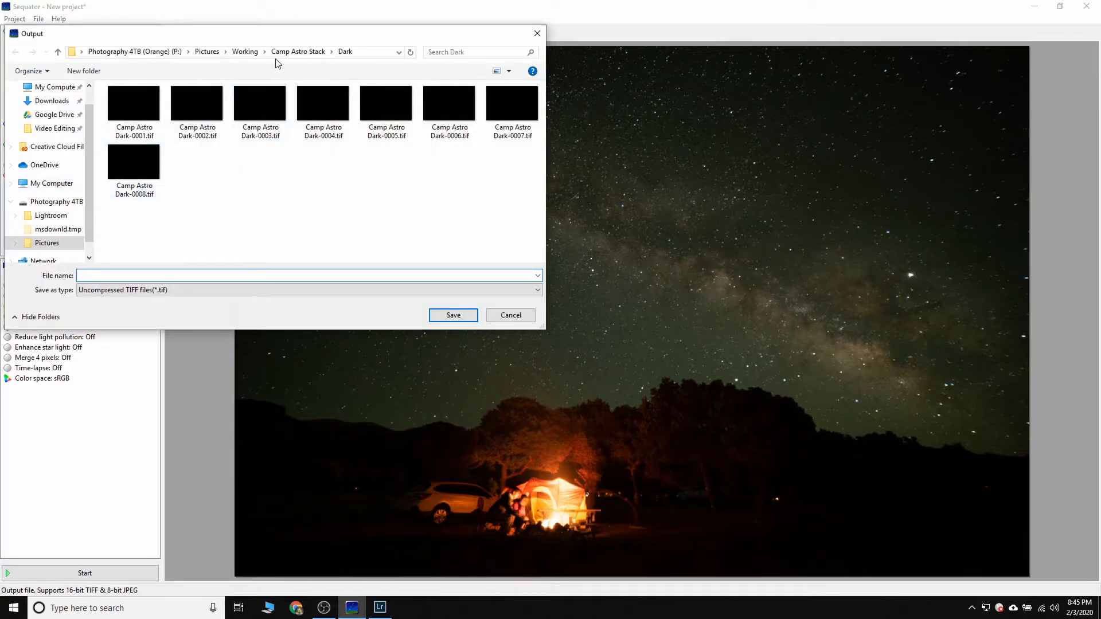
Set the output file to Noise Reduction 1.tif in the Camp Astro Stack folder.
click(297, 51)
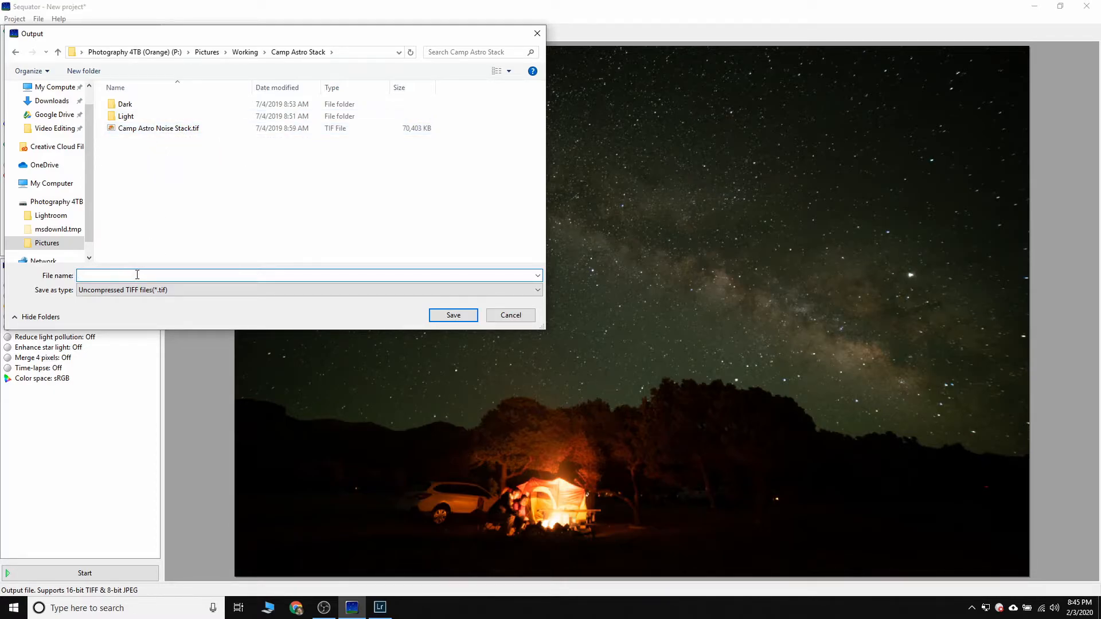
text(Noise)
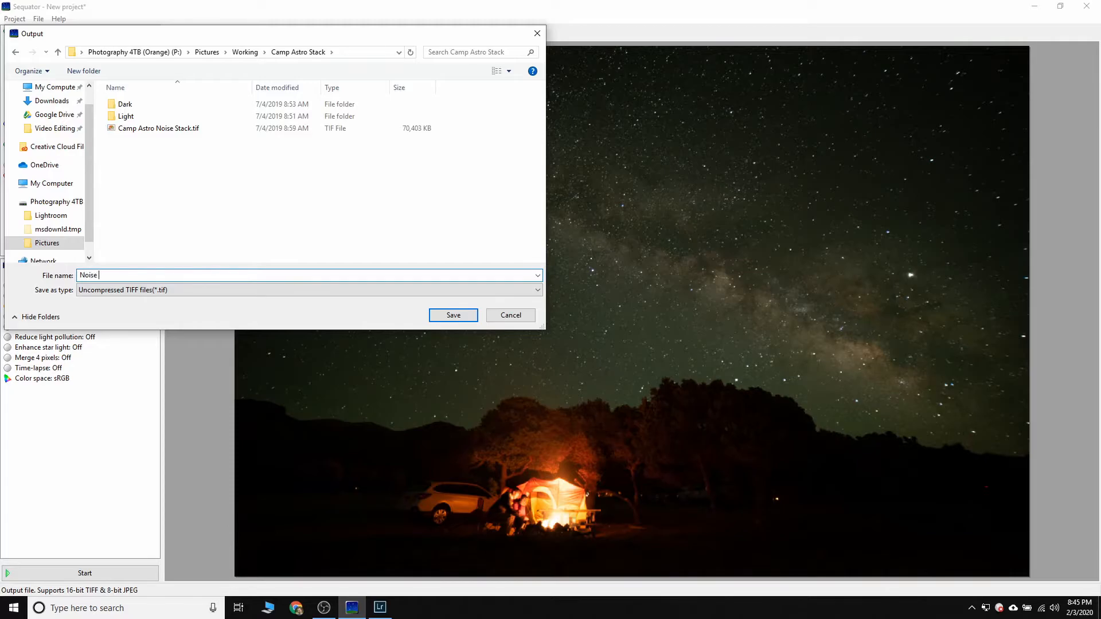
text(RE)
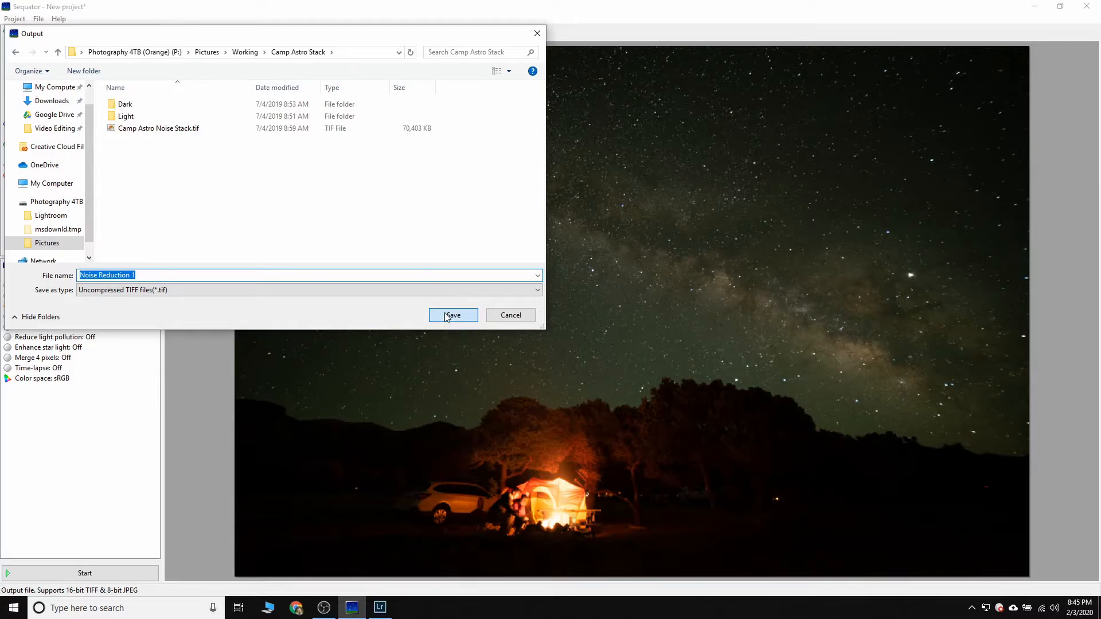
click(452, 316)
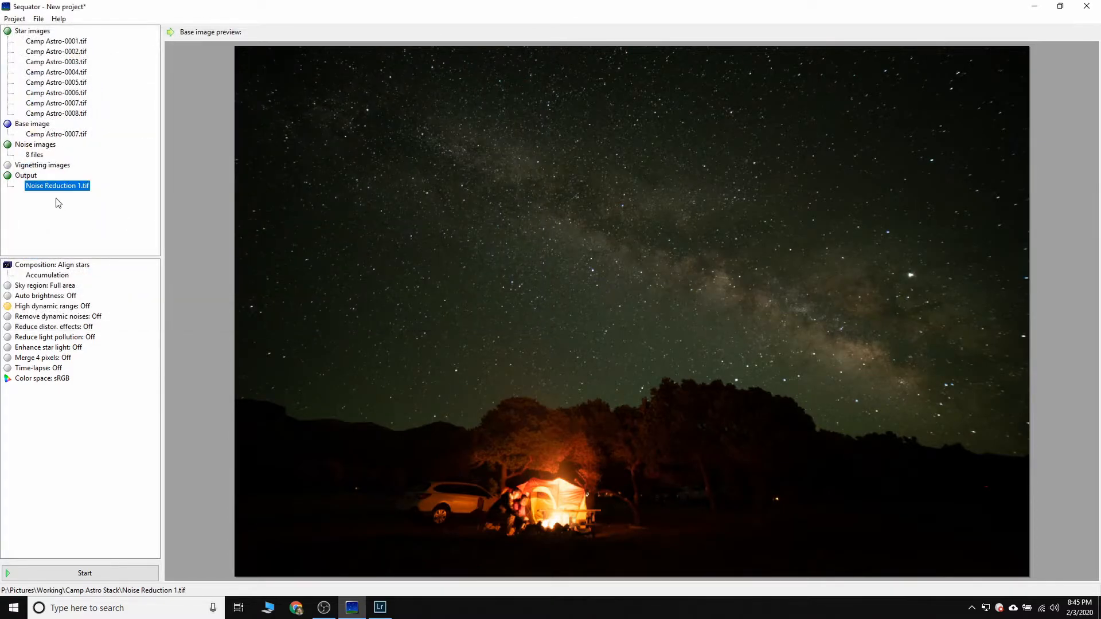
mouse_move(84, 256)
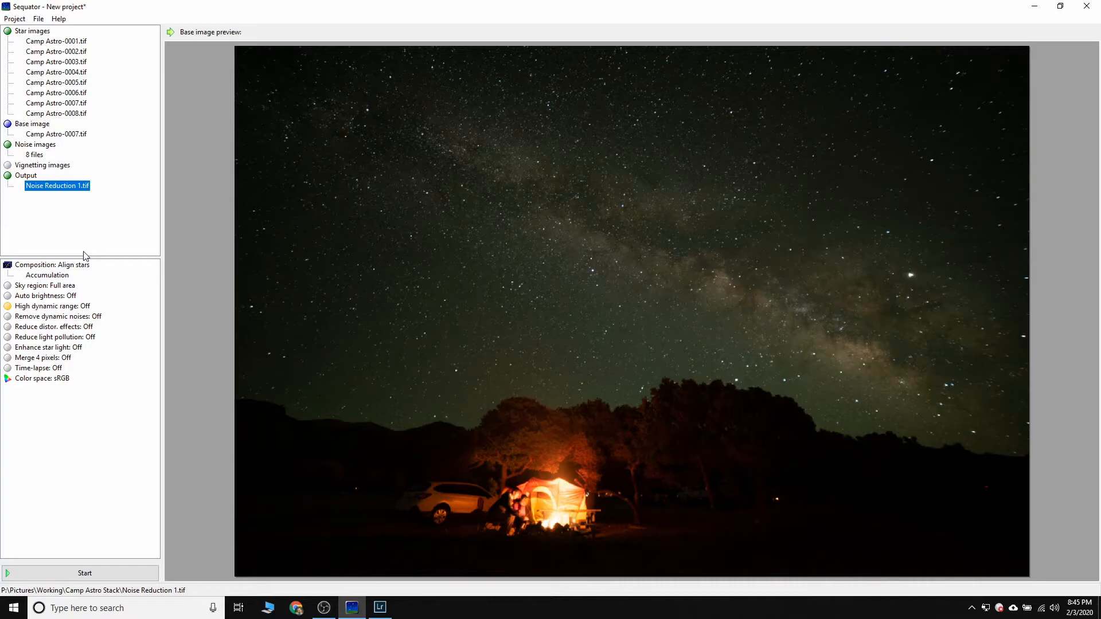
mouse_move(62, 268)
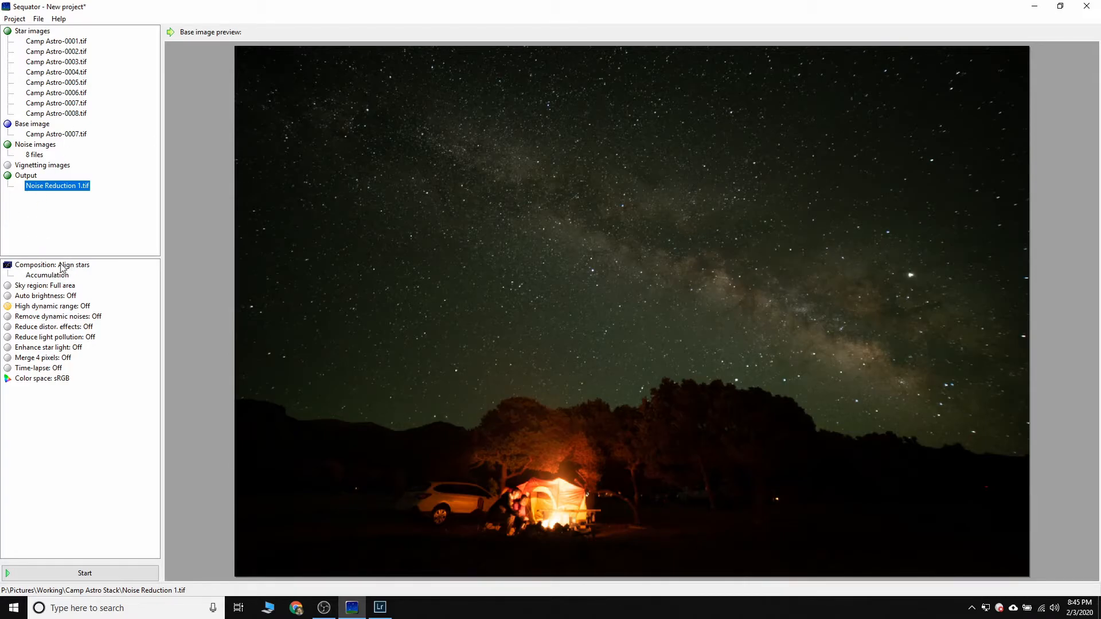
Switch composition to Freeze ground and turn off selective removal of moving objects.
click(52, 265)
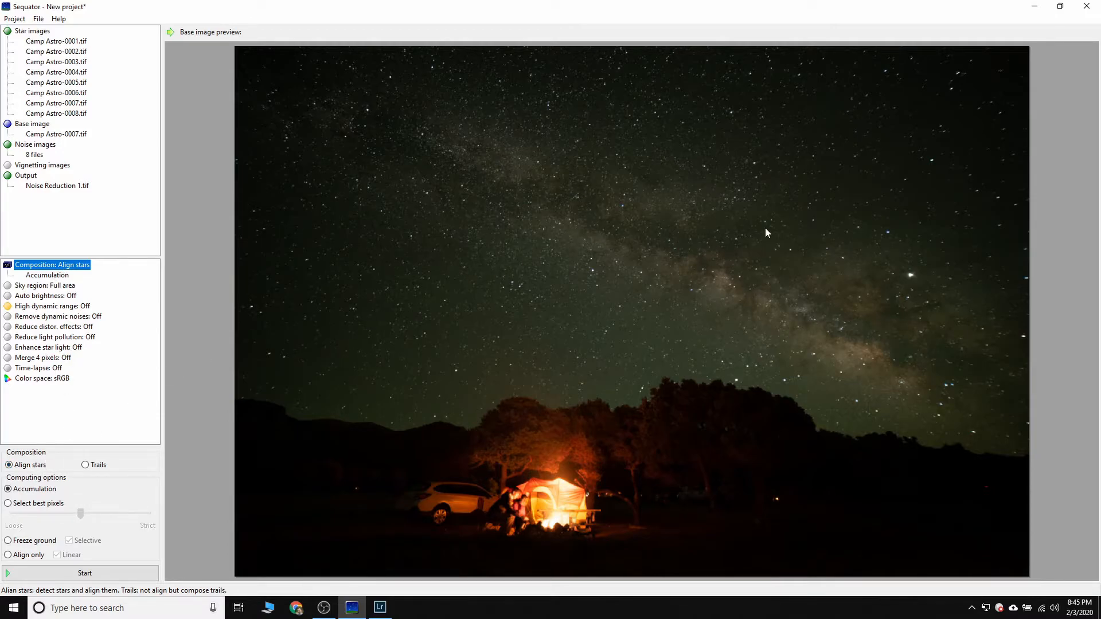
mouse_move(796, 253)
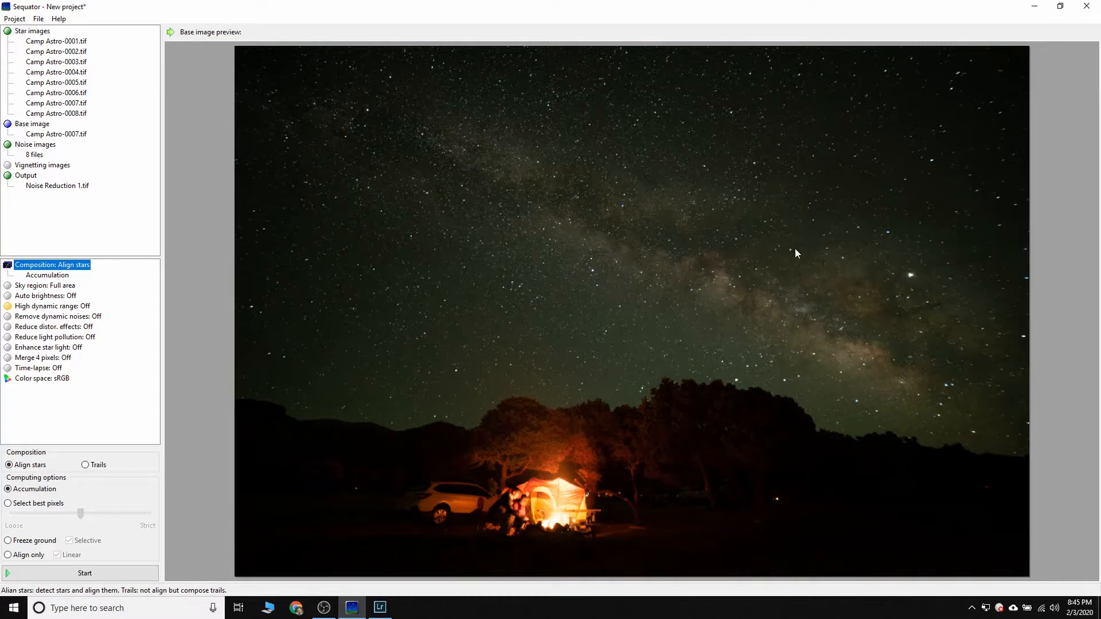
mouse_move(765, 221)
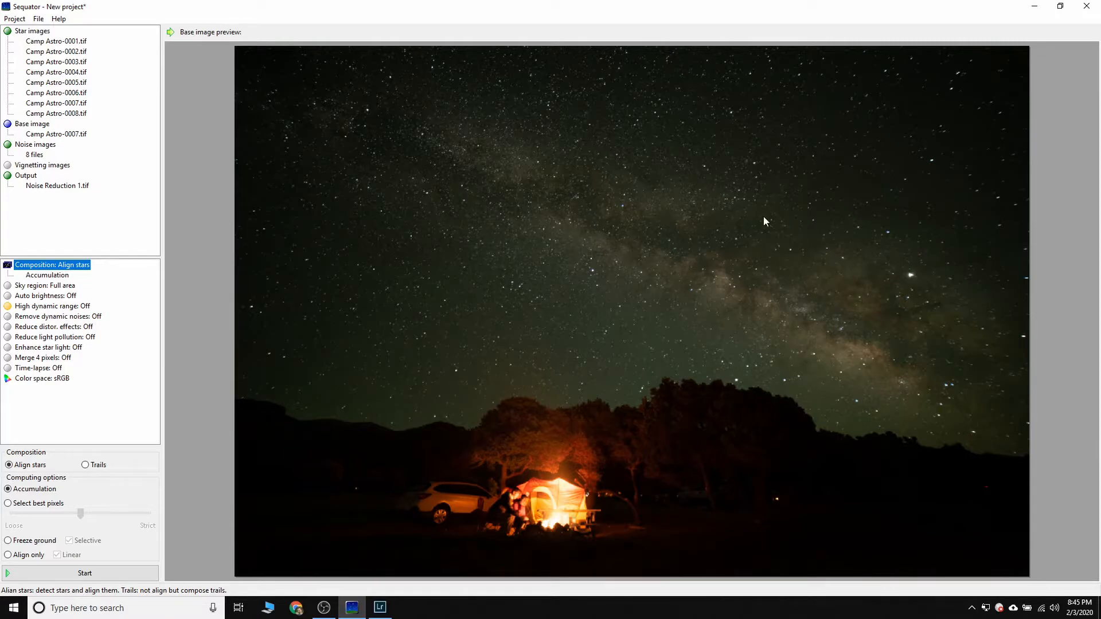
mouse_move(29, 285)
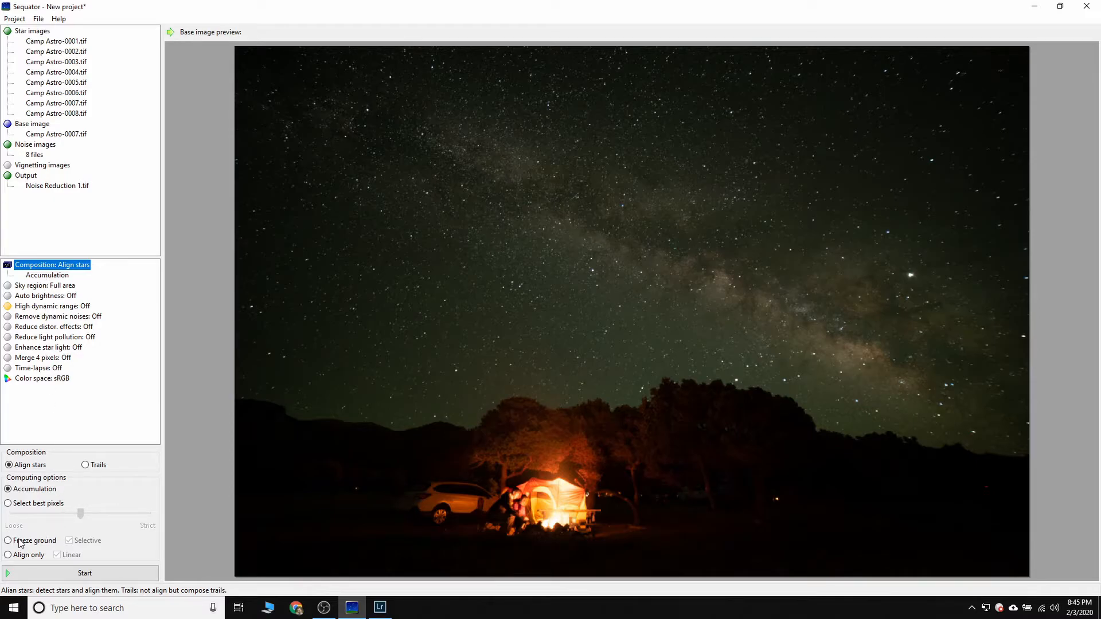
mouse_move(37, 527)
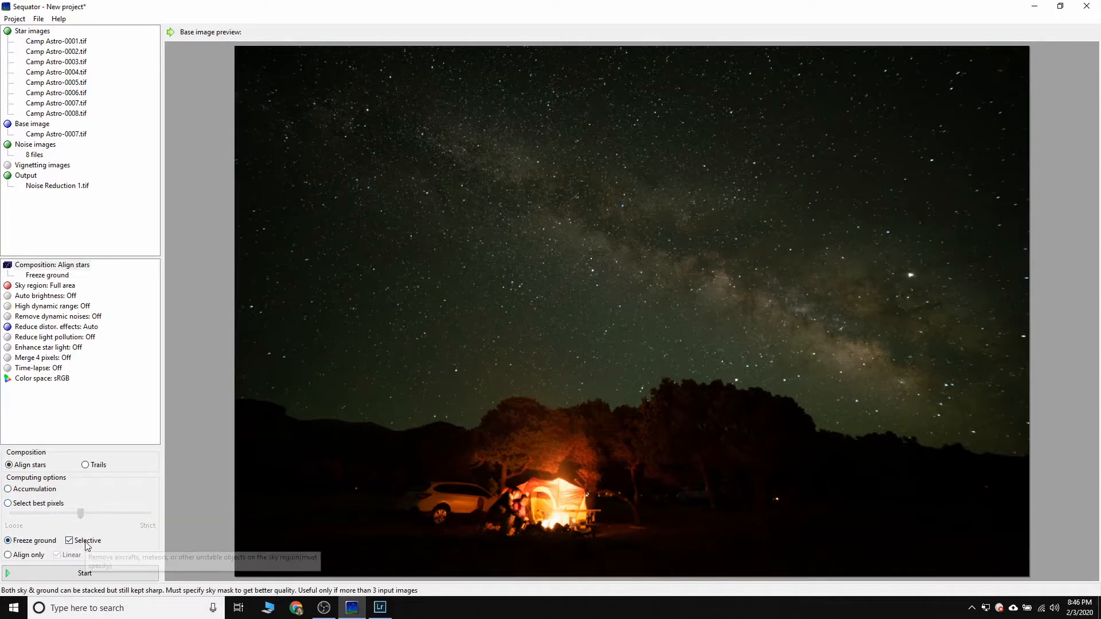
mouse_move(85, 547)
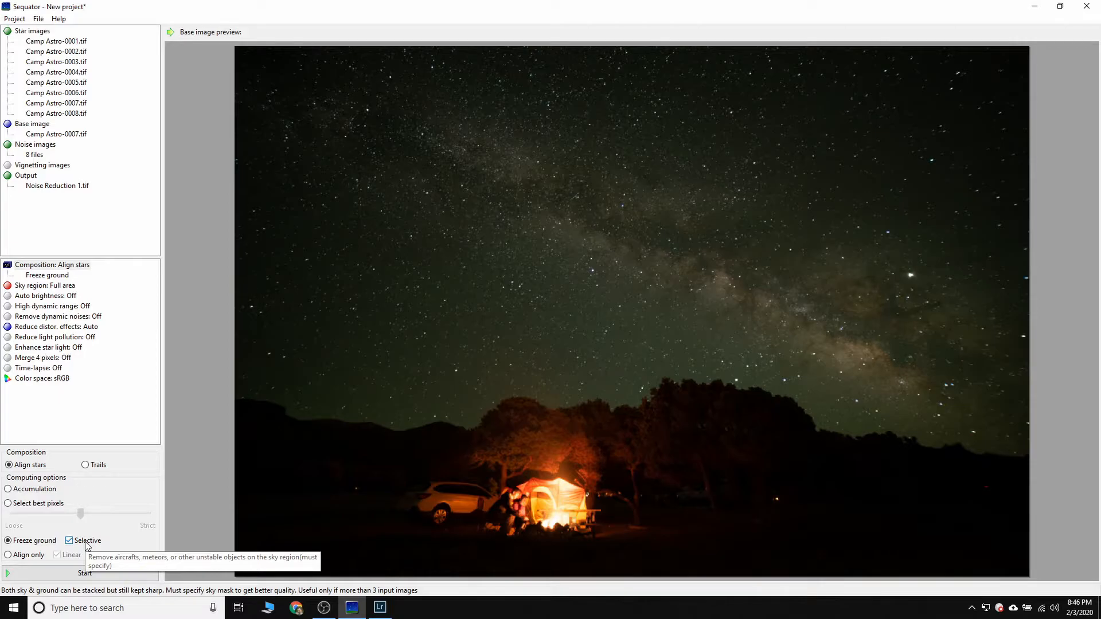
click(69, 540)
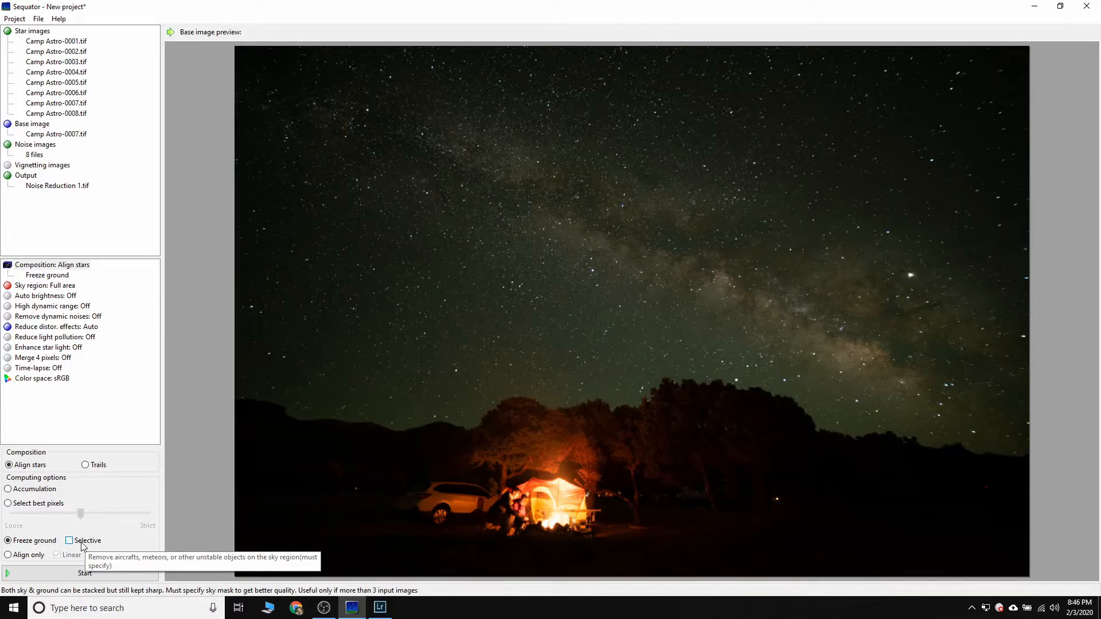
mouse_move(441, 303)
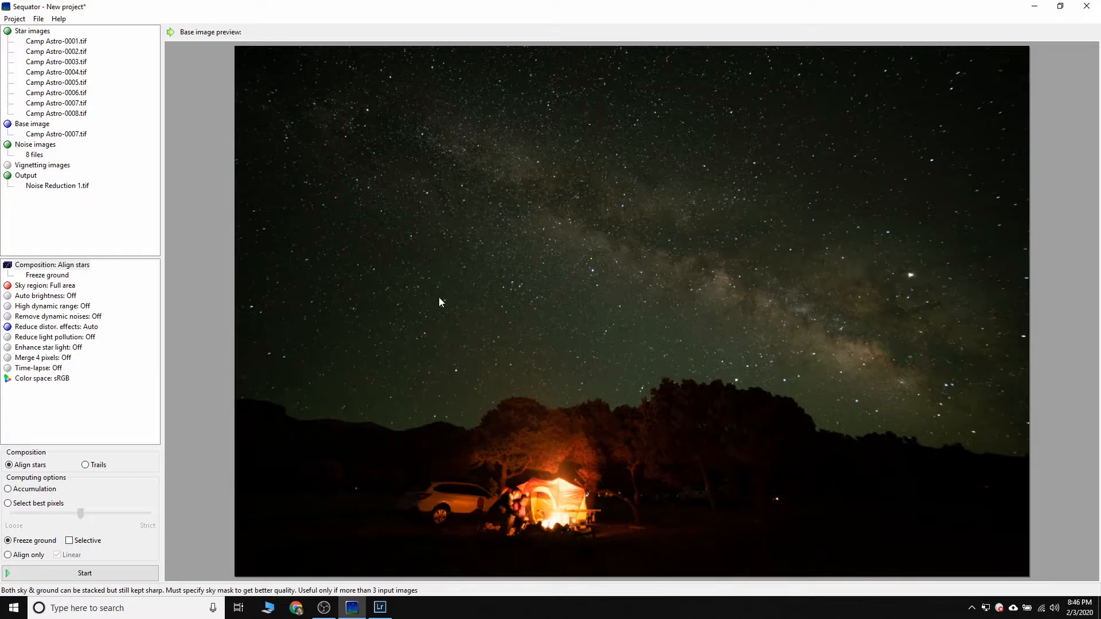
mouse_move(82, 540)
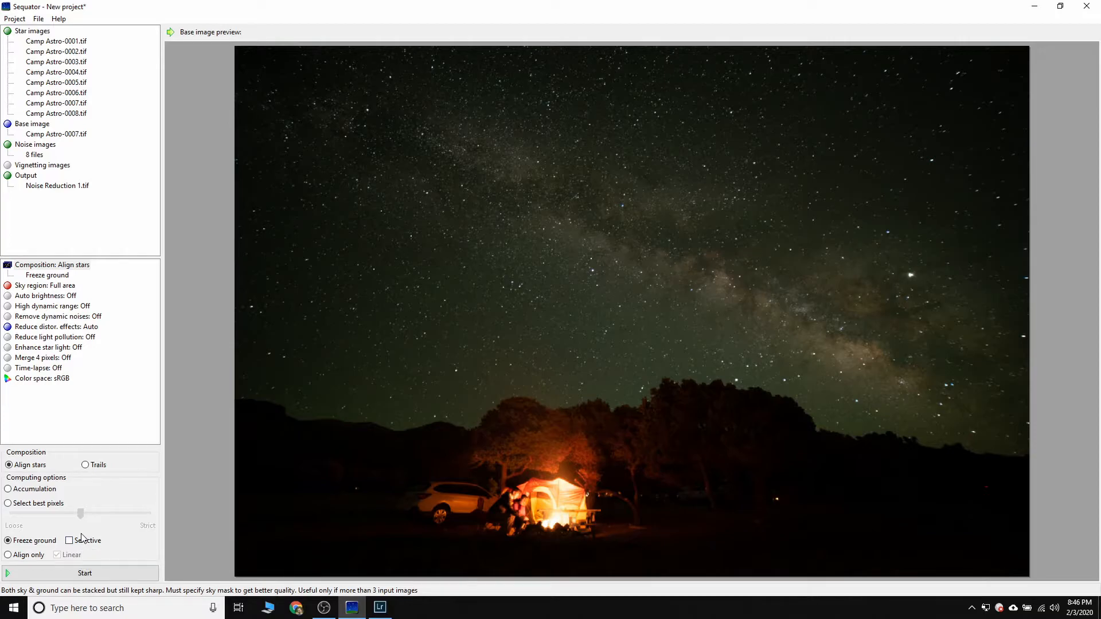
mouse_move(135, 547)
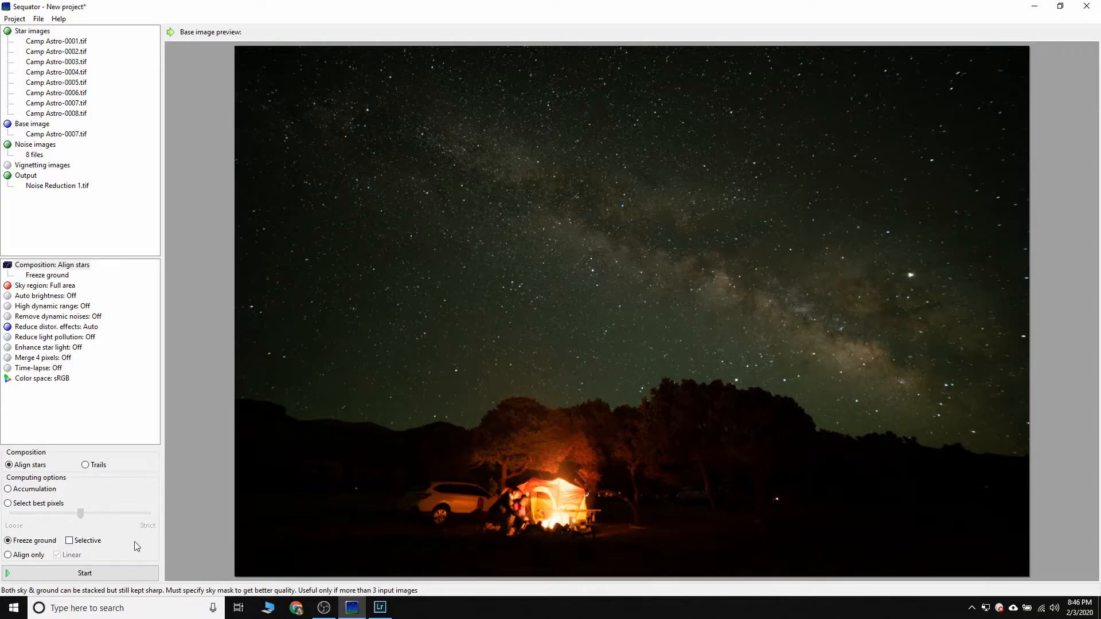
mouse_move(125, 538)
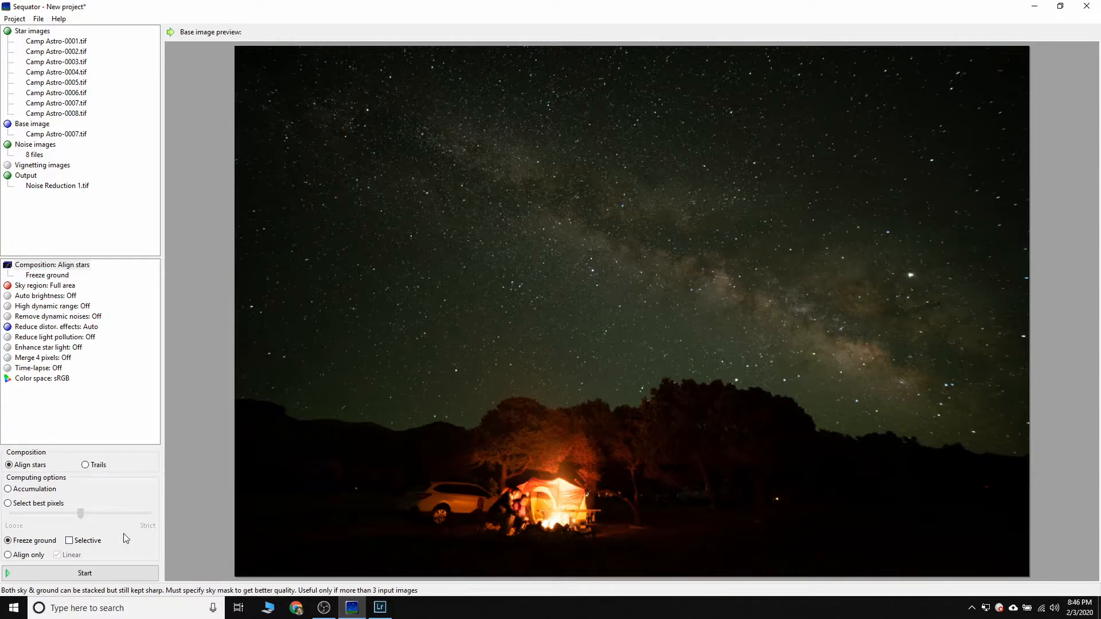
mouse_move(107, 542)
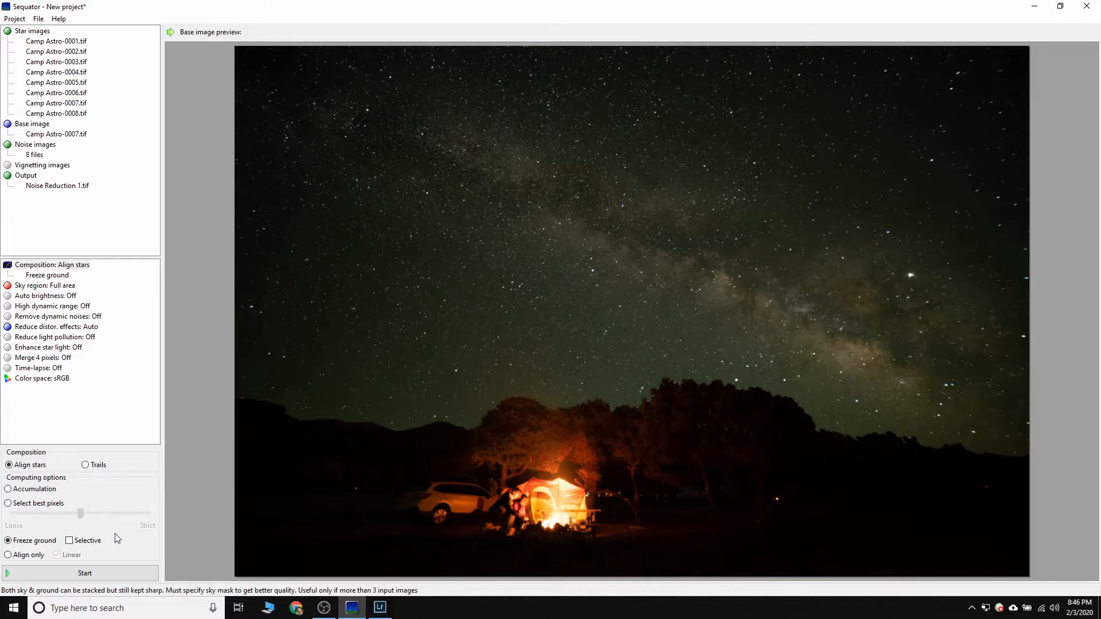
mouse_move(63, 271)
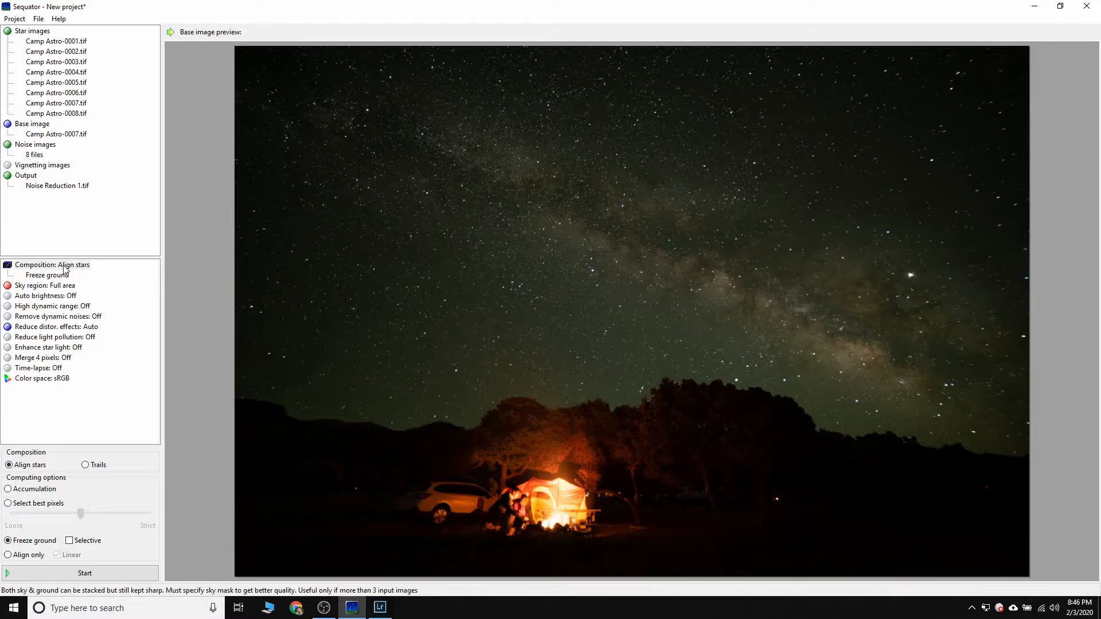
mouse_move(56, 293)
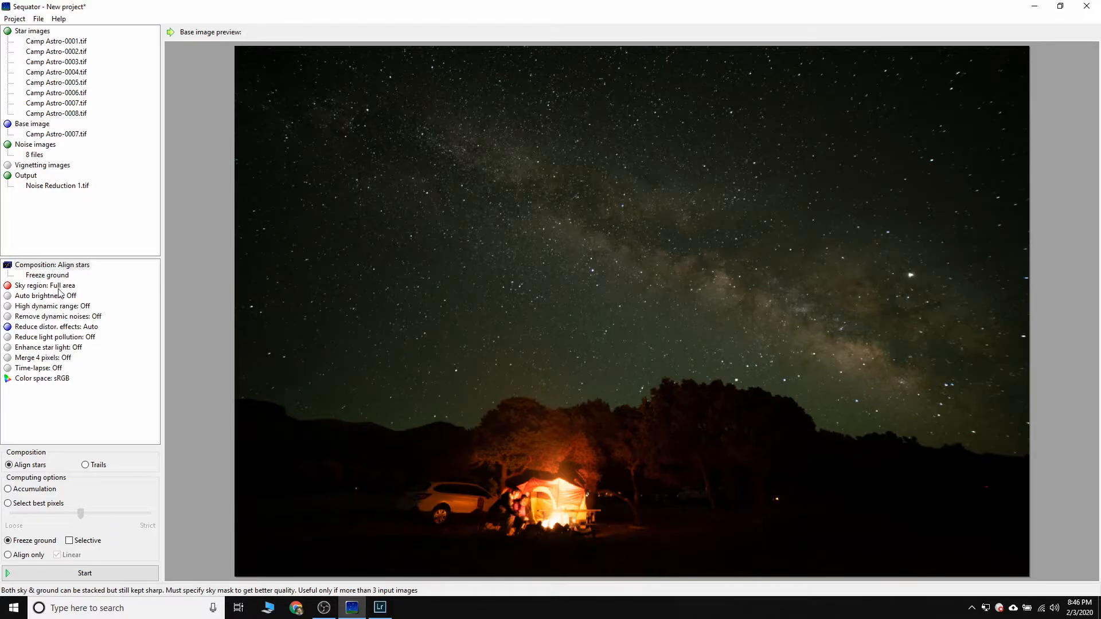
Choose Irregular mask as the sky region method, after trying boundary line and gradient.
click(45, 286)
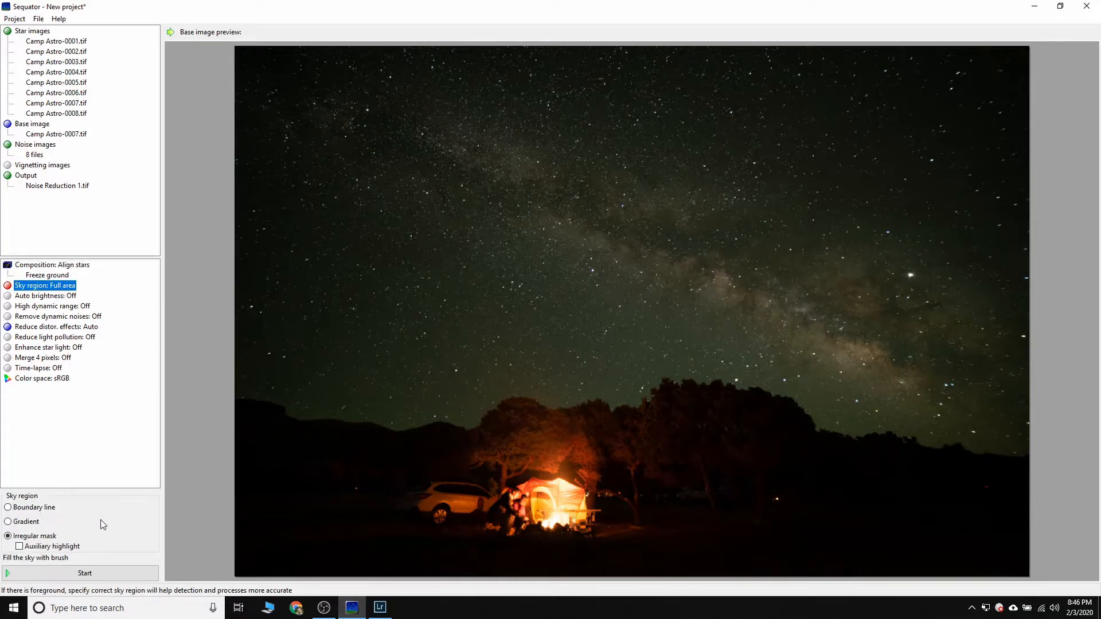
click(8, 508)
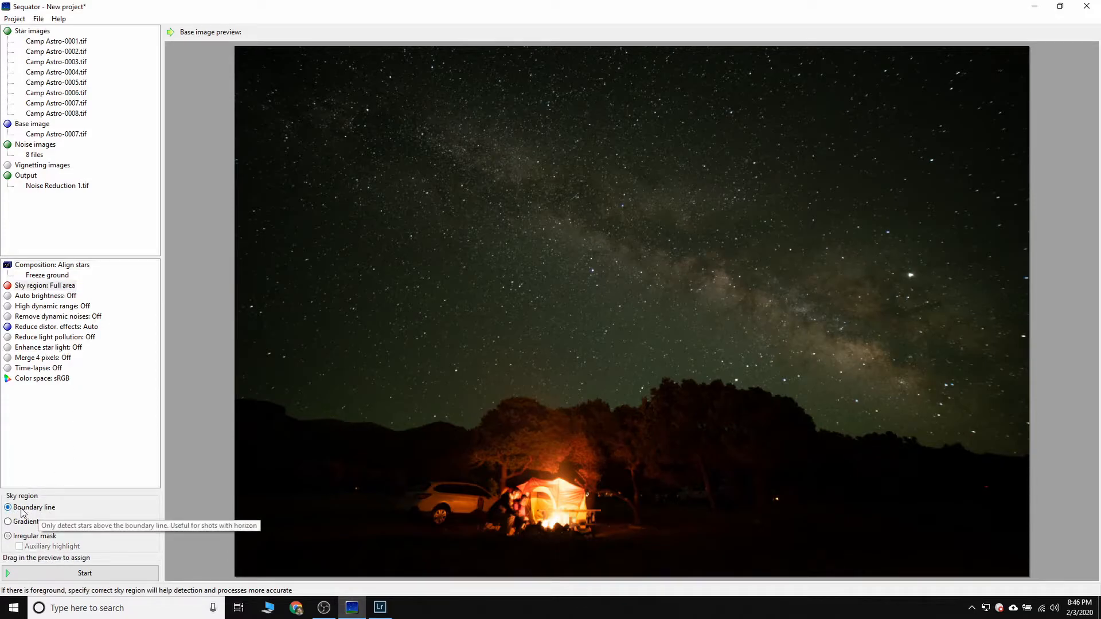
click(8, 522)
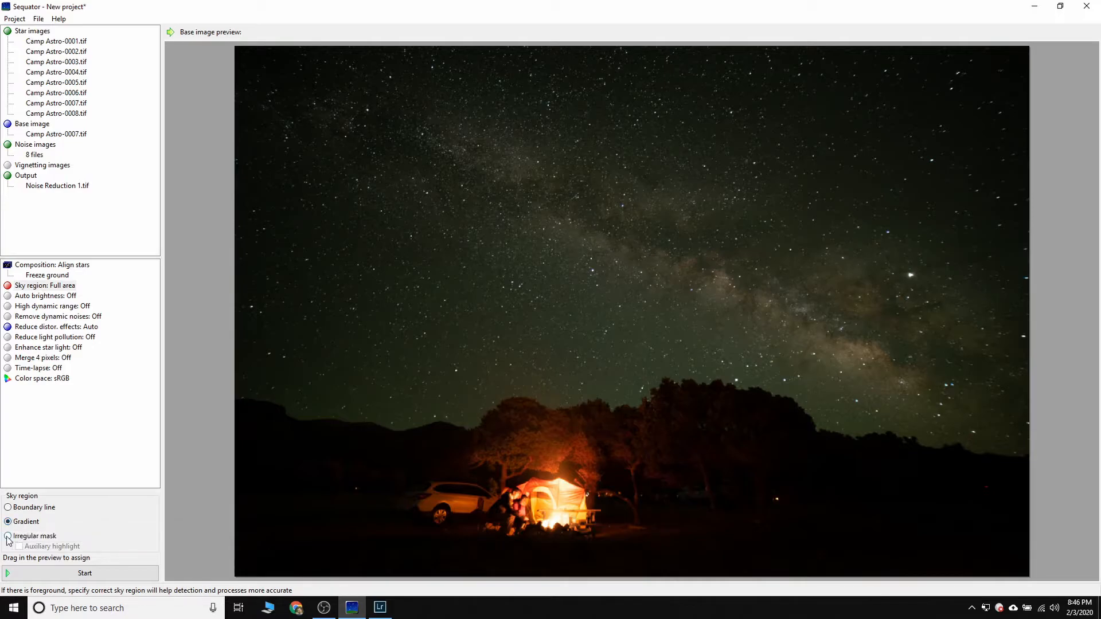
click(8, 535)
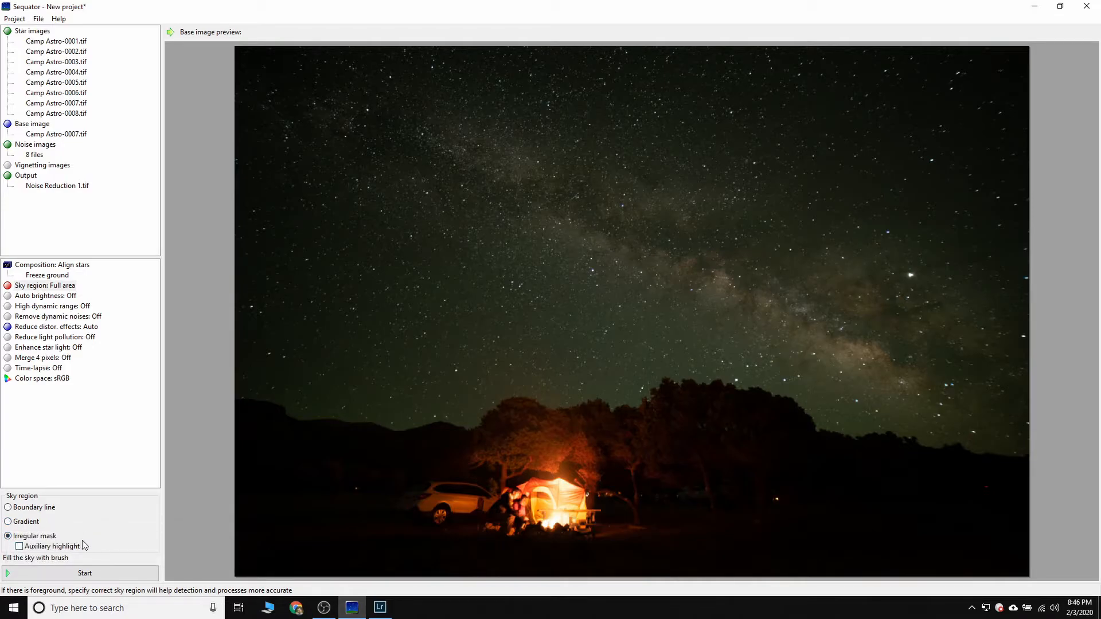
mouse_move(485, 223)
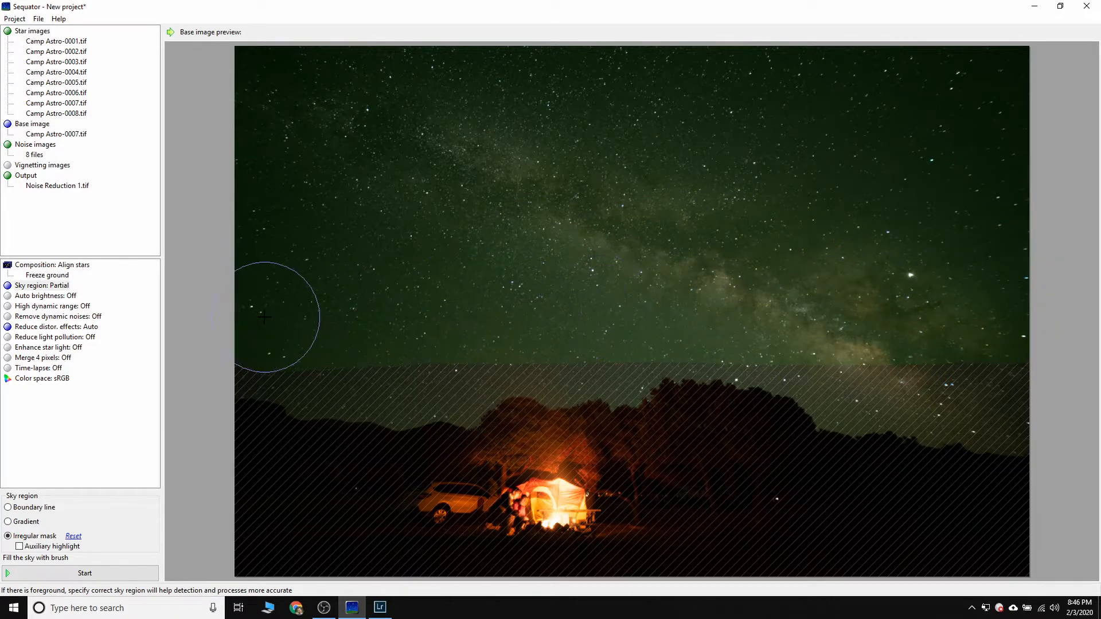
mouse_move(258, 374)
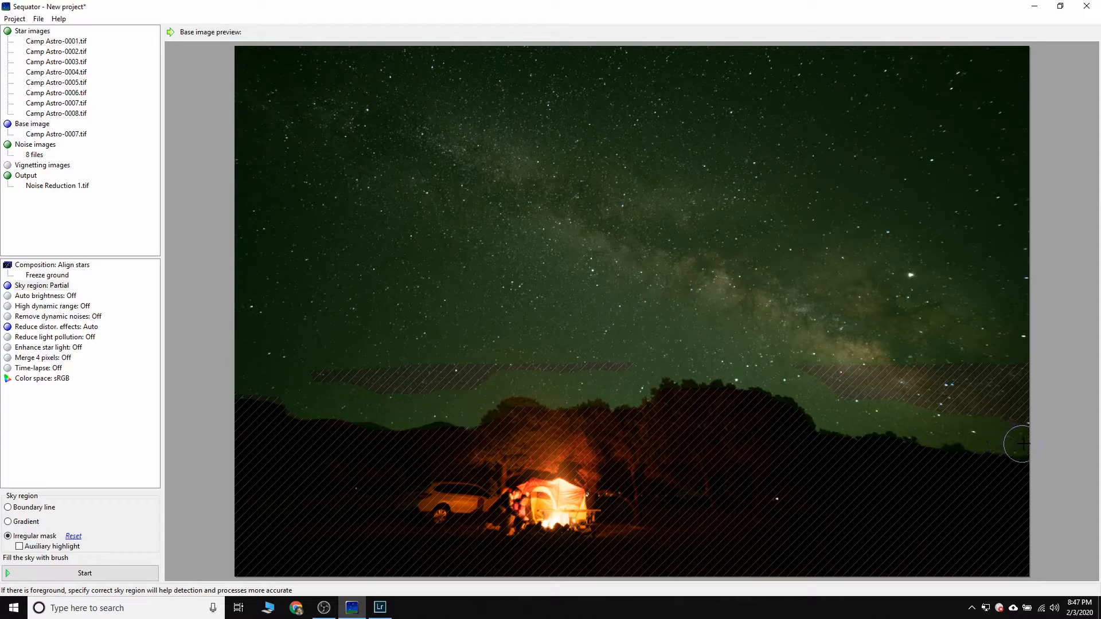
mouse_move(248, 383)
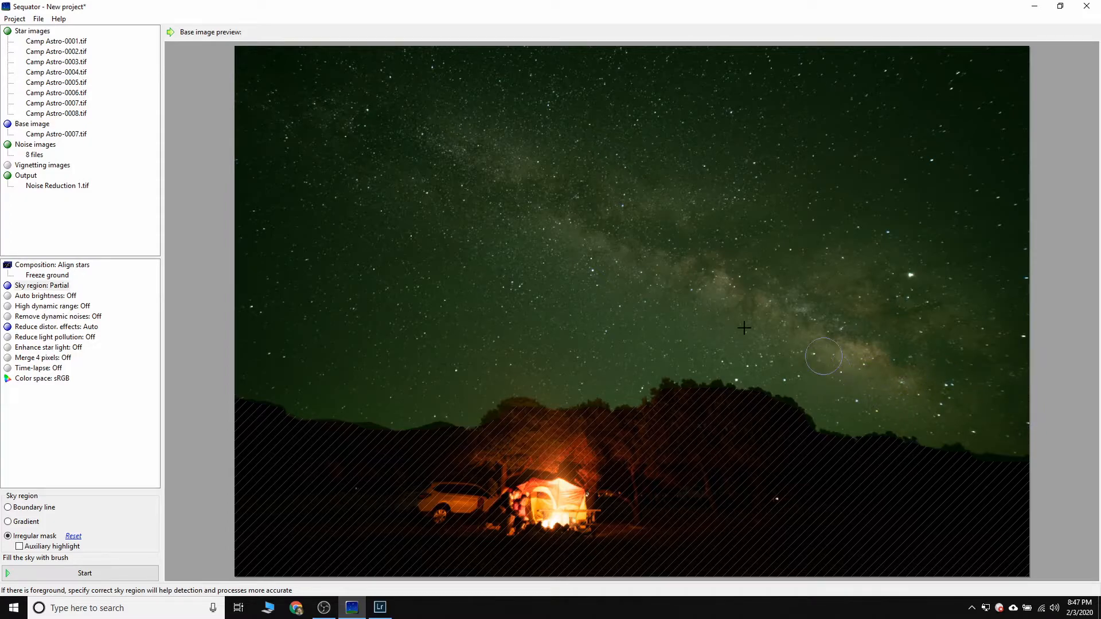
mouse_move(248, 379)
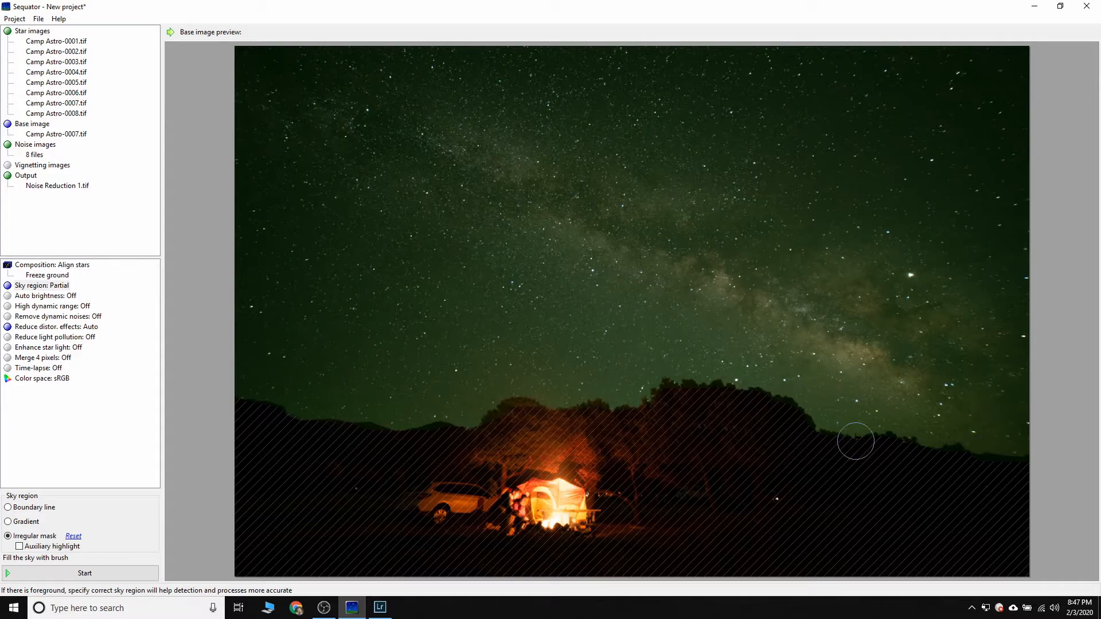
mouse_move(609, 310)
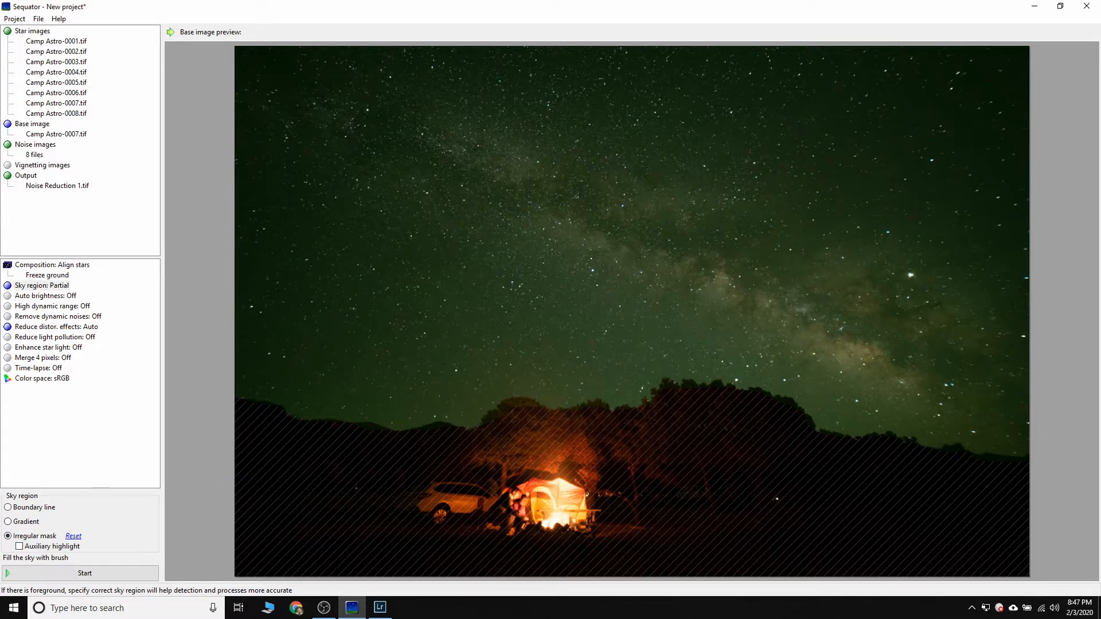
click(20, 546)
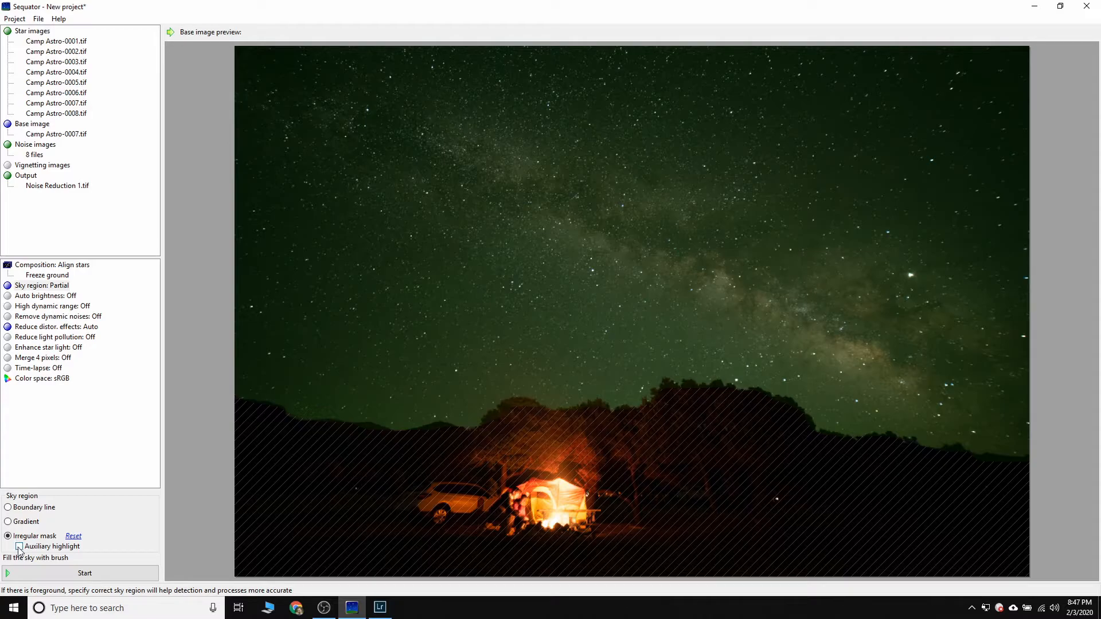
click(19, 546)
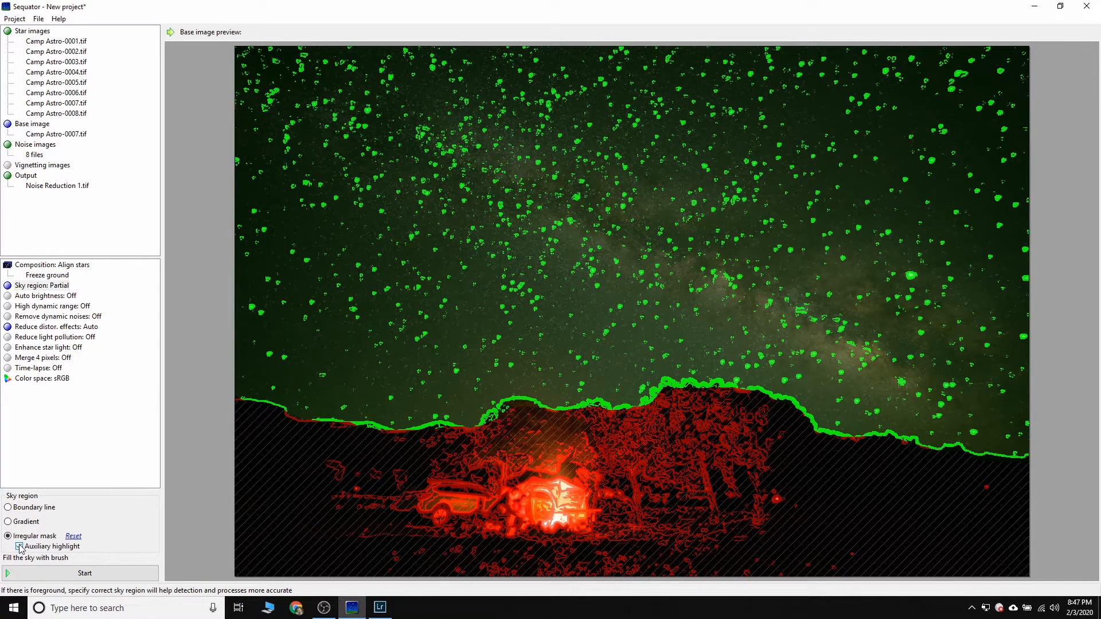
click(20, 546)
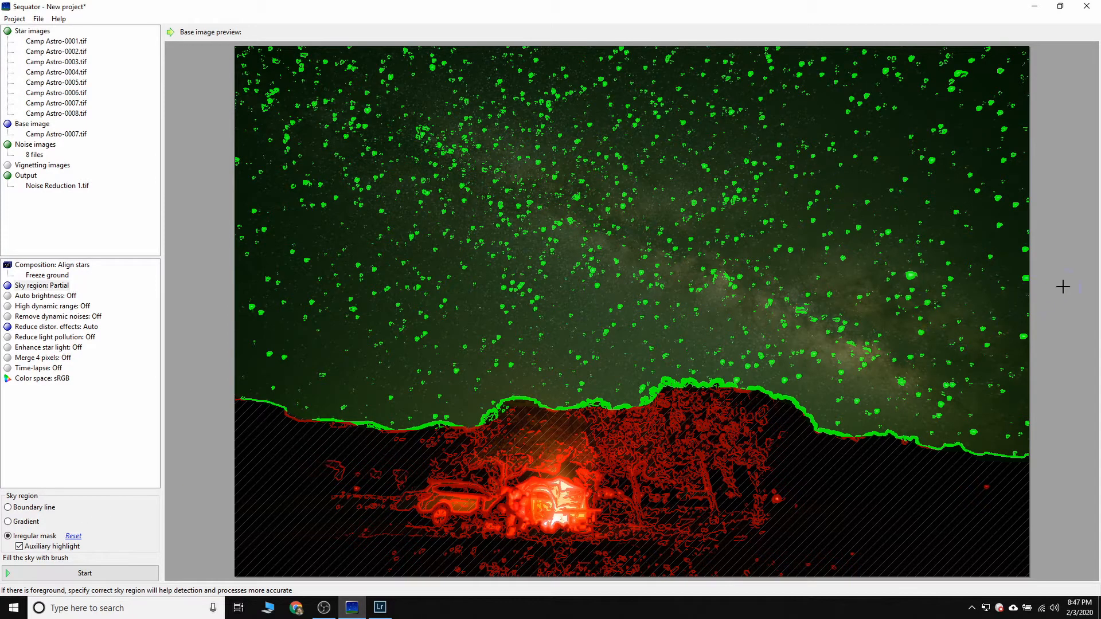
mouse_move(959, 282)
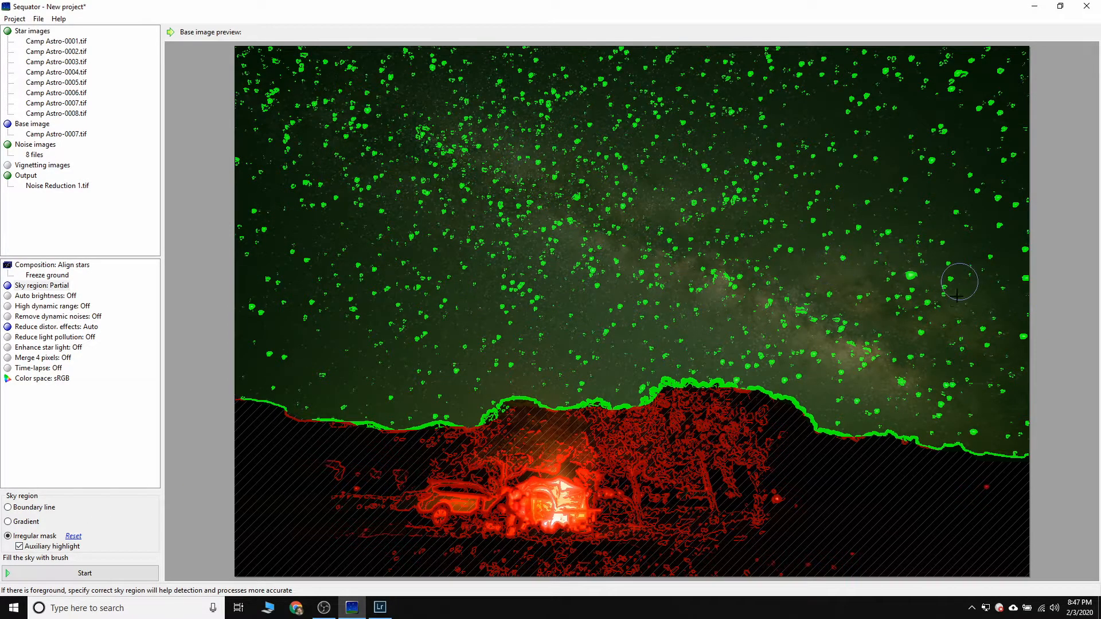
mouse_move(311, 96)
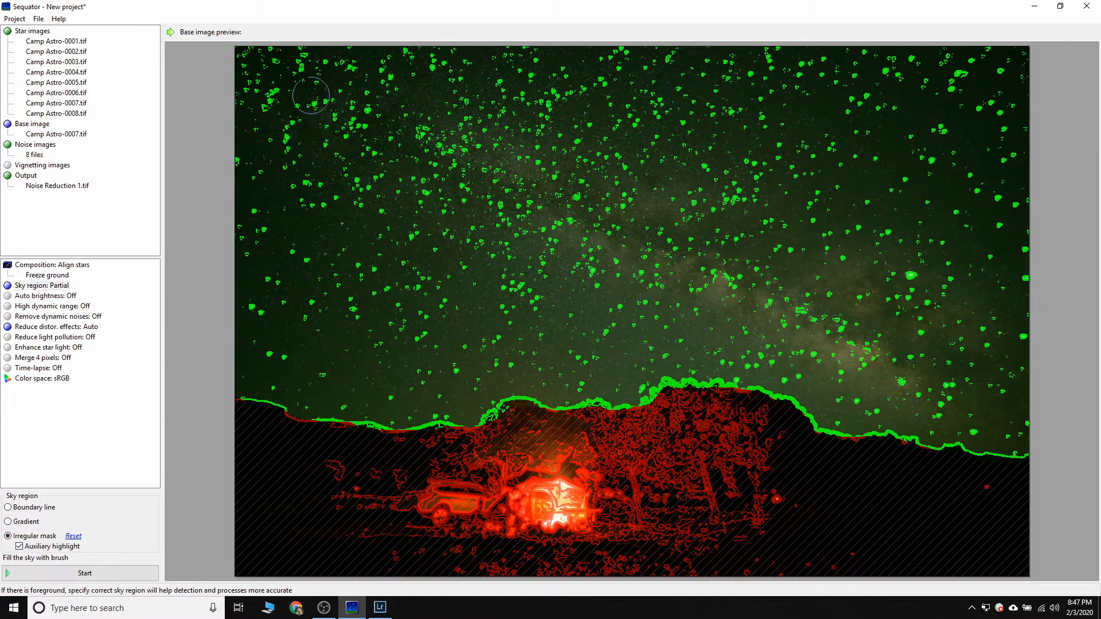
mouse_move(496, 218)
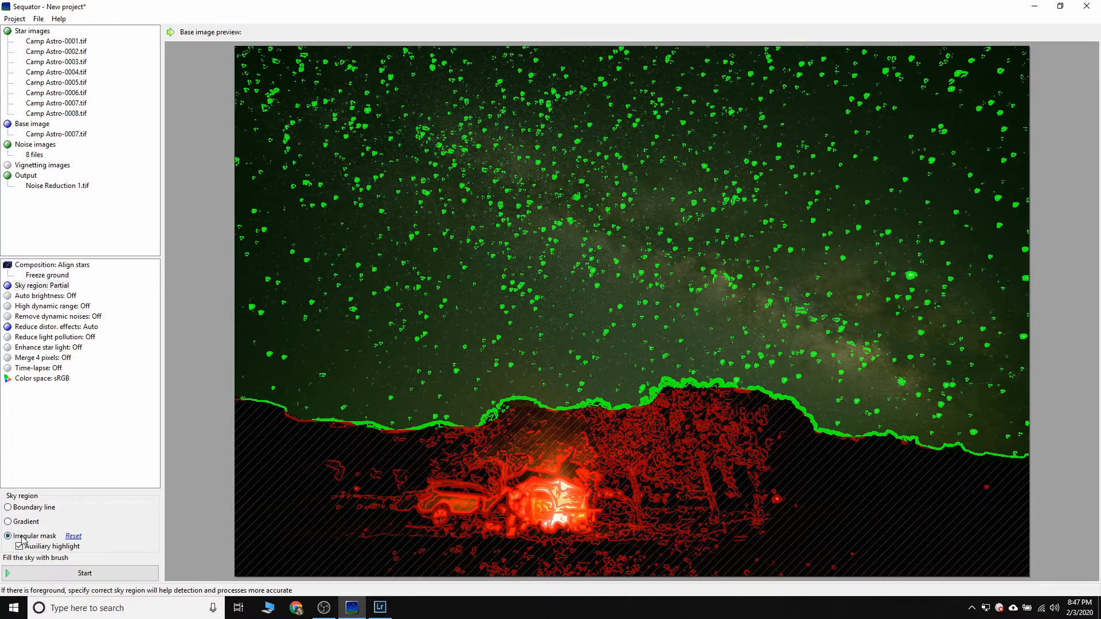
click(20, 546)
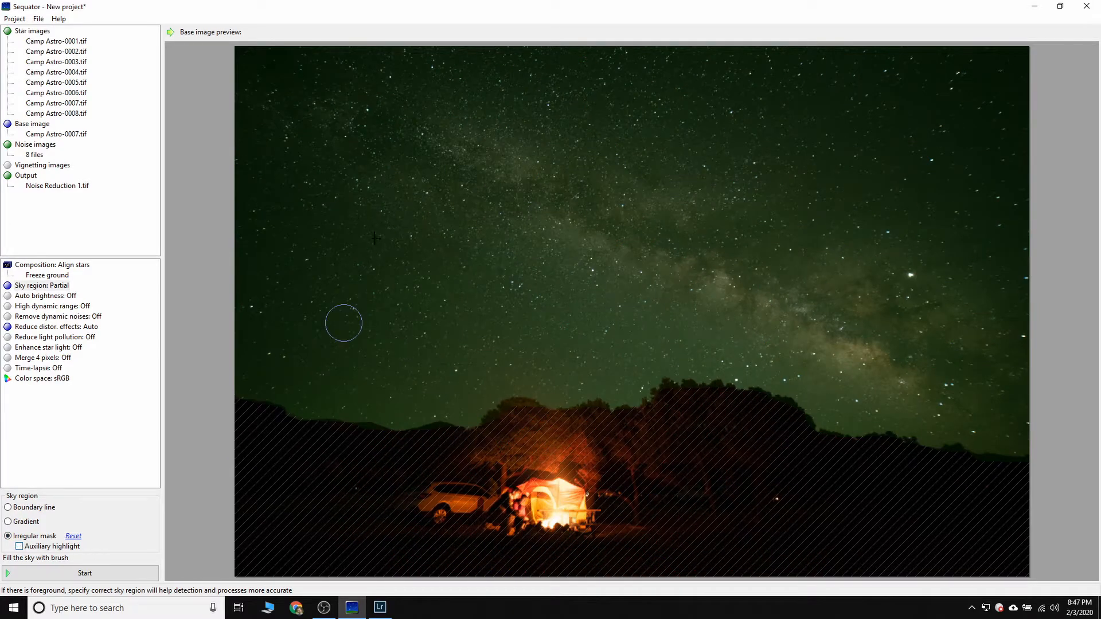
mouse_move(993, 262)
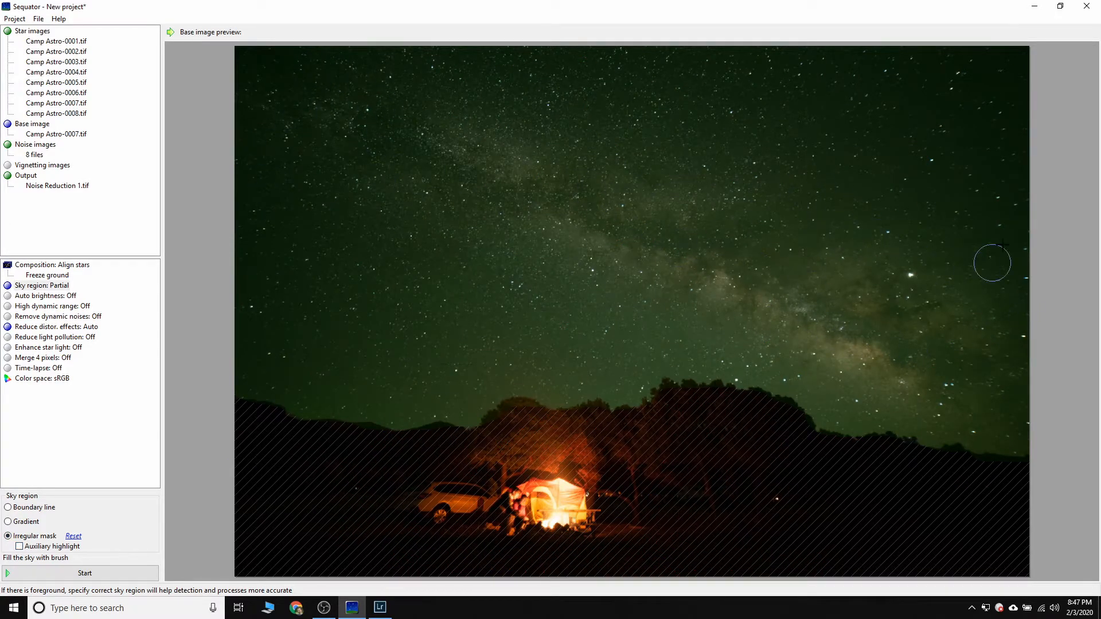
mouse_move(83, 402)
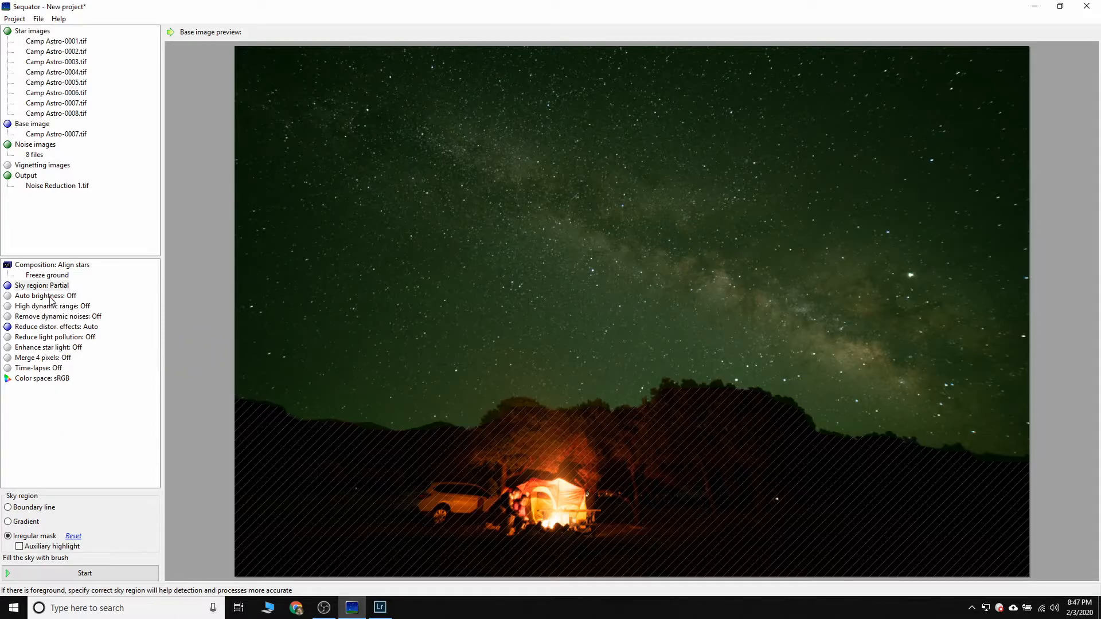
Review Auto brightness and Remove dynamic noises descriptions, leaving both Off.
click(45, 296)
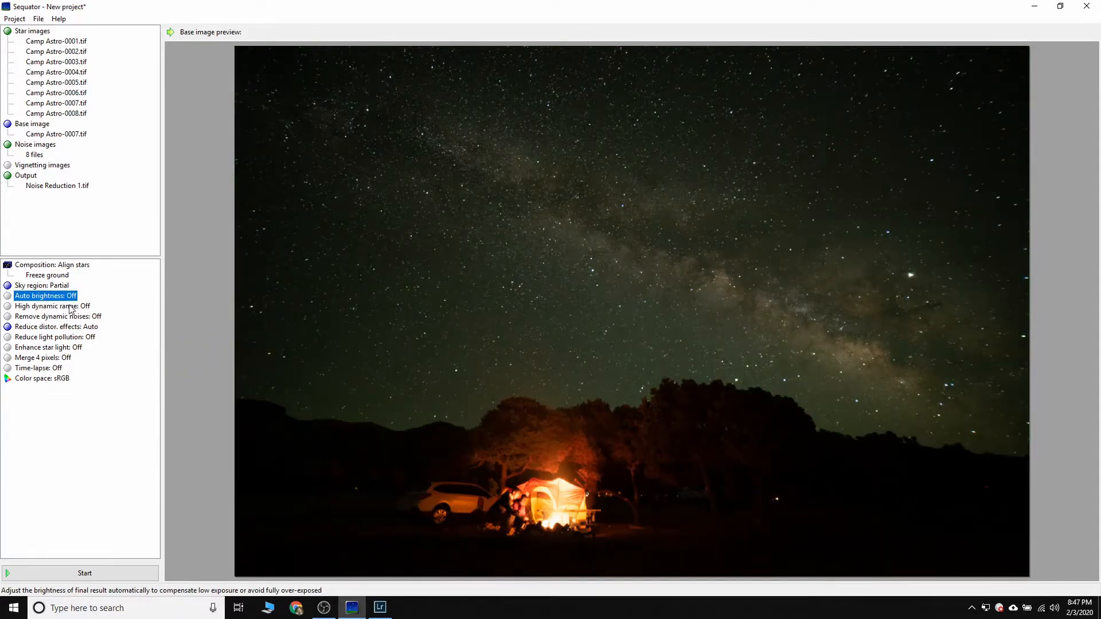
click(57, 316)
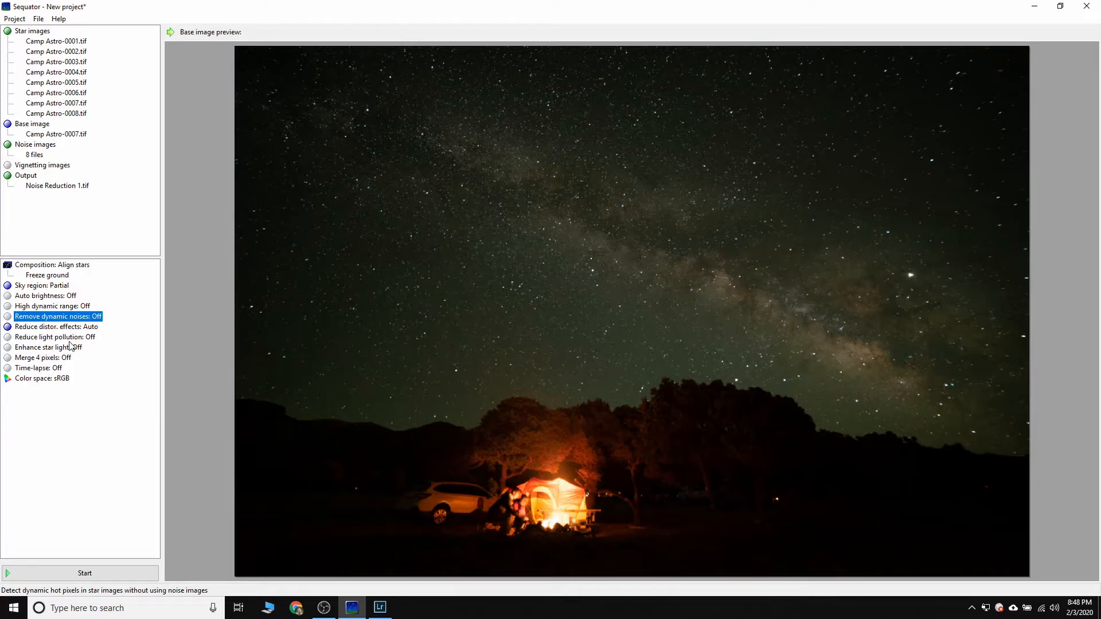
mouse_move(72, 346)
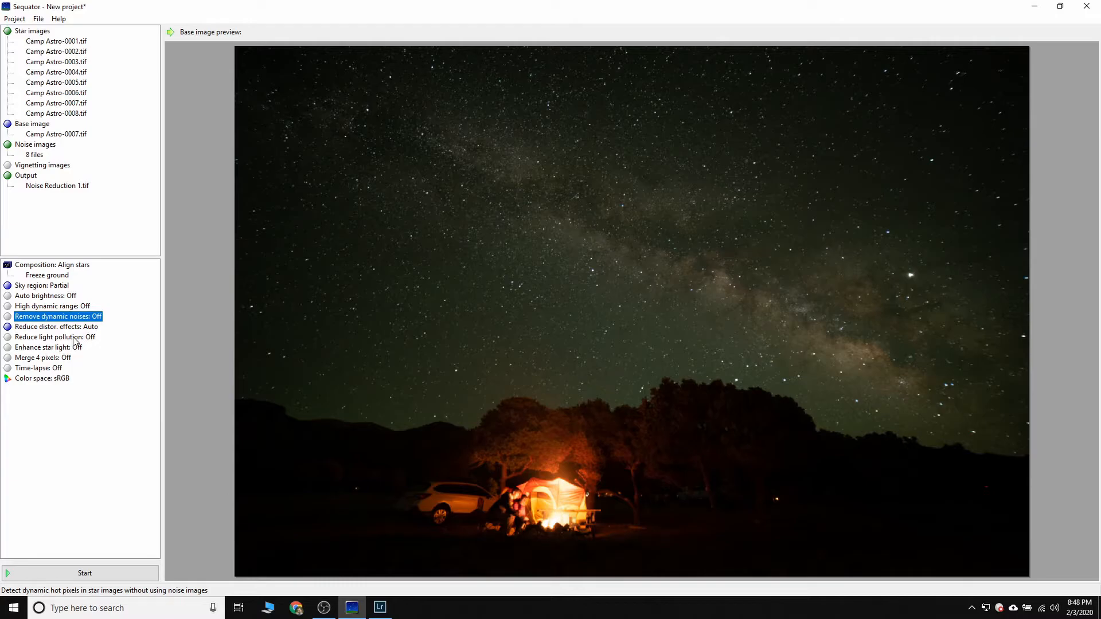
mouse_move(20, 306)
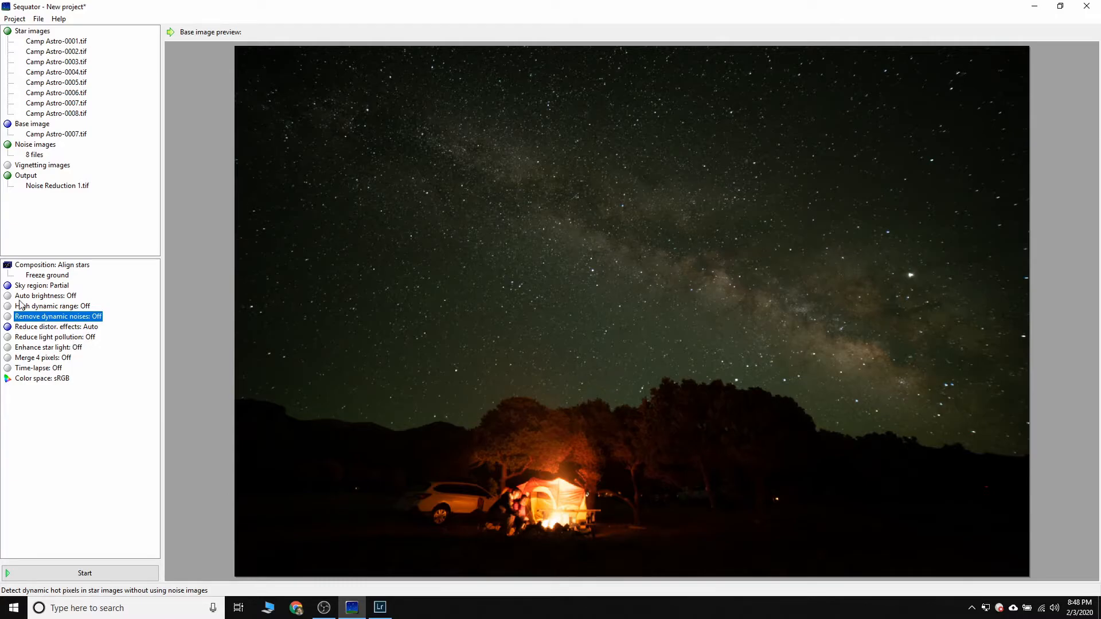
mouse_move(63, 310)
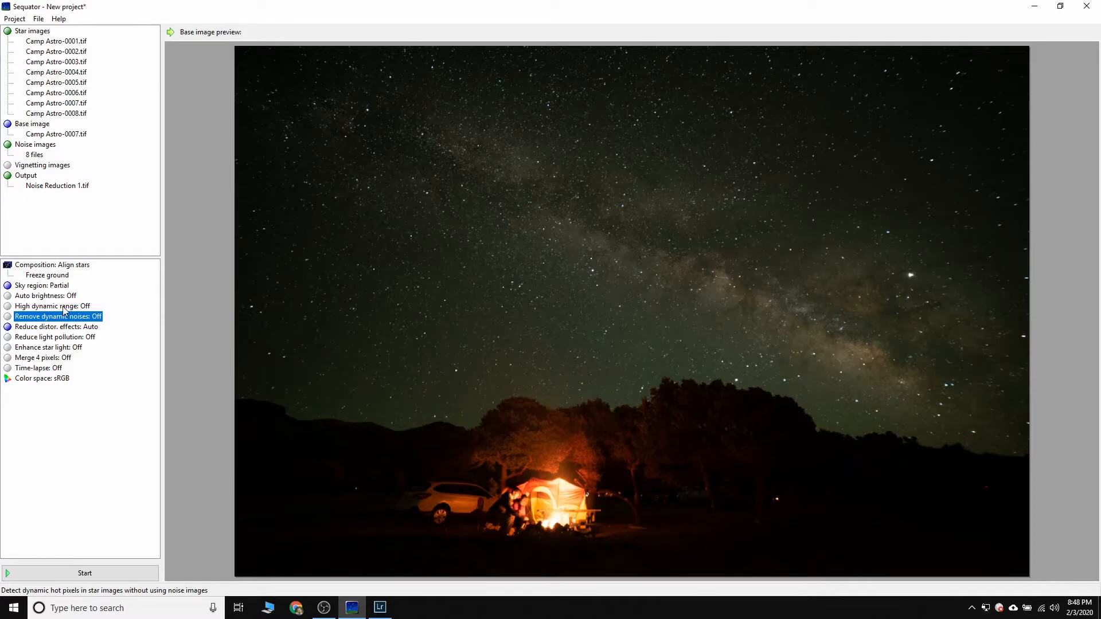
mouse_move(56, 327)
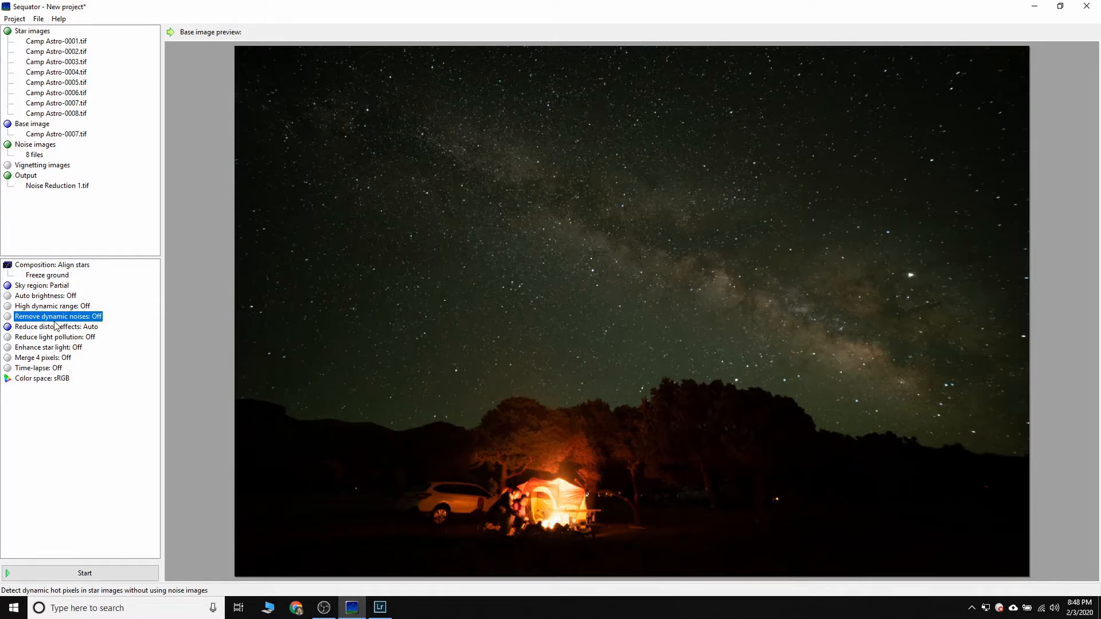
mouse_move(78, 354)
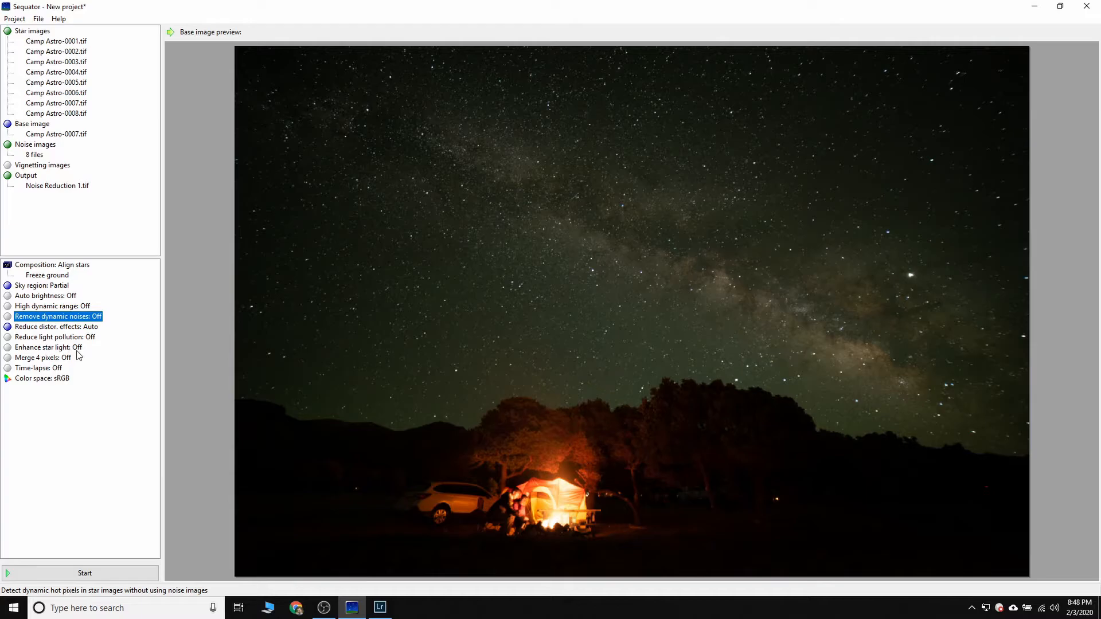
mouse_move(88, 326)
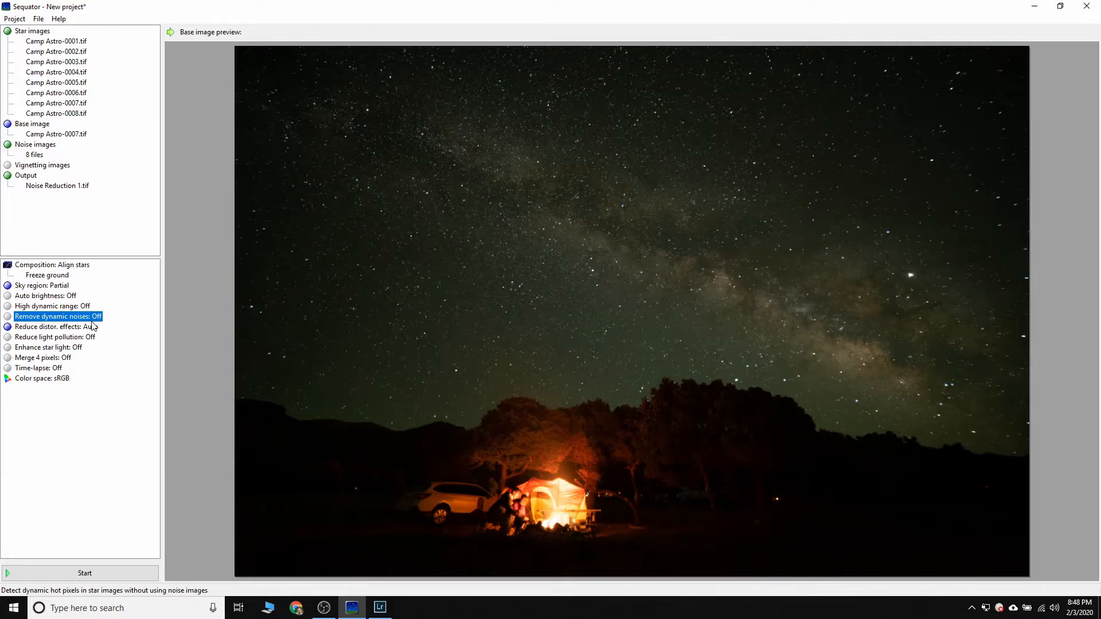
mouse_move(103, 386)
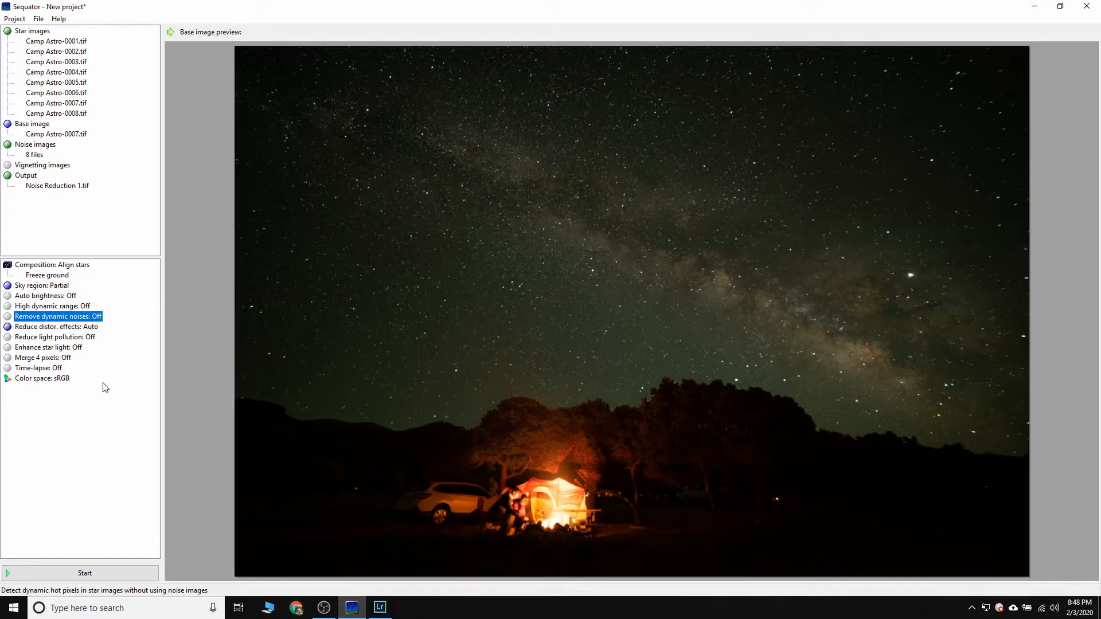
mouse_move(457, 269)
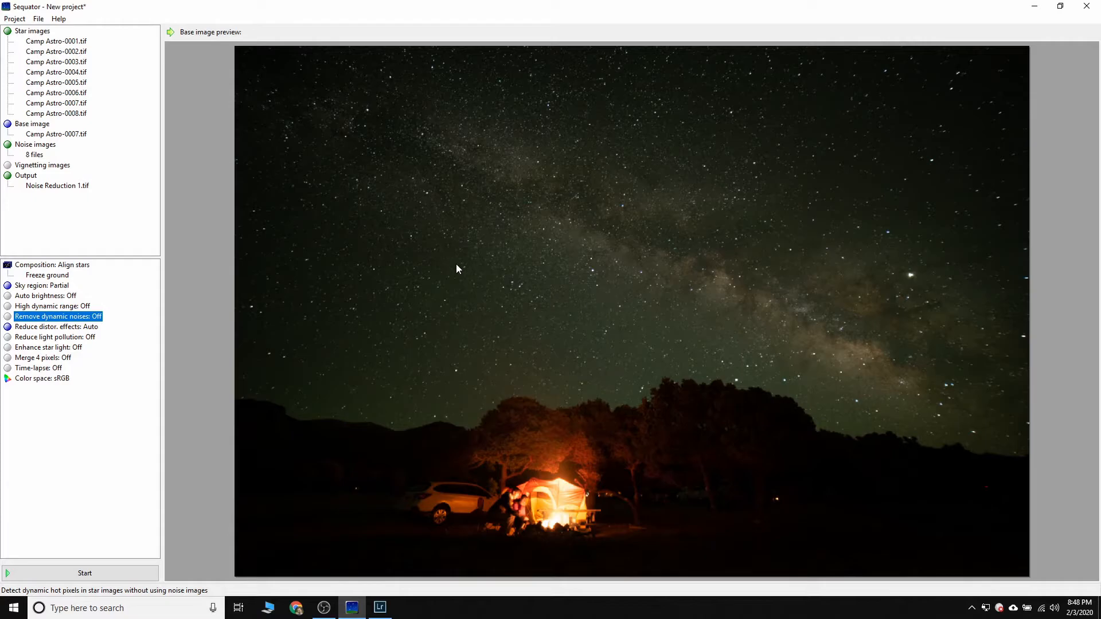
Save the project as Noise Reduction 1 in Camp Astro Stack and bring up File Explorer.
click(14, 19)
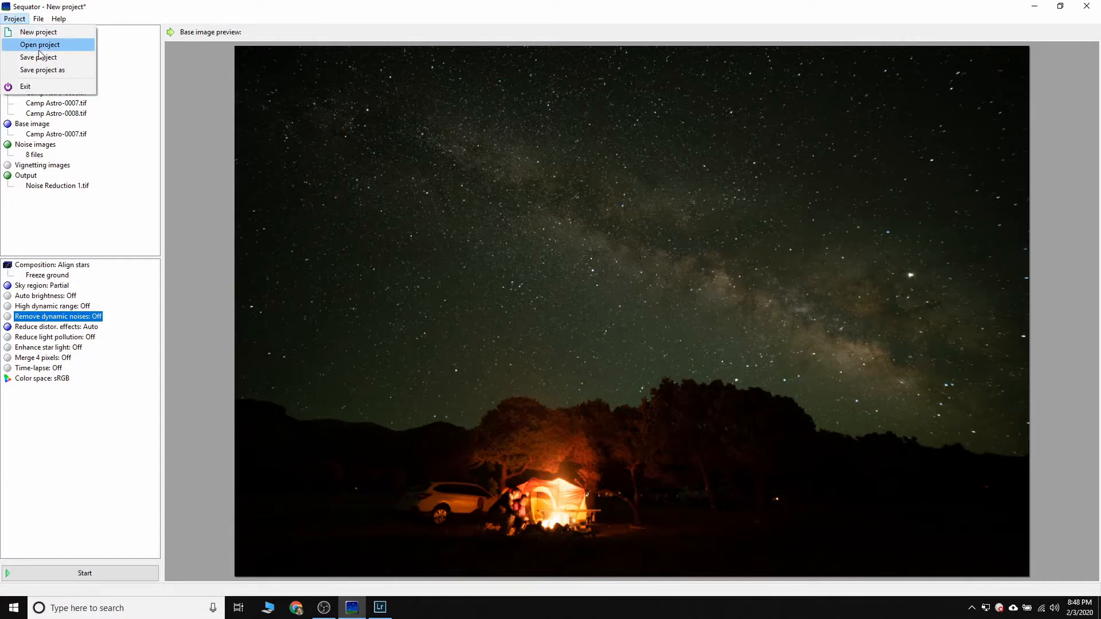
click(38, 57)
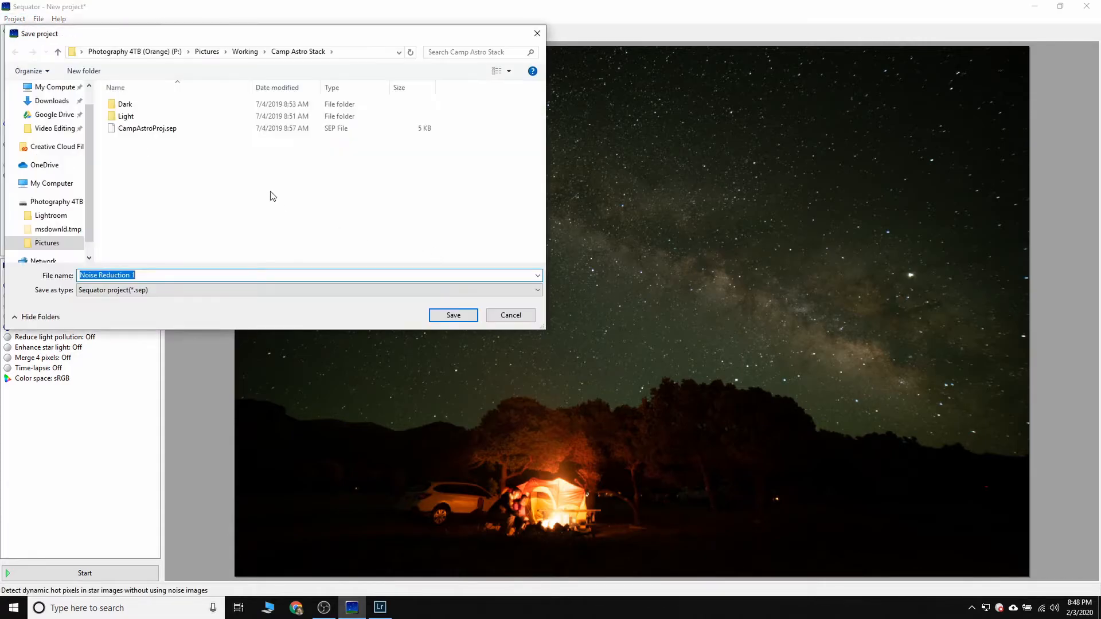
mouse_move(207, 293)
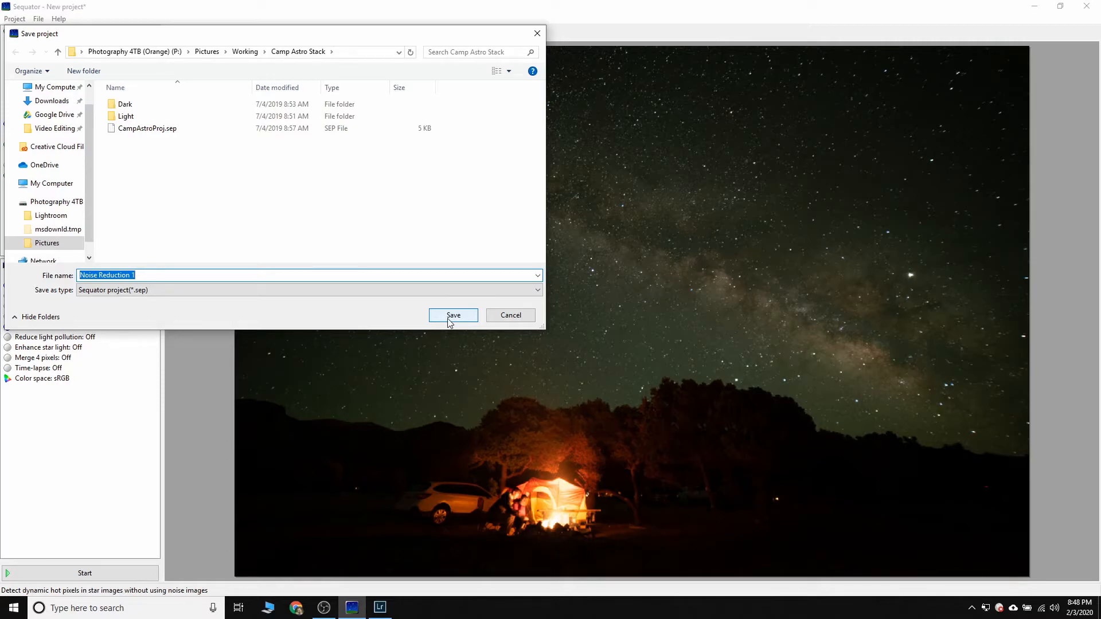
click(452, 314)
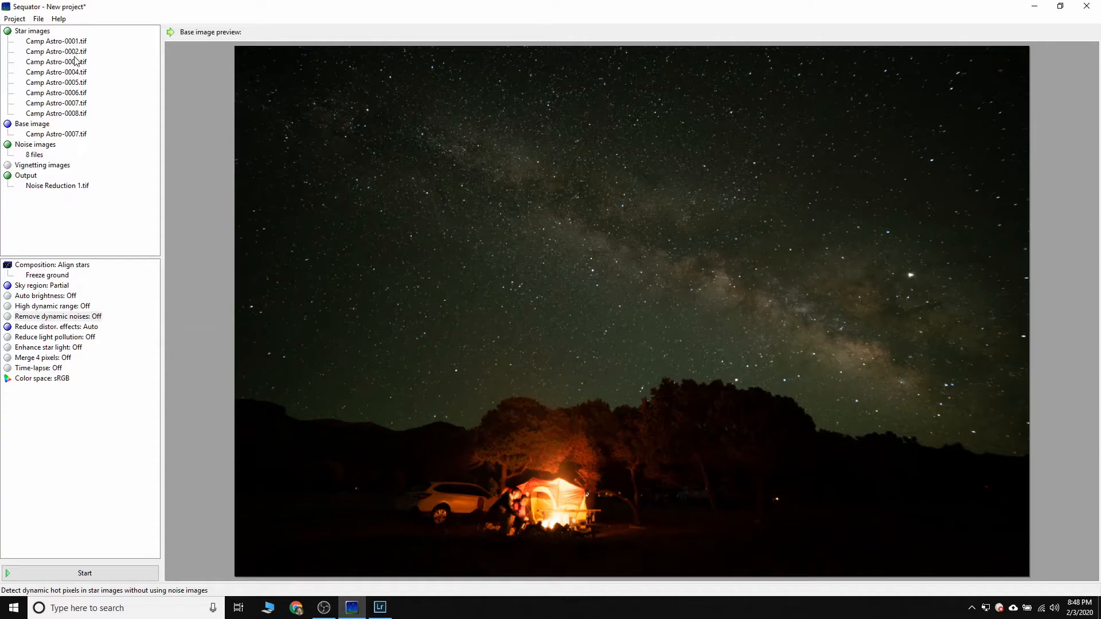
click(57, 316)
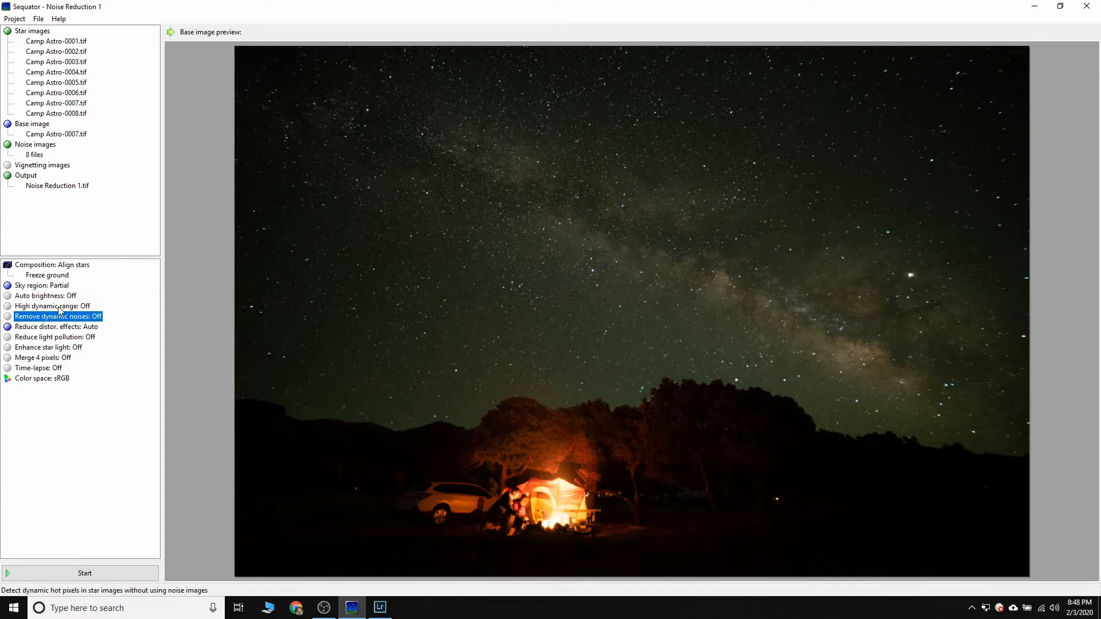
mouse_move(102, 268)
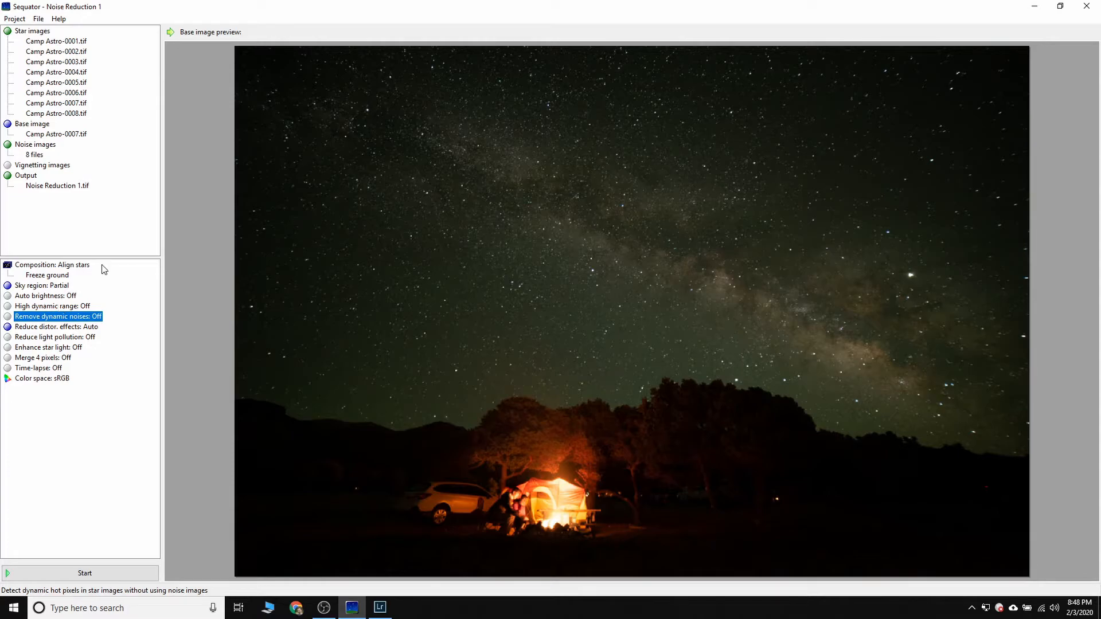
mouse_move(270, 608)
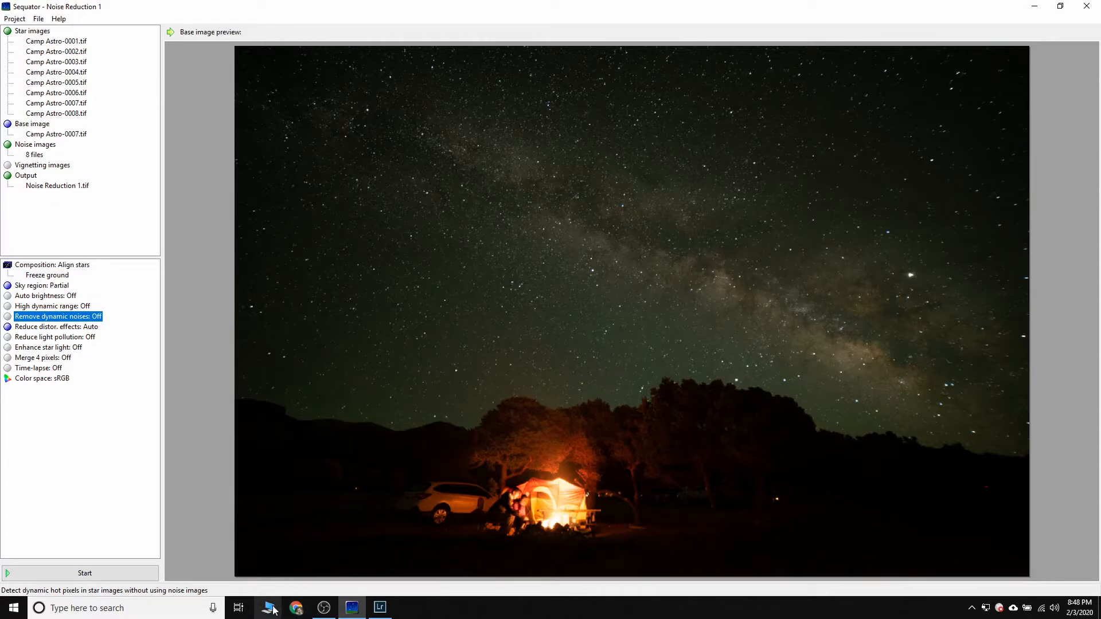
click(267, 608)
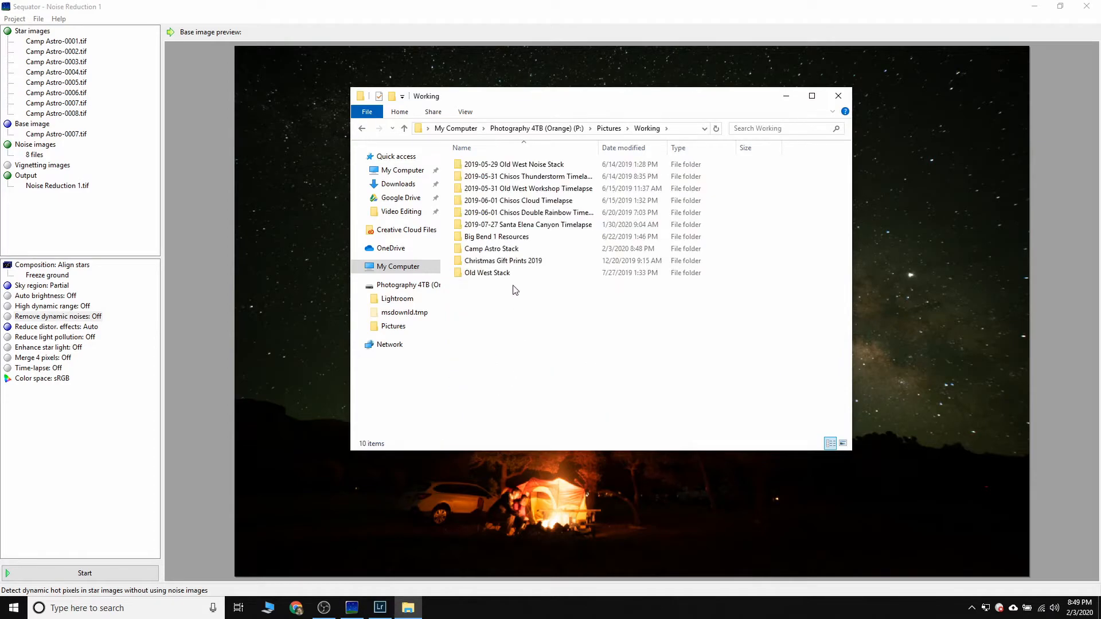
Show Camp Astro Stack as large thumbnails and open Noise Reduction 1.mask.png.
double_click(493, 248)
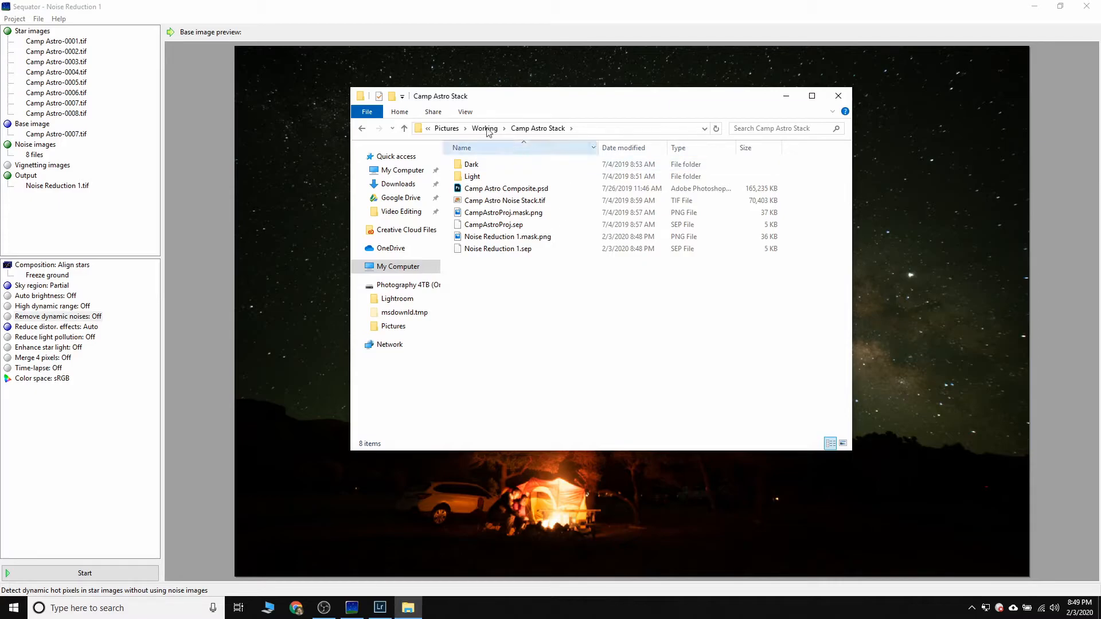
click(465, 111)
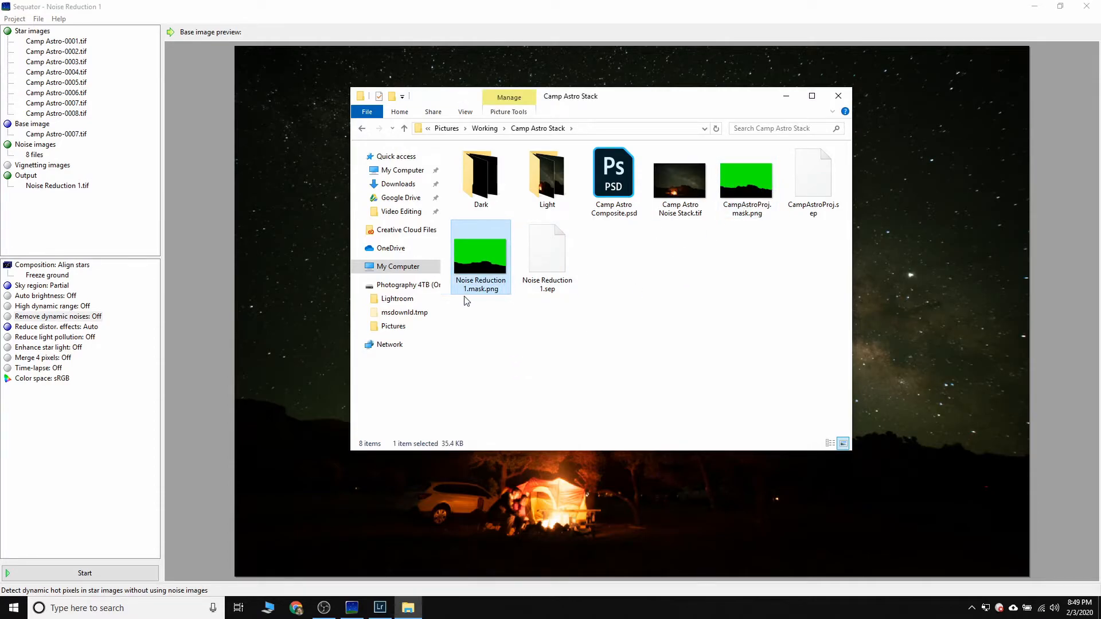
mouse_move(208, 77)
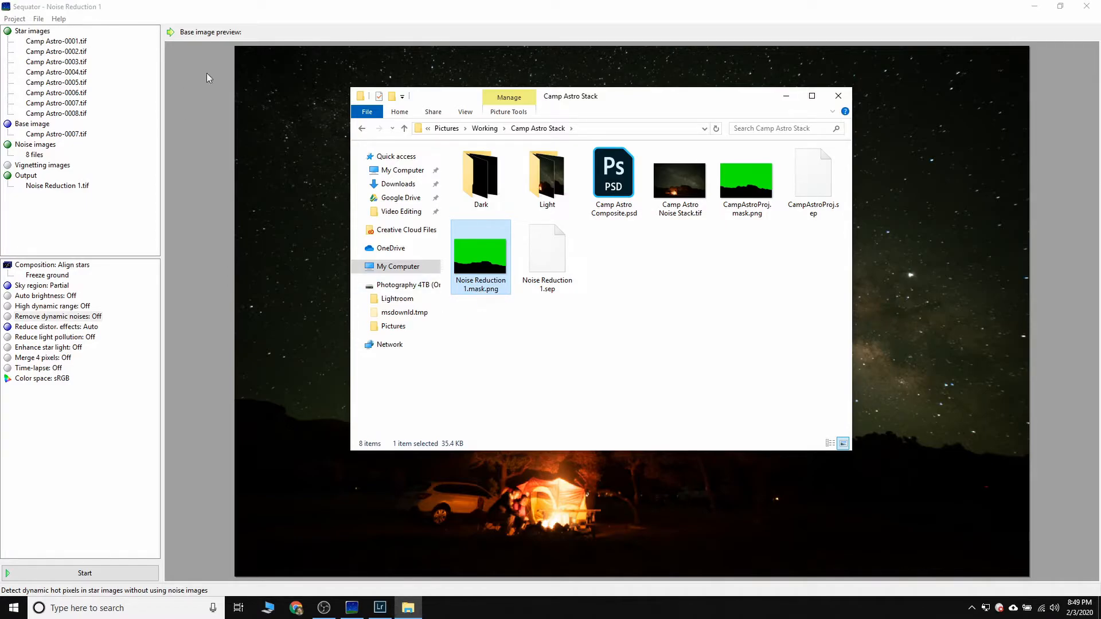
mouse_move(484, 264)
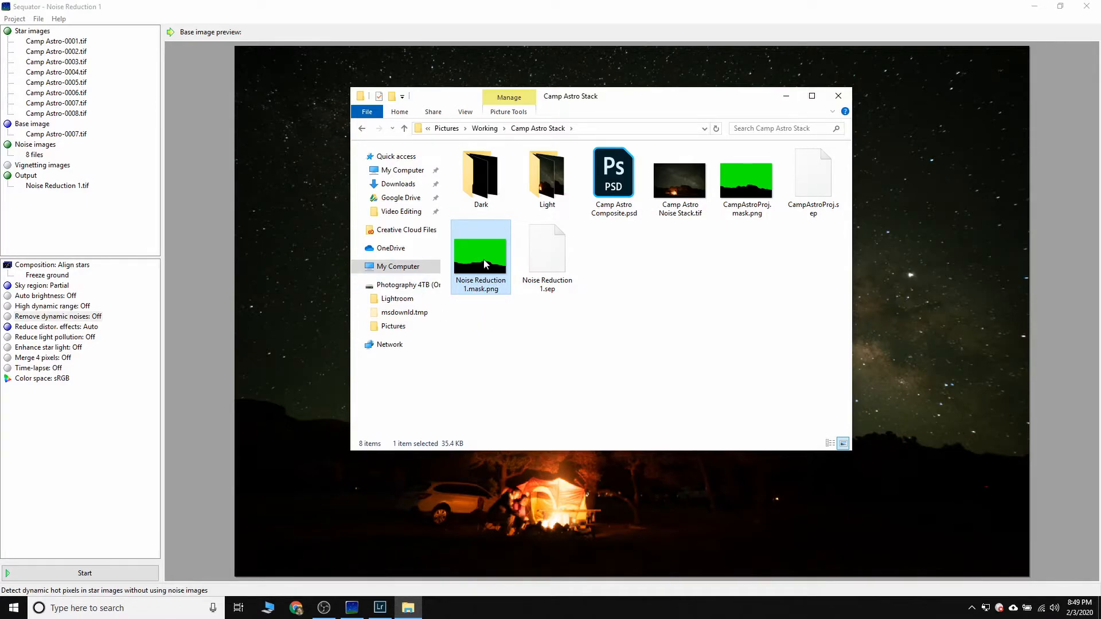
double_click(480, 255)
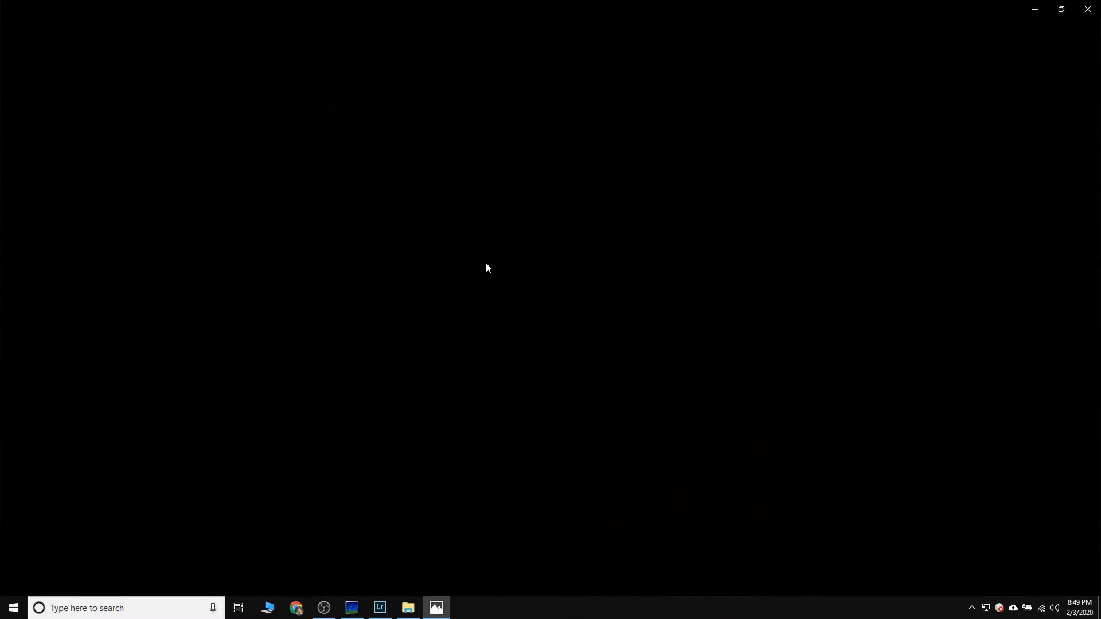
View the green-sky, black-ground mask in Photos, then reselect the mask file in Explorer.
click(436, 608)
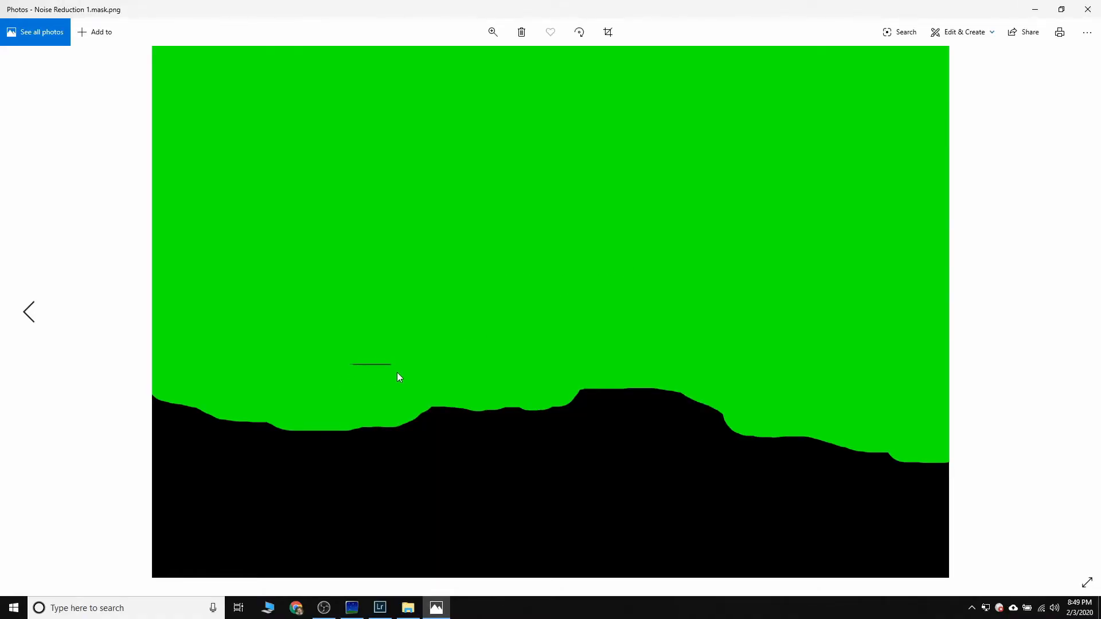
mouse_move(340, 367)
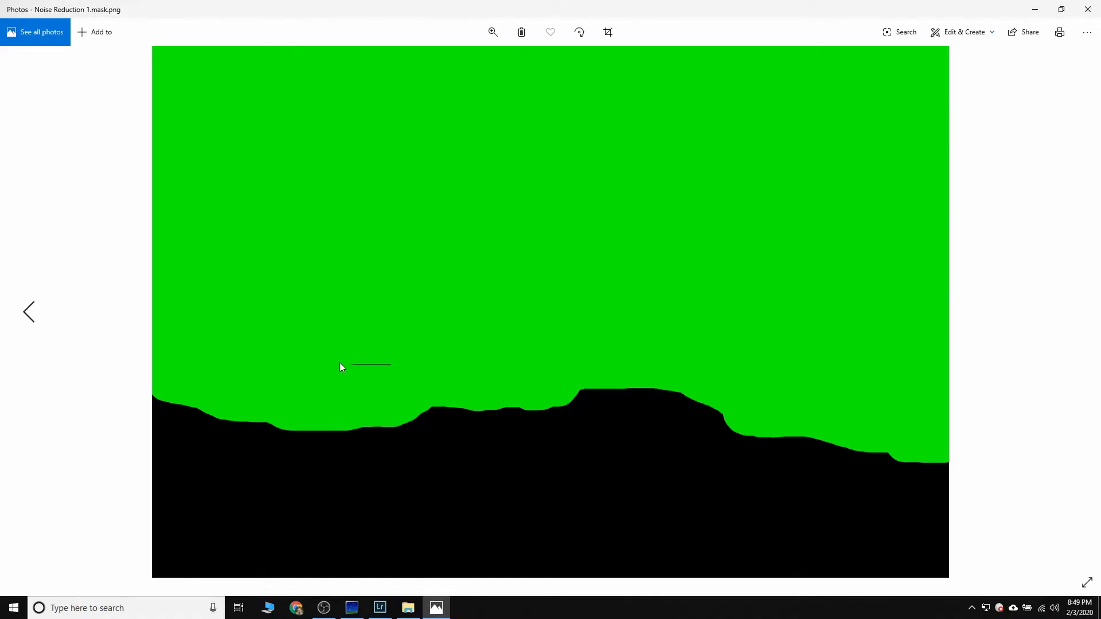
mouse_move(1087, 10)
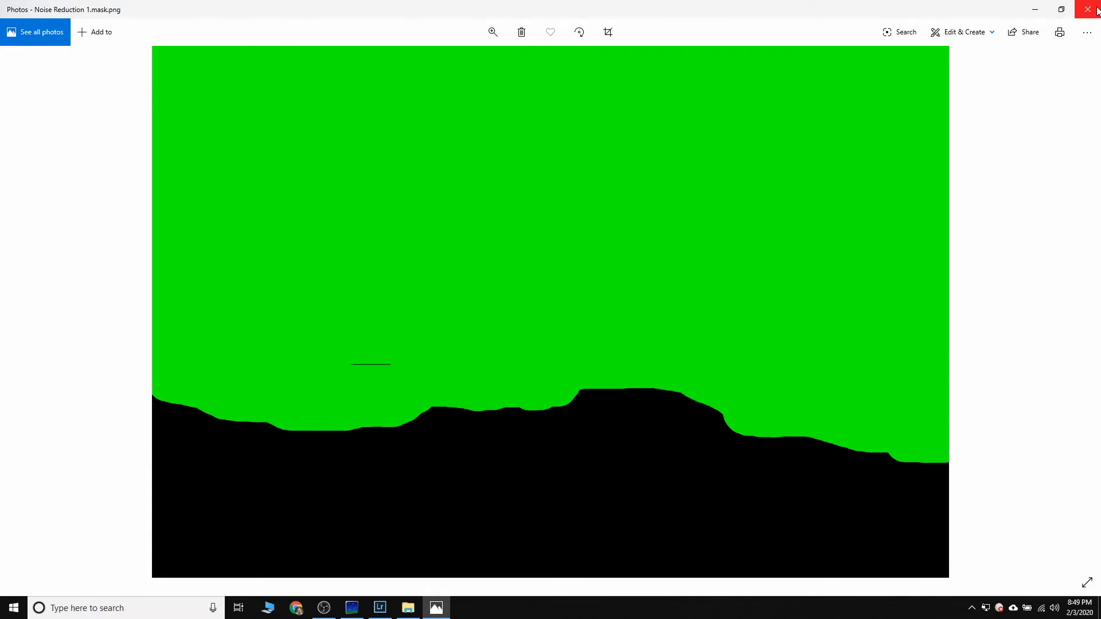
mouse_move(873, 115)
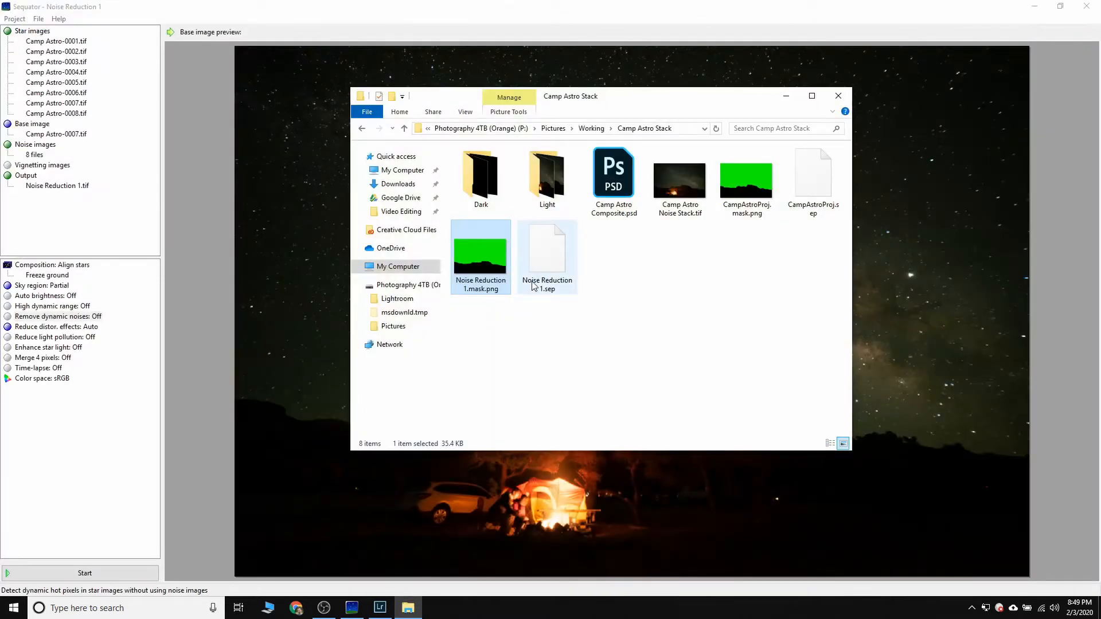
click(480, 256)
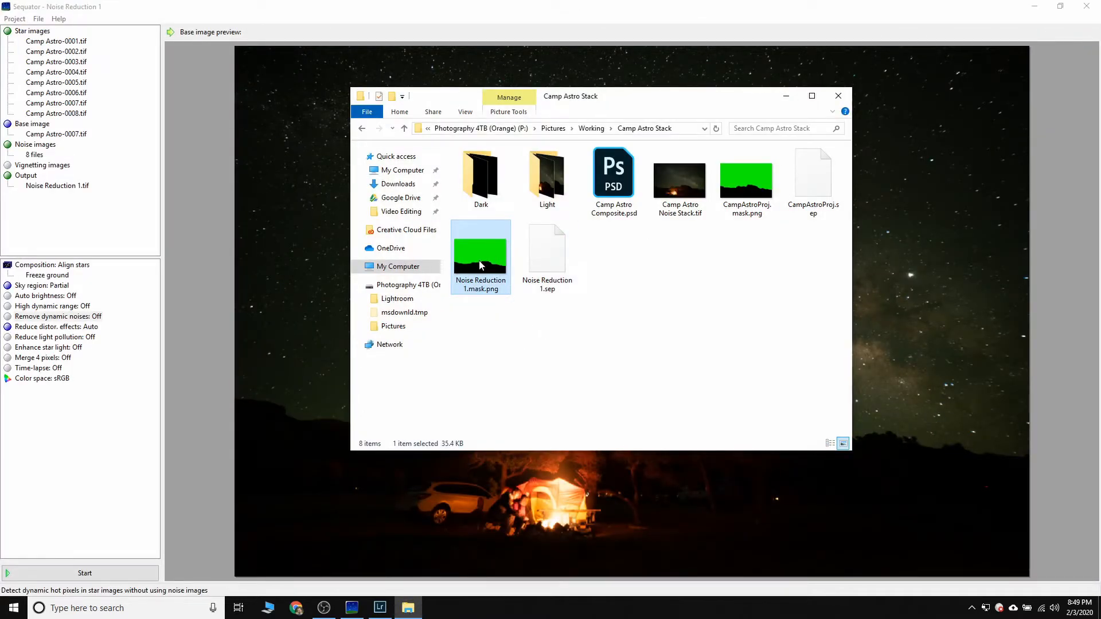
mouse_move(484, 280)
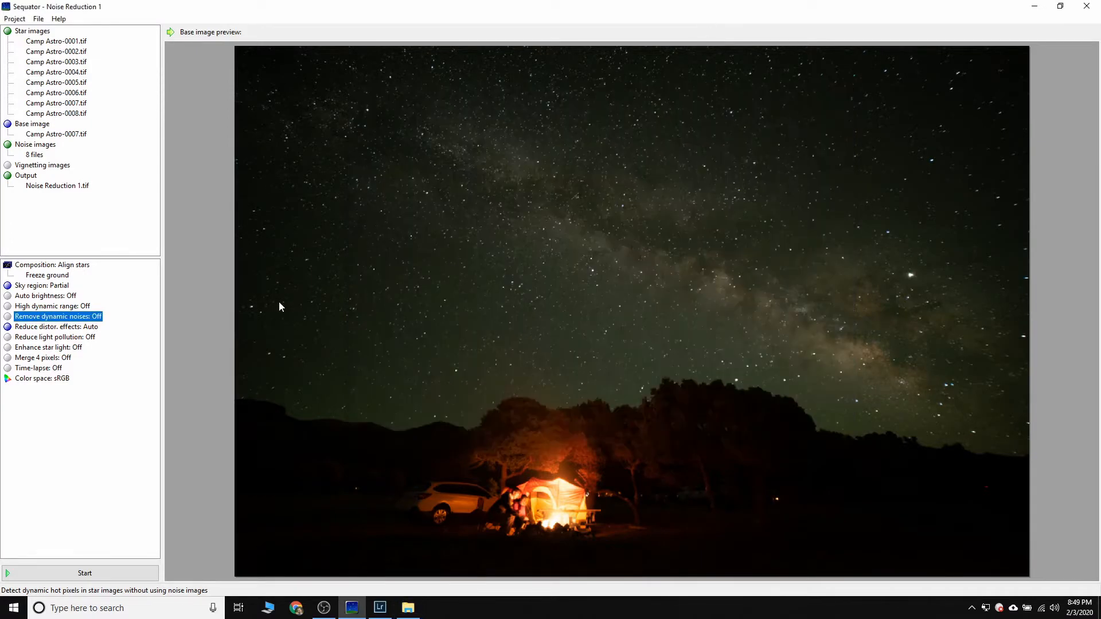
Reopen the irregular mask sky region settings and compare them against the Noise Reduction 1 mask image.
click(42, 286)
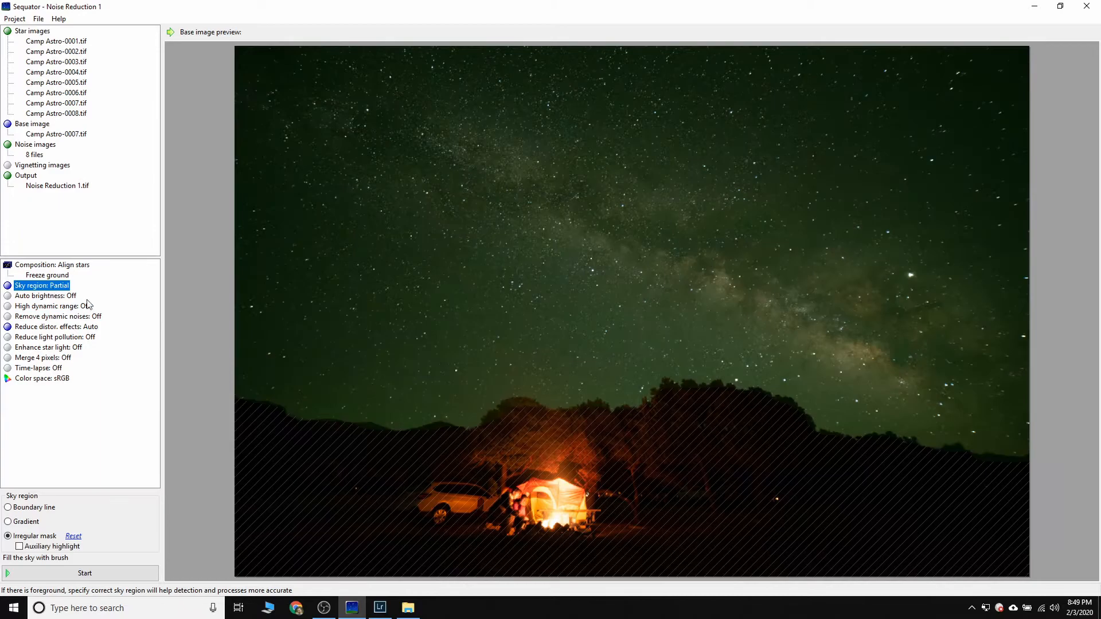
click(411, 363)
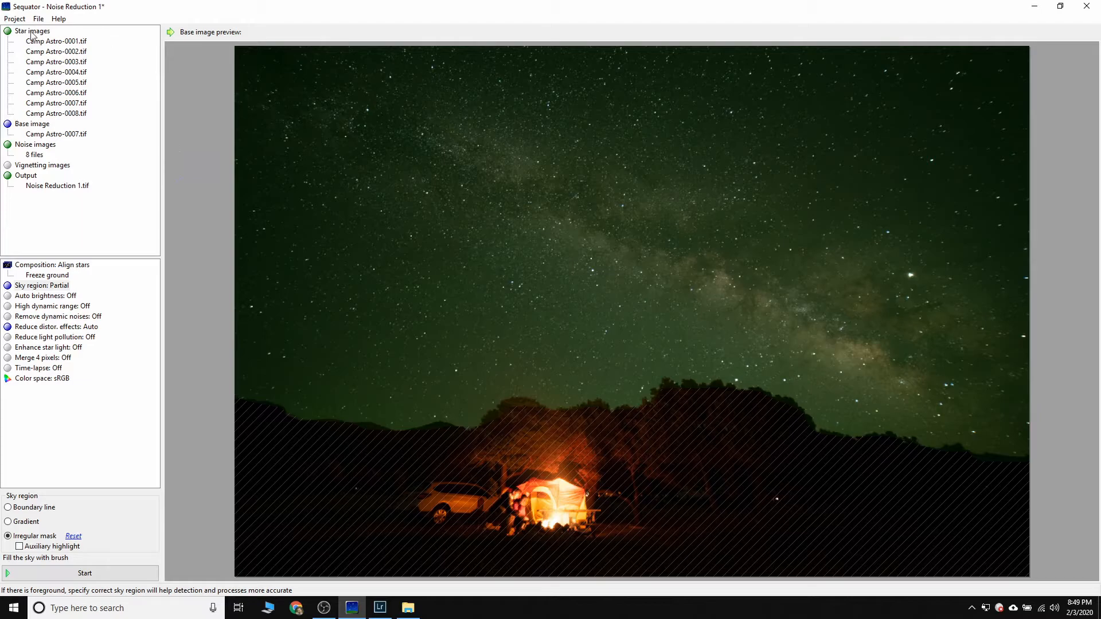
click(38, 20)
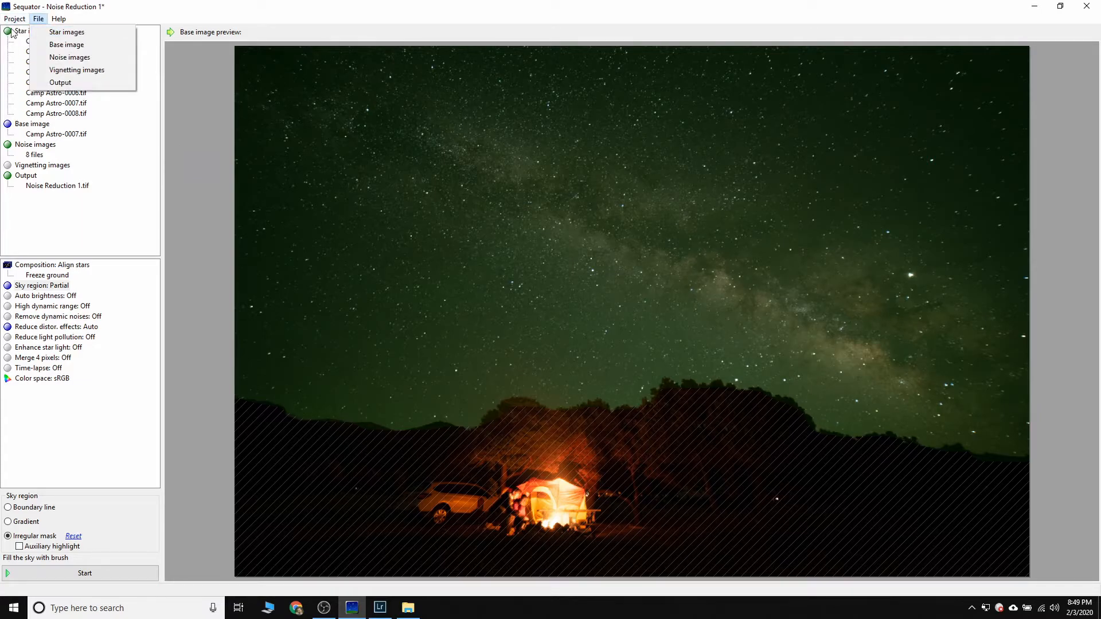
click(407, 608)
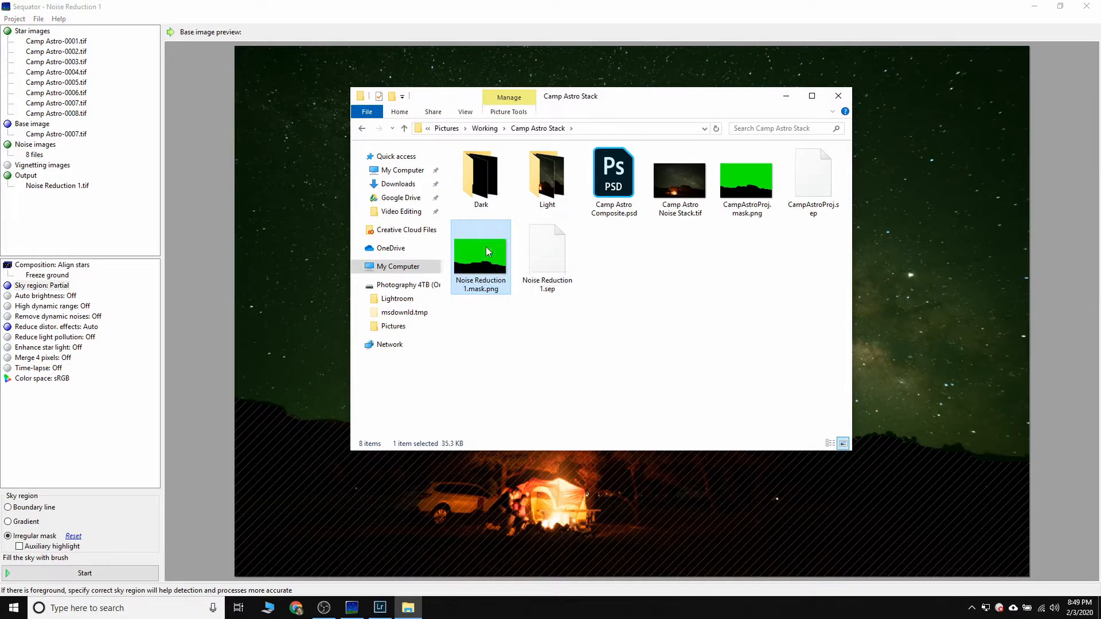
double_click(481, 248)
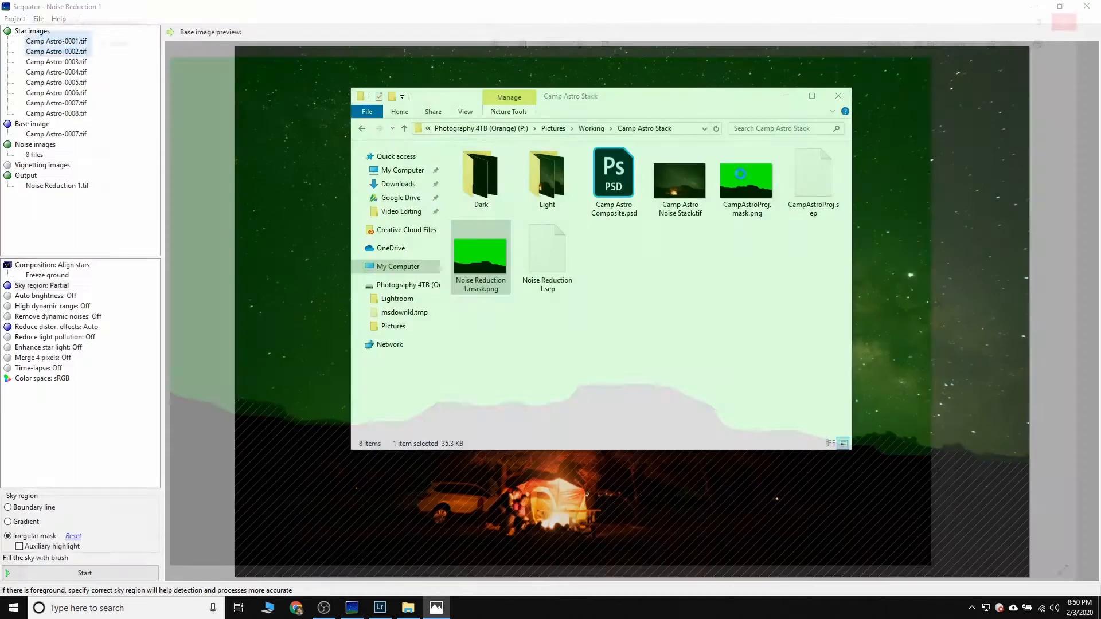
click(837, 96)
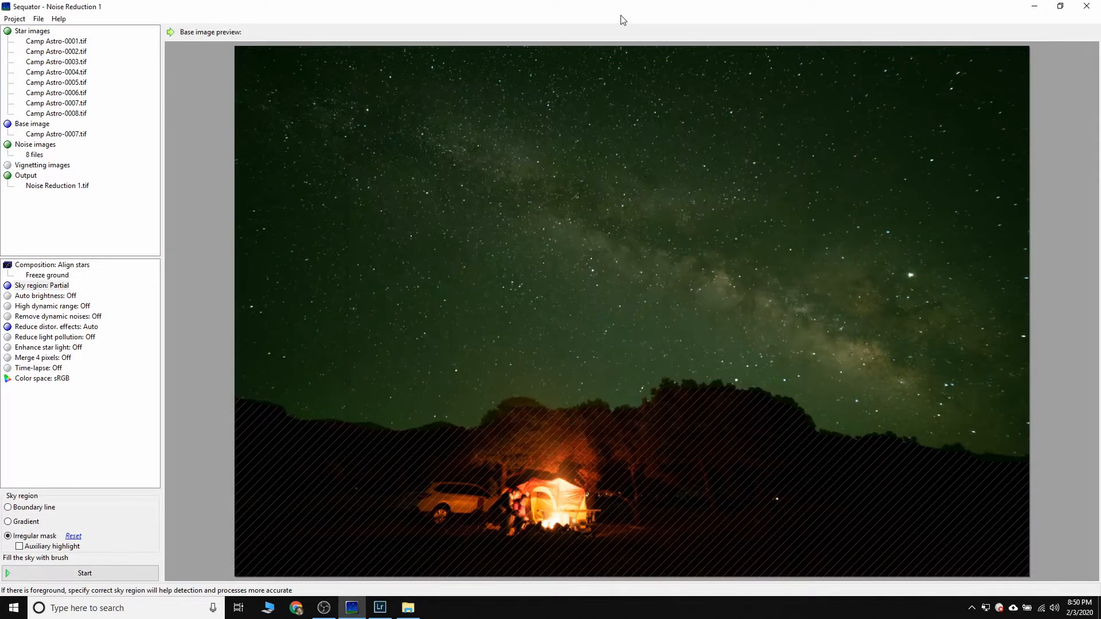
mouse_move(23, 28)
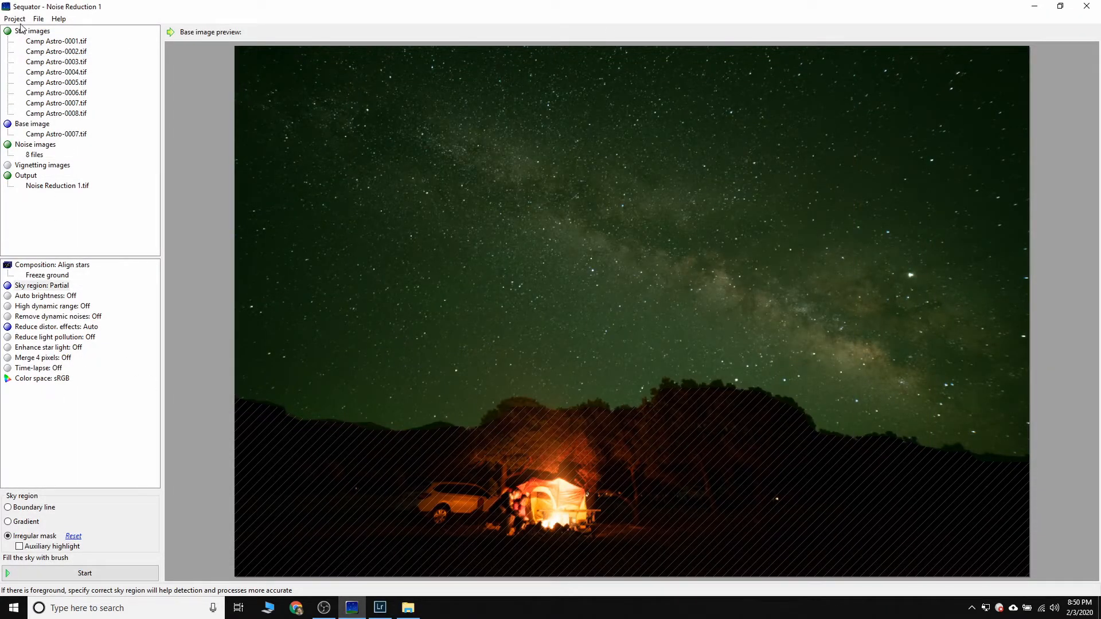
mouse_move(866, 172)
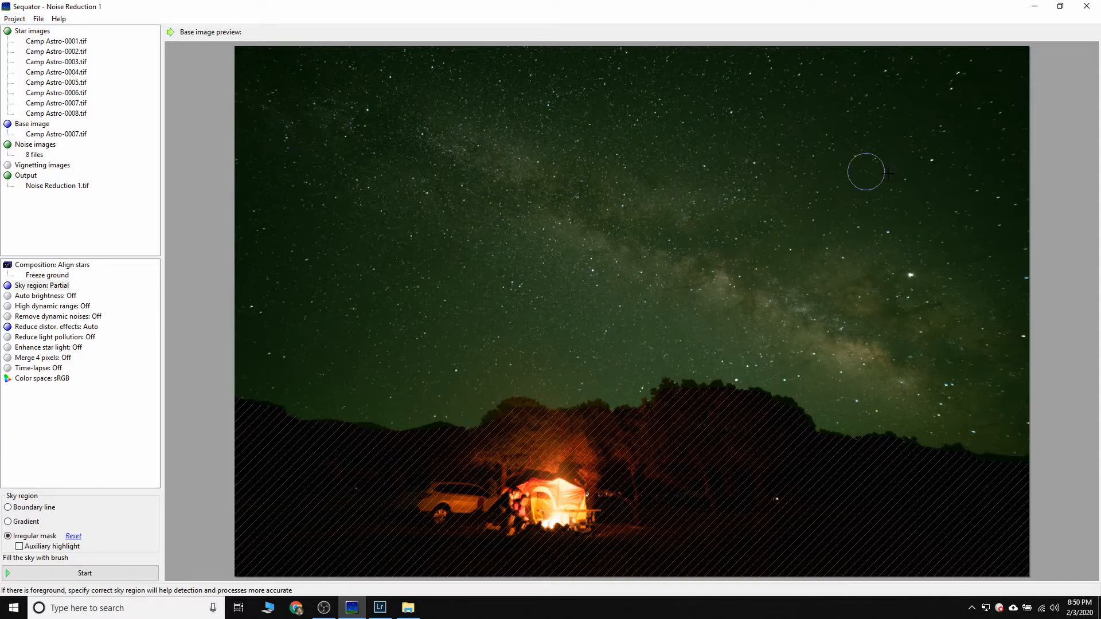
mouse_move(186, 503)
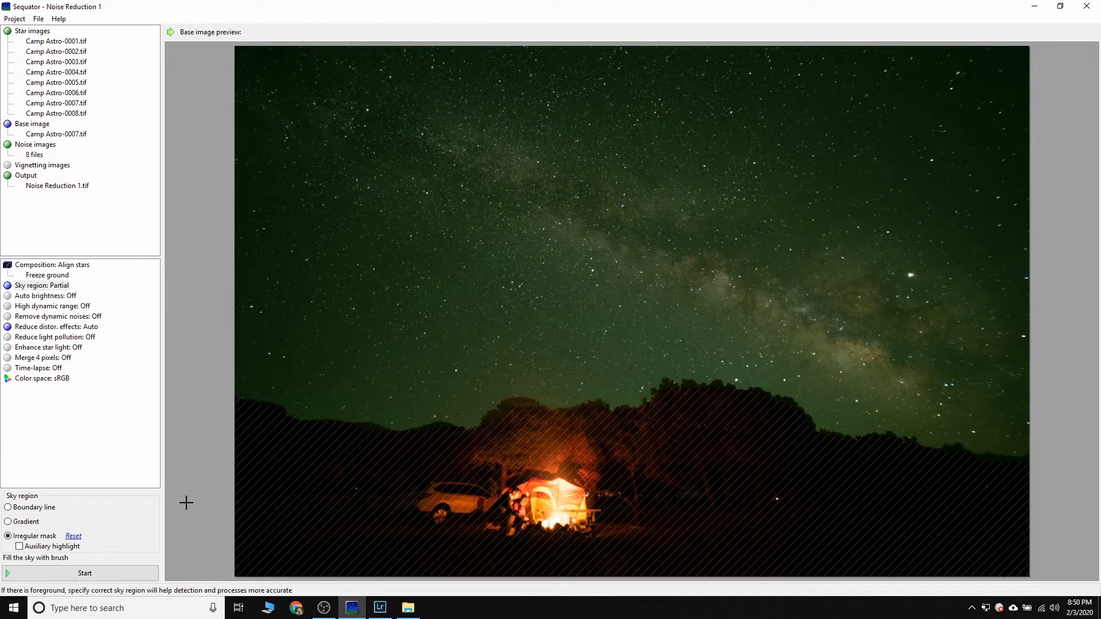
Start stacking and dismiss the processing report once Noise Reduction 1.tif is written.
click(84, 574)
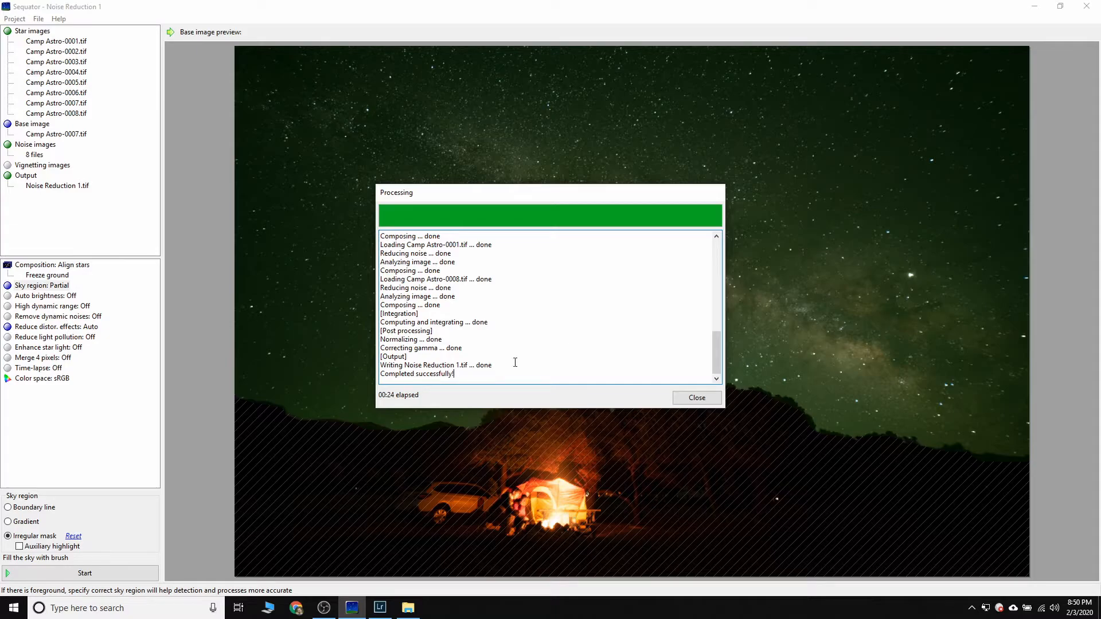
click(697, 398)
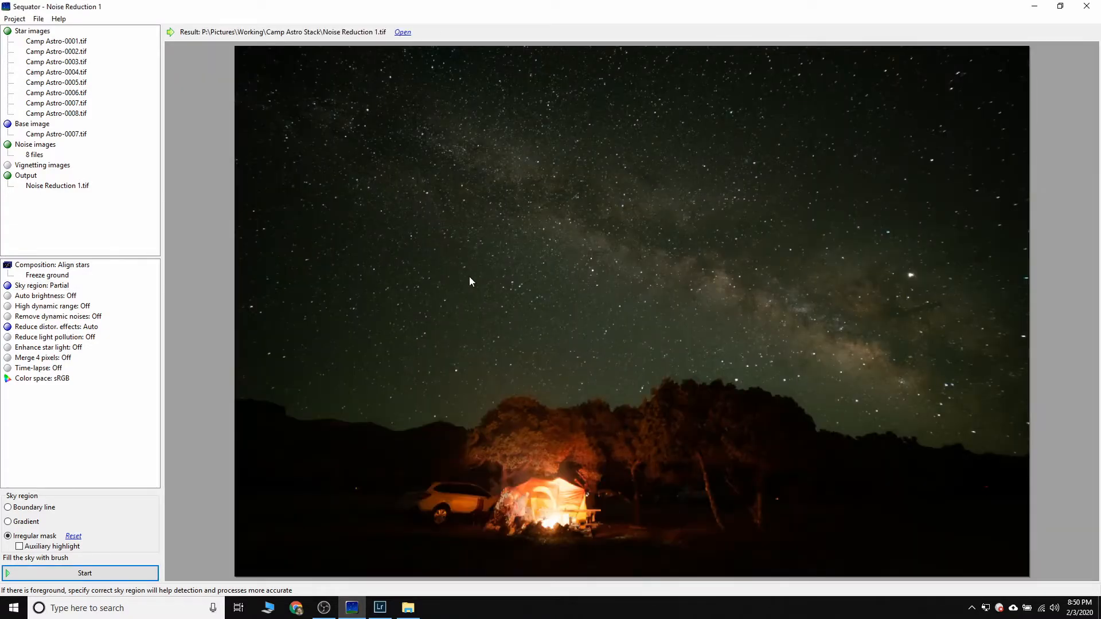
mouse_move(236, 37)
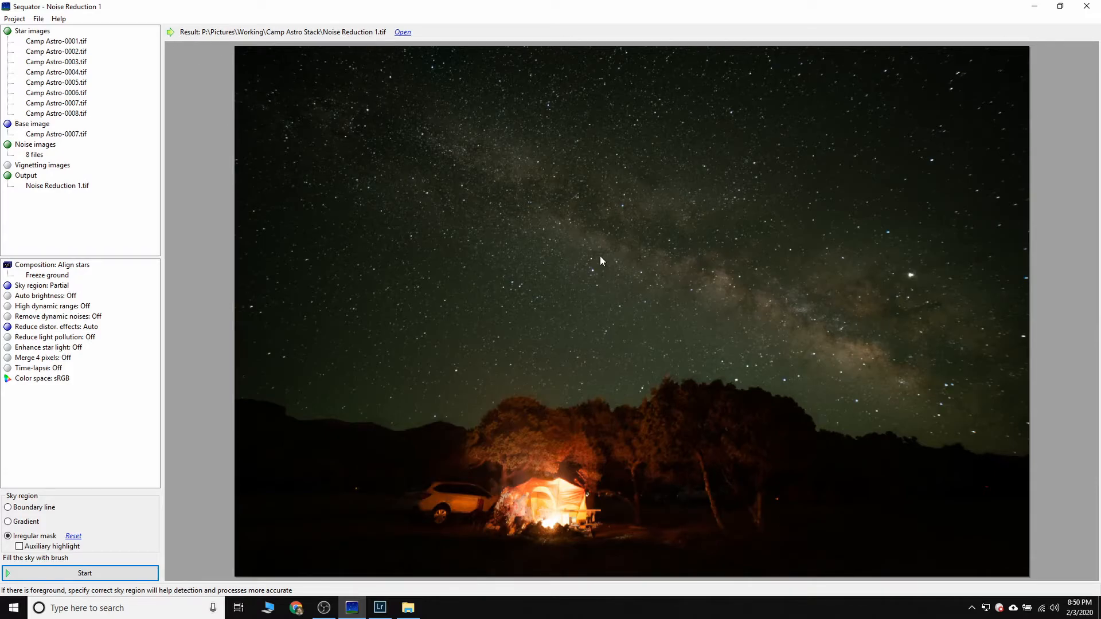
mouse_move(481, 185)
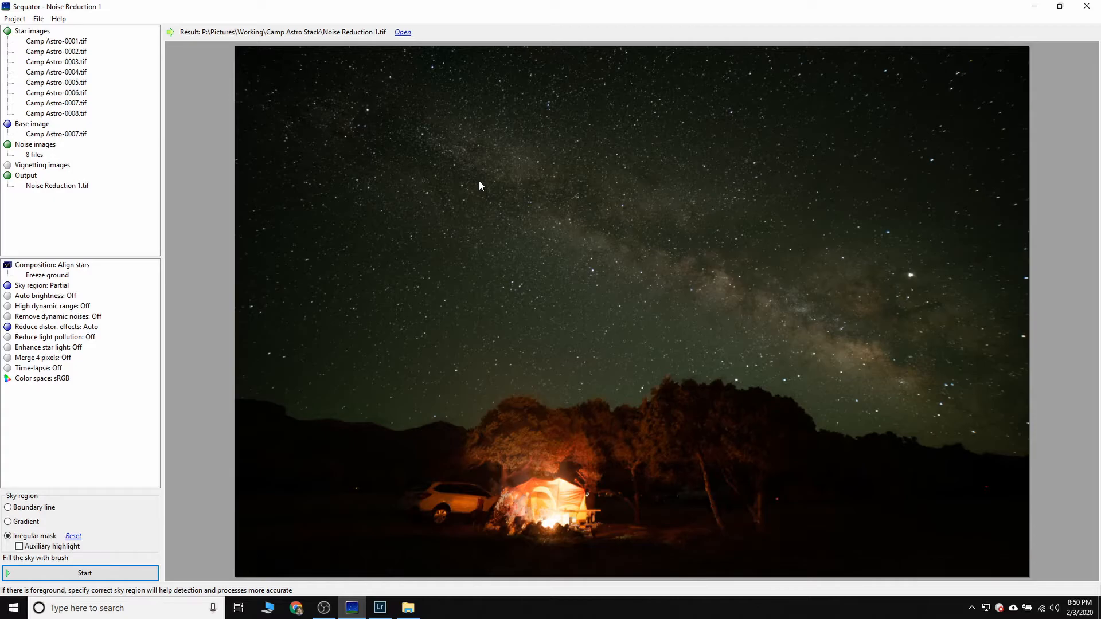
mouse_move(402, 32)
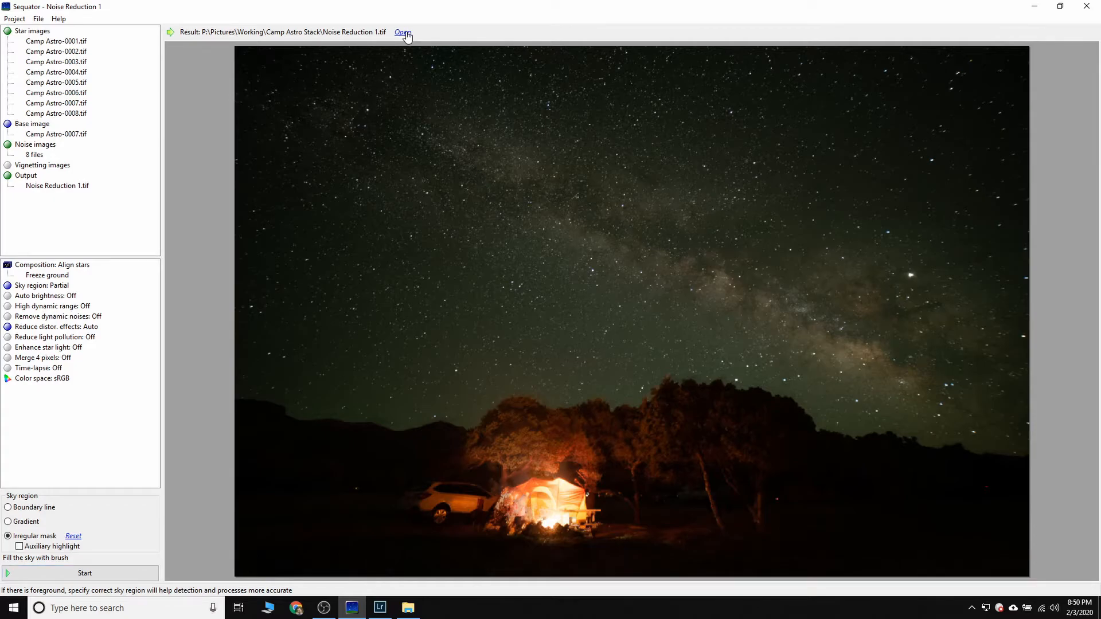
View Noise Reduction 1.tif enlarged and magnified in Photo Viewer to inspect star detail.
click(403, 33)
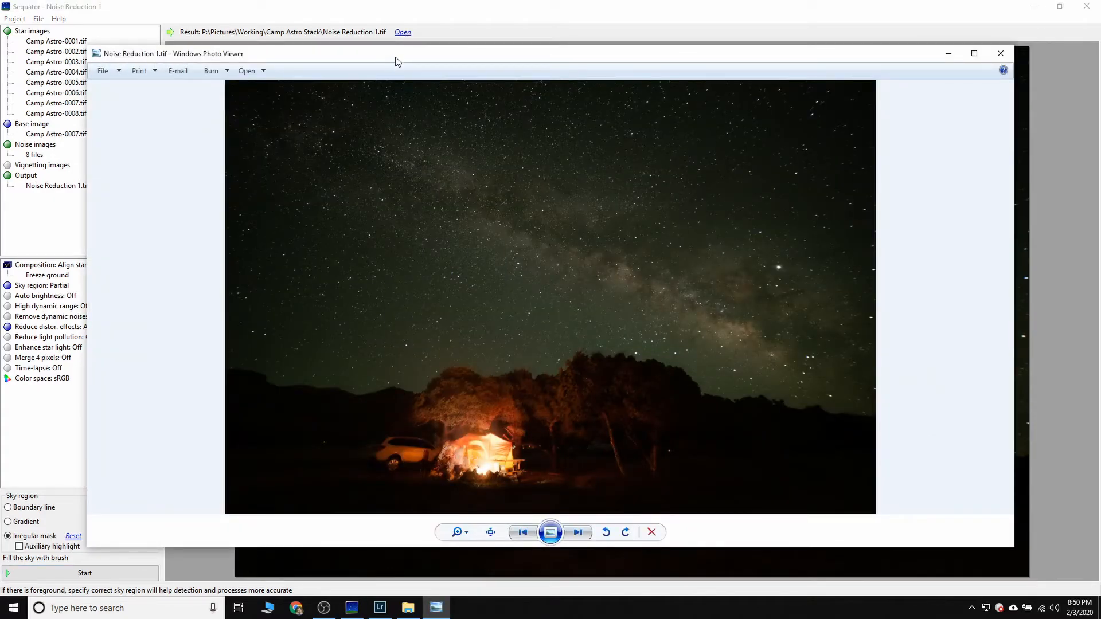
click(974, 54)
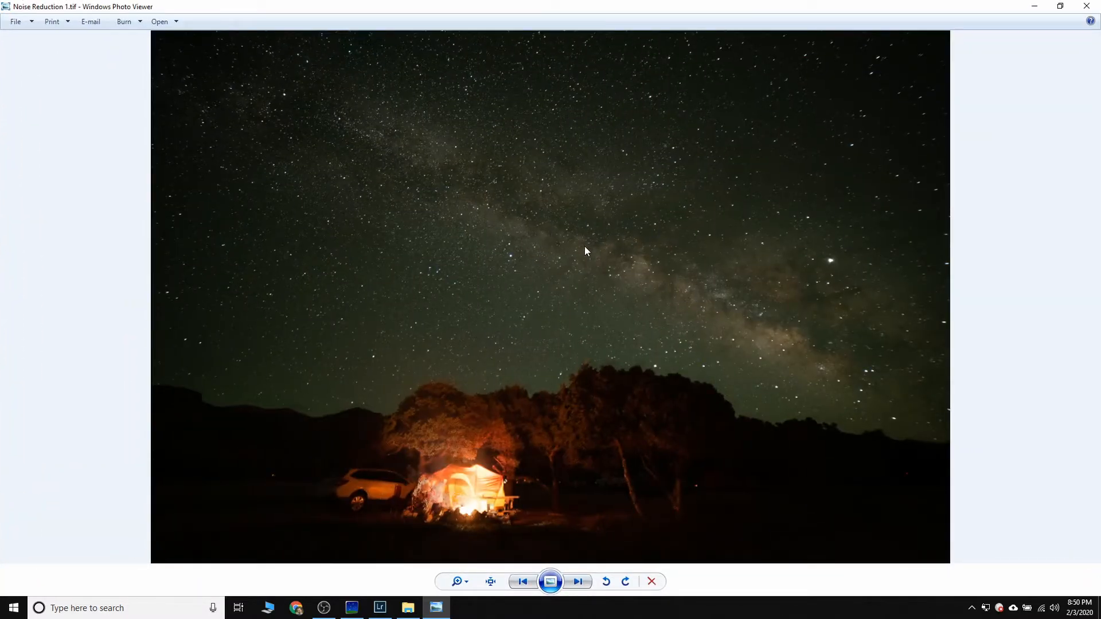
mouse_move(386, 496)
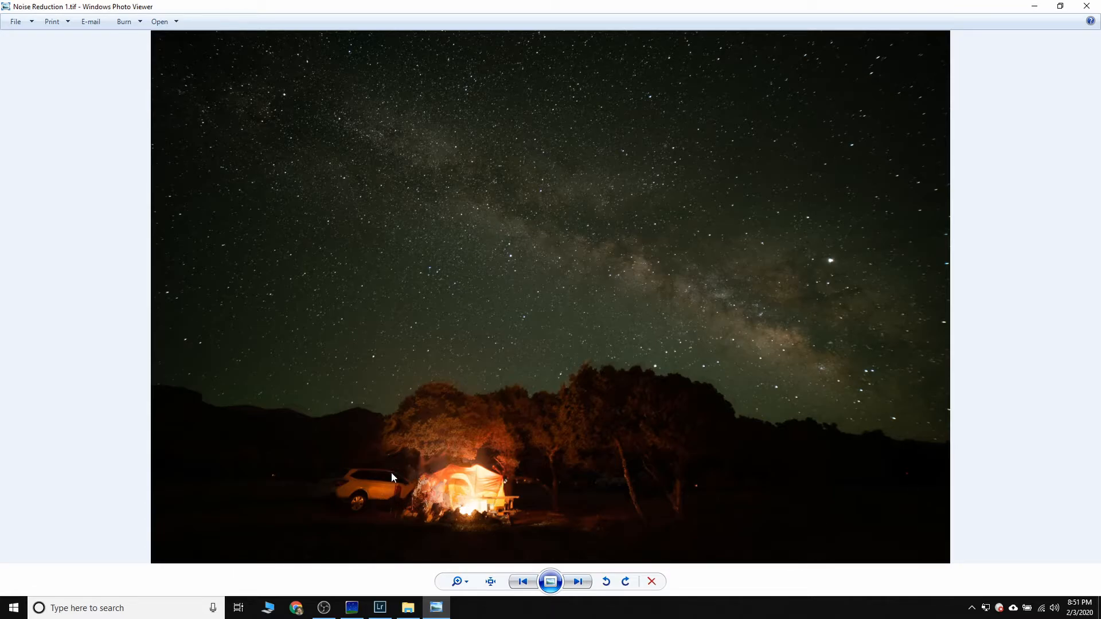
mouse_move(528, 236)
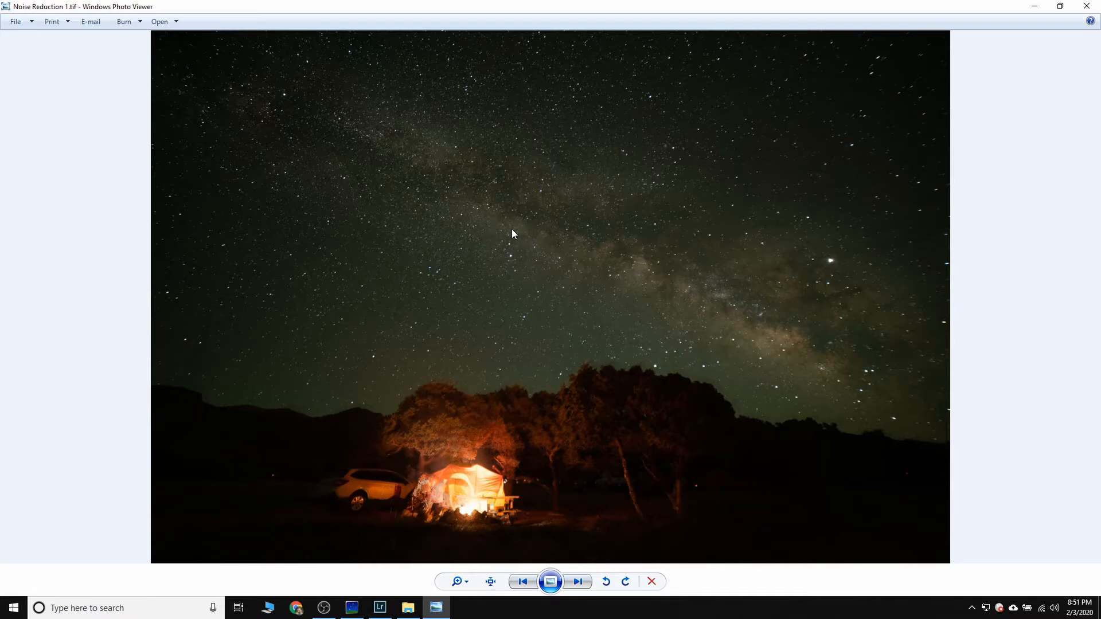
mouse_move(421, 482)
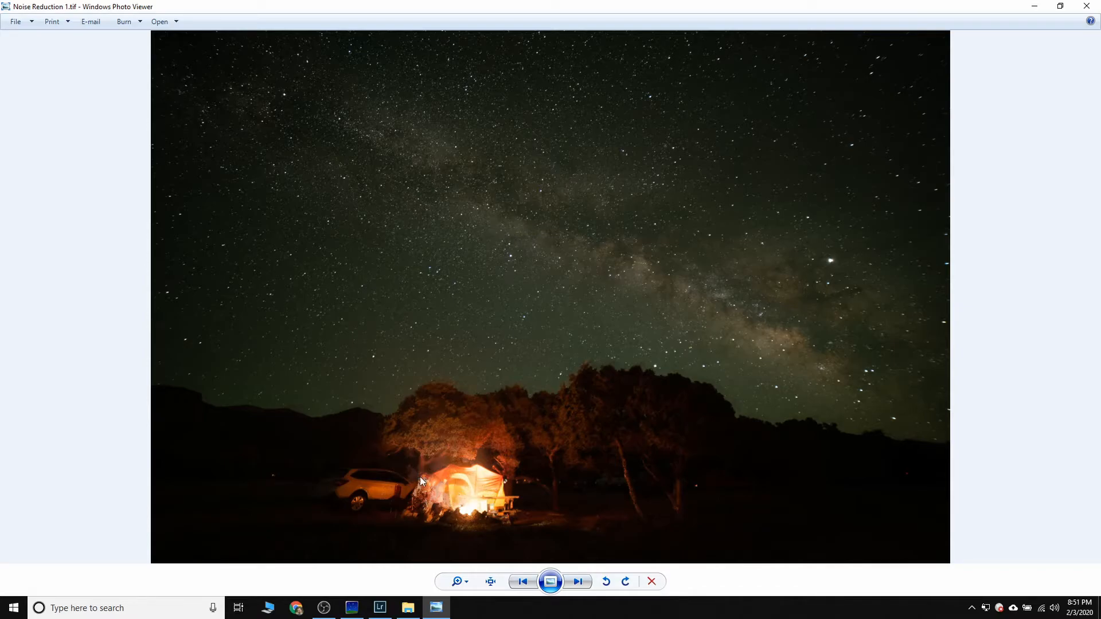
mouse_move(403, 484)
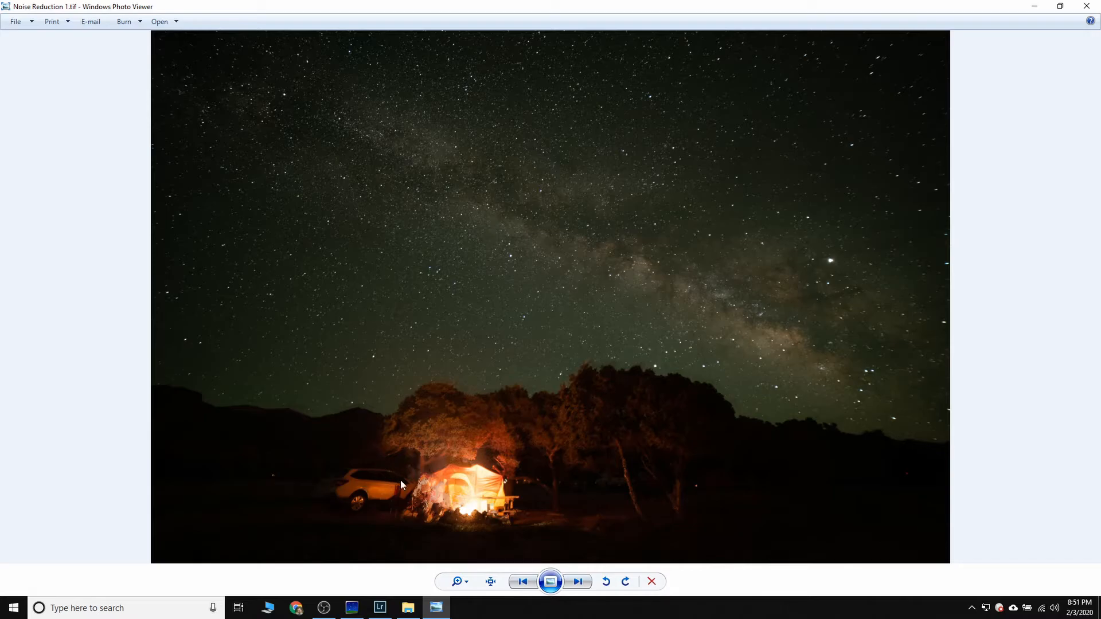
mouse_move(453, 456)
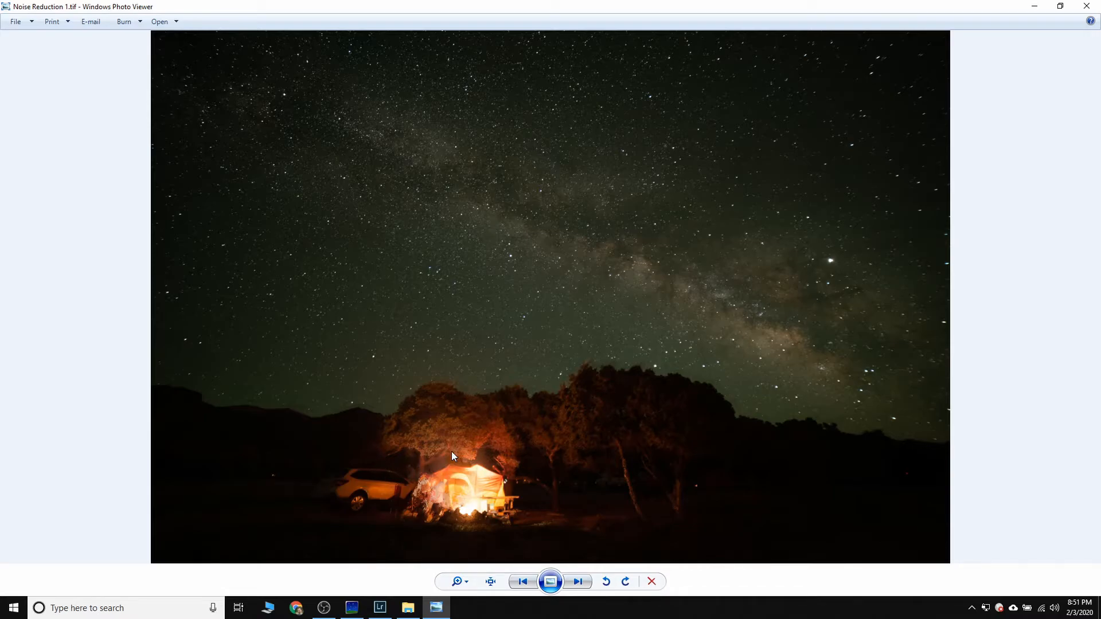
mouse_move(252, 452)
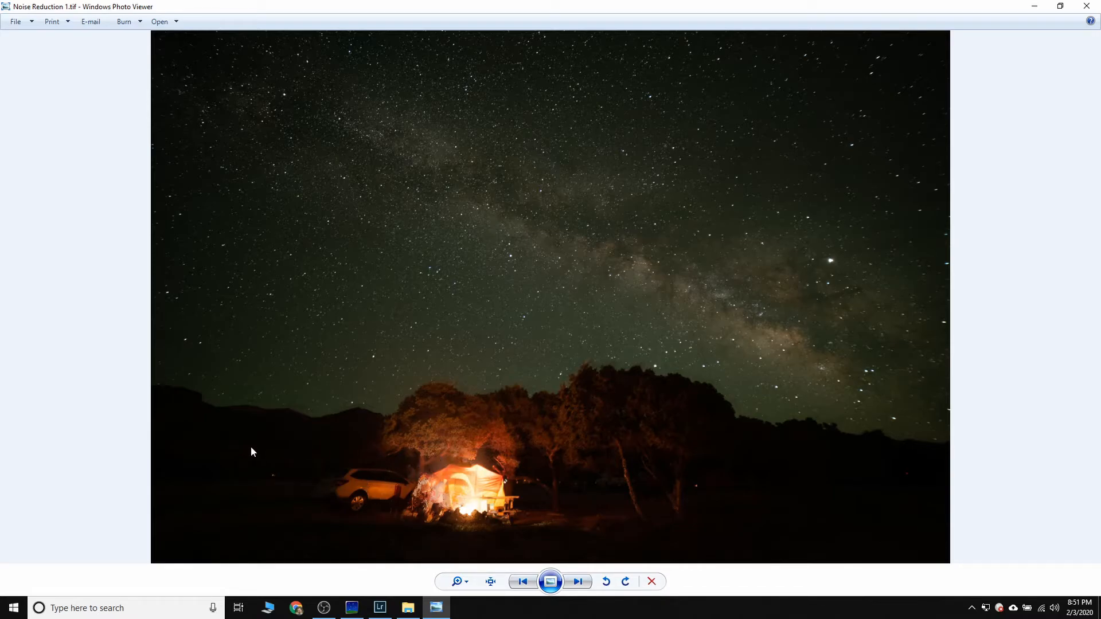
mouse_move(569, 378)
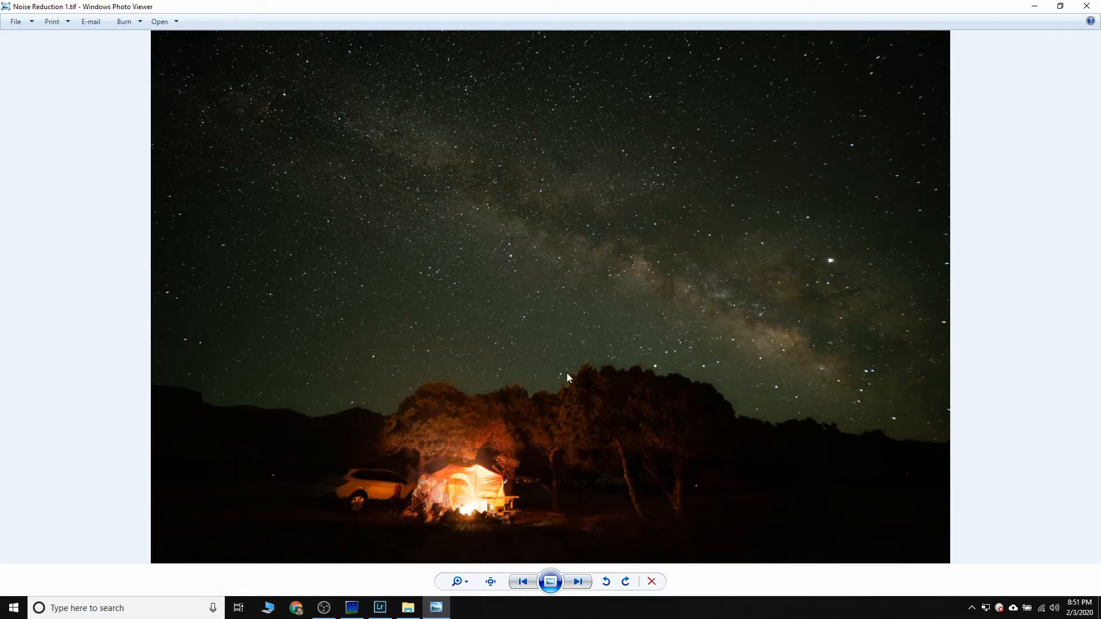
click(457, 582)
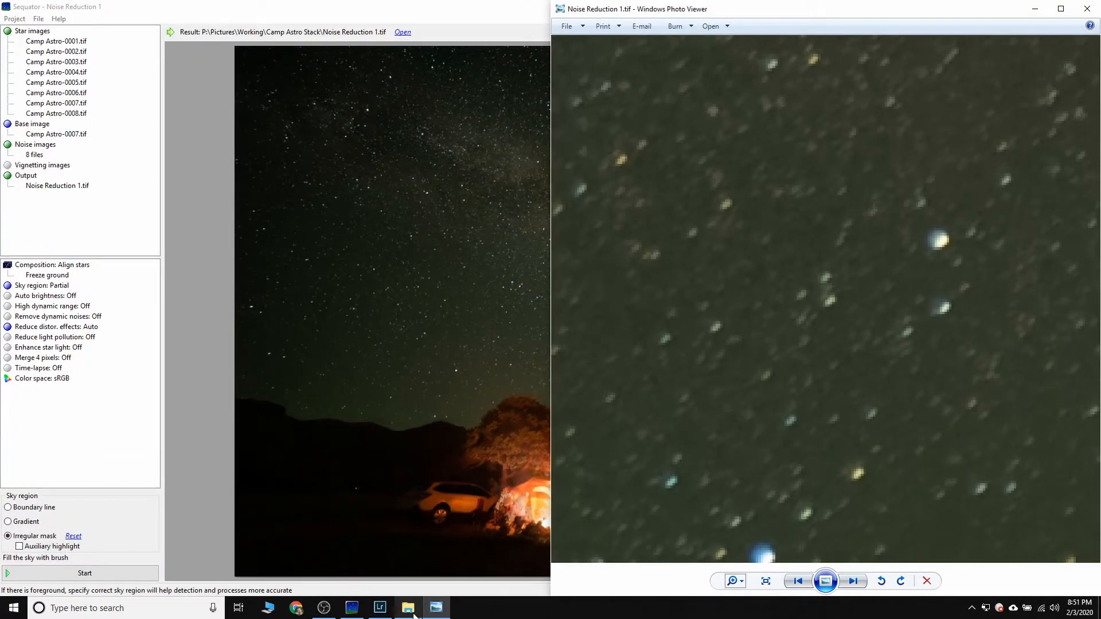
Open original frame Camp Astro-0007.tif from the Light folder in a second Photo Viewer window.
click(408, 608)
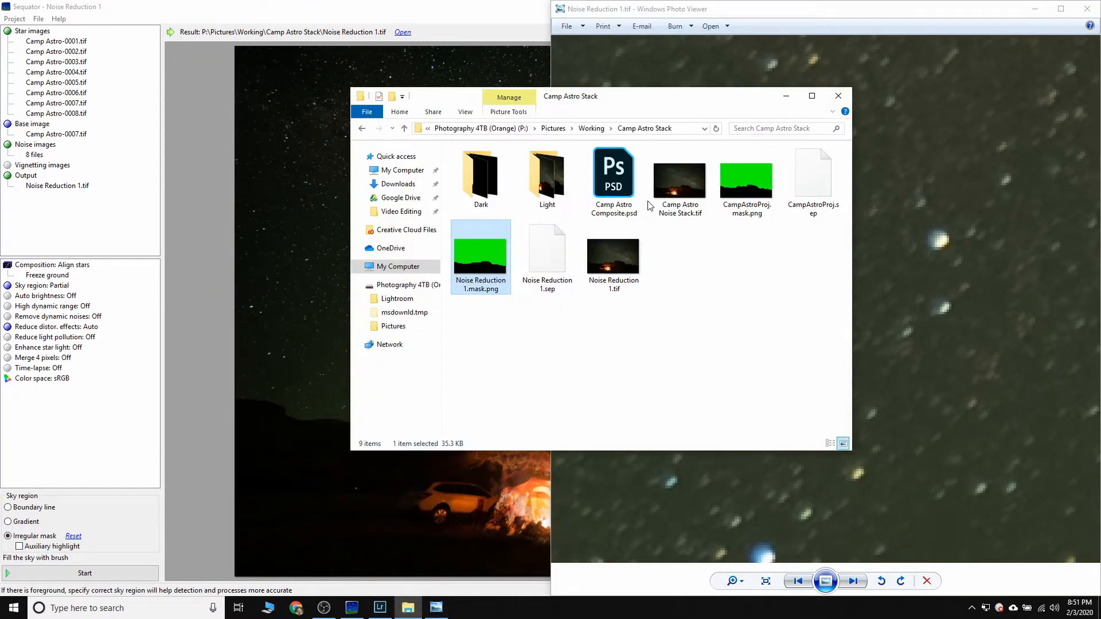
double_click(546, 171)
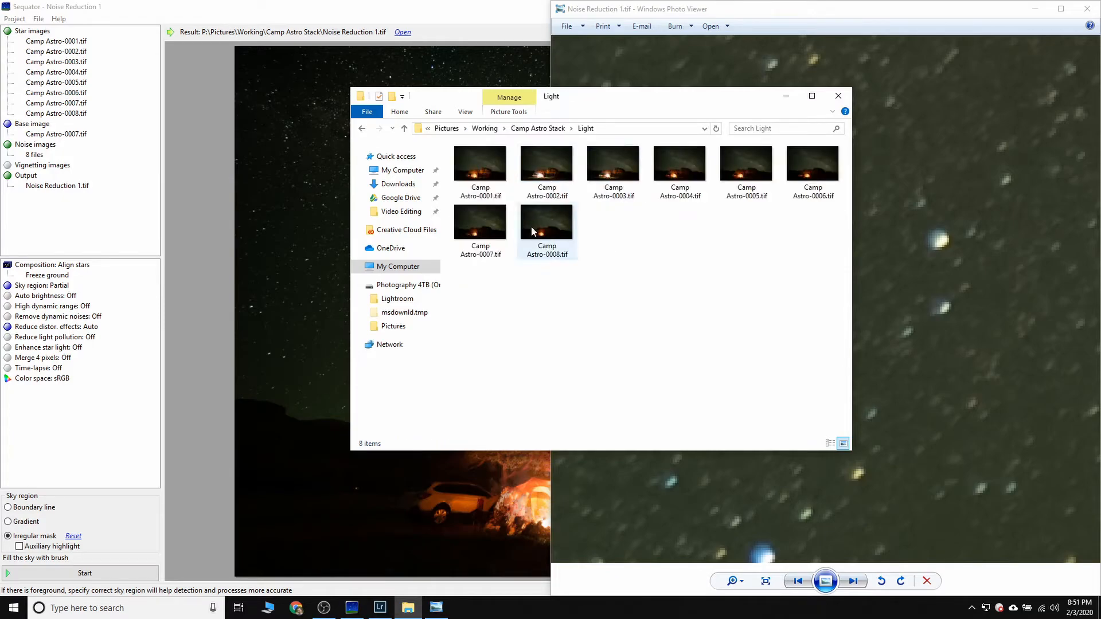
click(481, 221)
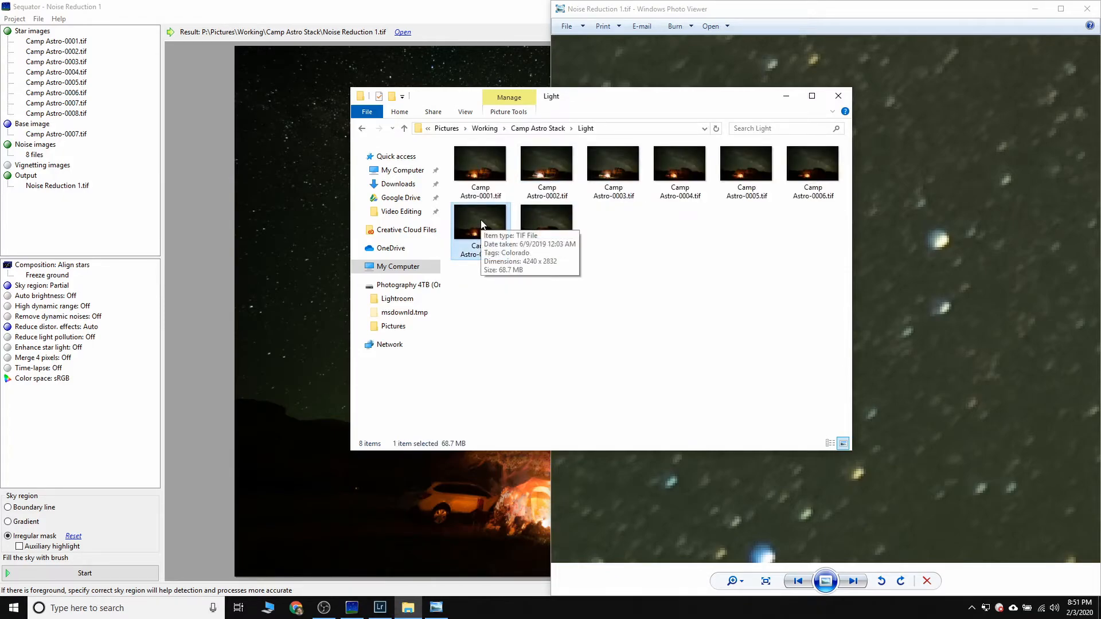
double_click(479, 221)
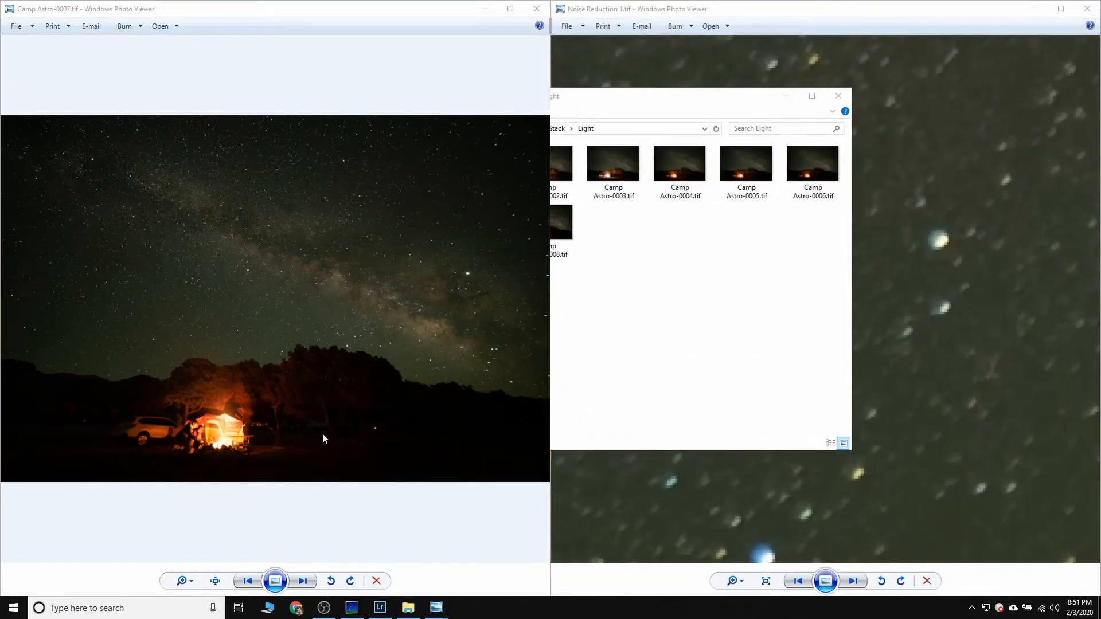
Zoom both viewers into matching star patches, fit them whole, then zoom into another patch to compare noise.
click(181, 580)
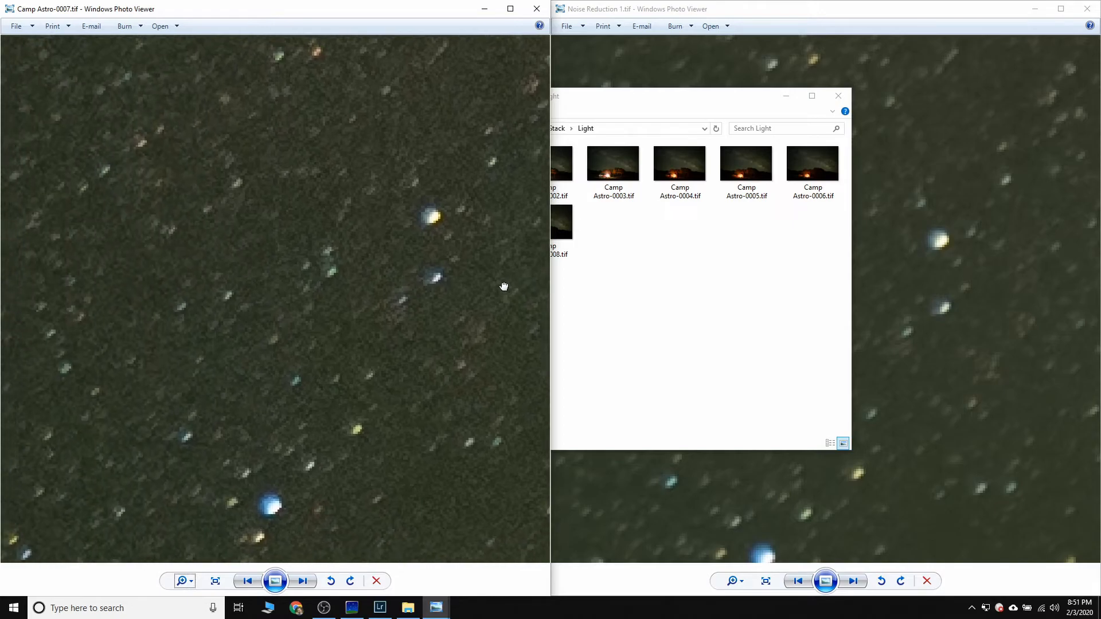
click(837, 95)
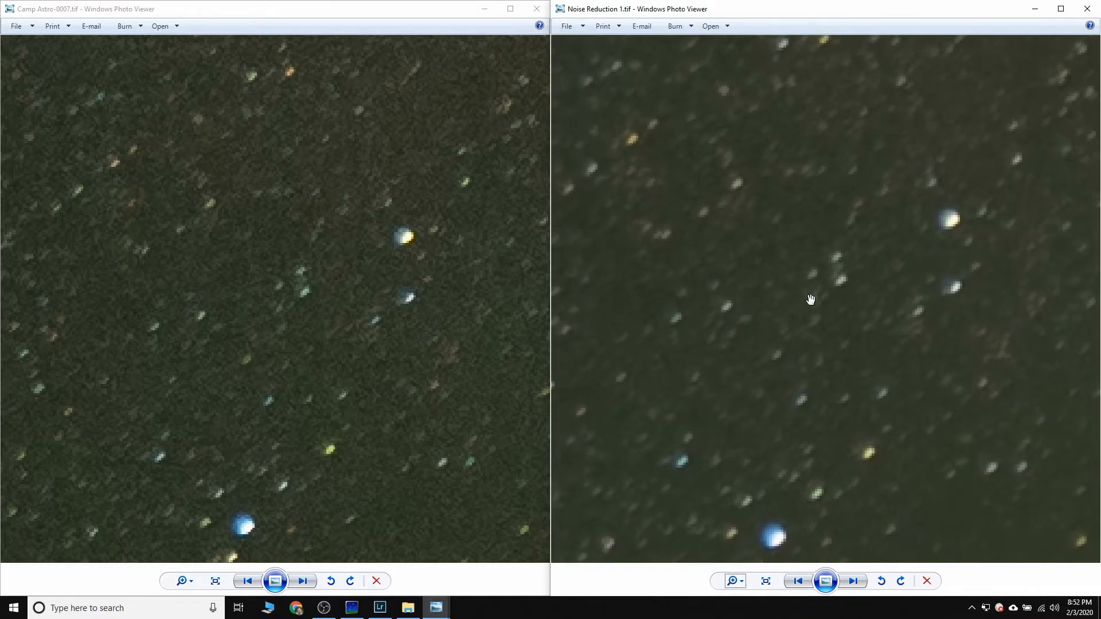
mouse_move(384, 235)
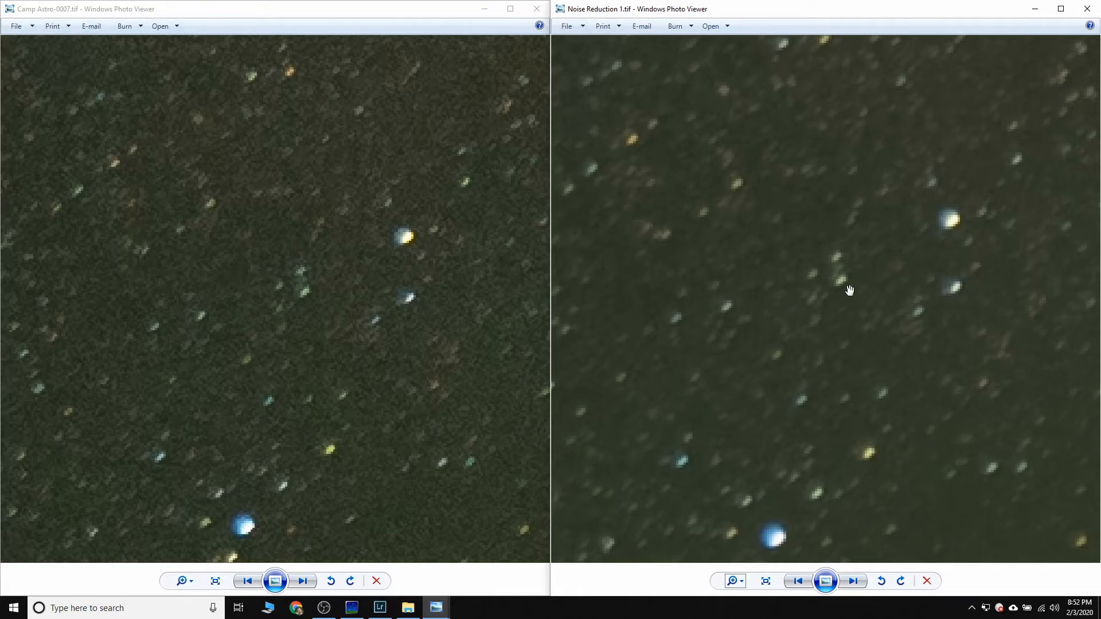
mouse_move(390, 225)
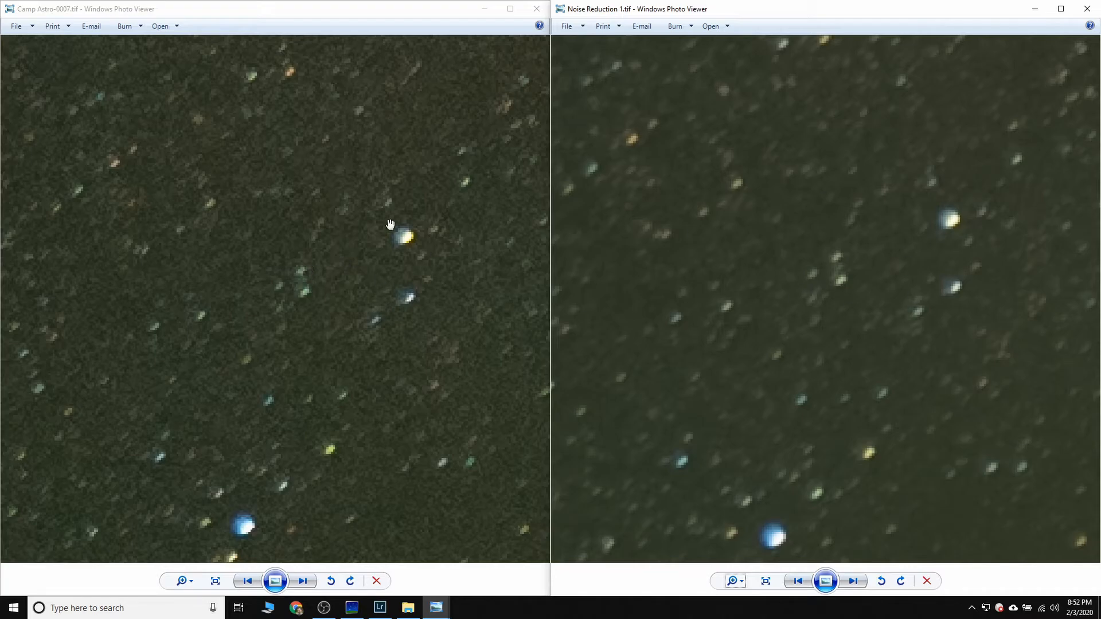
mouse_move(792, 246)
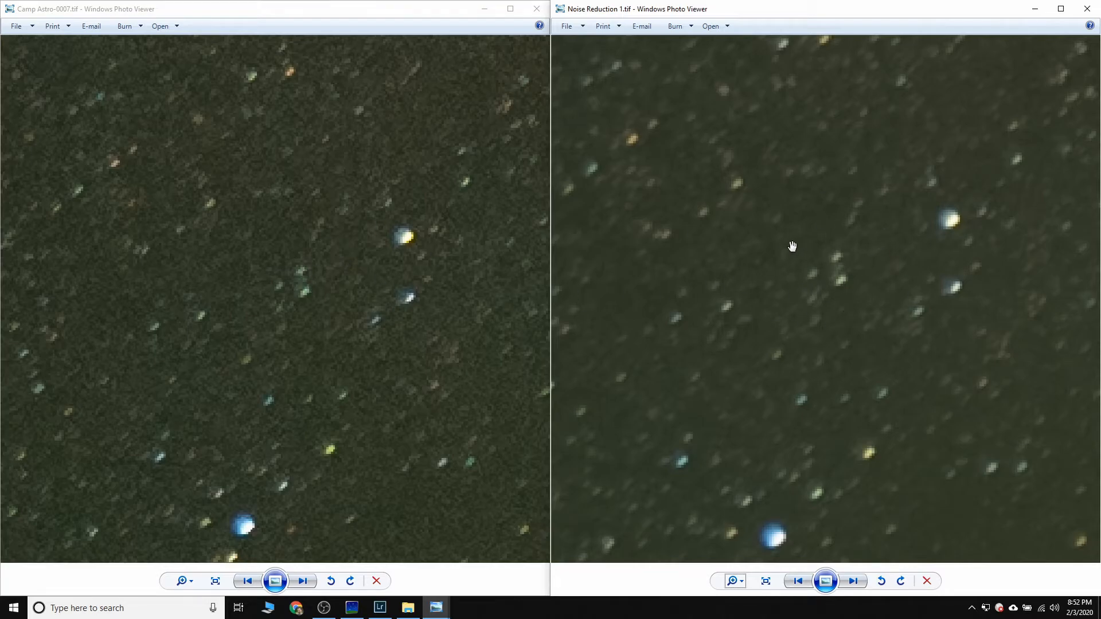
mouse_move(804, 491)
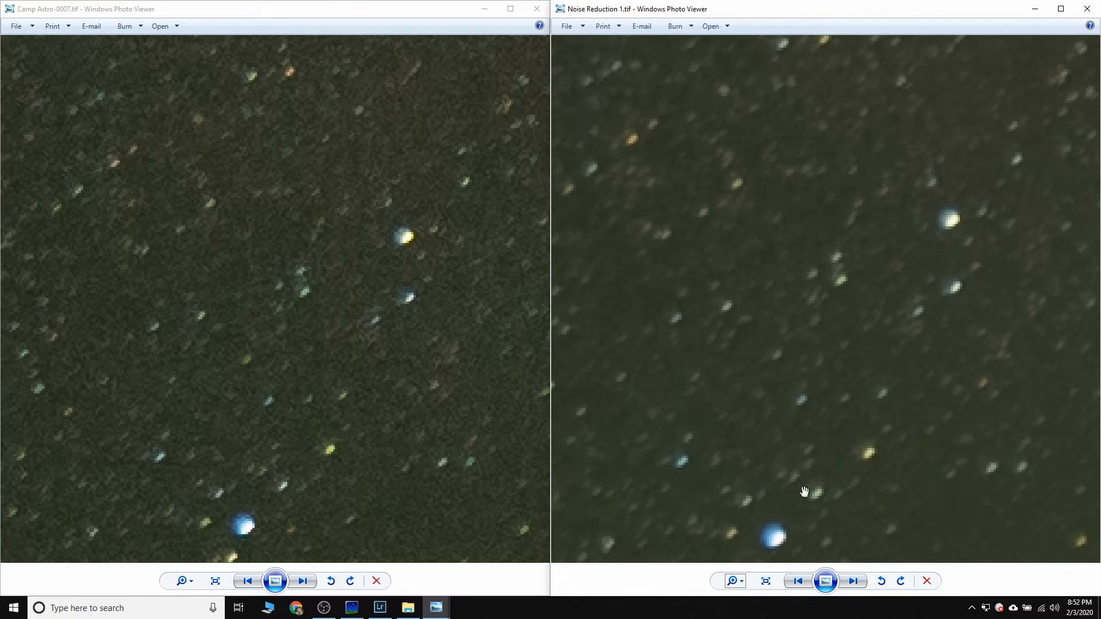
mouse_move(709, 537)
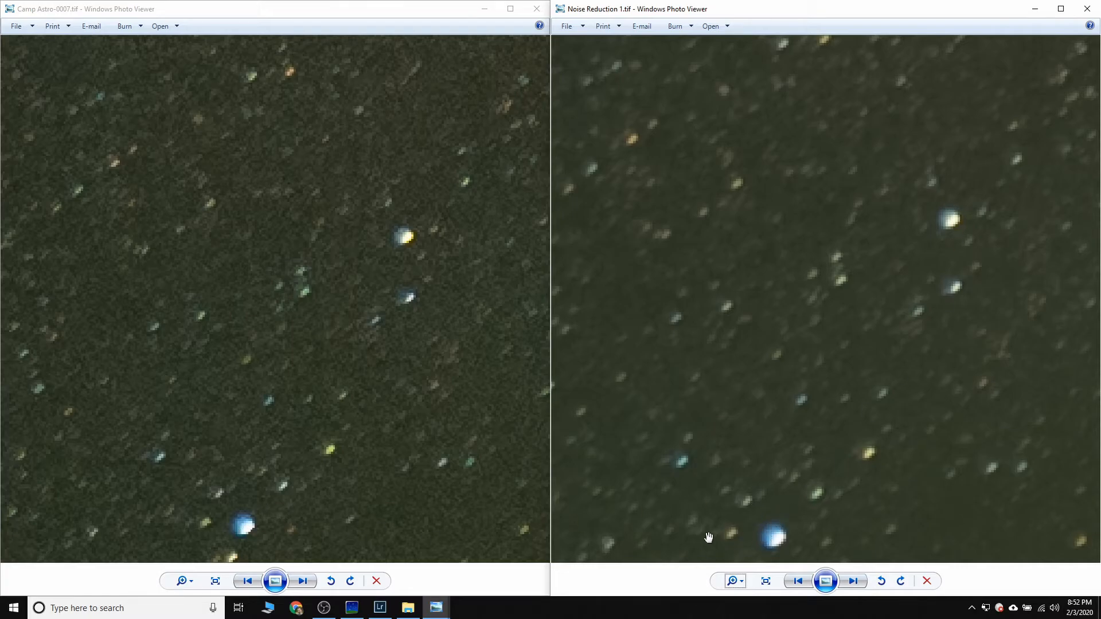
mouse_move(909, 234)
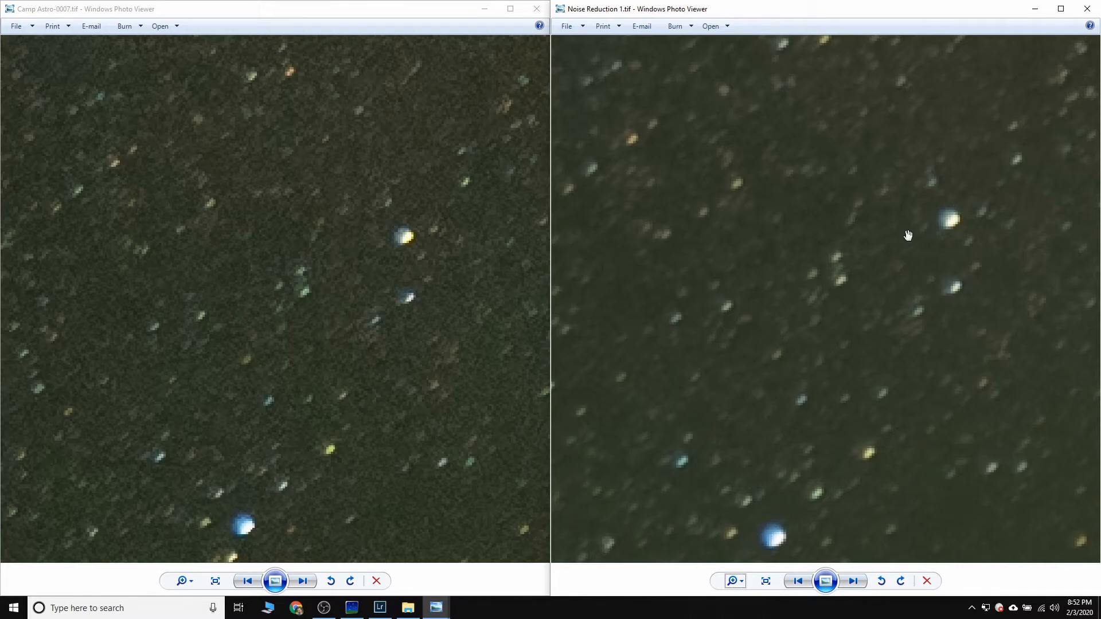
click(733, 581)
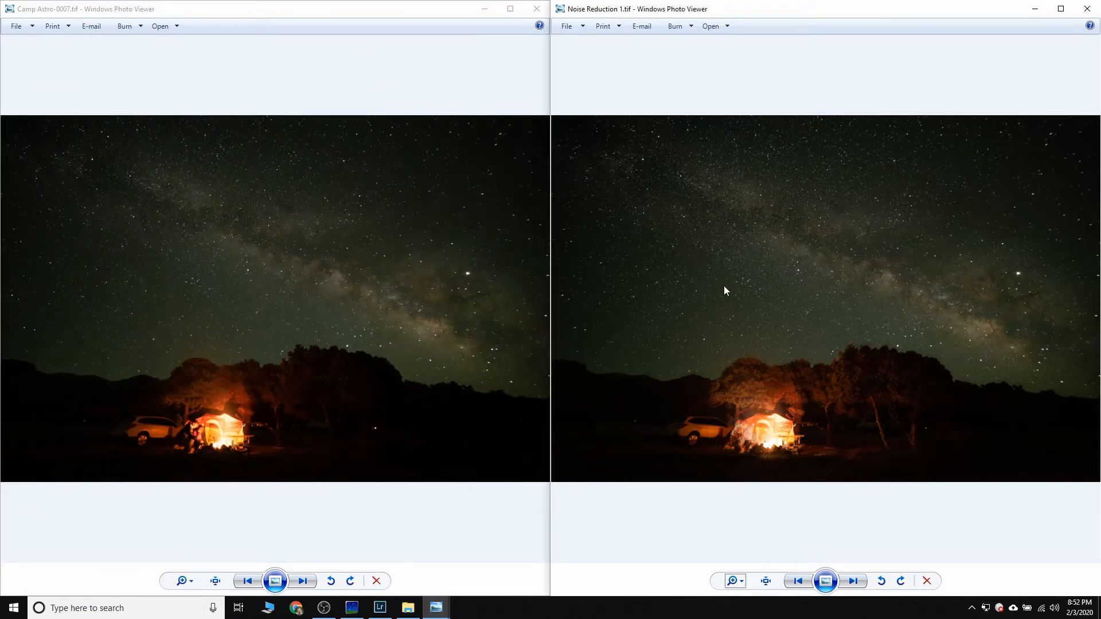
mouse_move(534, 289)
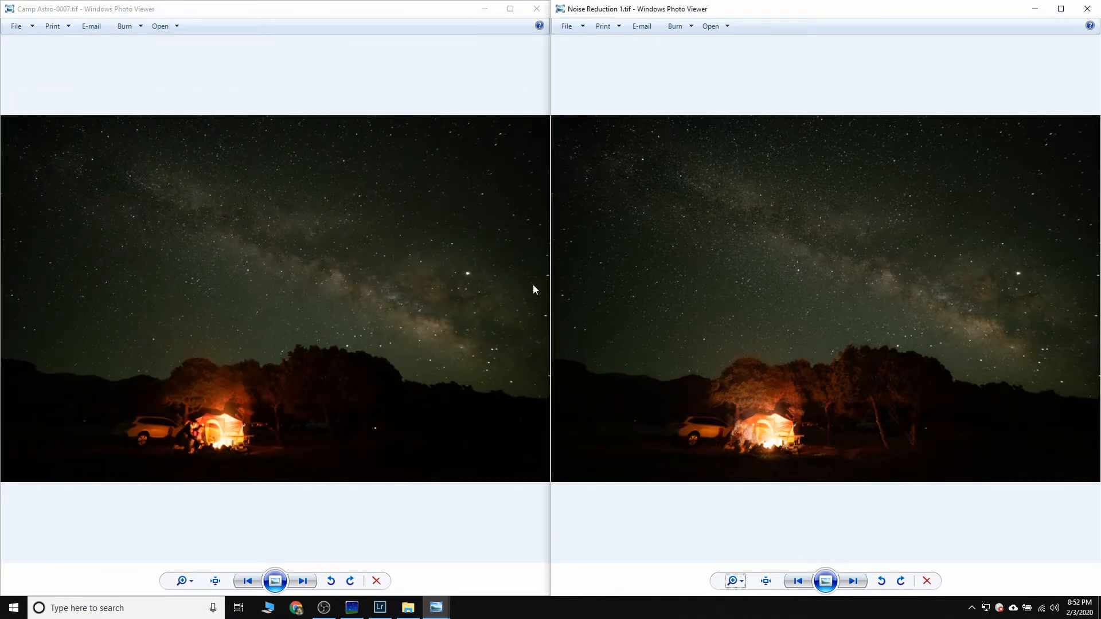
mouse_move(734, 302)
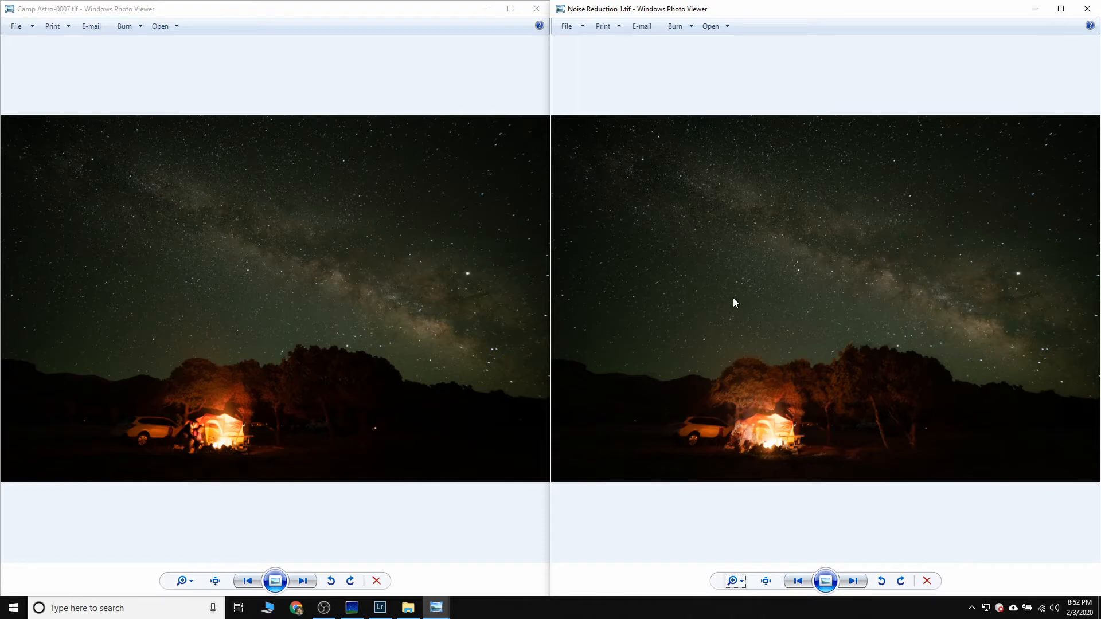
mouse_move(714, 302)
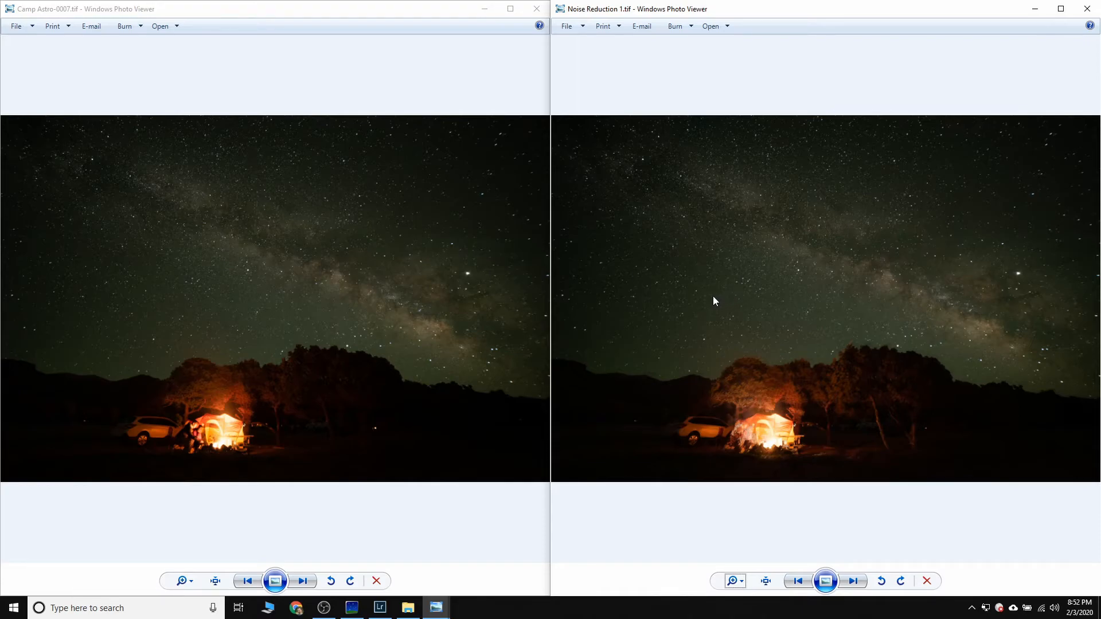
mouse_move(193, 271)
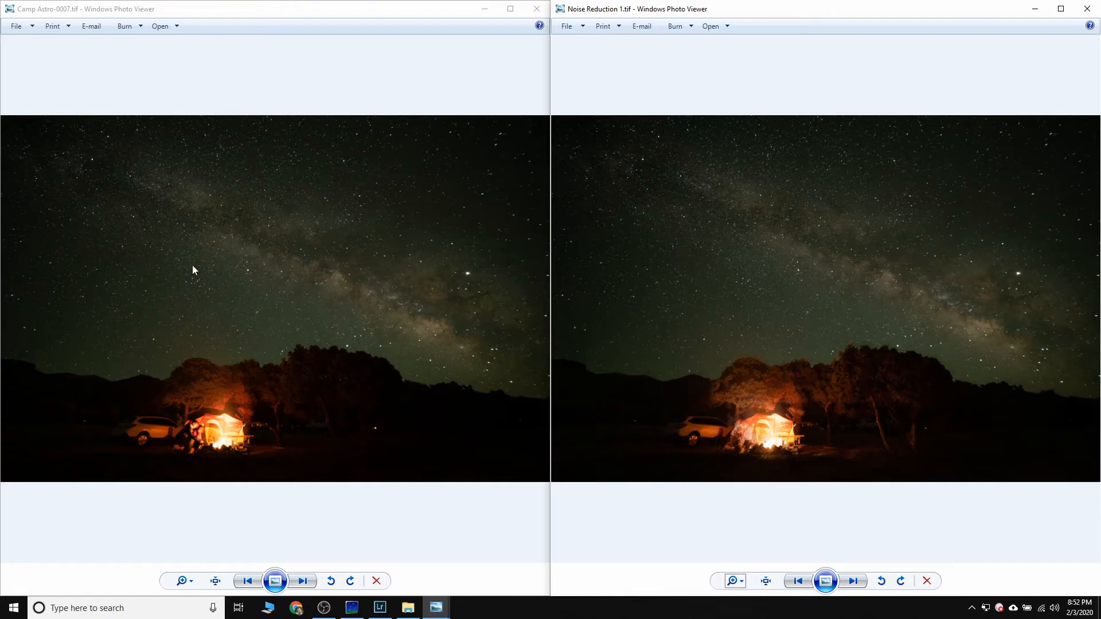
mouse_move(803, 298)
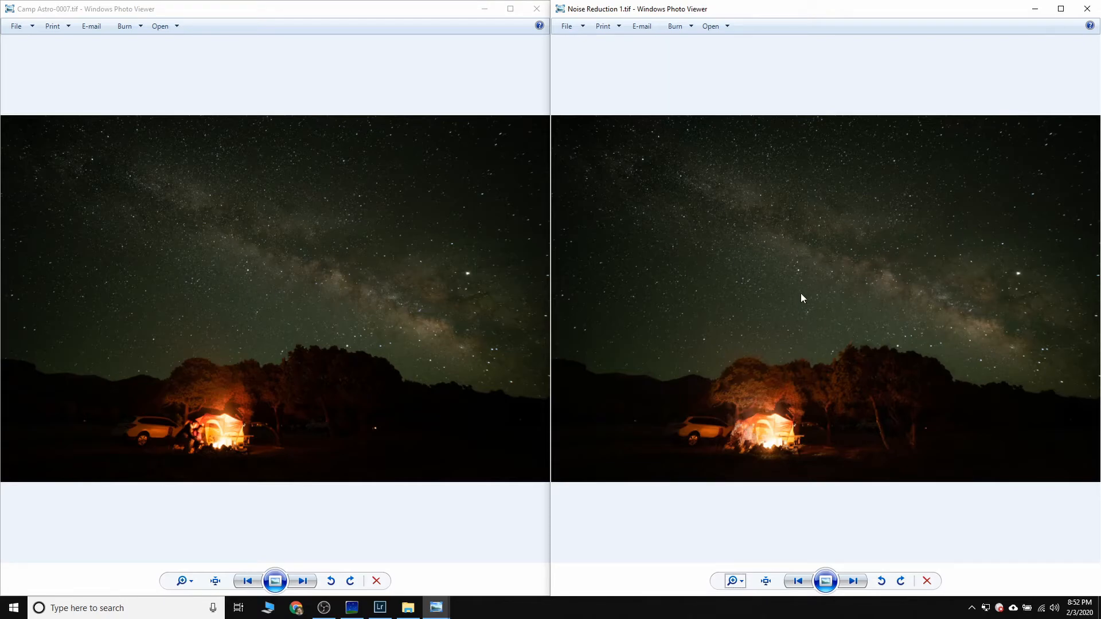
mouse_move(175, 257)
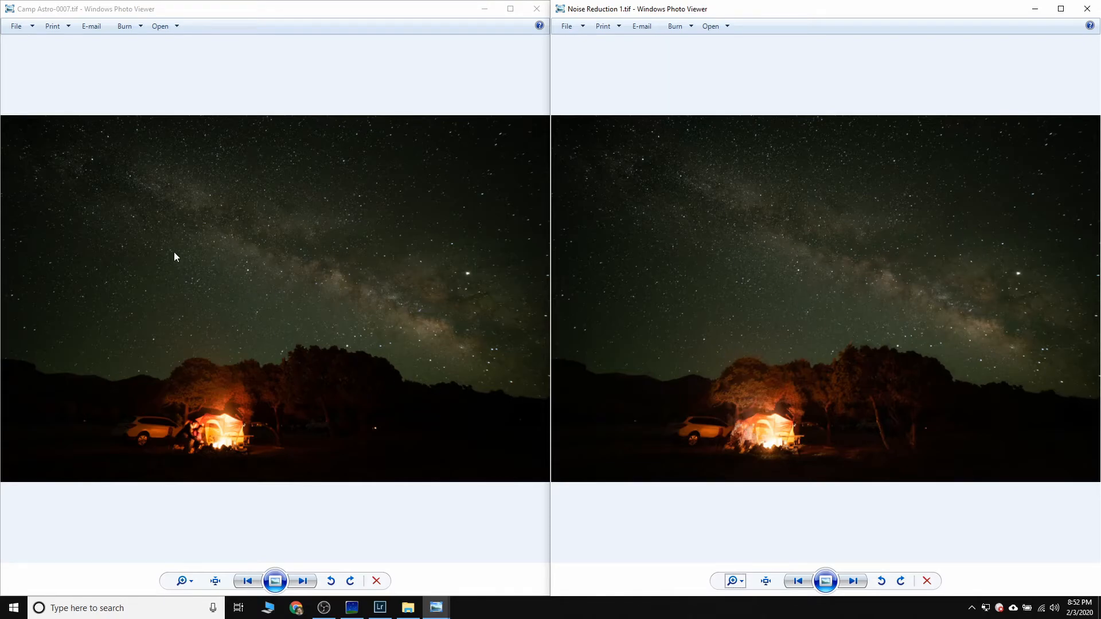
mouse_move(294, 308)
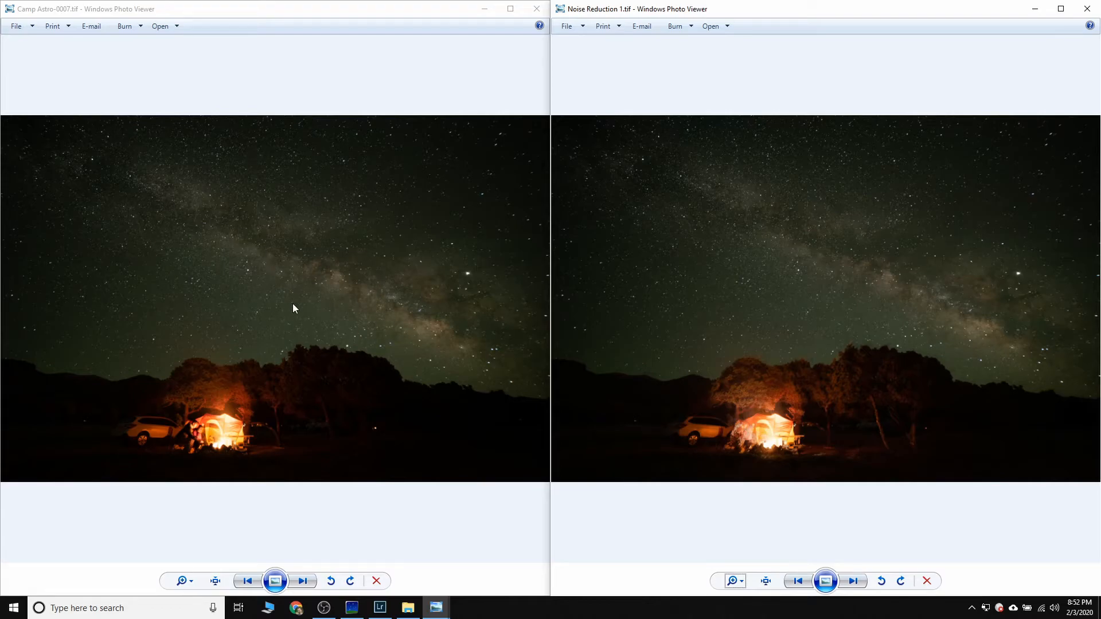
mouse_move(257, 282)
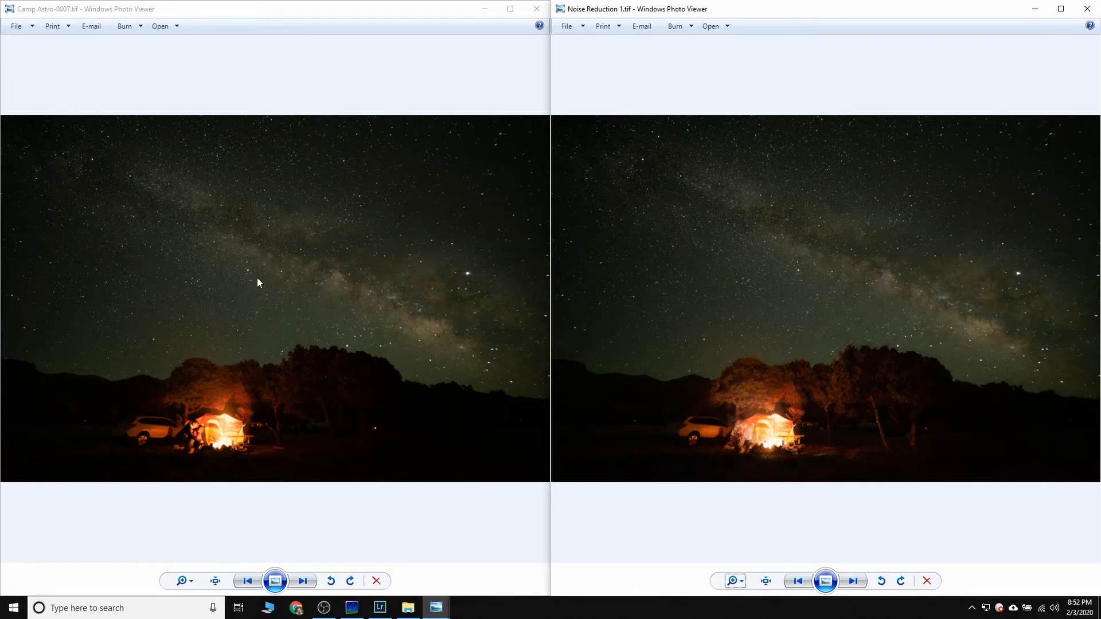
mouse_move(383, 287)
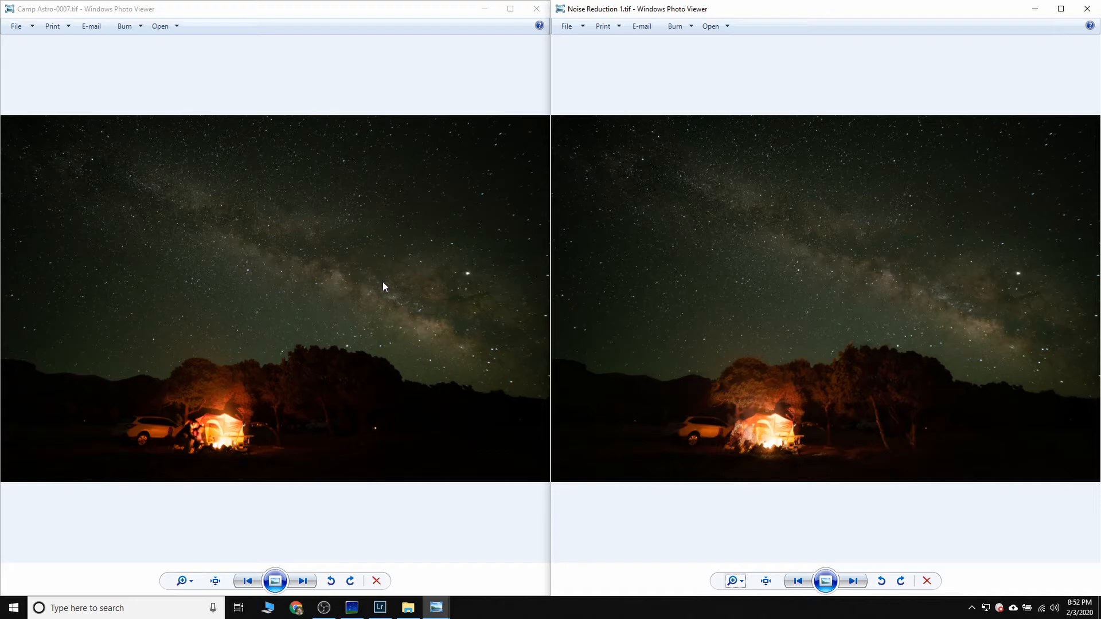
mouse_move(893, 254)
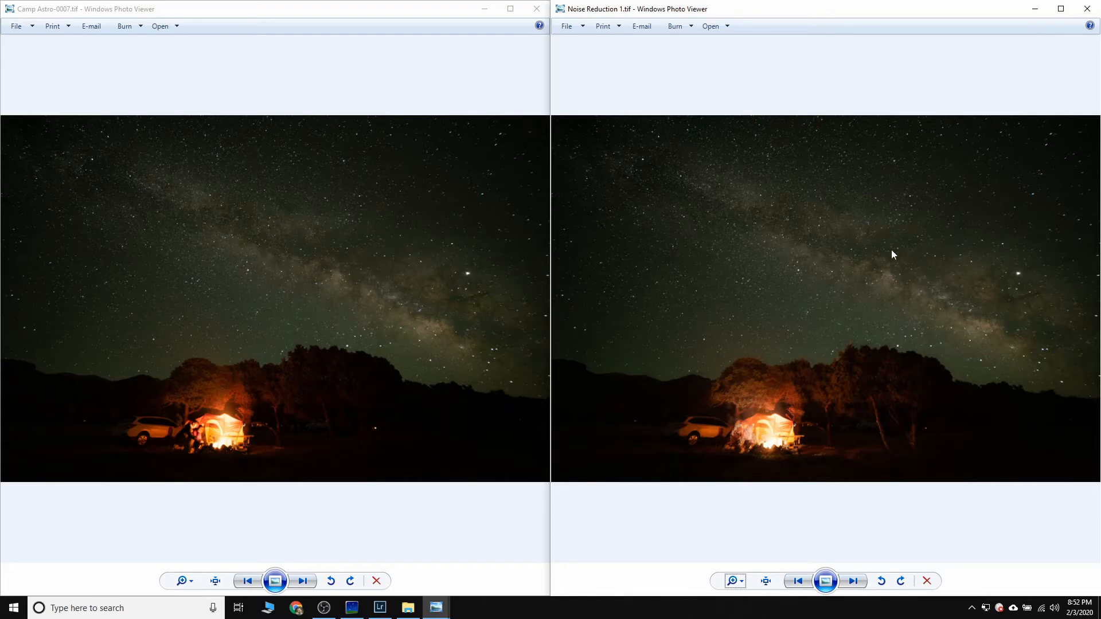
click(181, 582)
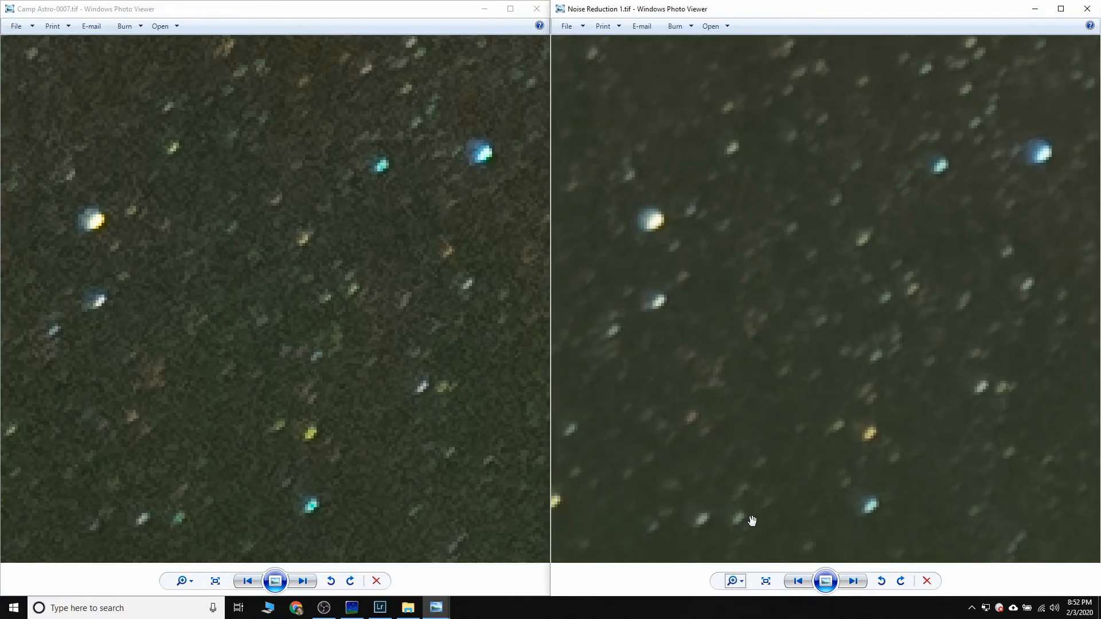
mouse_move(818, 433)
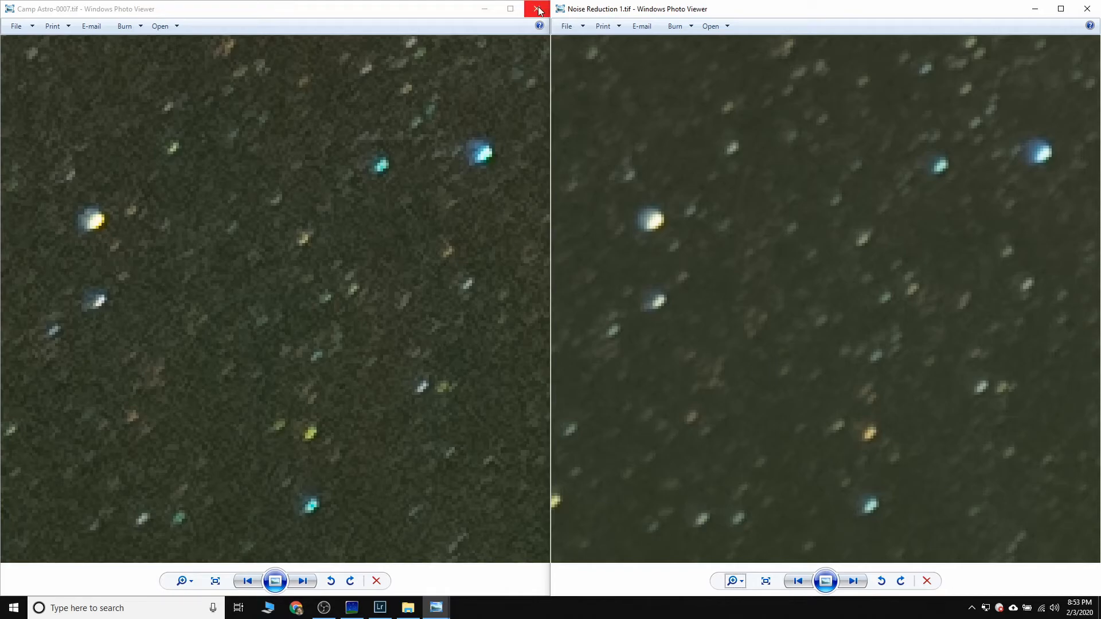
Close the original frame's viewer and start a Lightroom import from the Camp Astro Stack folder.
click(538, 9)
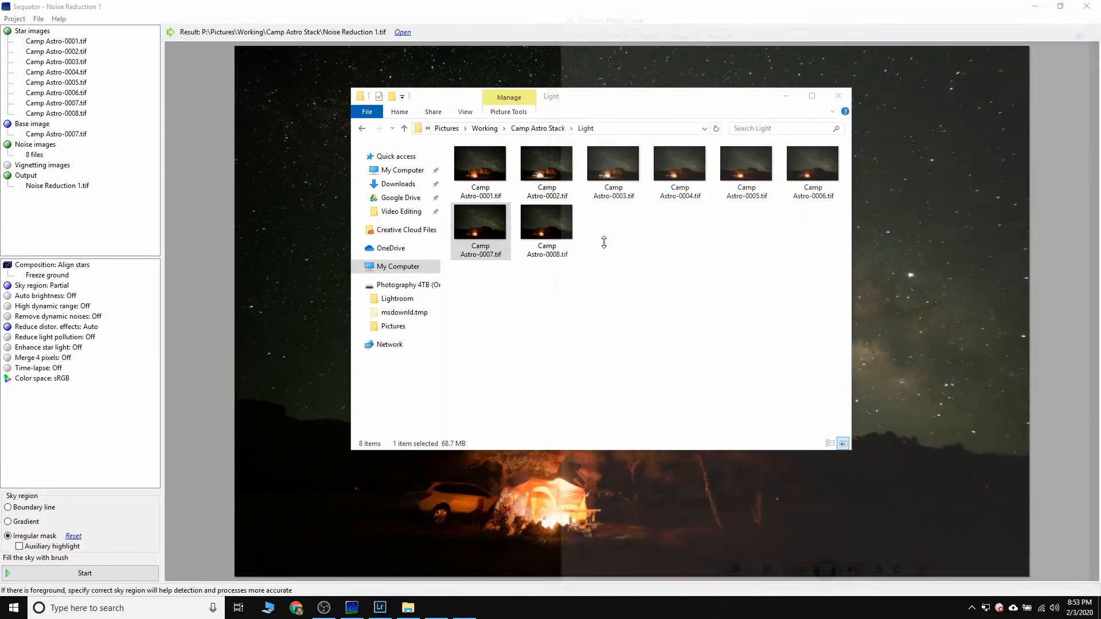
click(379, 608)
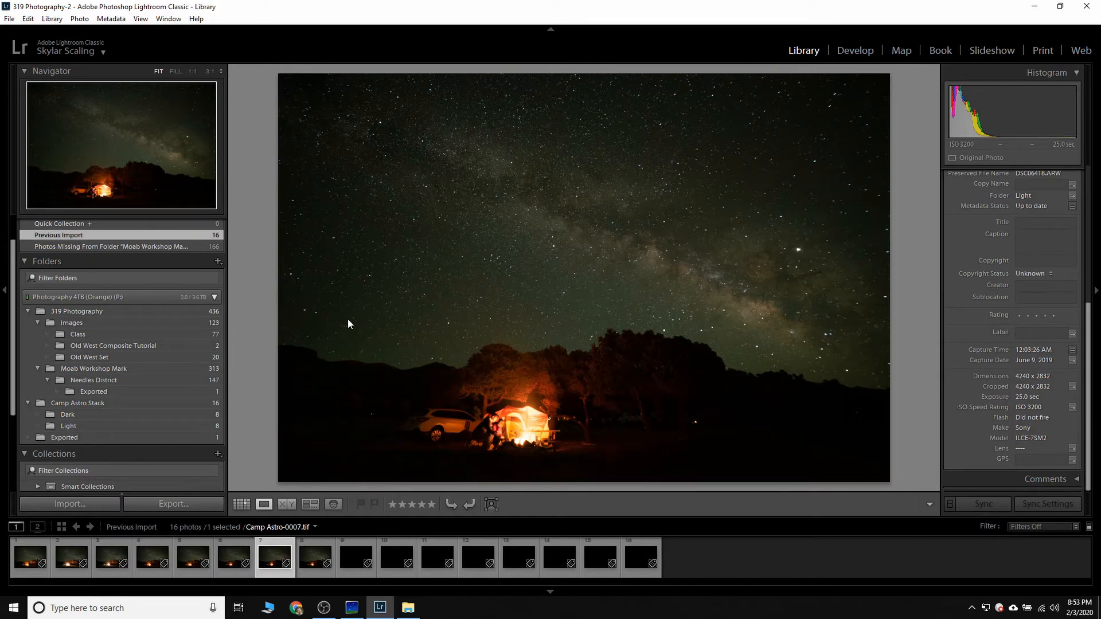
click(68, 504)
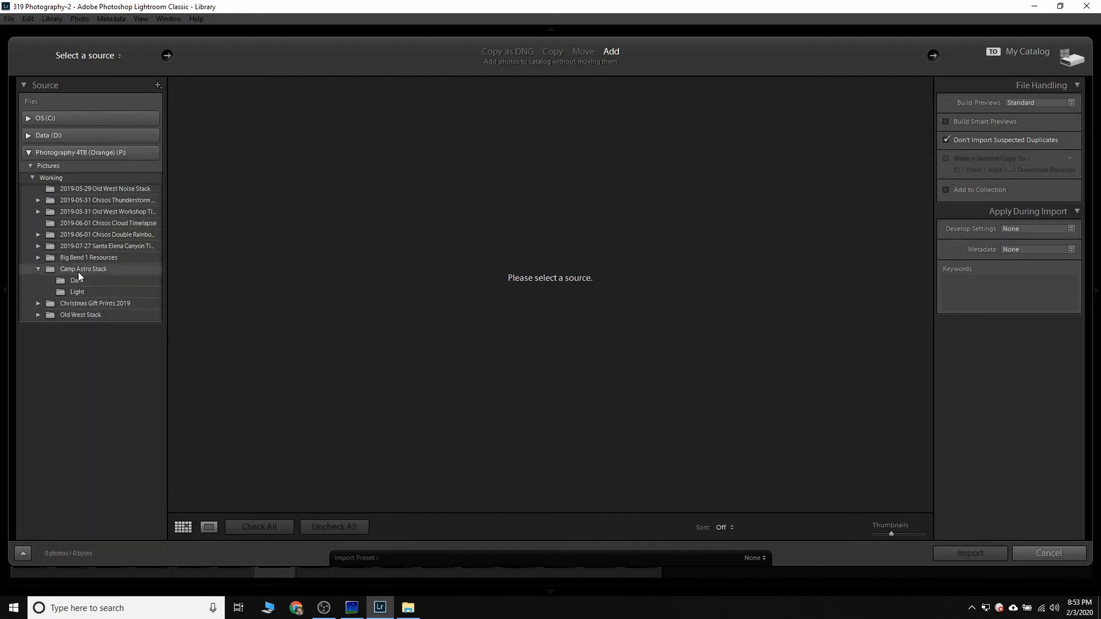
click(82, 269)
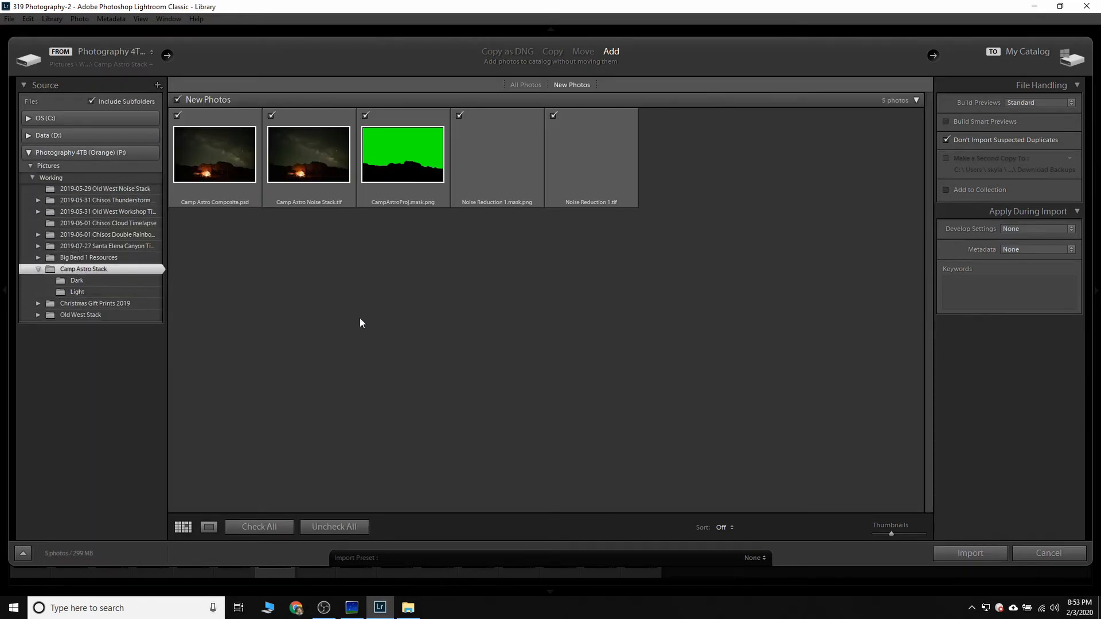
Uncheck the extra files and composite, keep Noise Reduction 1.tif, and import it into the catalog.
click(554, 115)
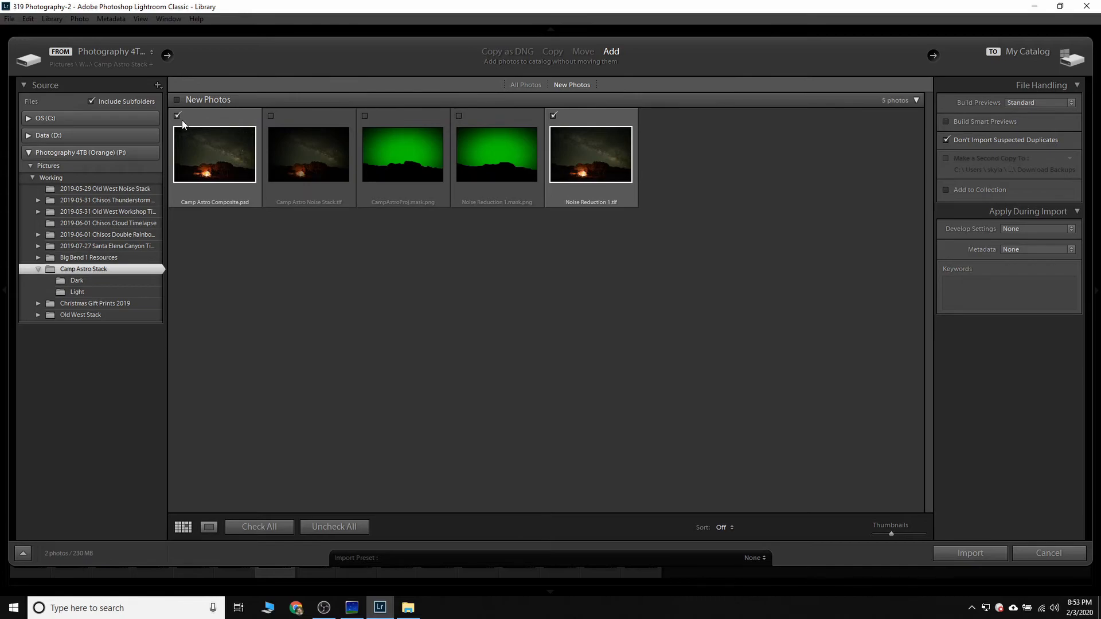
click(178, 115)
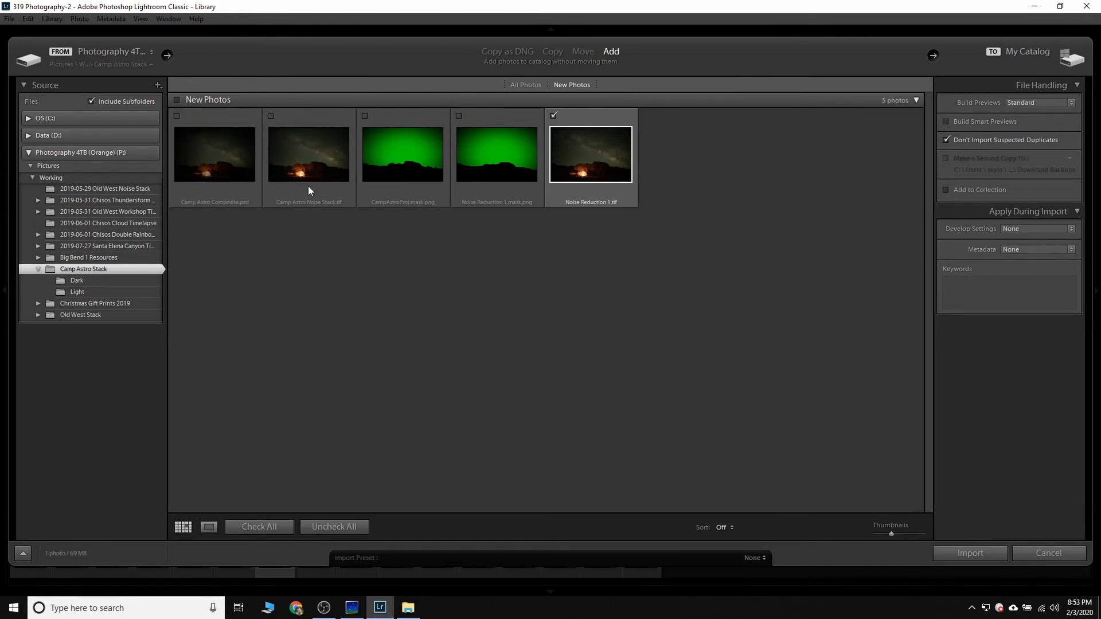
mouse_move(566, 204)
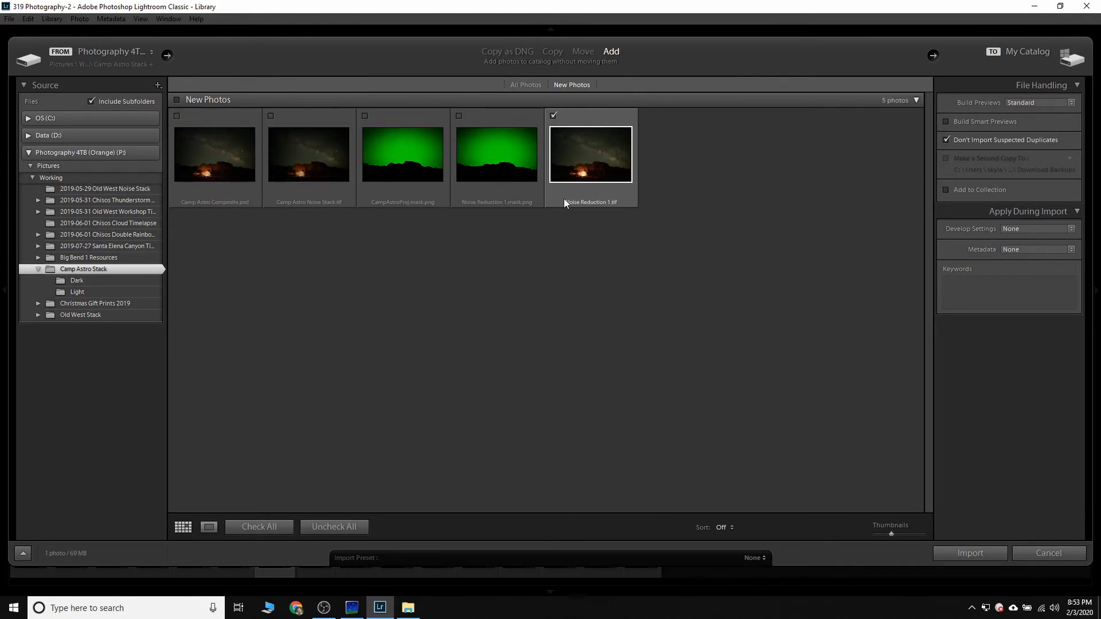
click(1008, 292)
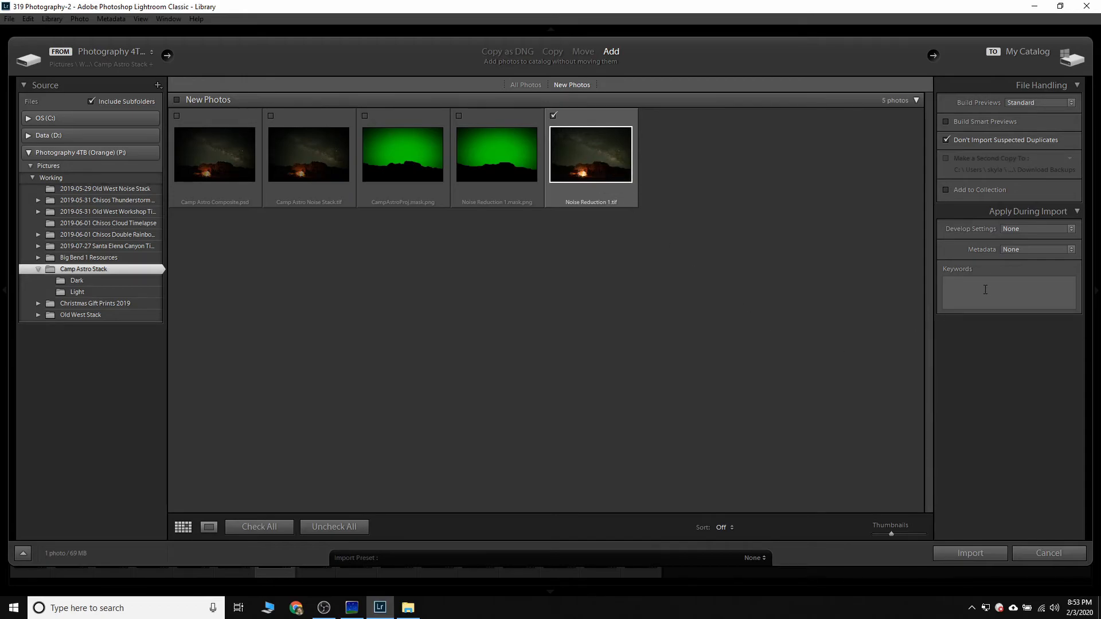
click(969, 553)
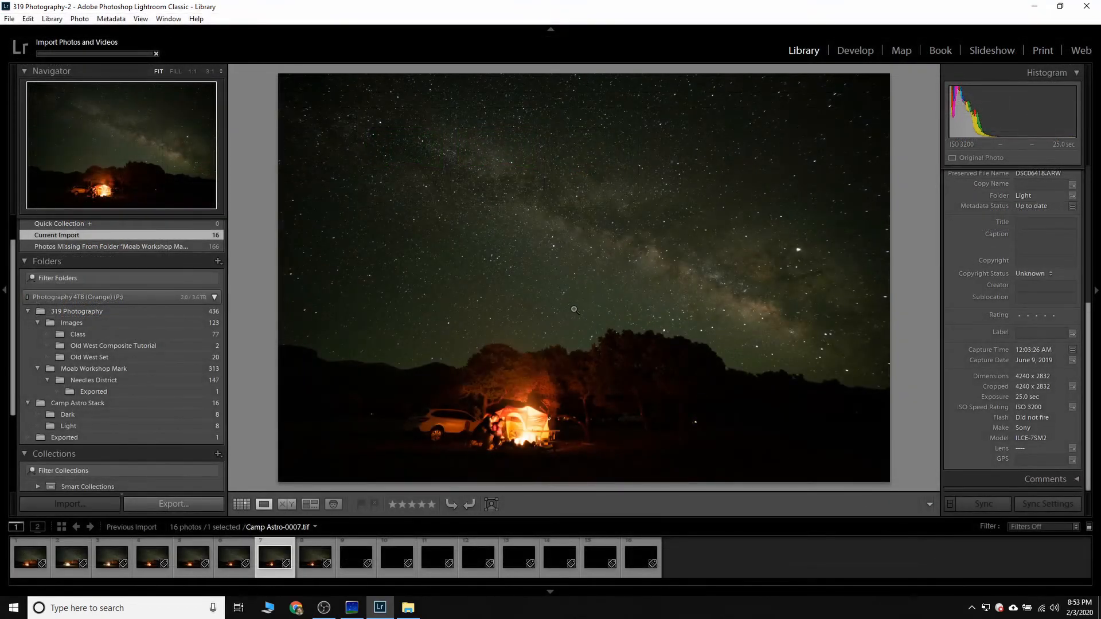
Zoom 1:1 on the imported Noise Reduction 1.tif, then view an original Light frame for comparison.
click(68, 504)
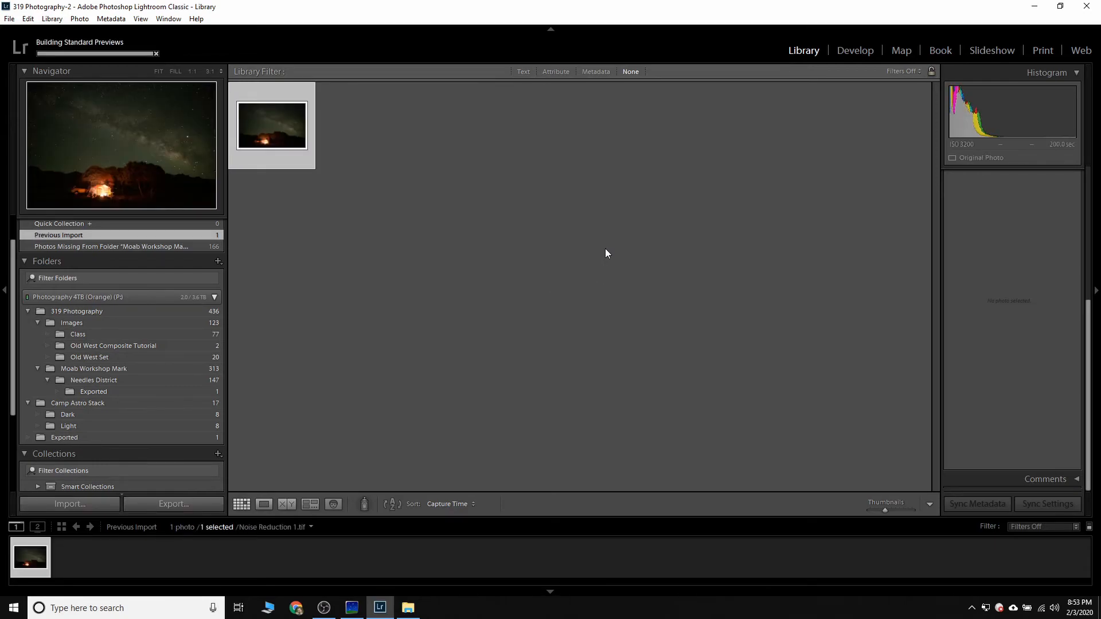
click(271, 124)
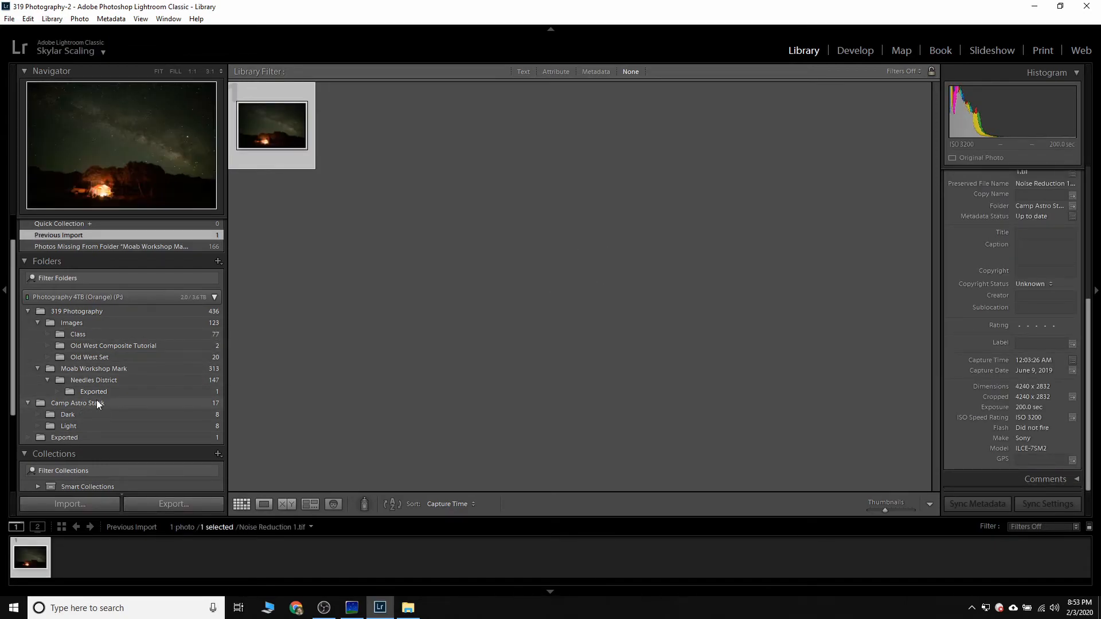
mouse_move(68, 426)
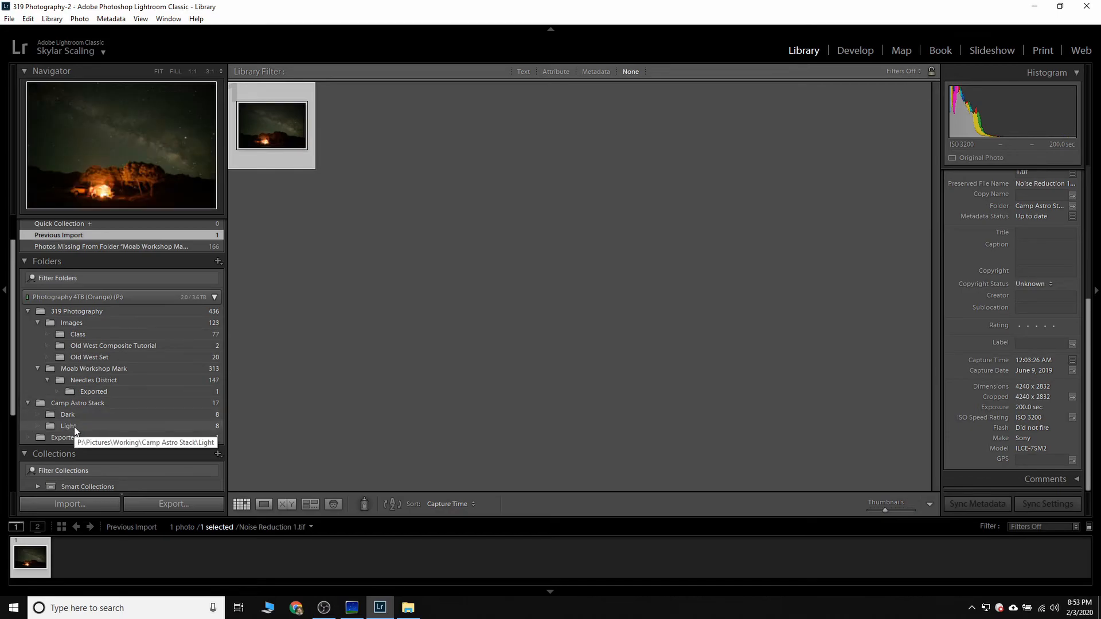
mouse_move(288, 131)
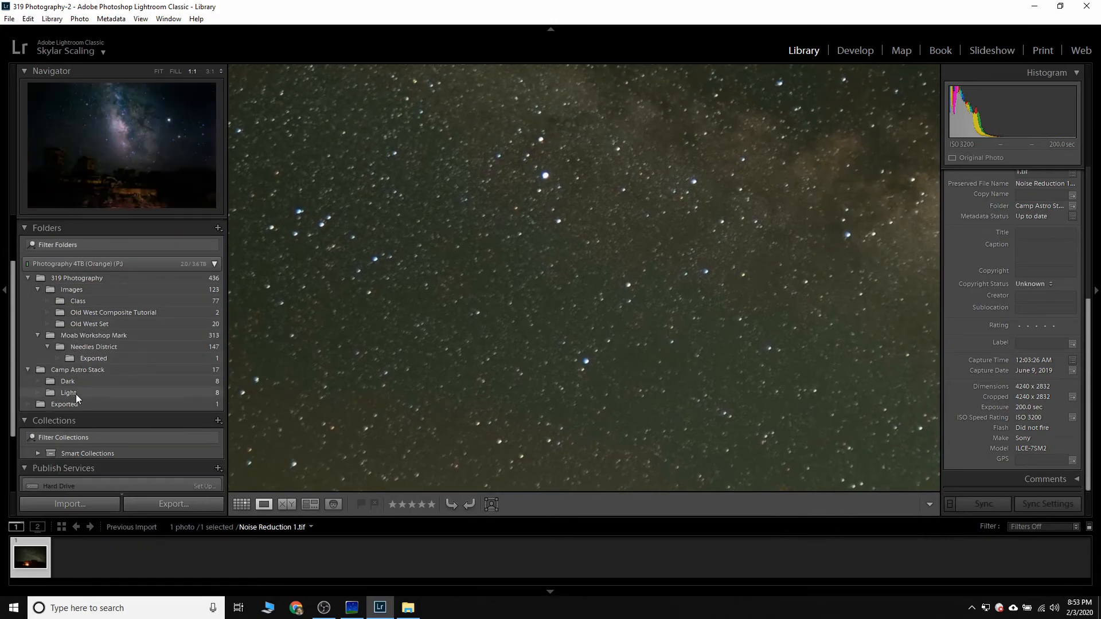
click(69, 392)
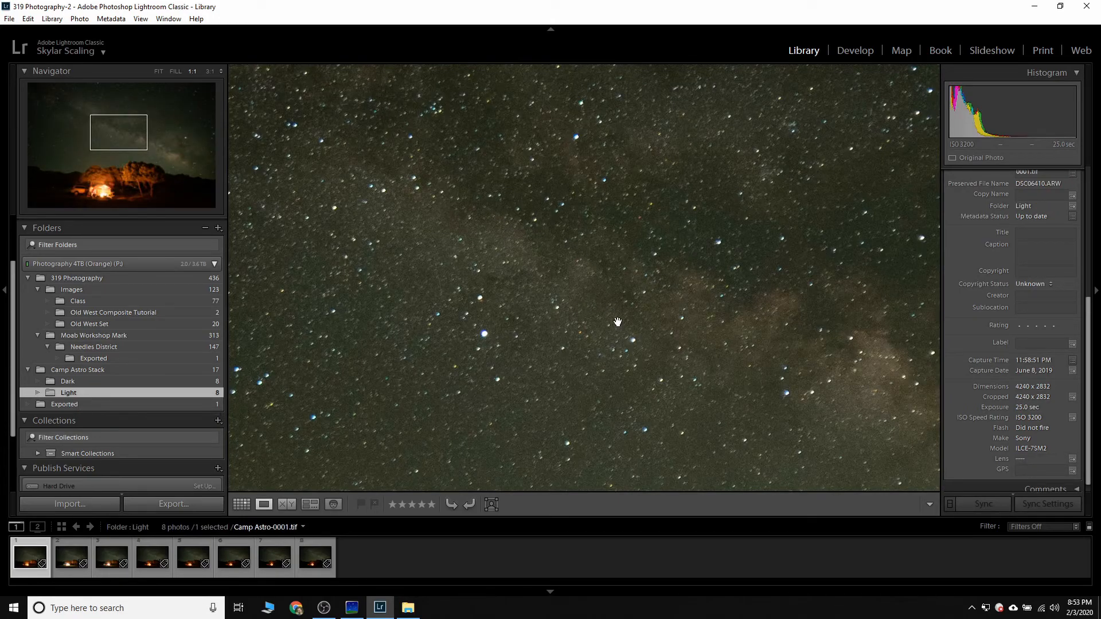
mouse_move(553, 314)
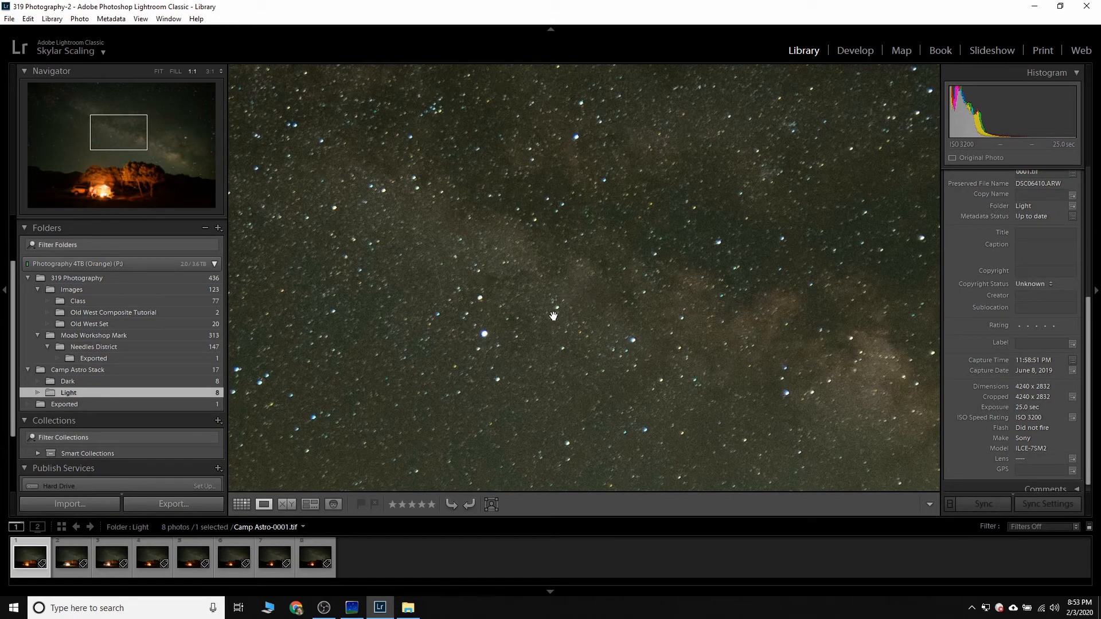
mouse_move(526, 344)
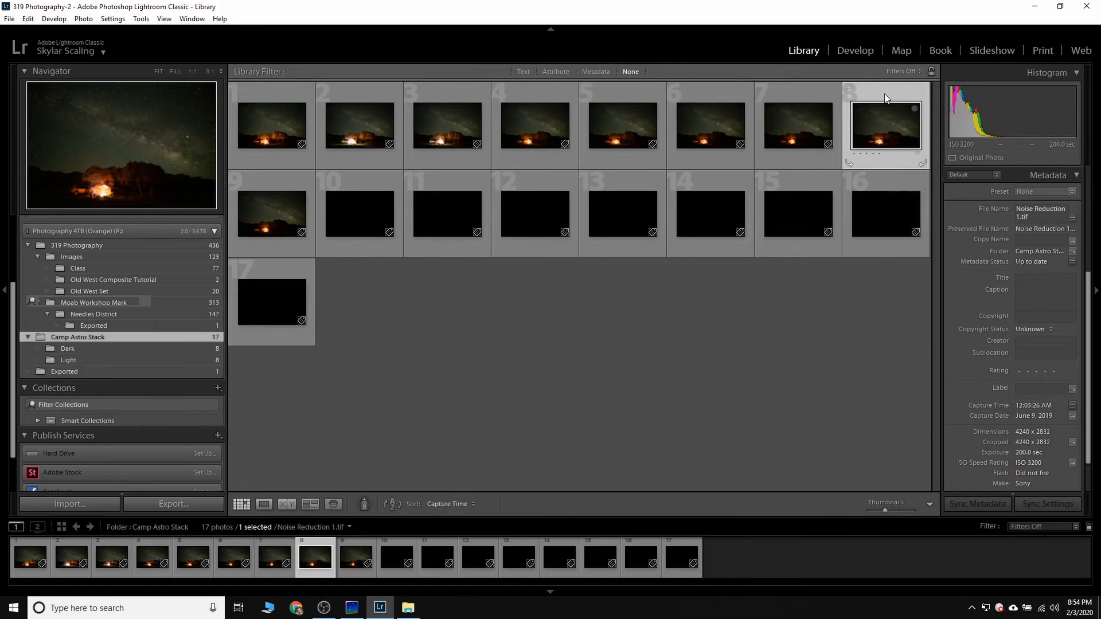
In Develop, toggle the stacked TIFF between 1:1 and Fit, checking its stars against filmstrip frame 7.
click(854, 49)
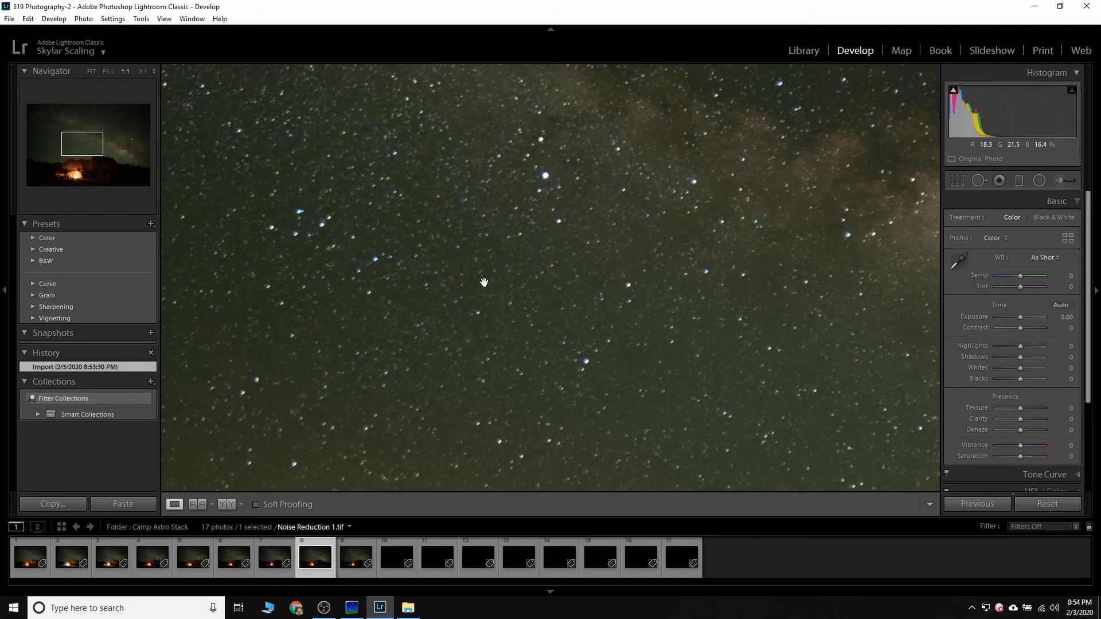
click(91, 71)
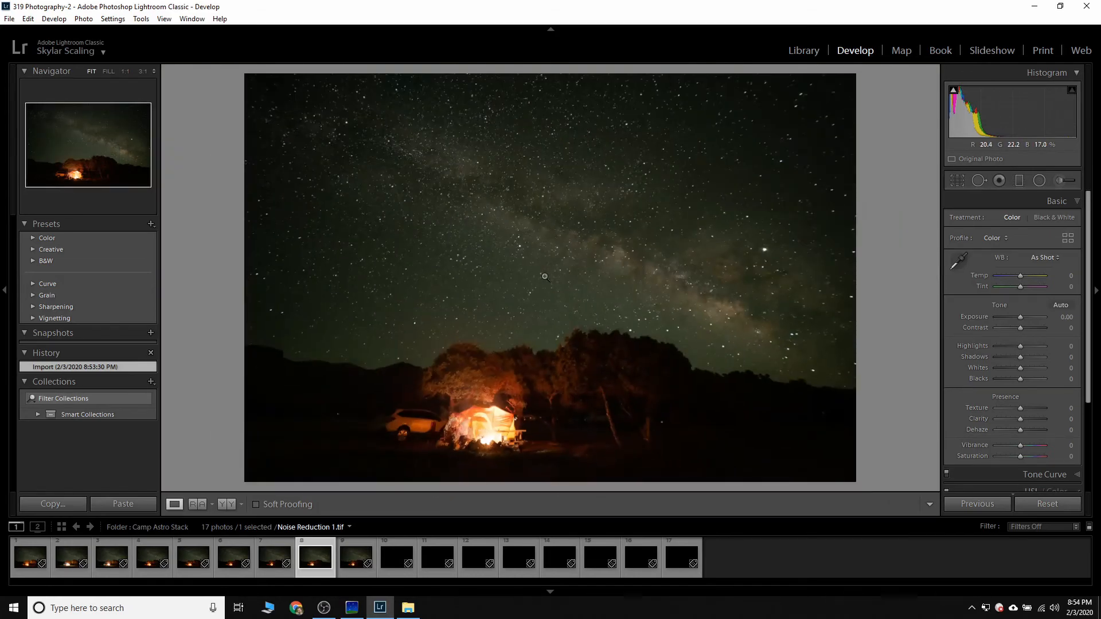
mouse_move(535, 267)
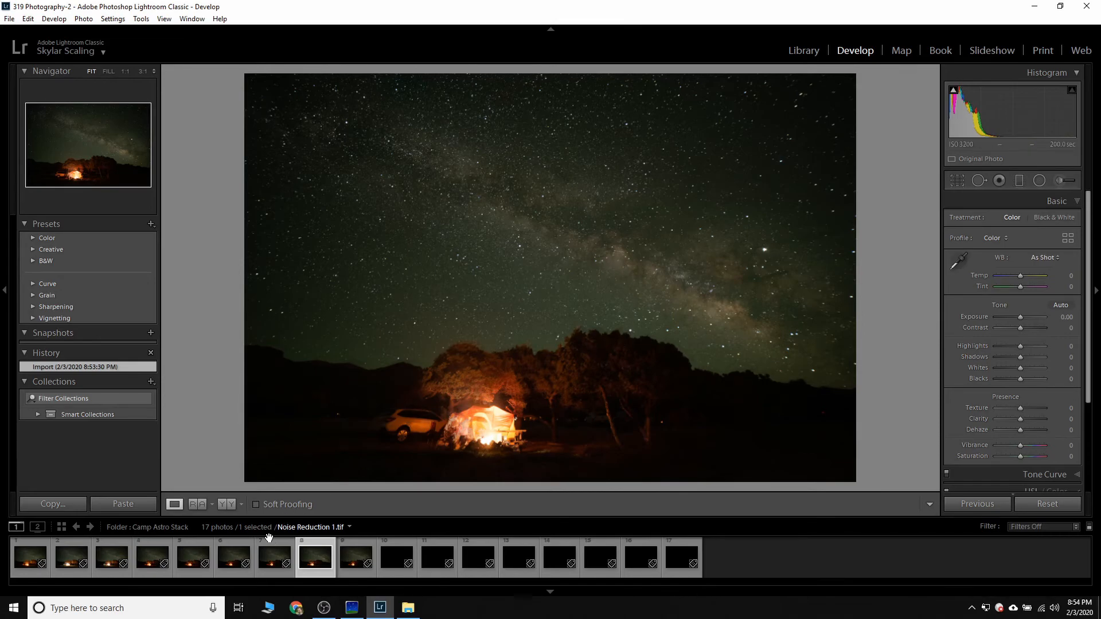
click(274, 557)
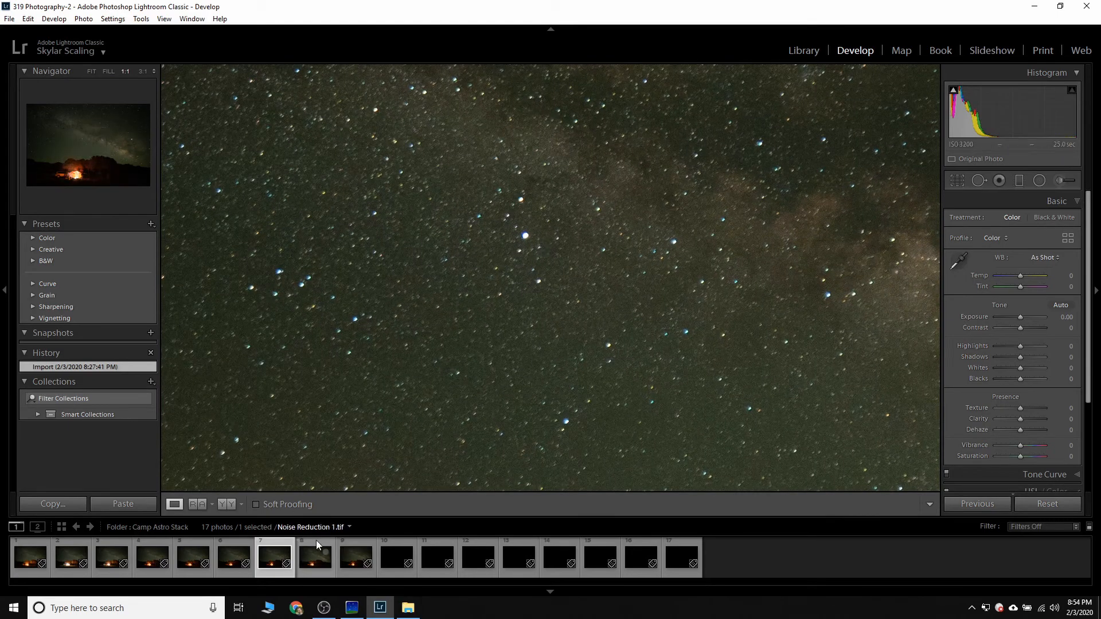
click(316, 558)
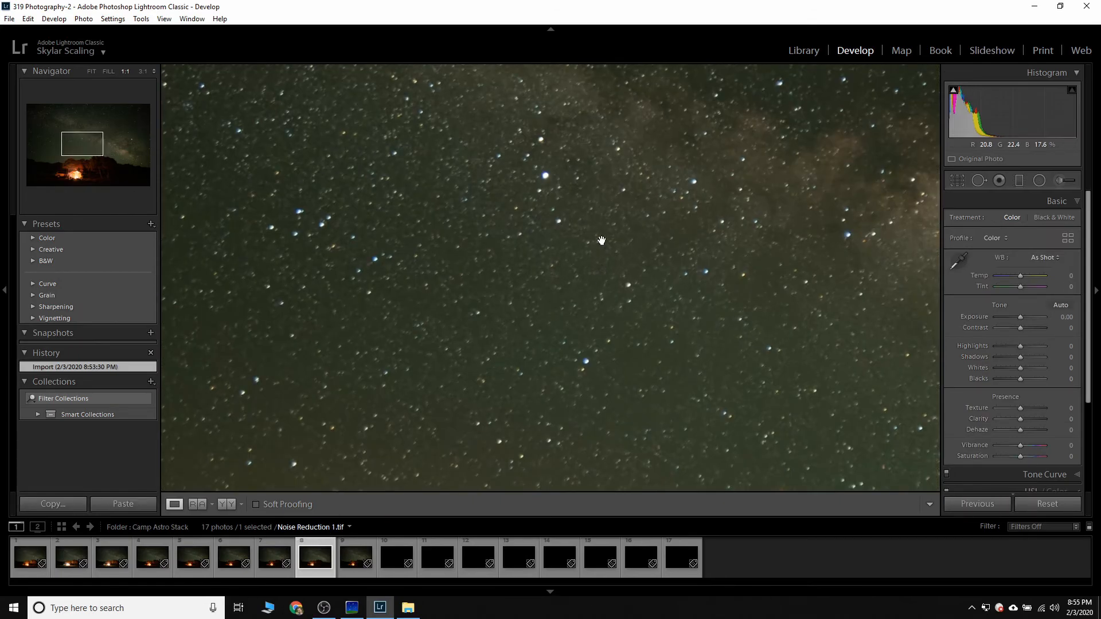
click(91, 71)
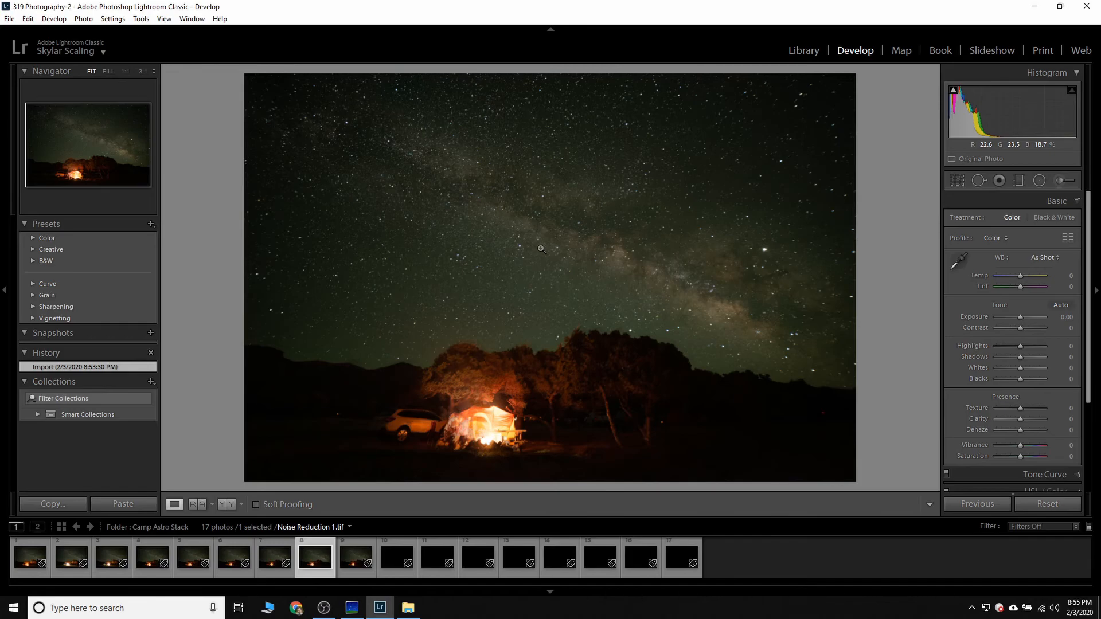
mouse_move(341, 178)
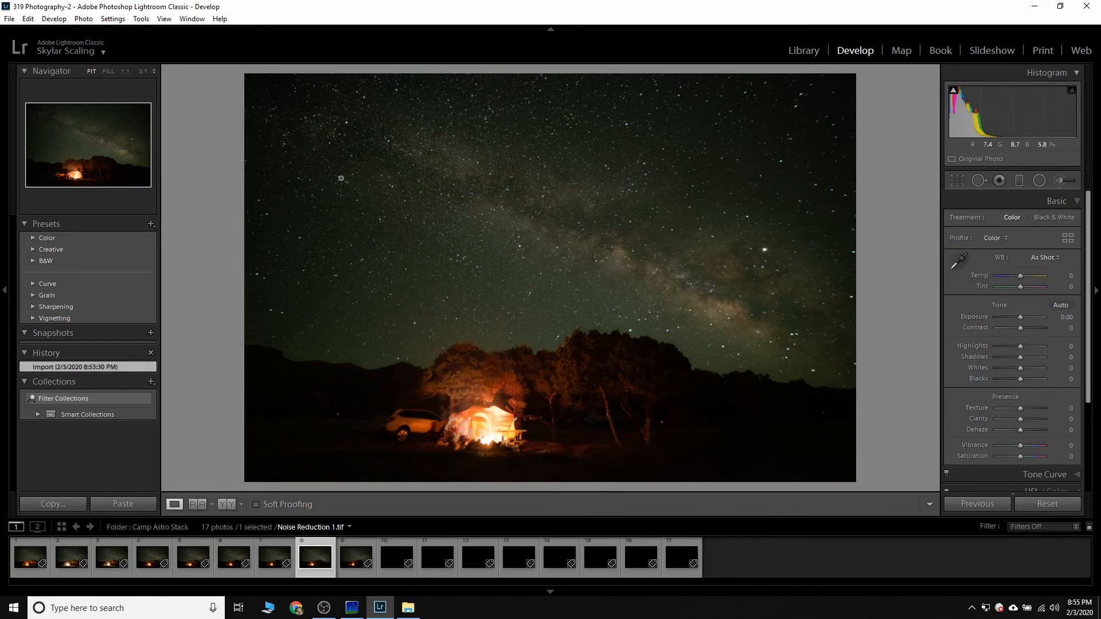
mouse_move(501, 234)
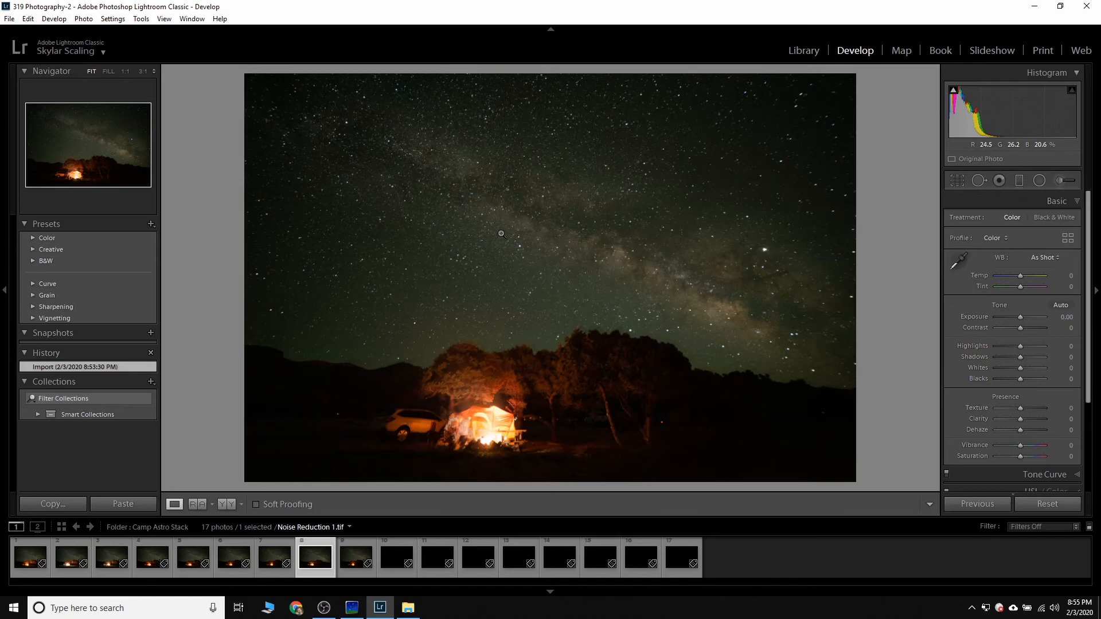
mouse_move(471, 267)
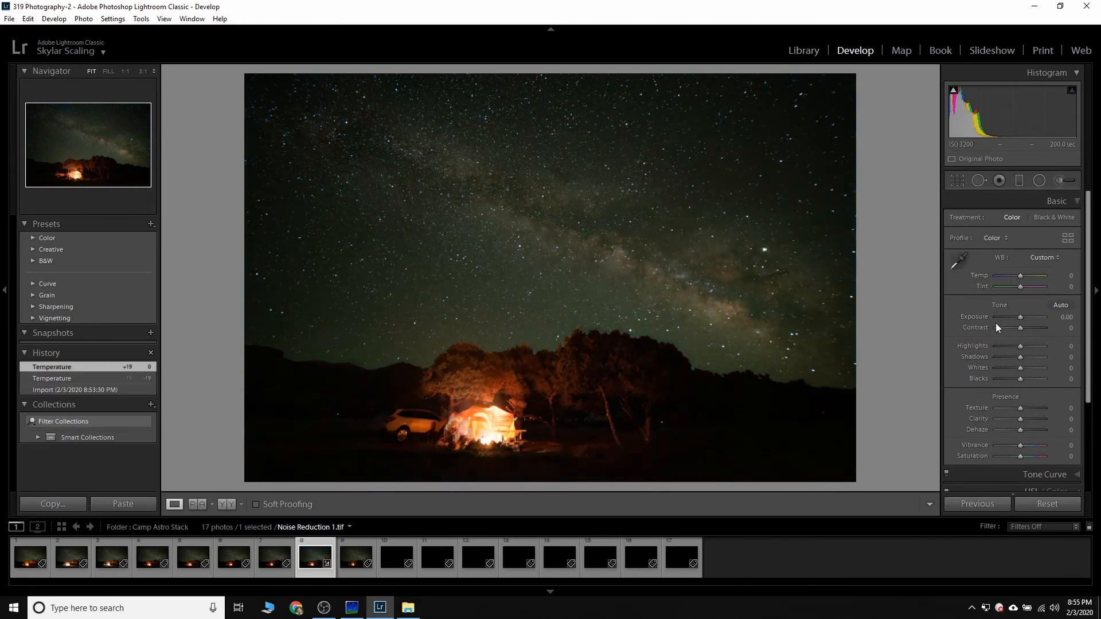
mouse_move(730, 267)
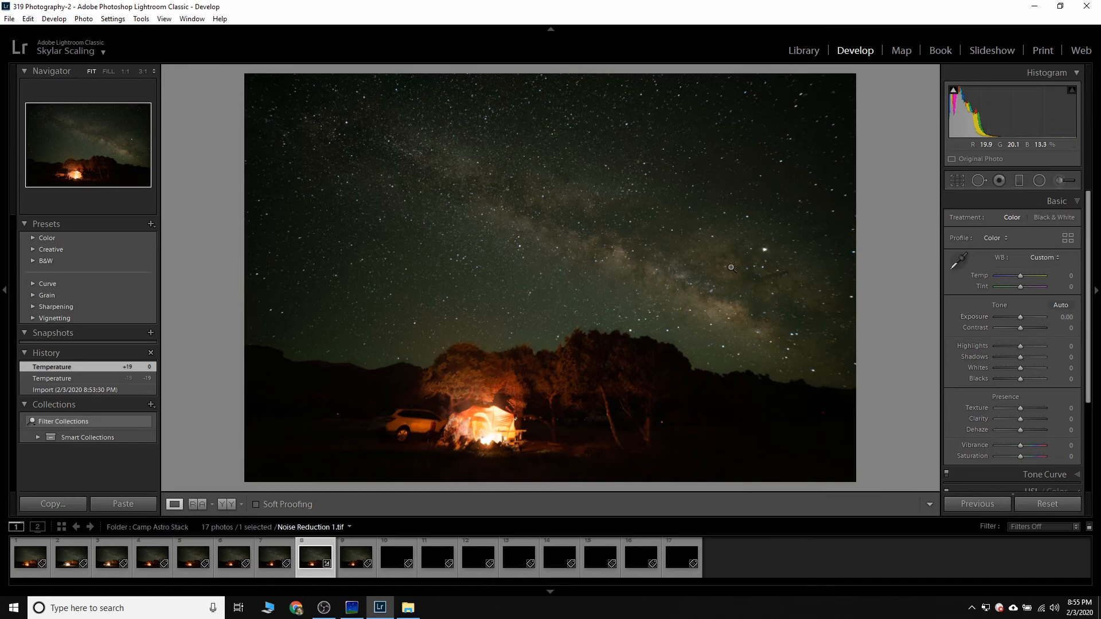
mouse_move(615, 243)
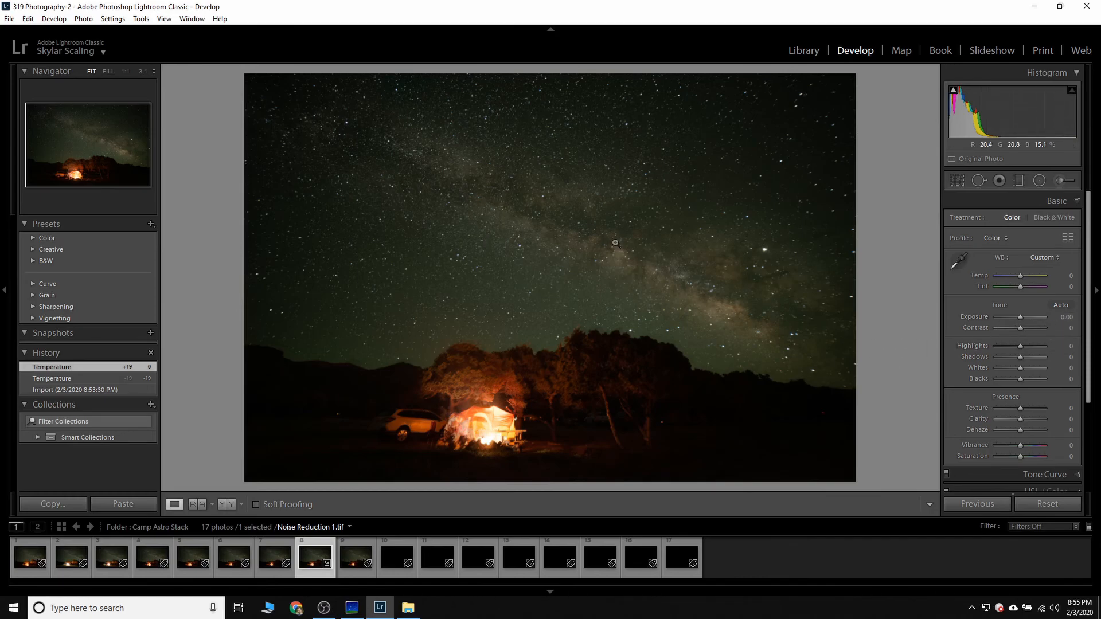